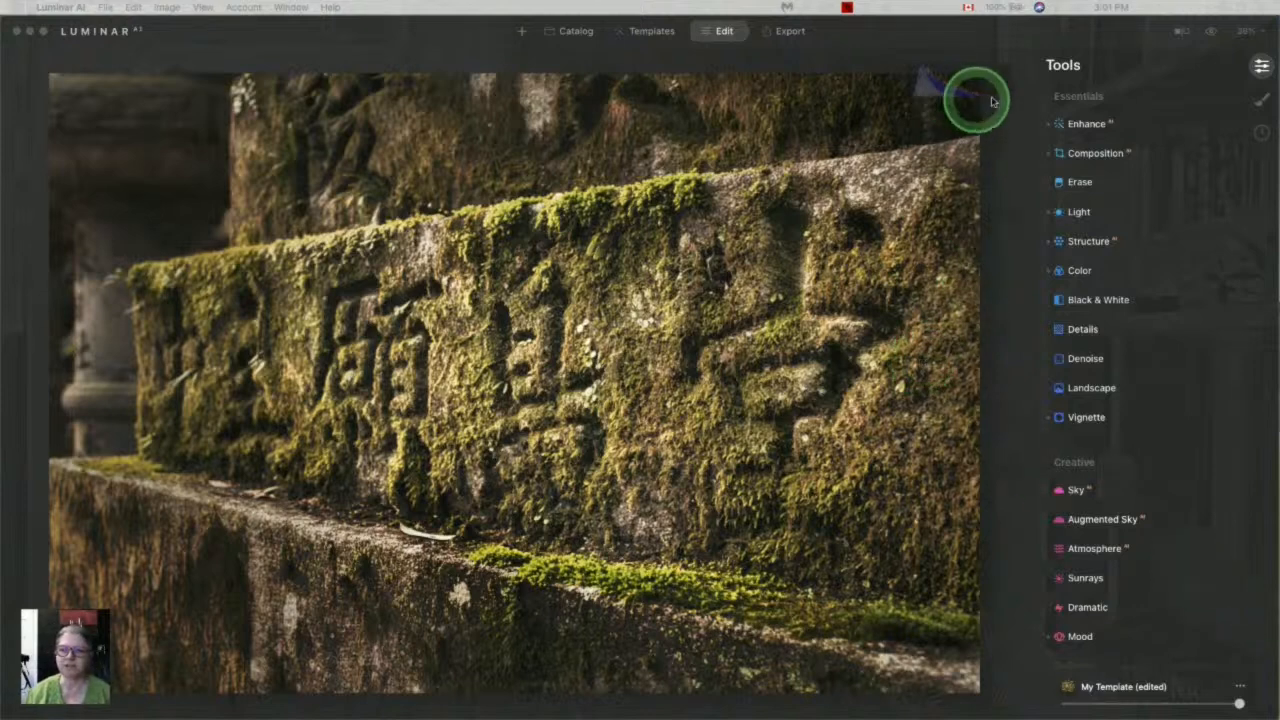
mouse_move(1008, 184)
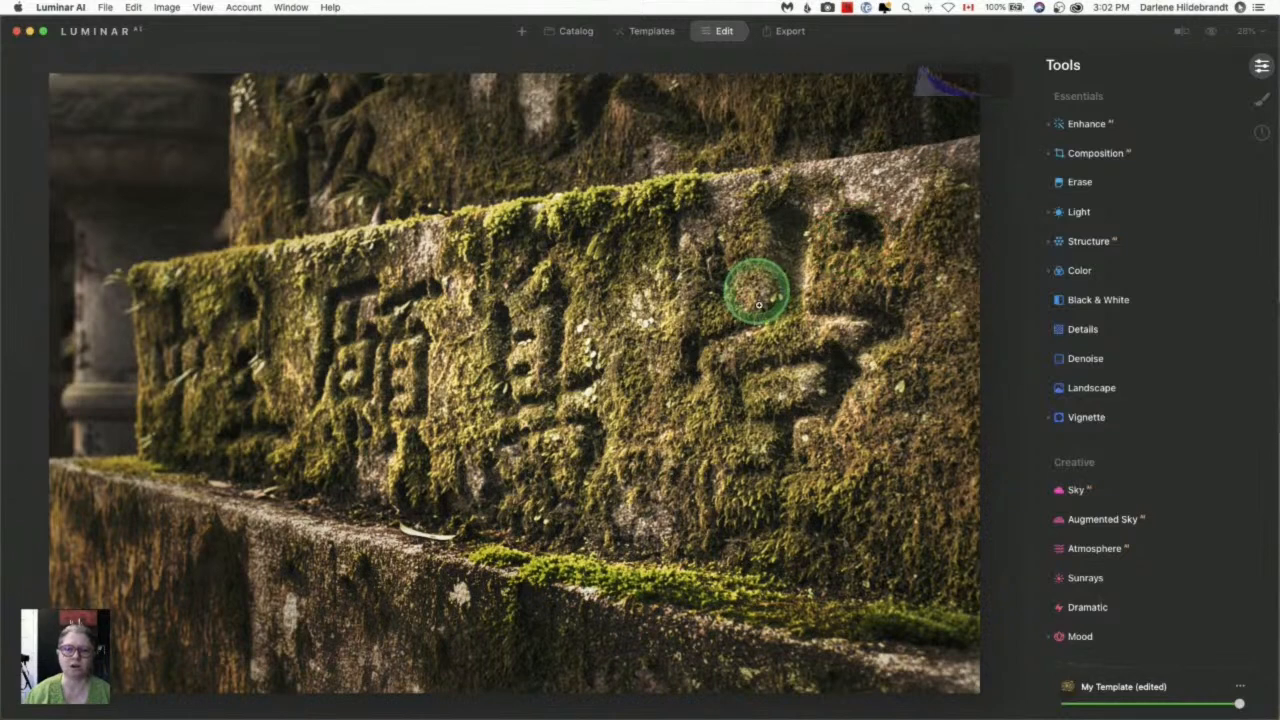
mouse_move(610, 420)
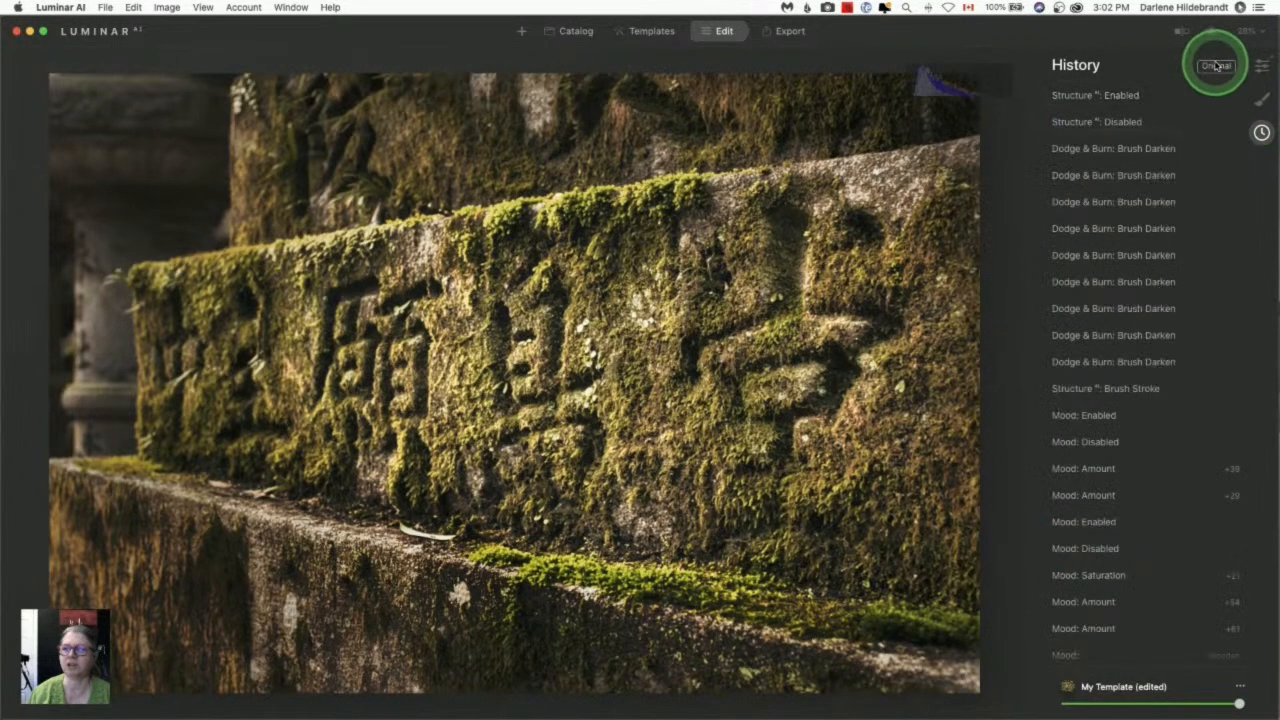
- Revert the mossy stone photo to its Original state from the History list
left_click(1216, 65)
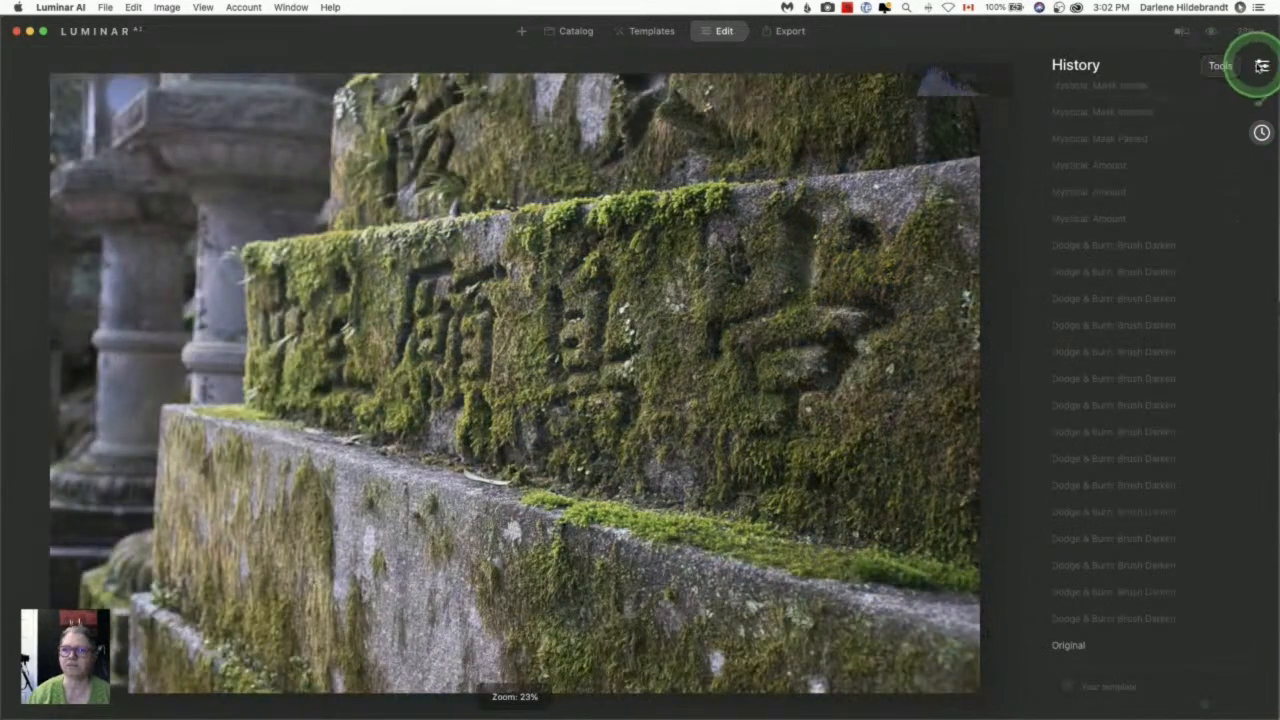
- Tighten the Composition crop around the carved inscription, apply it, then refine it once more
left_click(1261, 65)
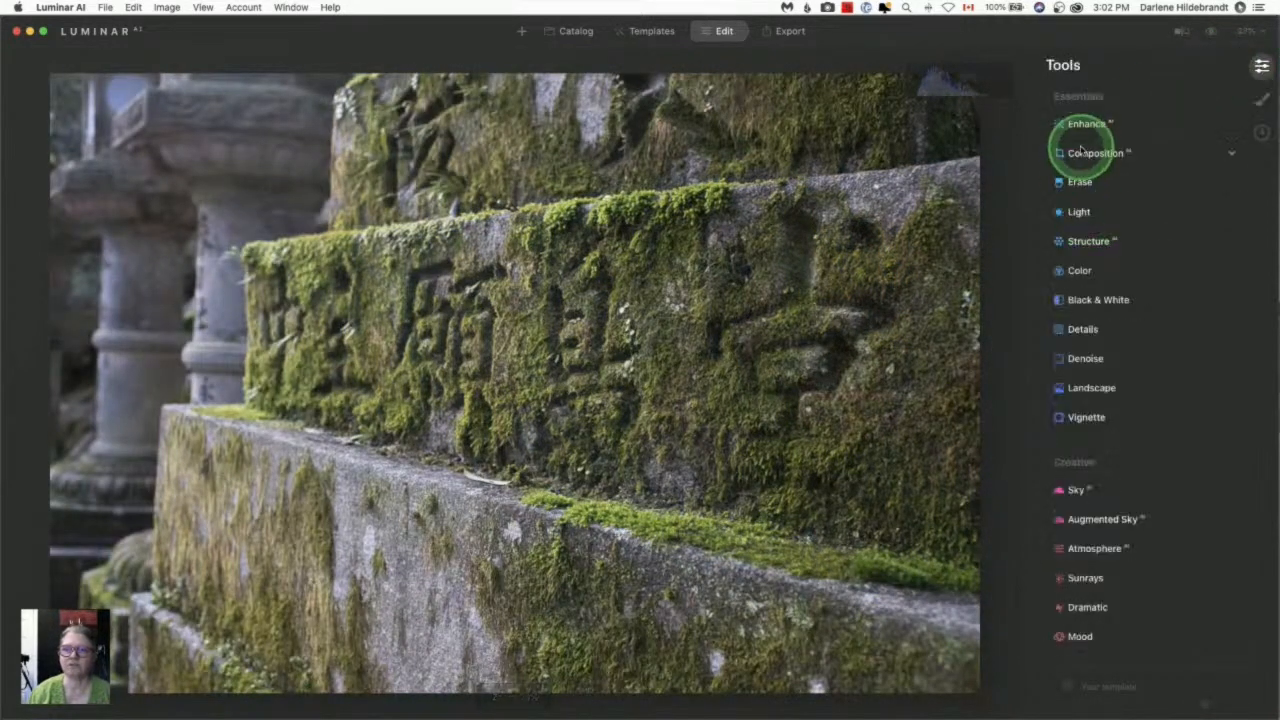
left_click(1096, 152)
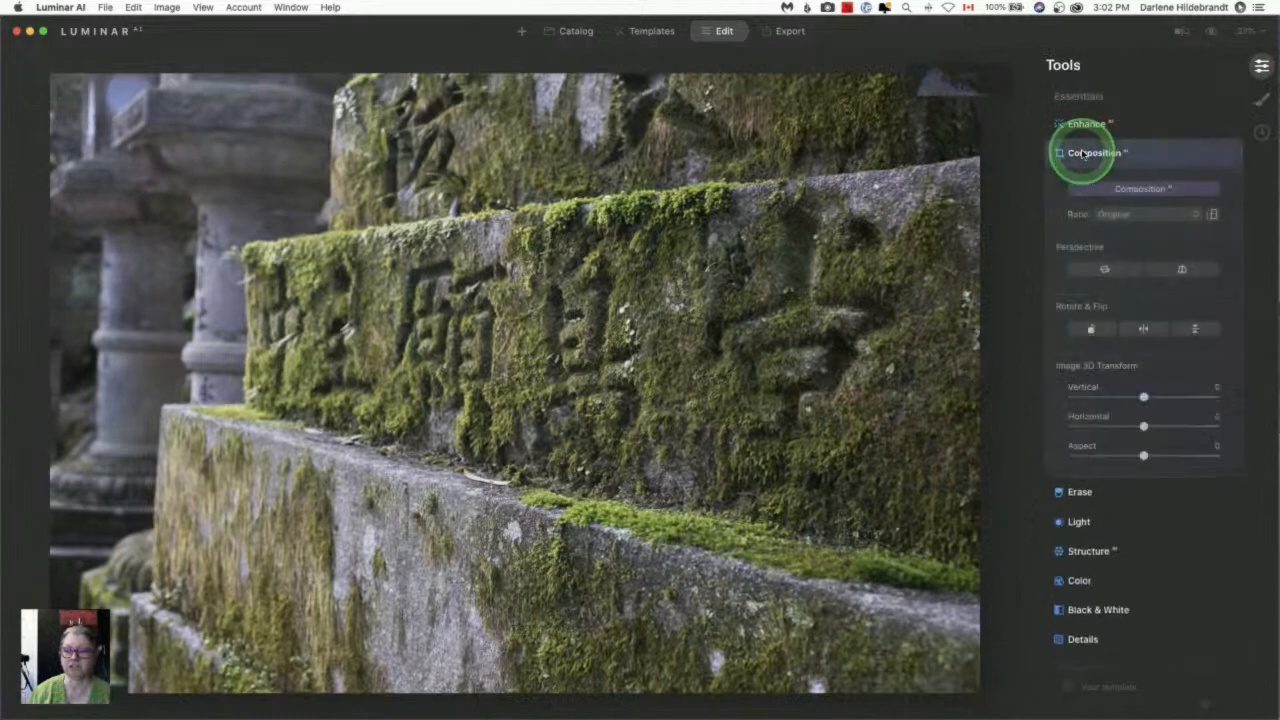
left_click(1094, 152)
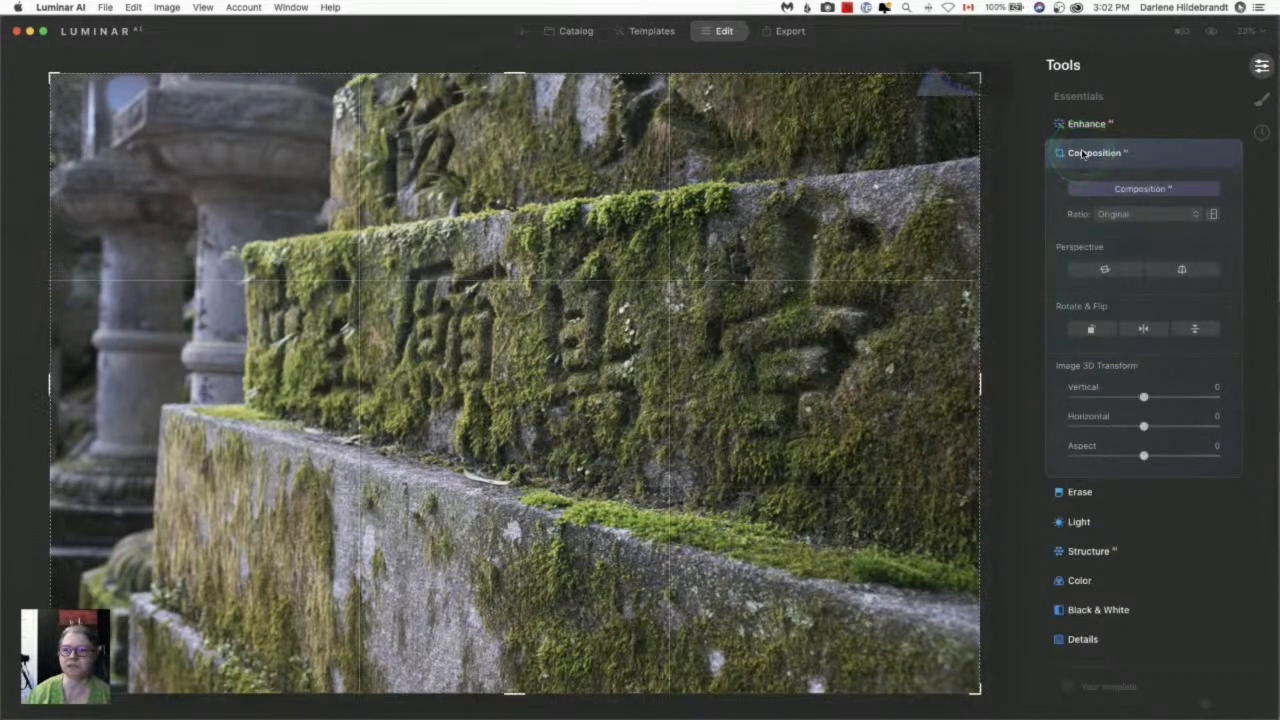
left_click(1105, 270)
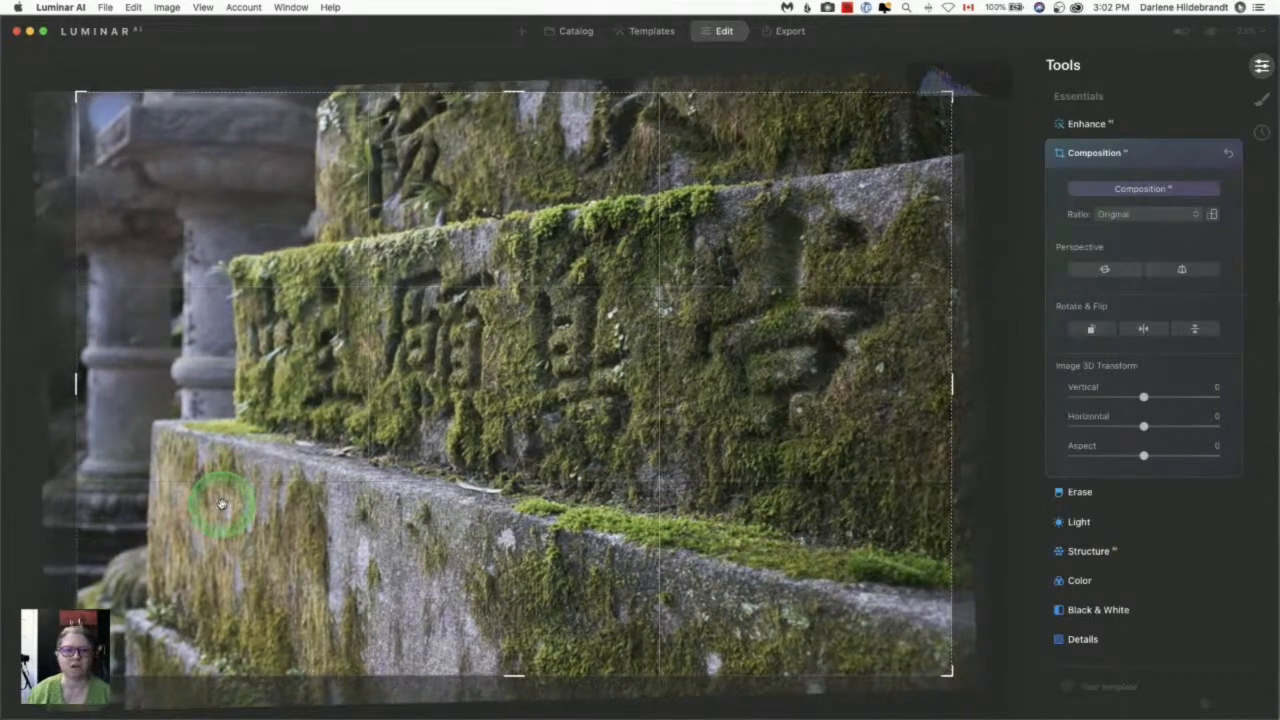
left_click(1096, 152)
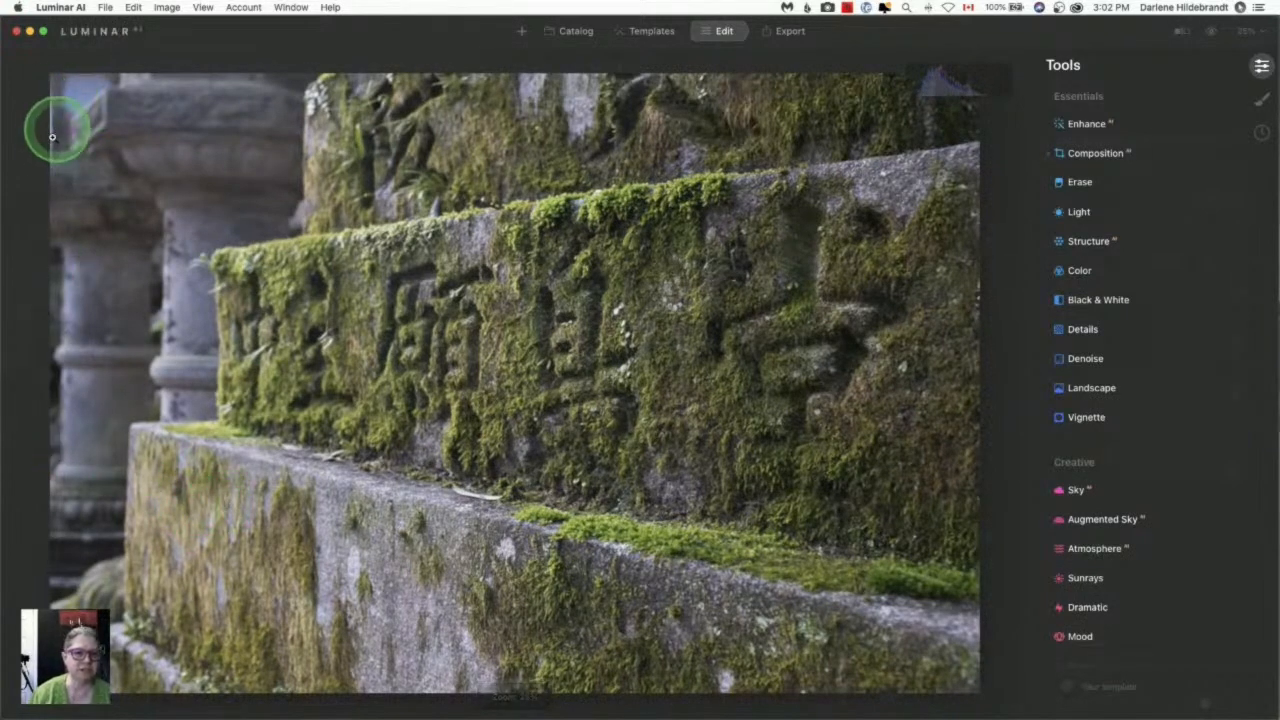
left_click(1095, 152)
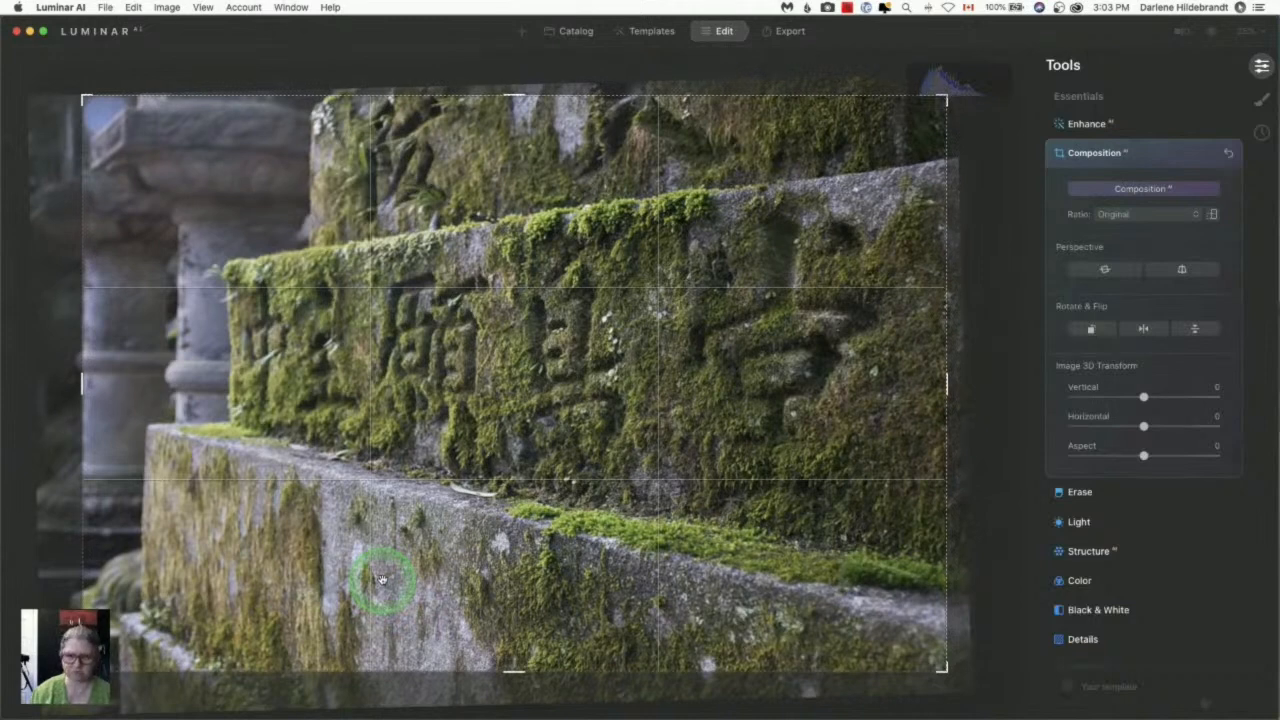
left_click(1096, 152)
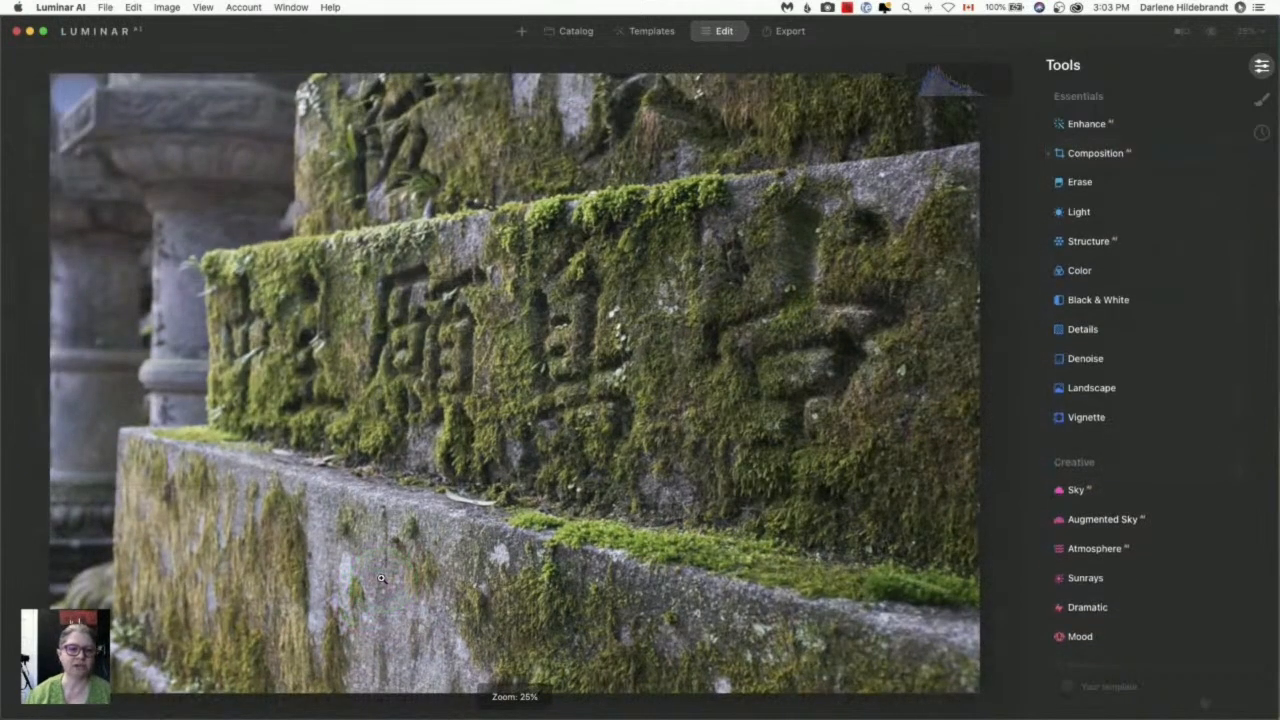
left_click(367, 585)
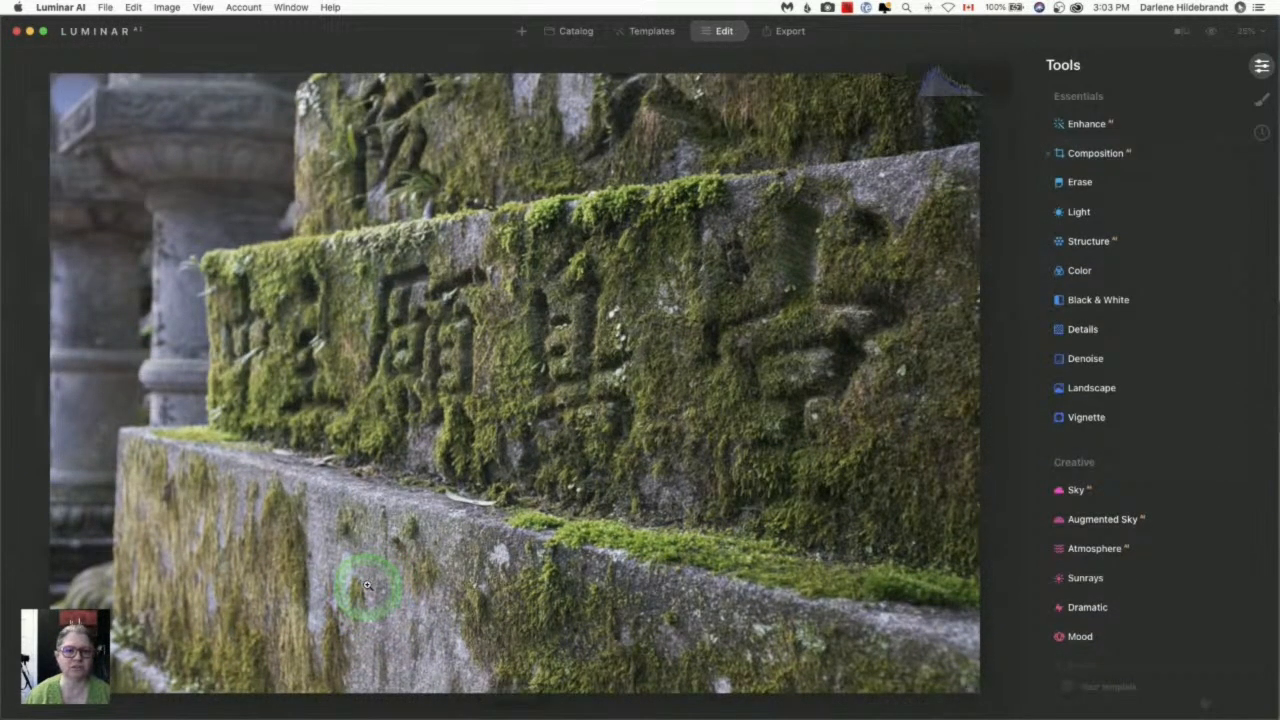
mouse_move(579, 464)
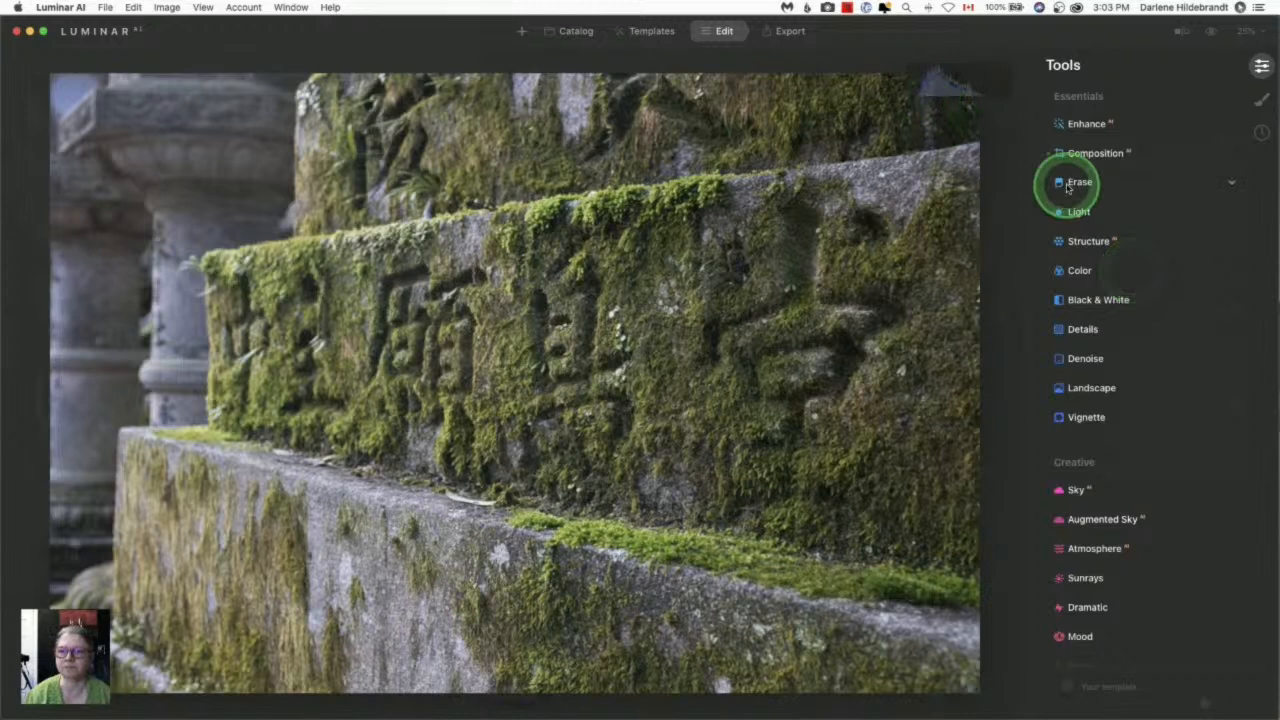
- Warm the Temperature to 5166, trying Smart Contrast at 81 before resetting it to 0
left_click(1078, 212)
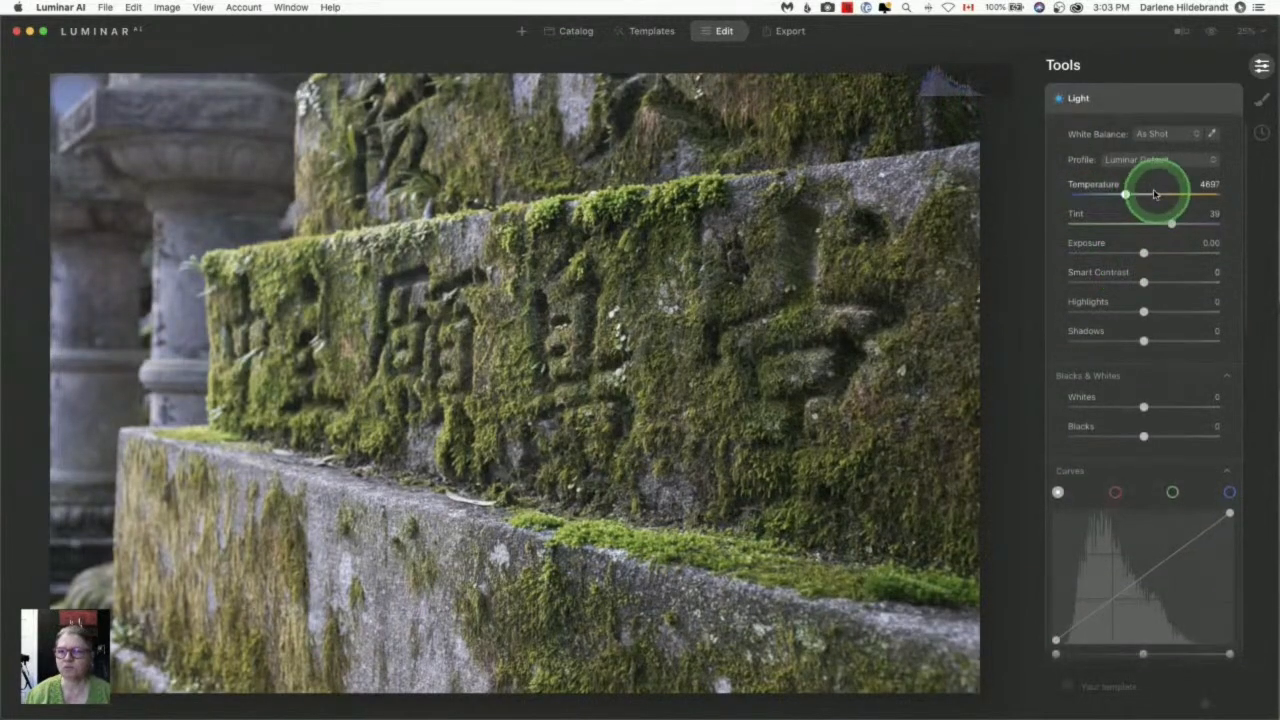
left_click_drag(1125, 194, 1135, 194)
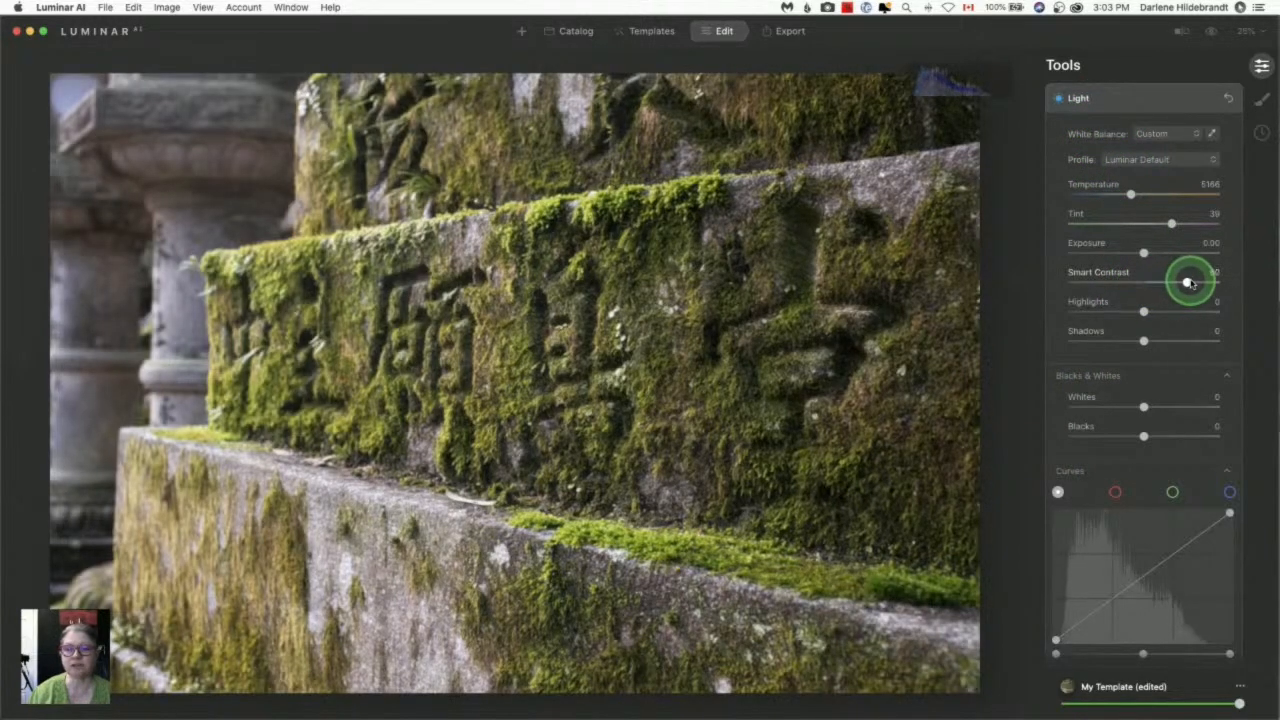
left_click_drag(1188, 281, 1203, 281)
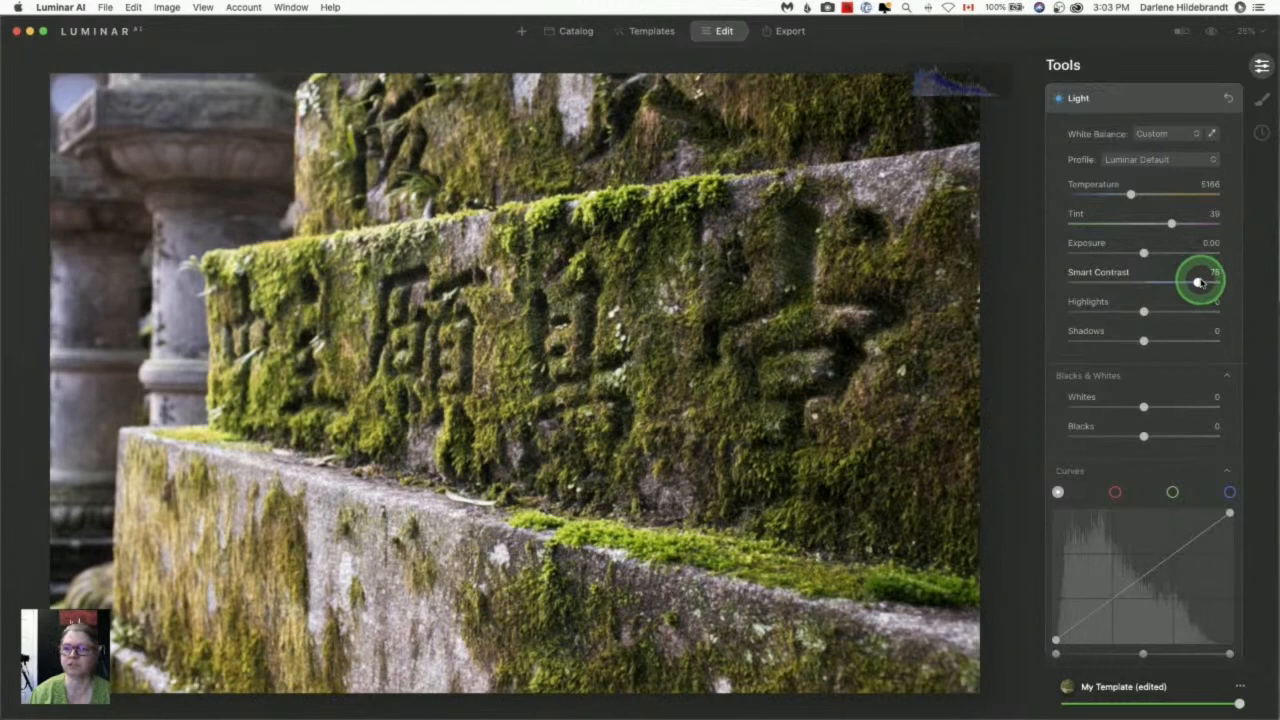
left_click_drag(1200, 282, 1205, 282)
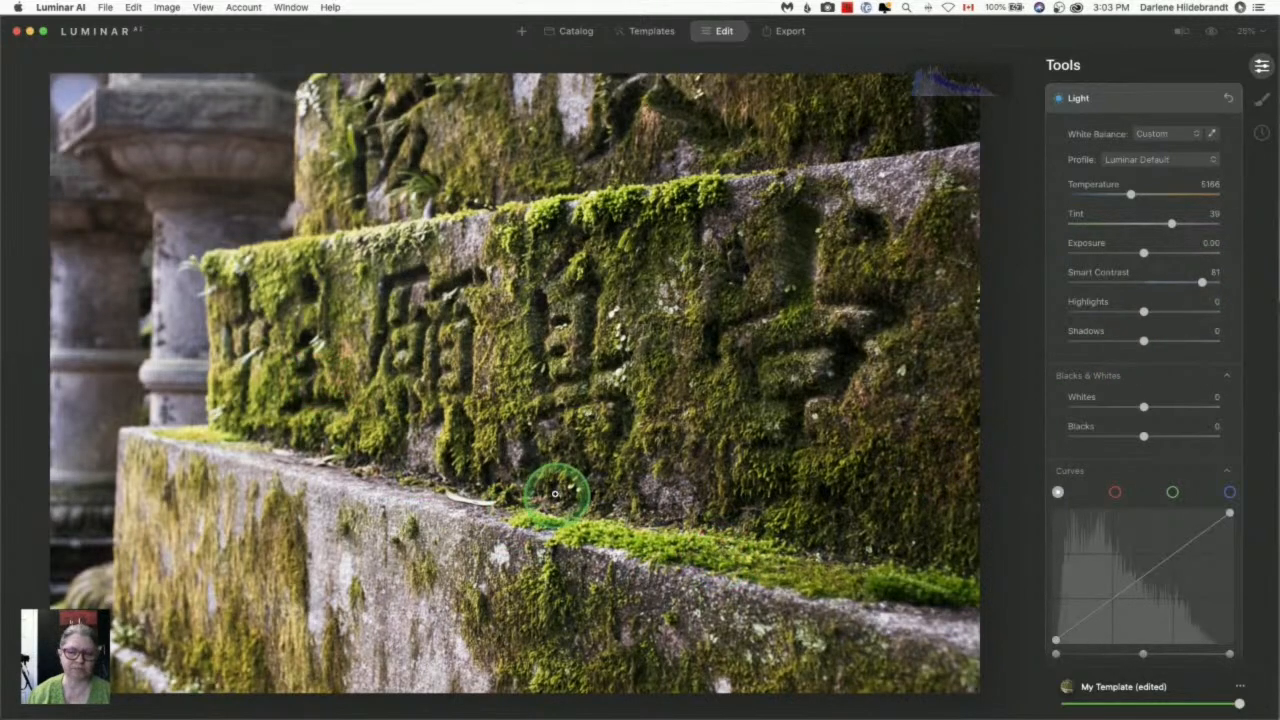
mouse_move(707, 487)
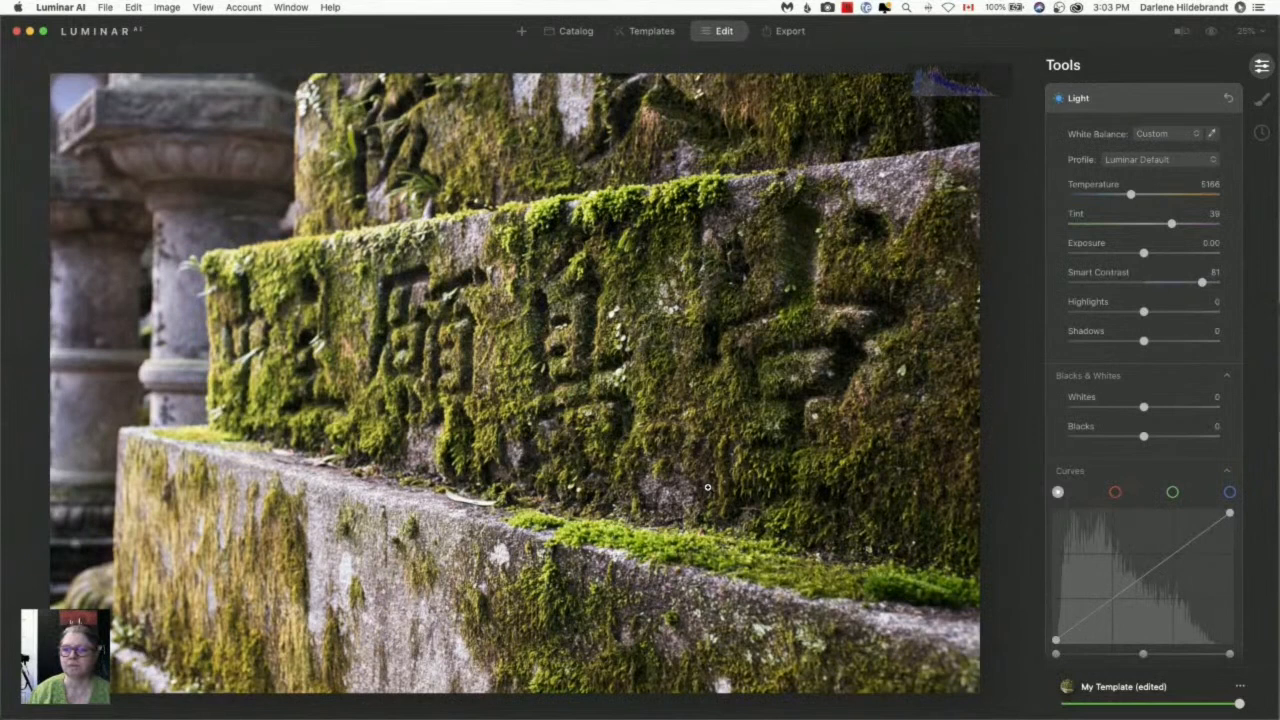
left_click(1050, 310)
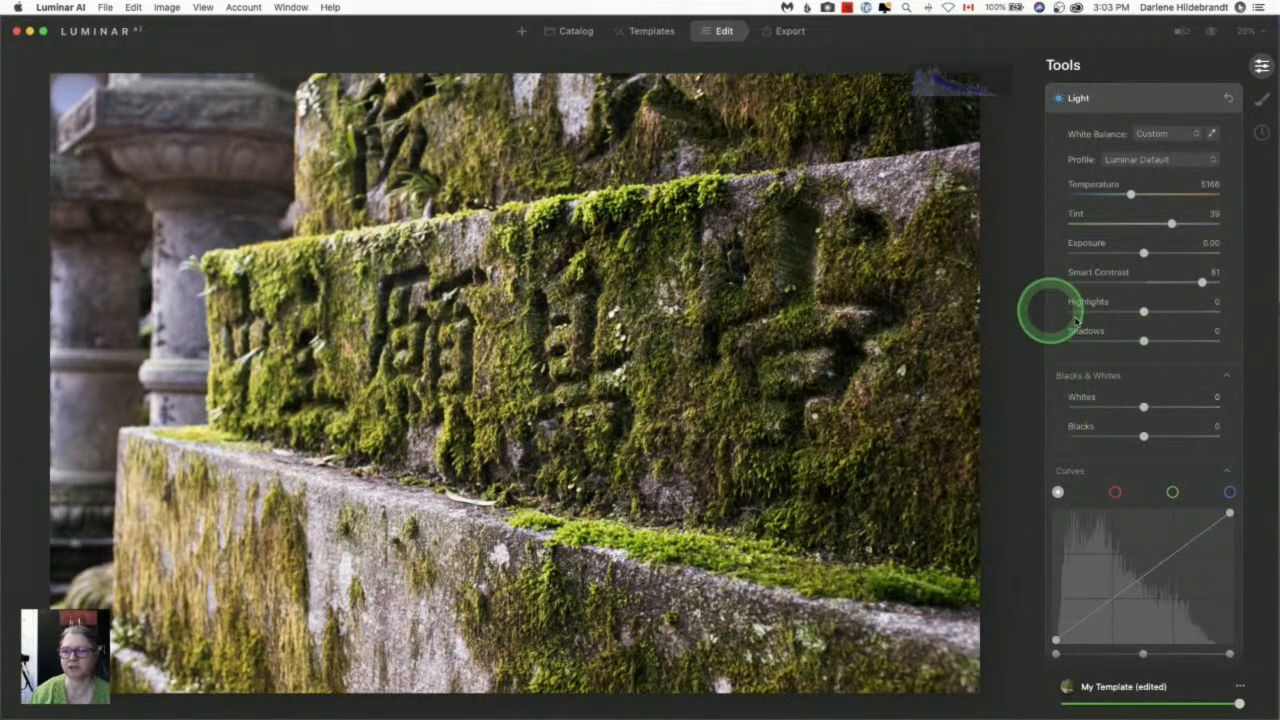
mouse_move(1205, 283)
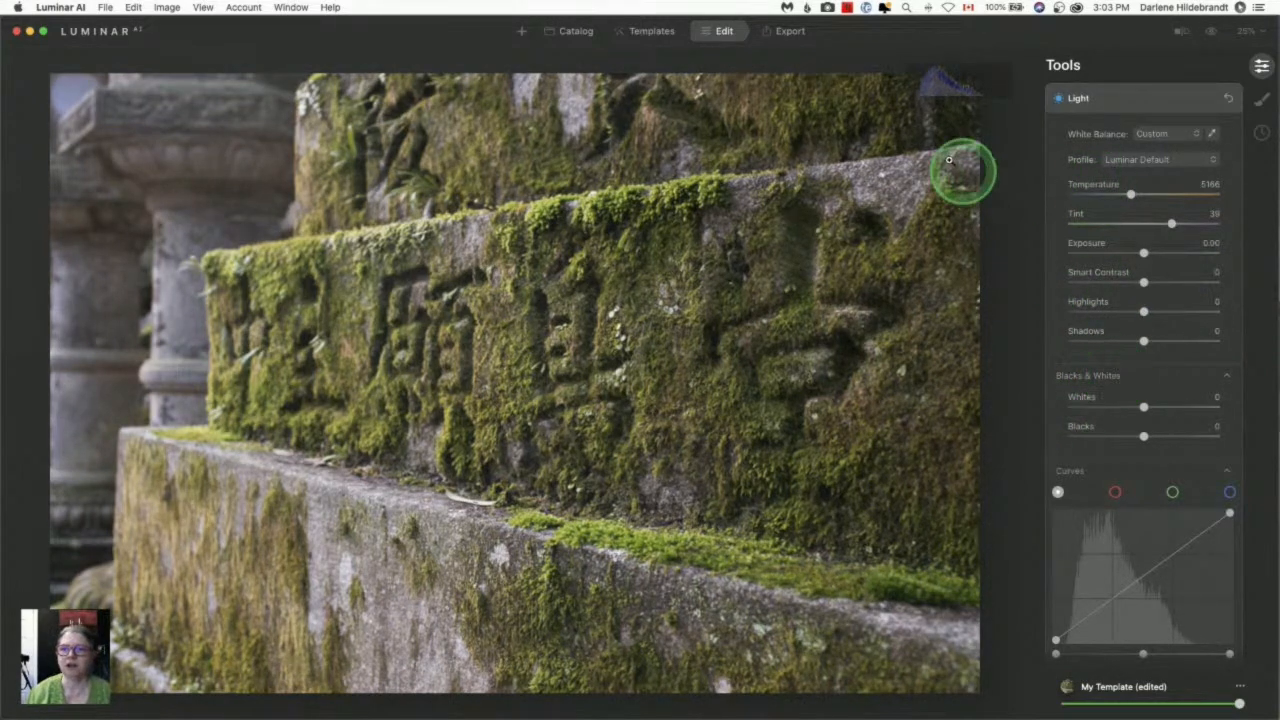
mouse_move(460, 65)
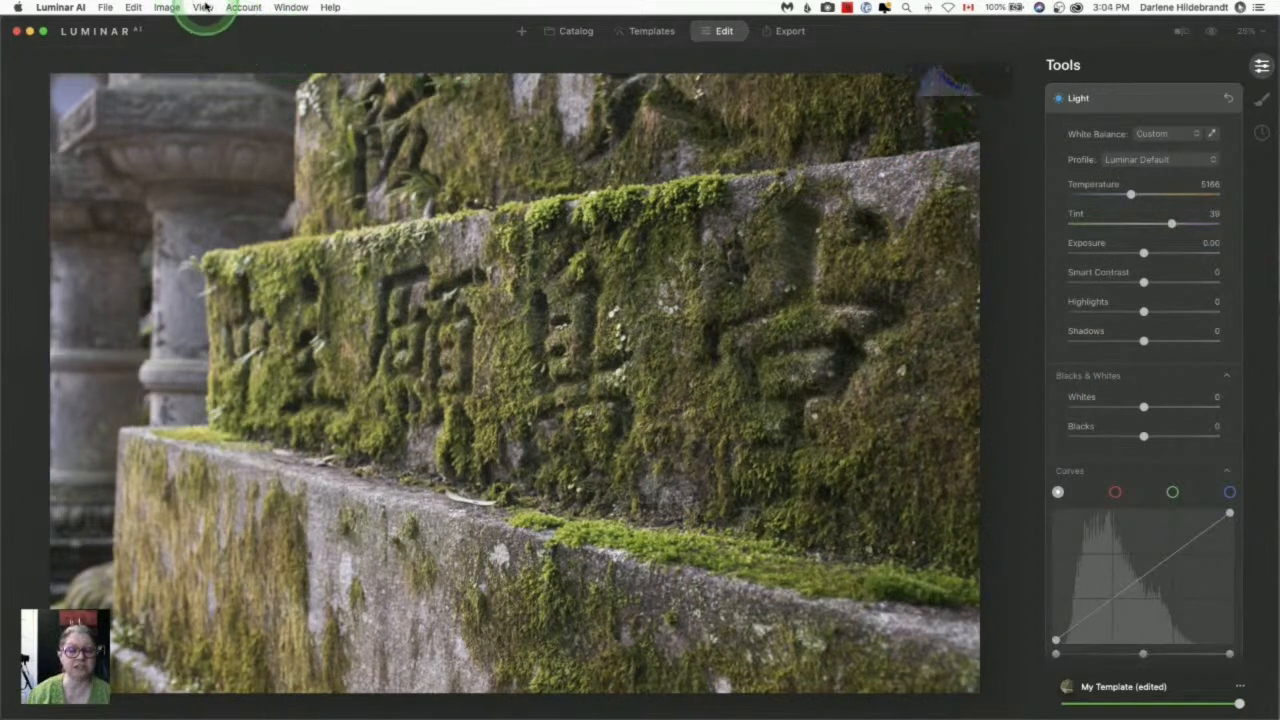
- Push Whites to maximum to reveal clipped highlights, then reset Whites to zero
left_click(202, 7)
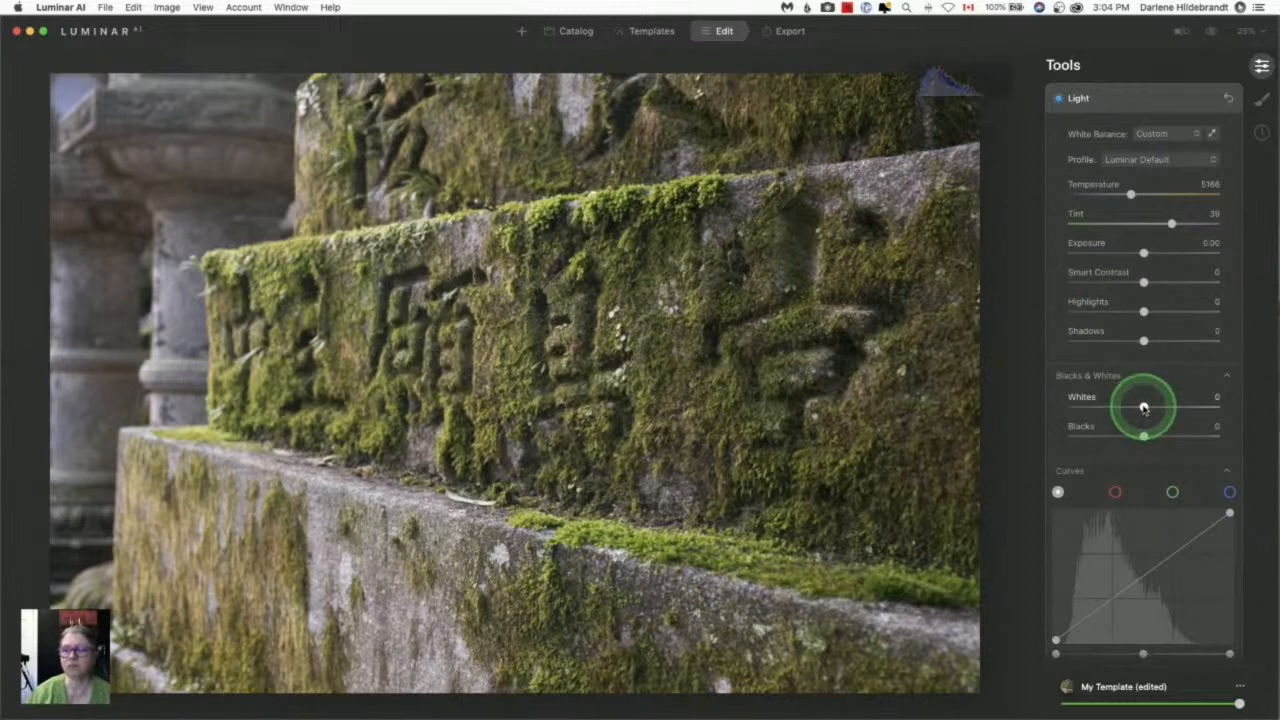
left_click_drag(1143, 407, 1170, 407)
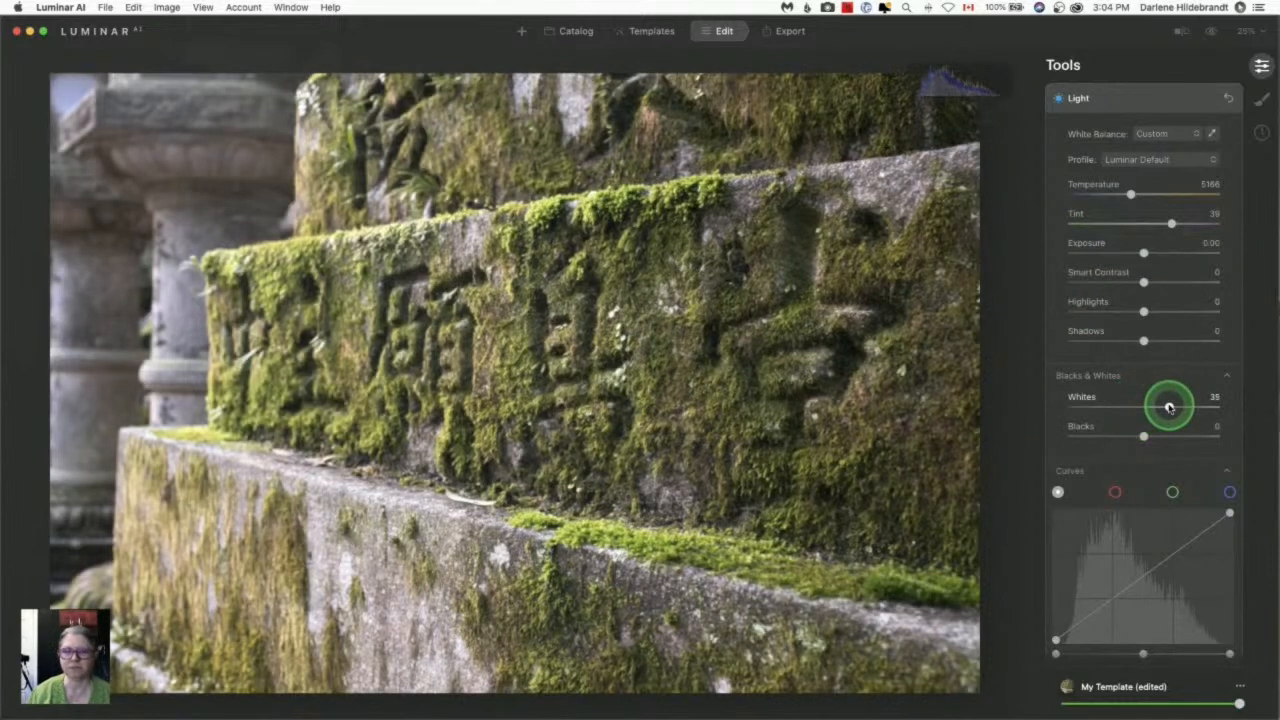
left_click_drag(1168, 407, 1166, 407)
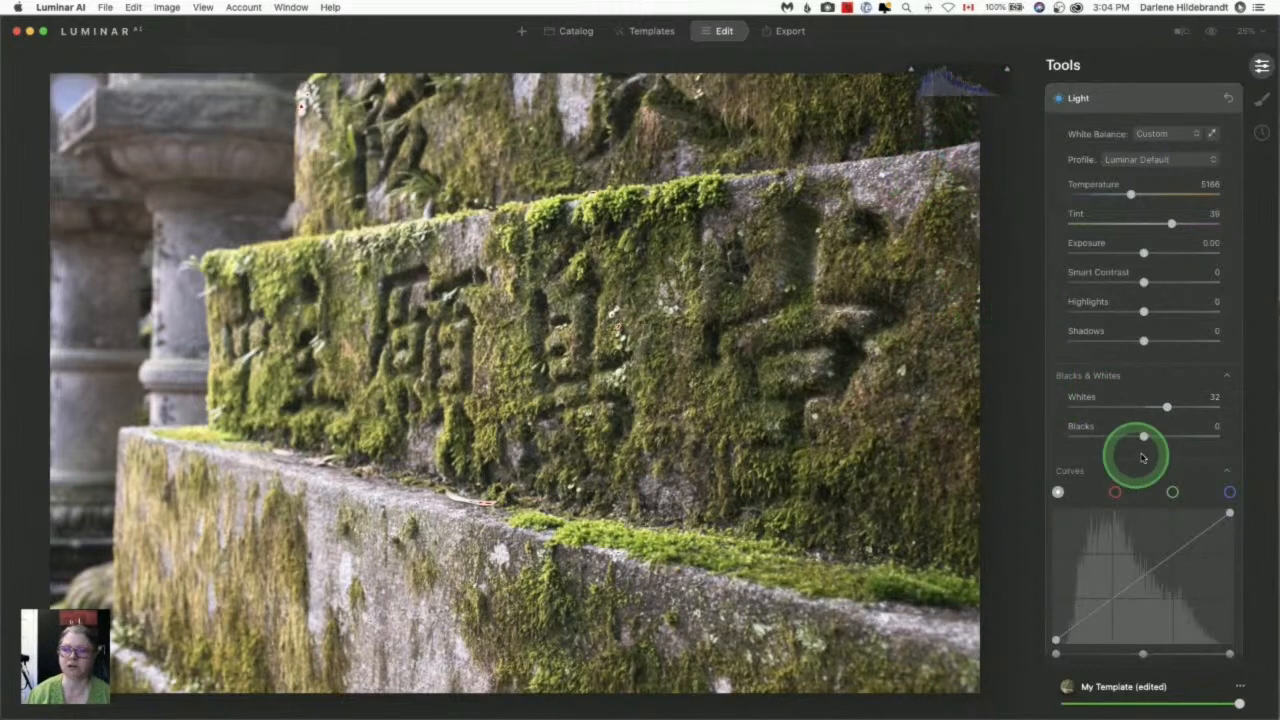
left_click_drag(1166, 407, 1216, 406)
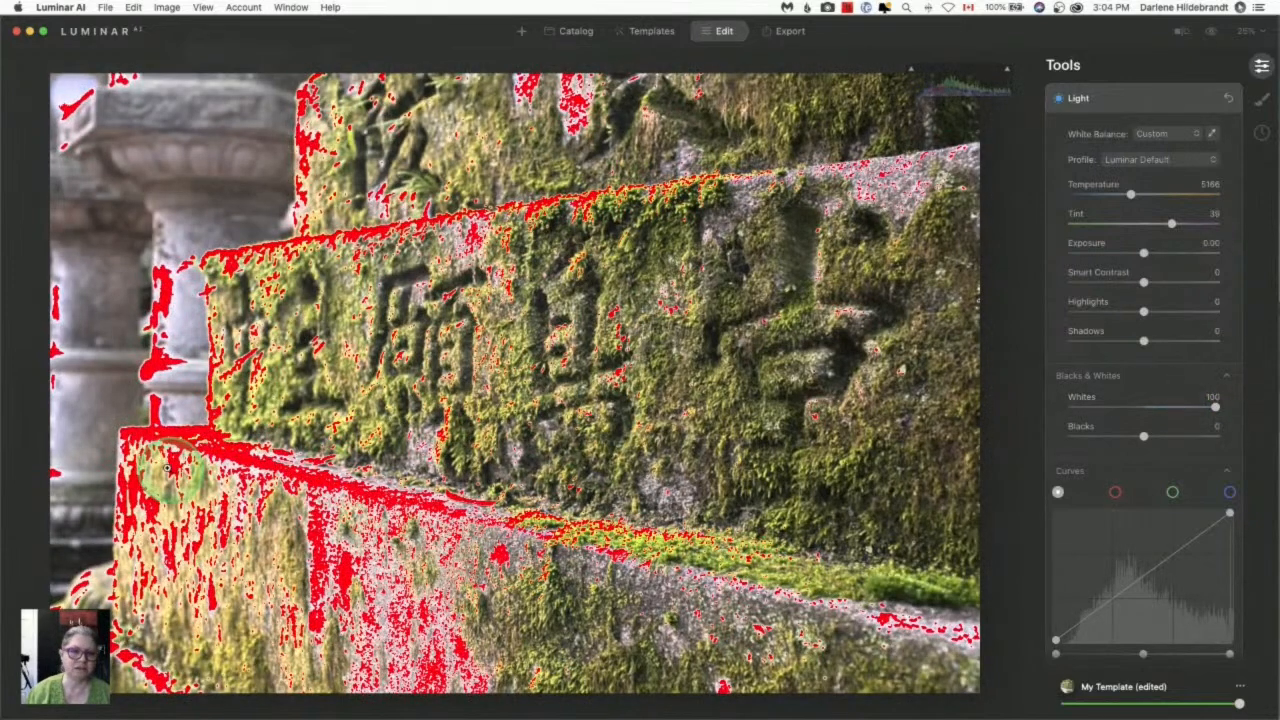
mouse_move(175, 325)
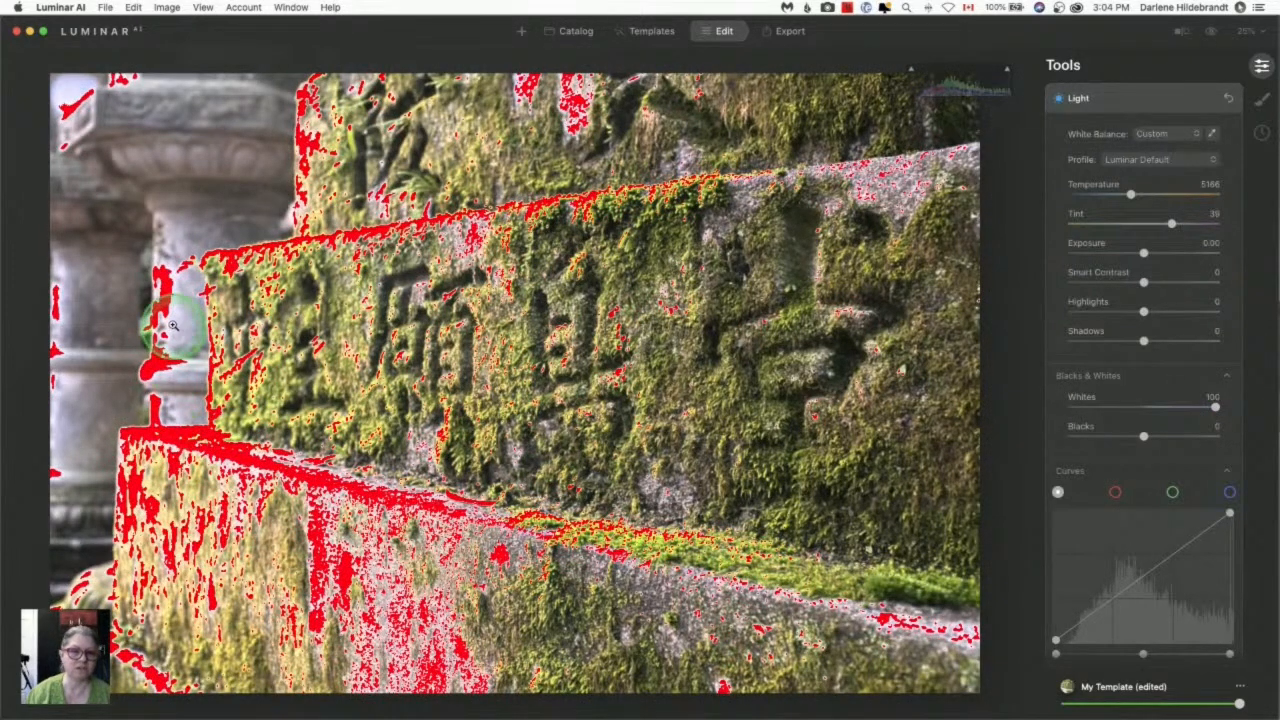
mouse_move(740, 445)
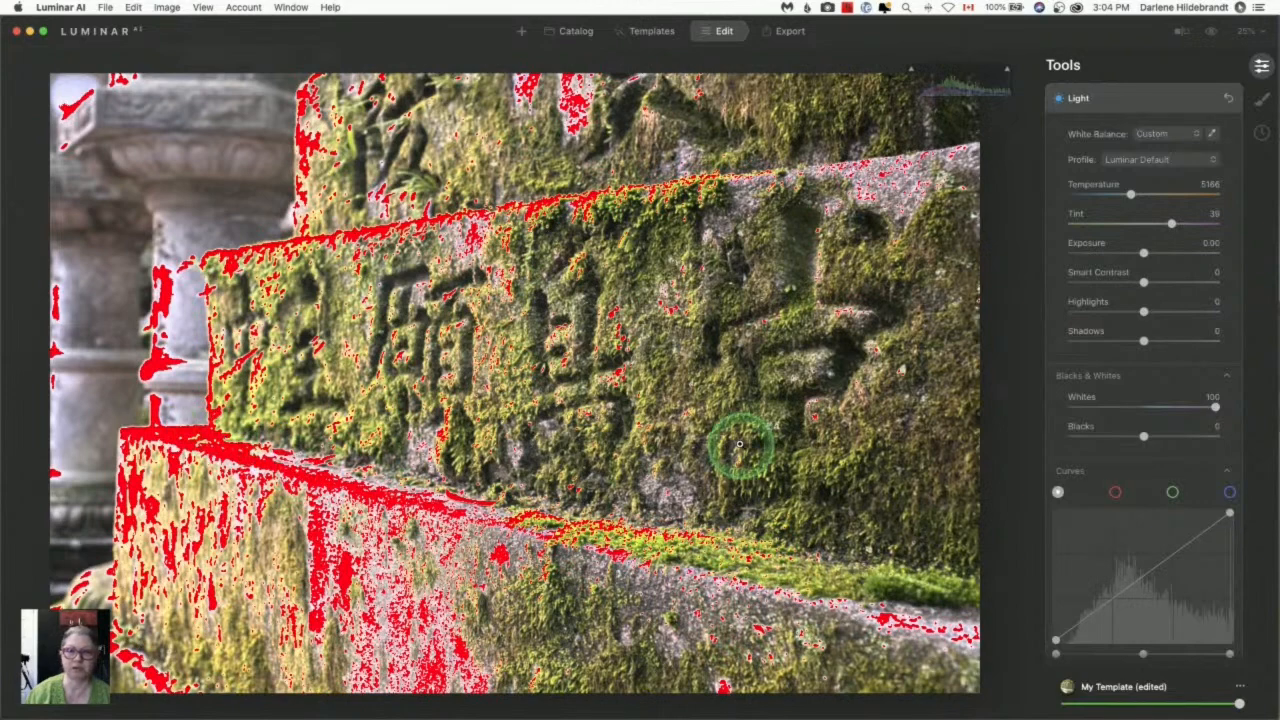
left_click_drag(1143, 437, 1072, 437)
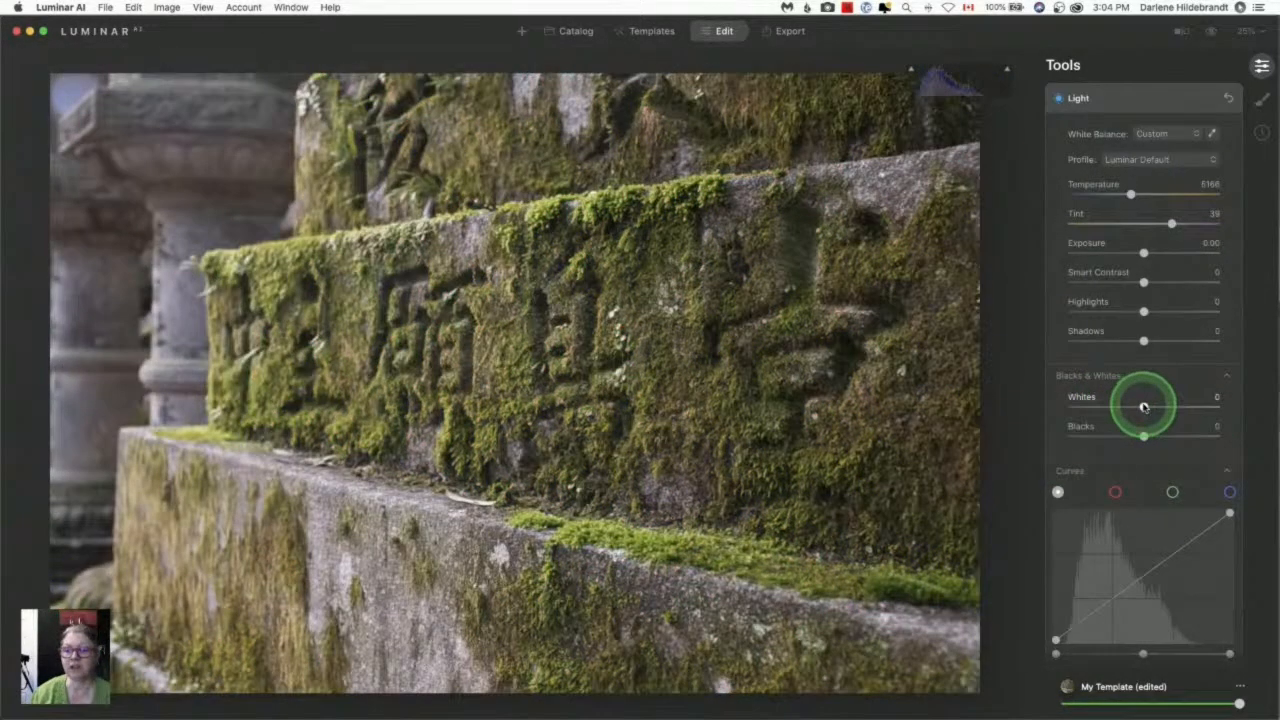
- Raise Whites until clipping appears, then pull them back to 23
left_click_drag(1143, 407, 1157, 407)
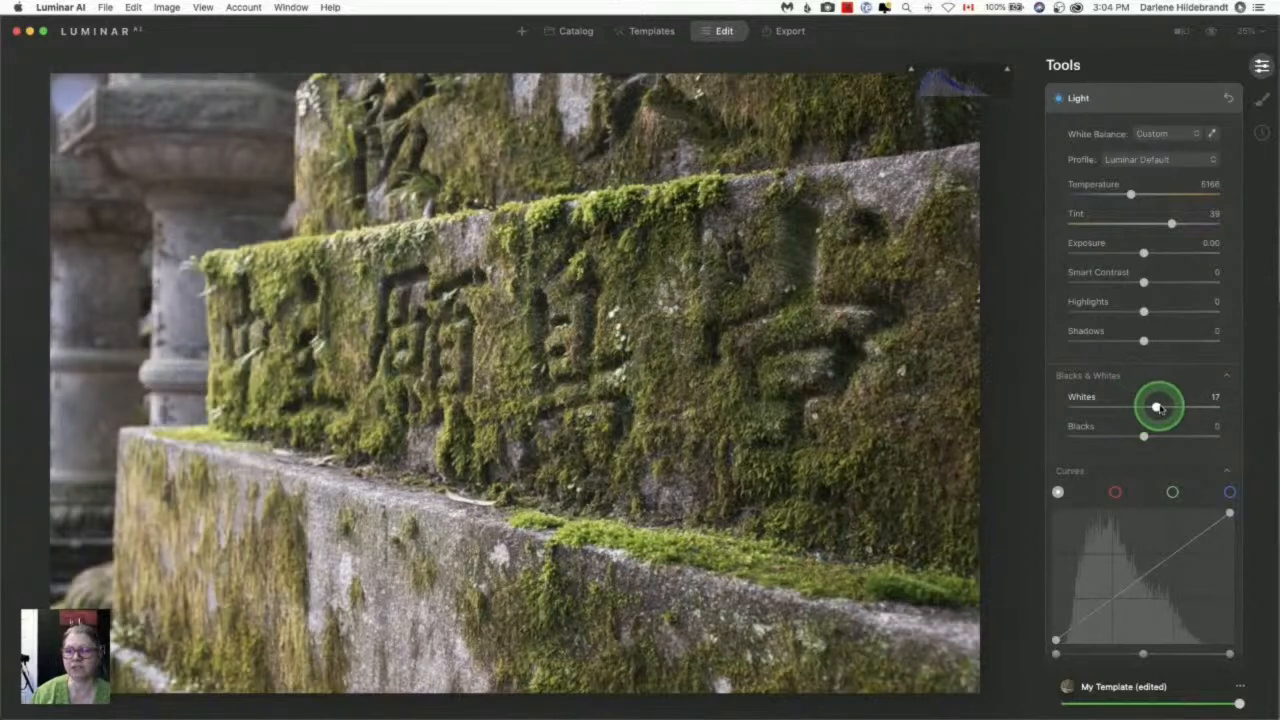
left_click_drag(1157, 407, 1195, 407)
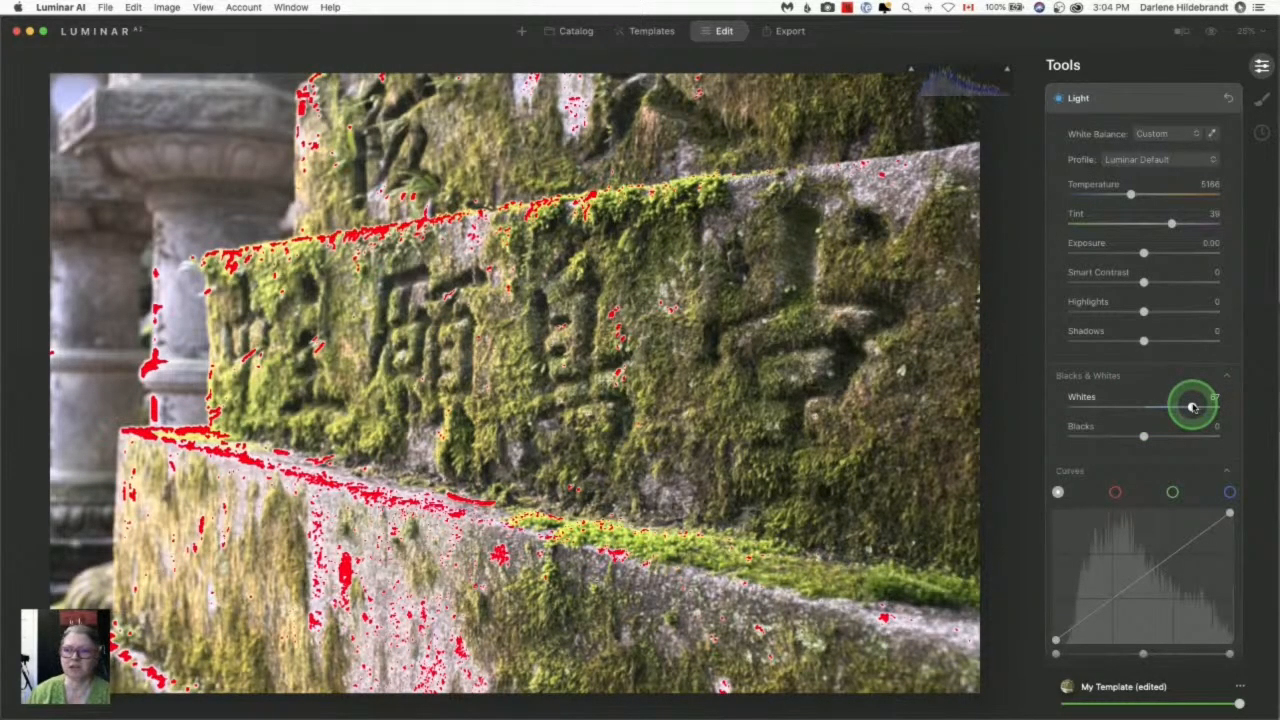
left_click_drag(1190, 407, 1168, 407)
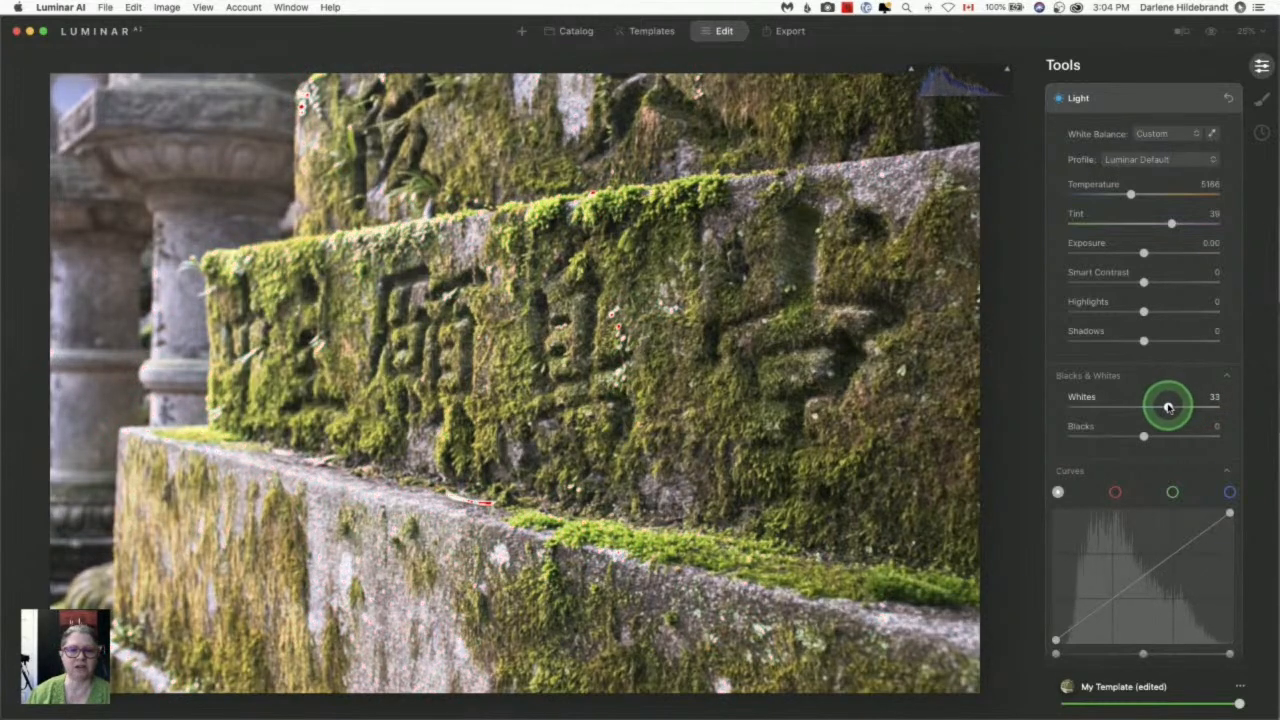
left_click_drag(1168, 407, 1145, 407)
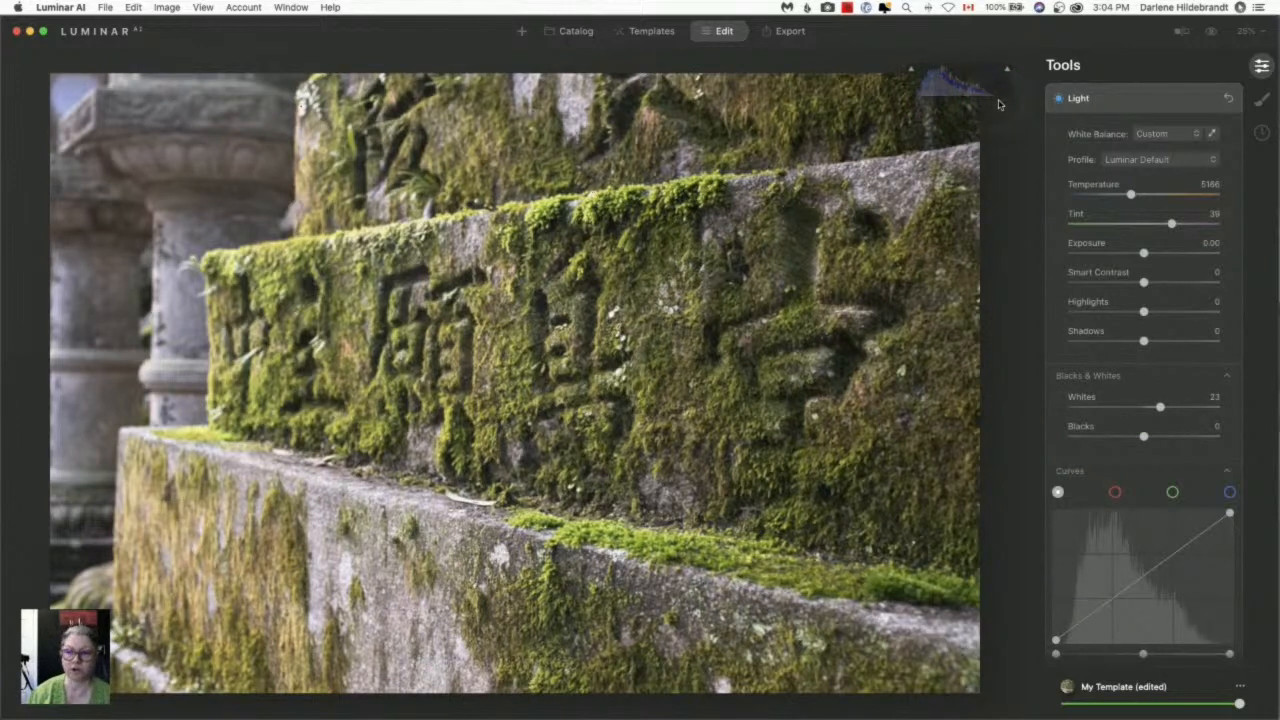
left_click(1088, 380)
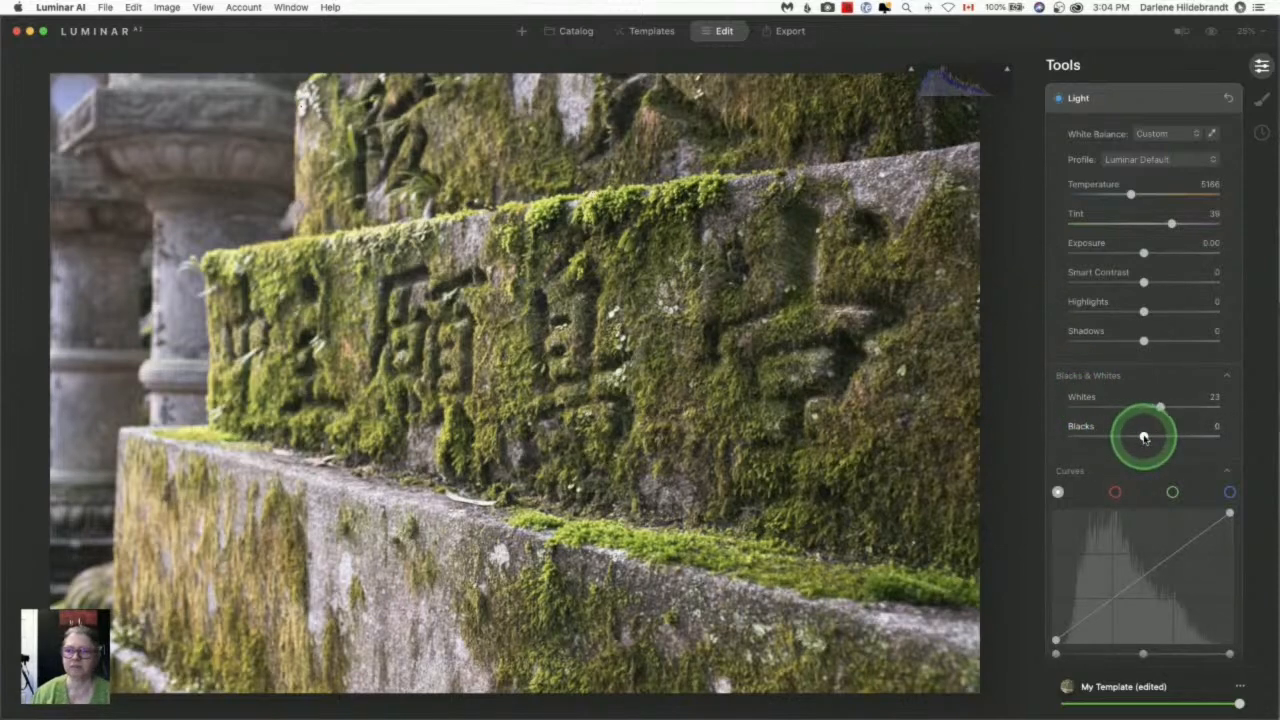
- Drag the Blacks slider down to -75 for deeper shadows on the carved wall
left_click_drag(1144, 437, 1120, 437)
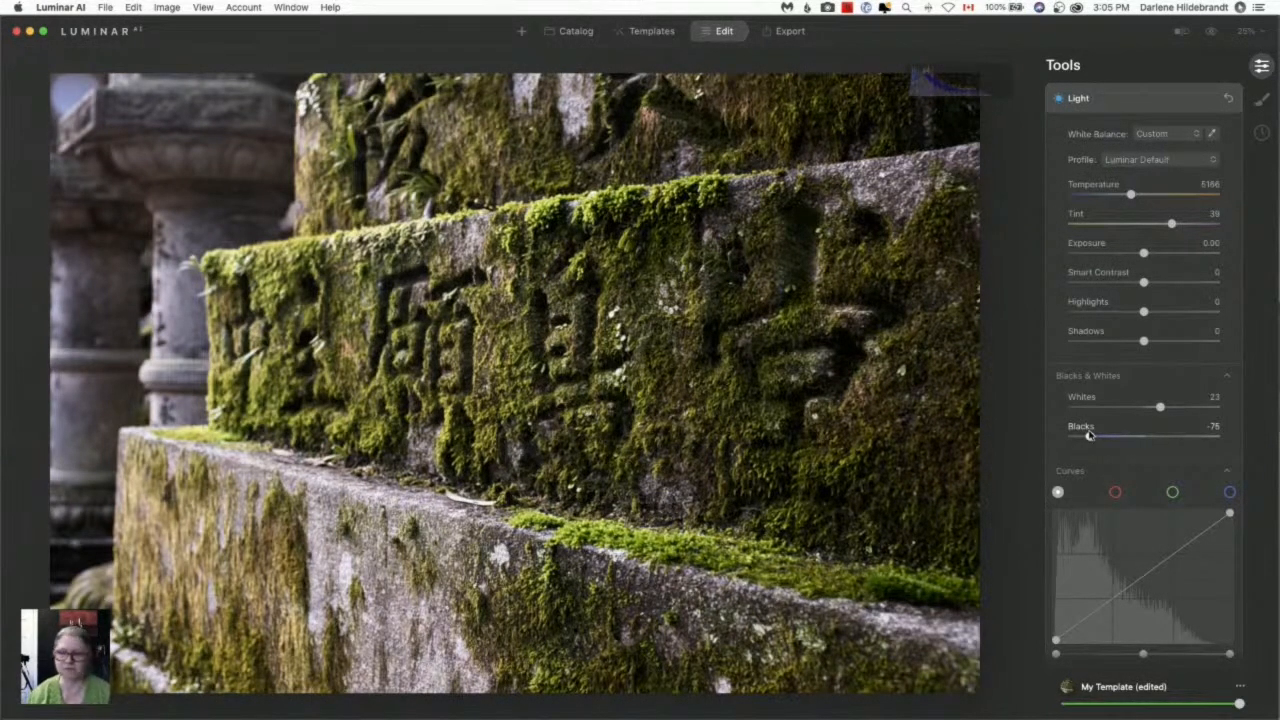
left_click(1092, 437)
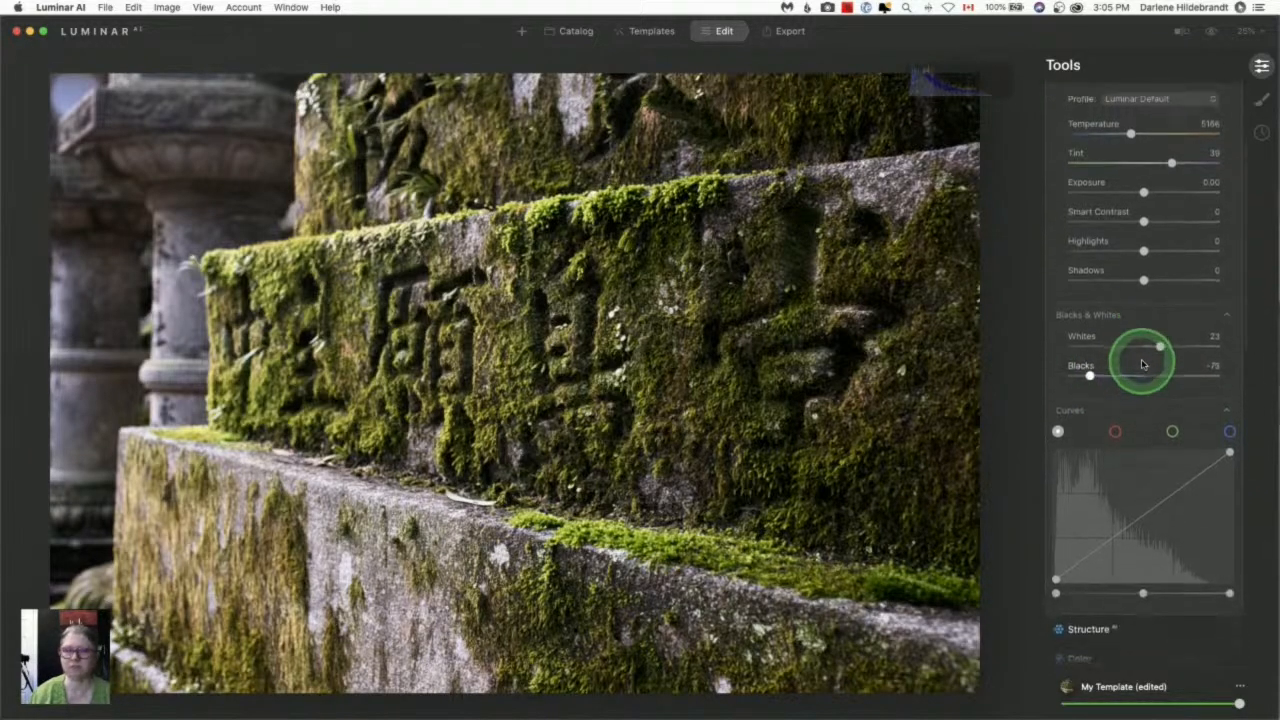
scroll("down", 3)
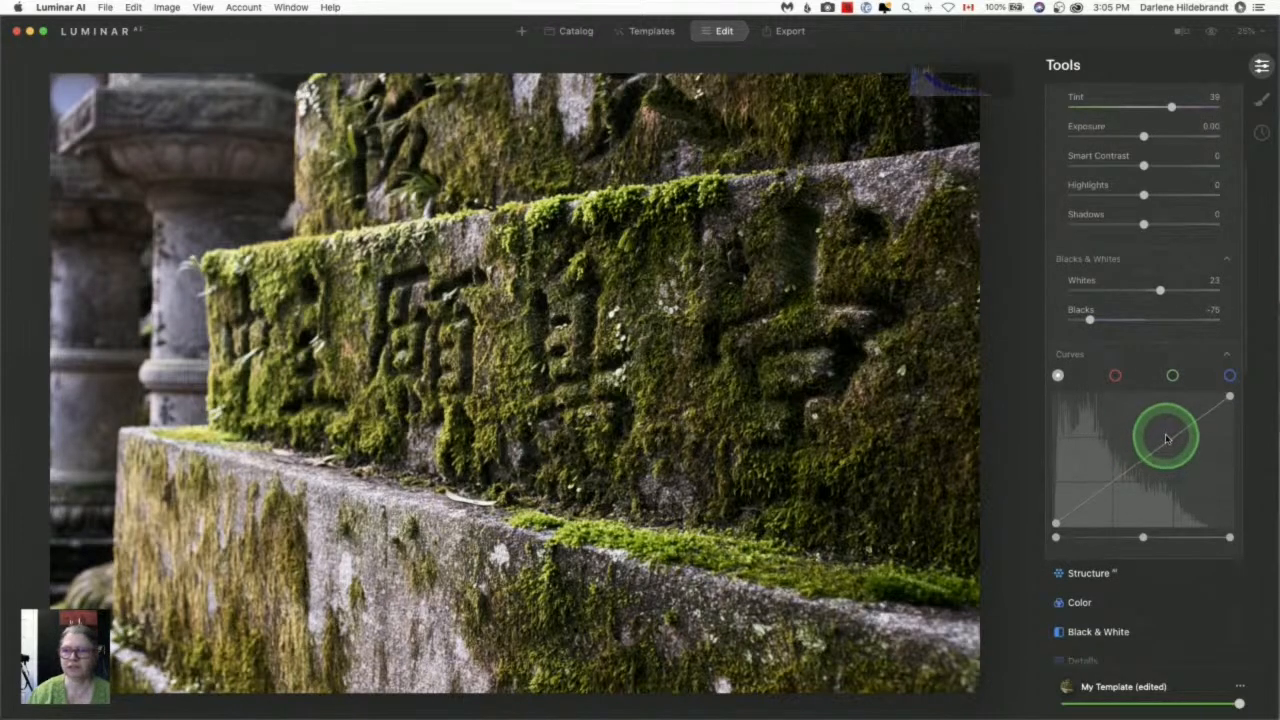
left_click_drag(1165, 437, 1190, 423)
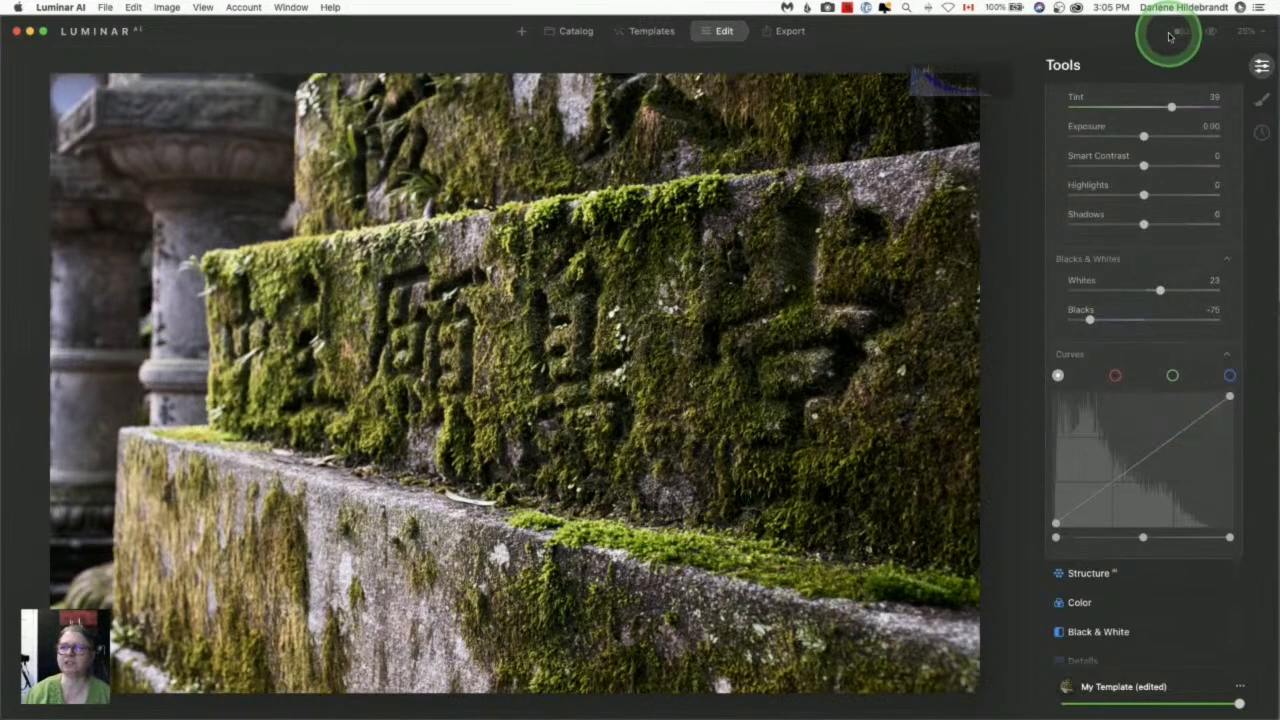
left_click(1181, 31)
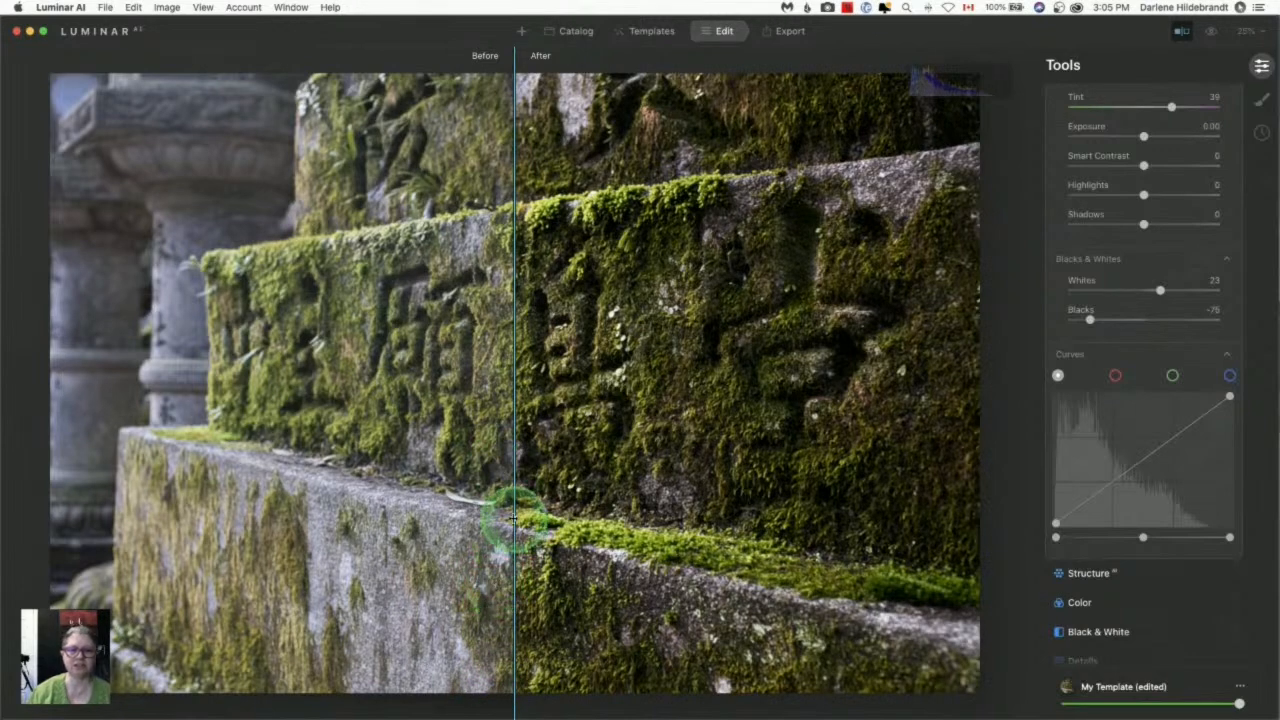
left_click_drag(513, 520, 508, 505)
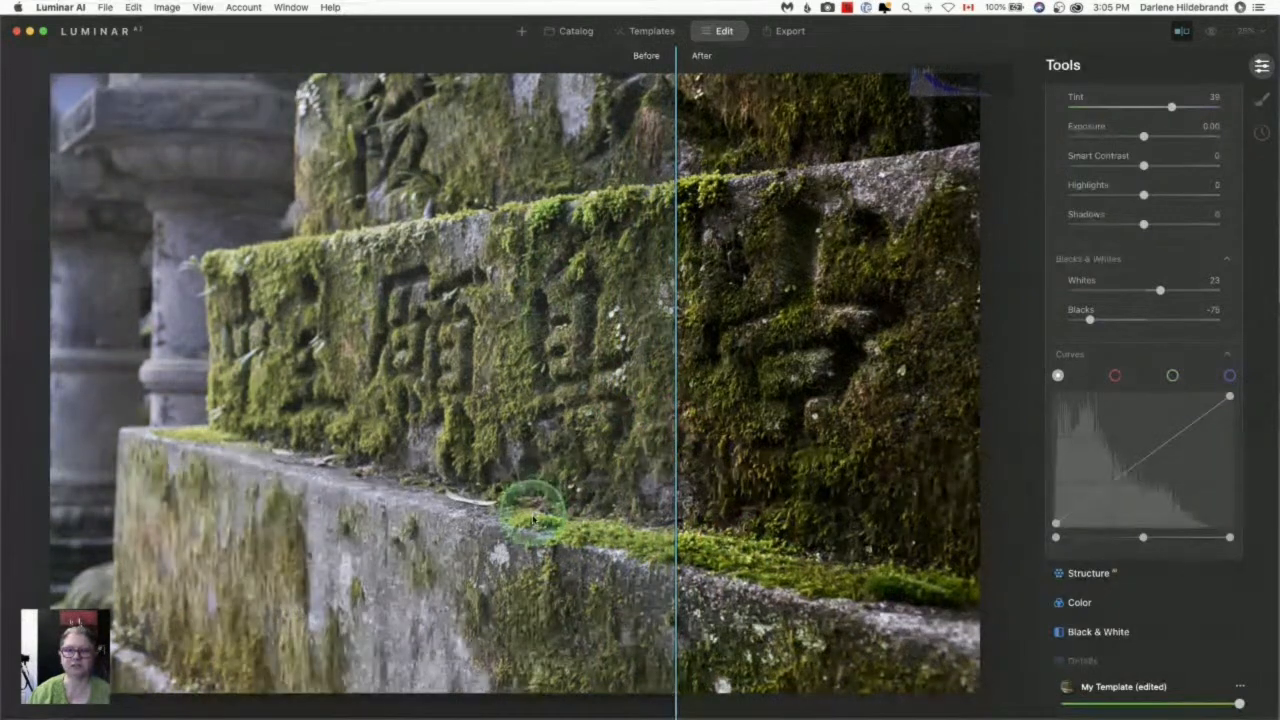
left_click(1182, 31)
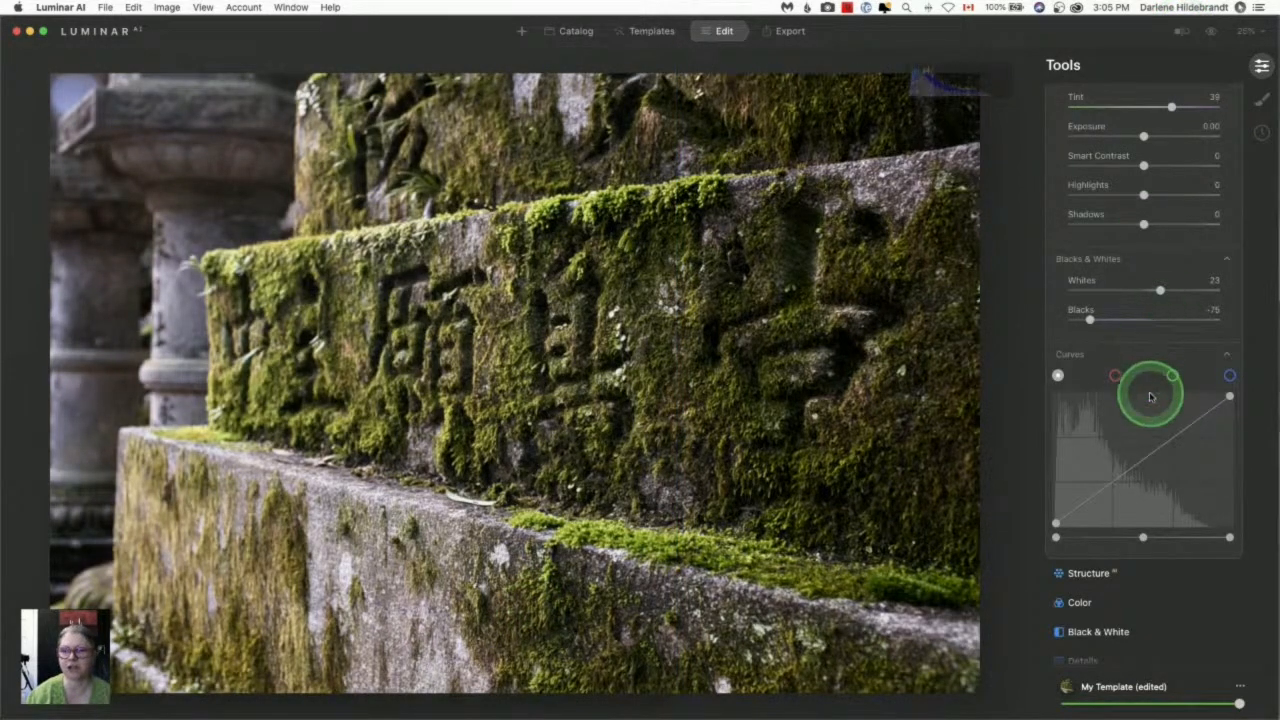
left_click_drag(1150, 395, 1175, 440)
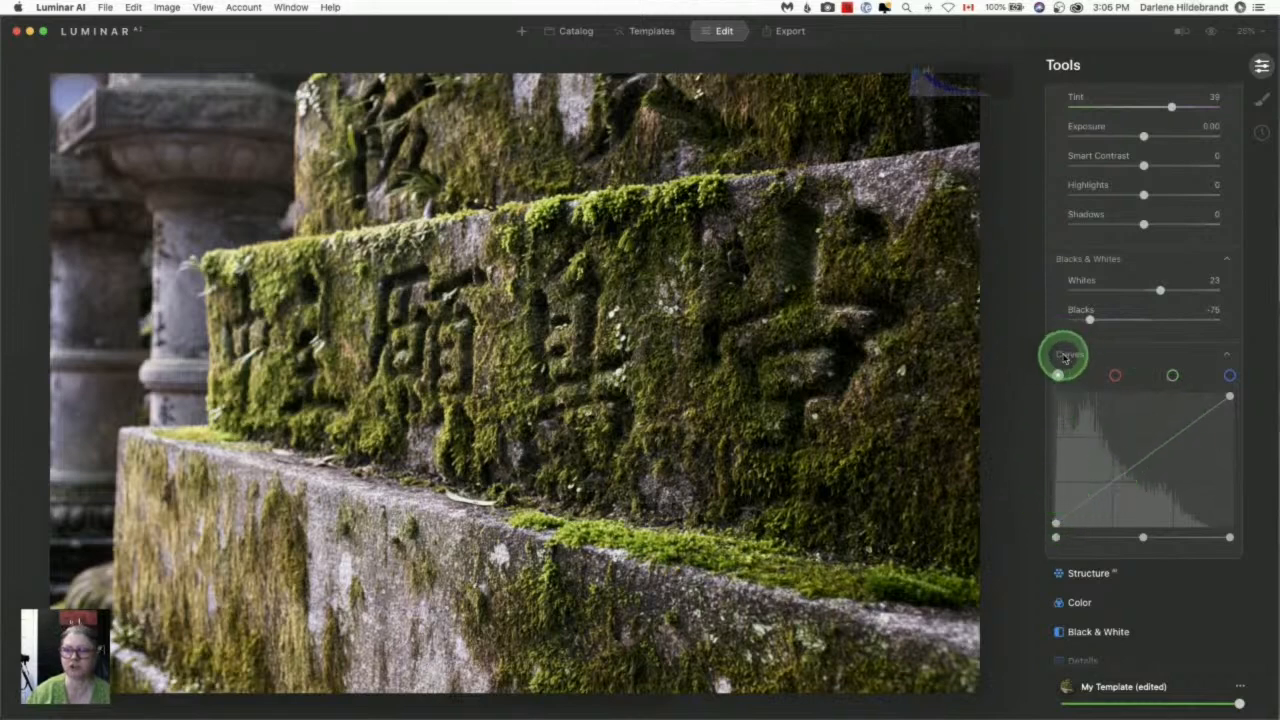
left_click(1070, 354)
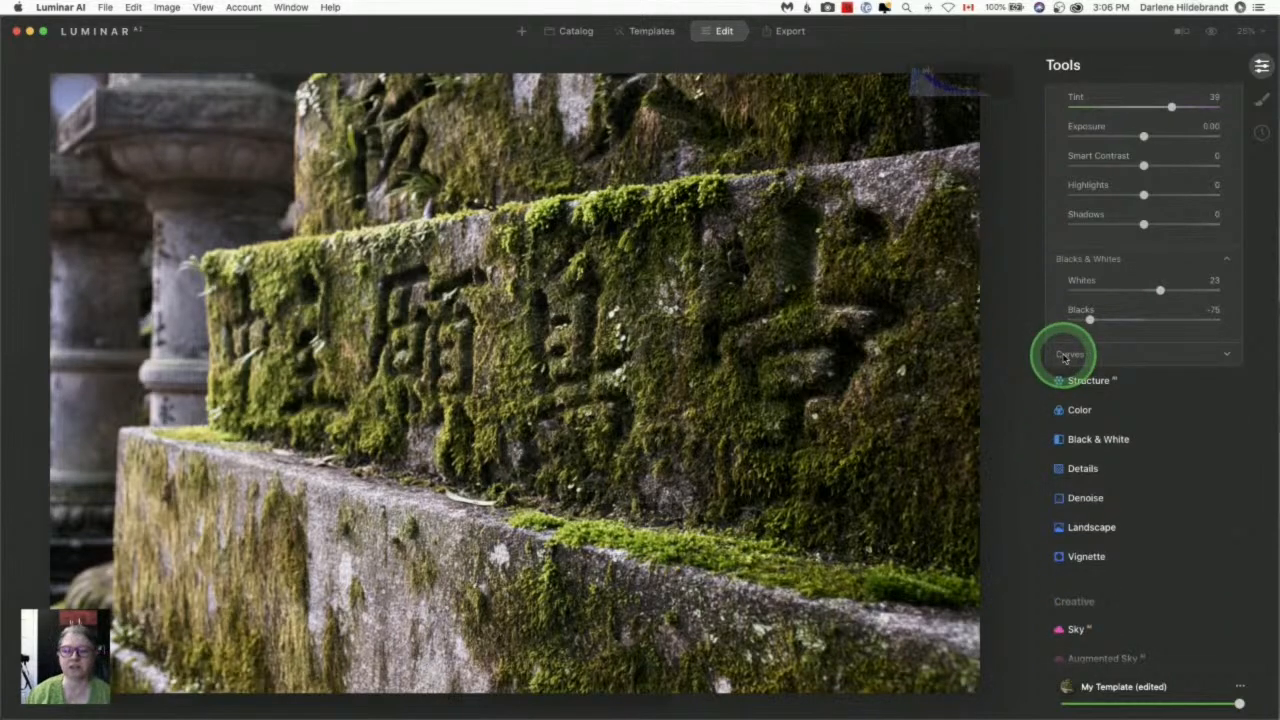
left_click(1070, 354)
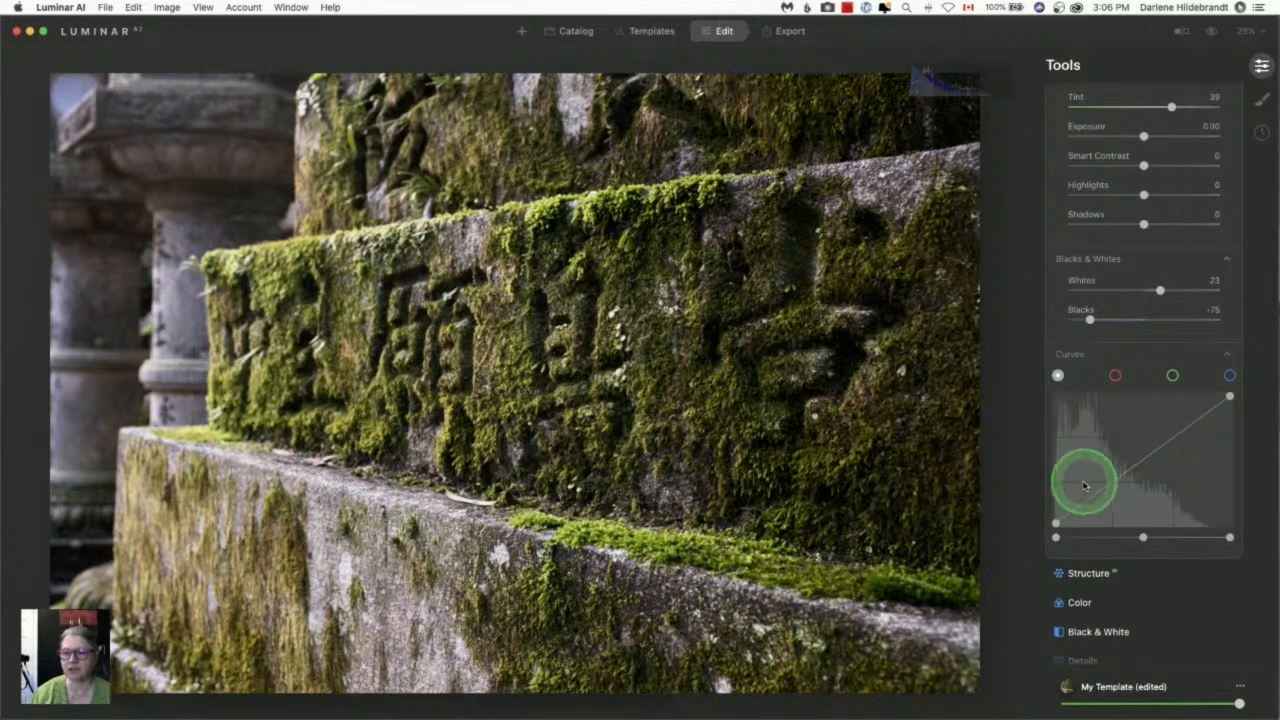
left_click_drag(1085, 485, 1085, 410)
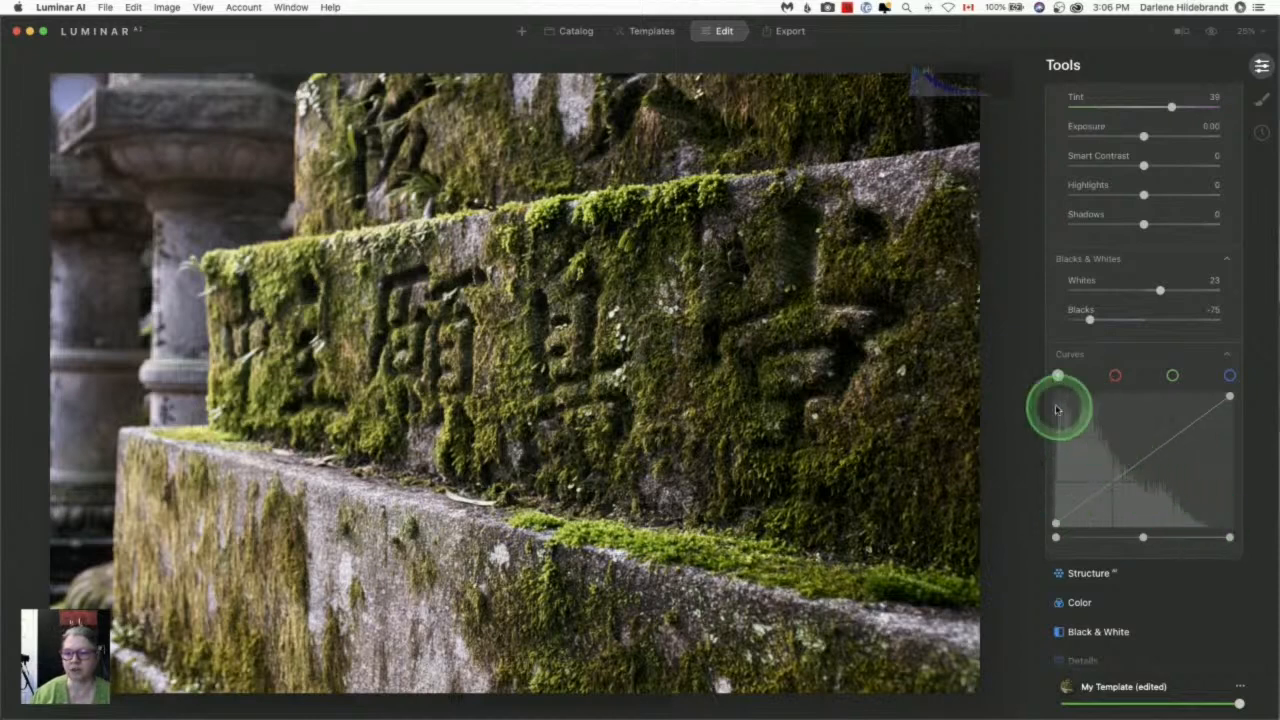
left_click_drag(1057, 408, 1057, 527)
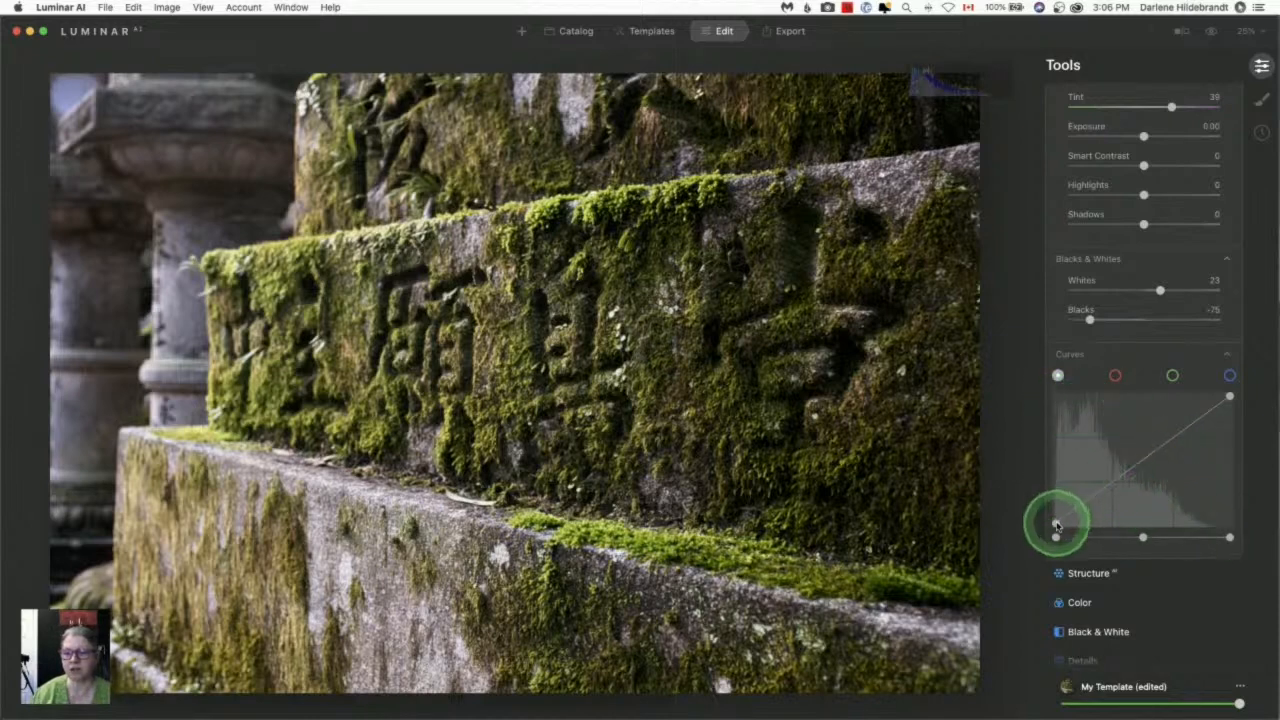
left_click_drag(1057, 525, 1057, 520)
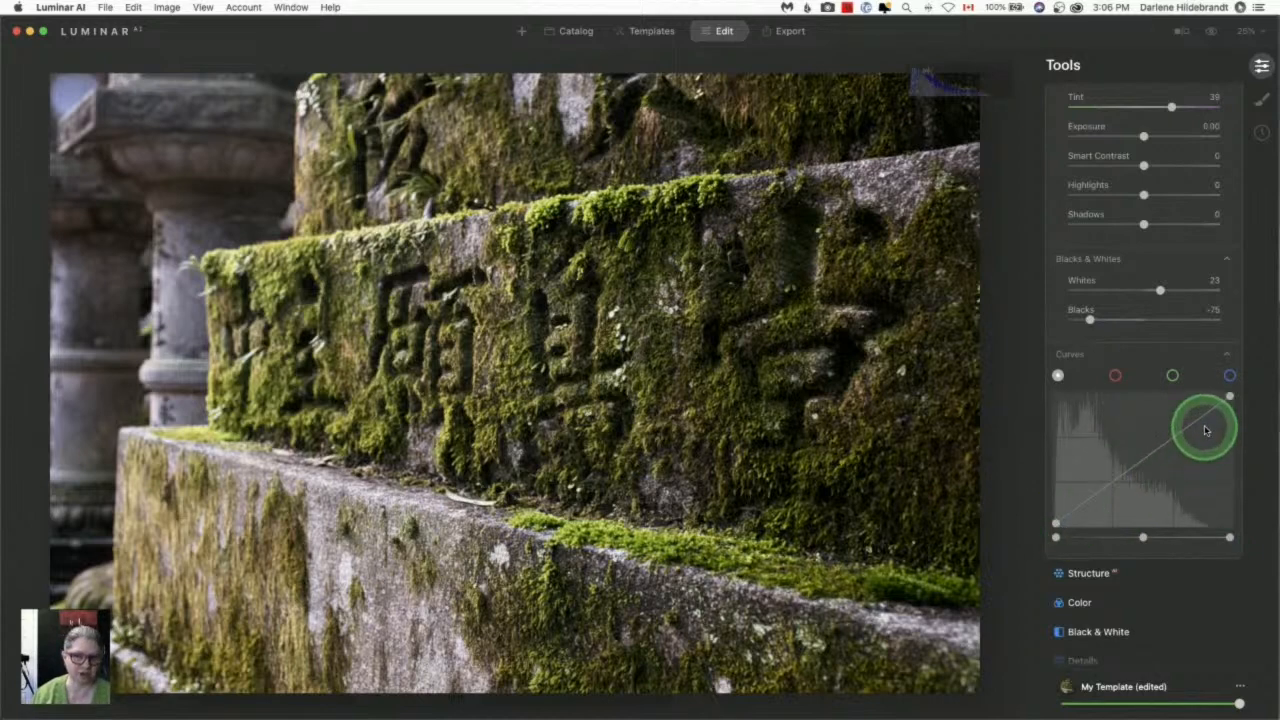
left_click_drag(1205, 430, 1055, 527)
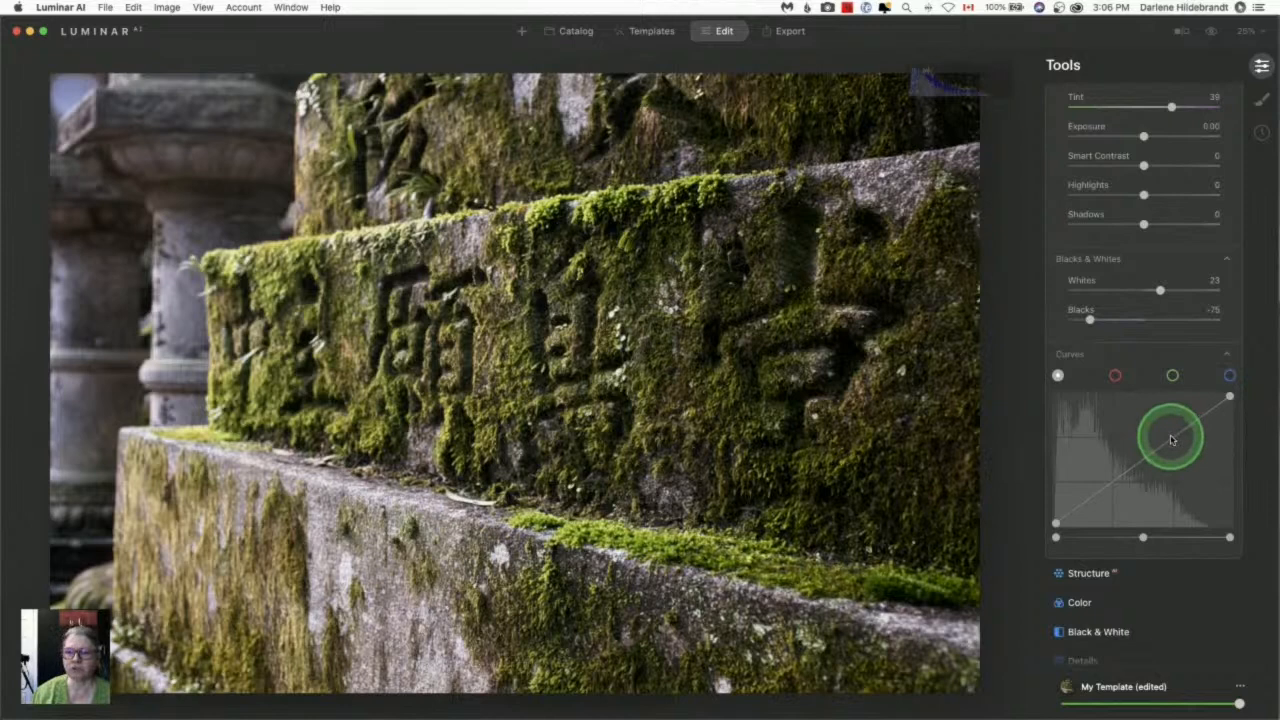
left_click_drag(1173, 440, 1130, 458)
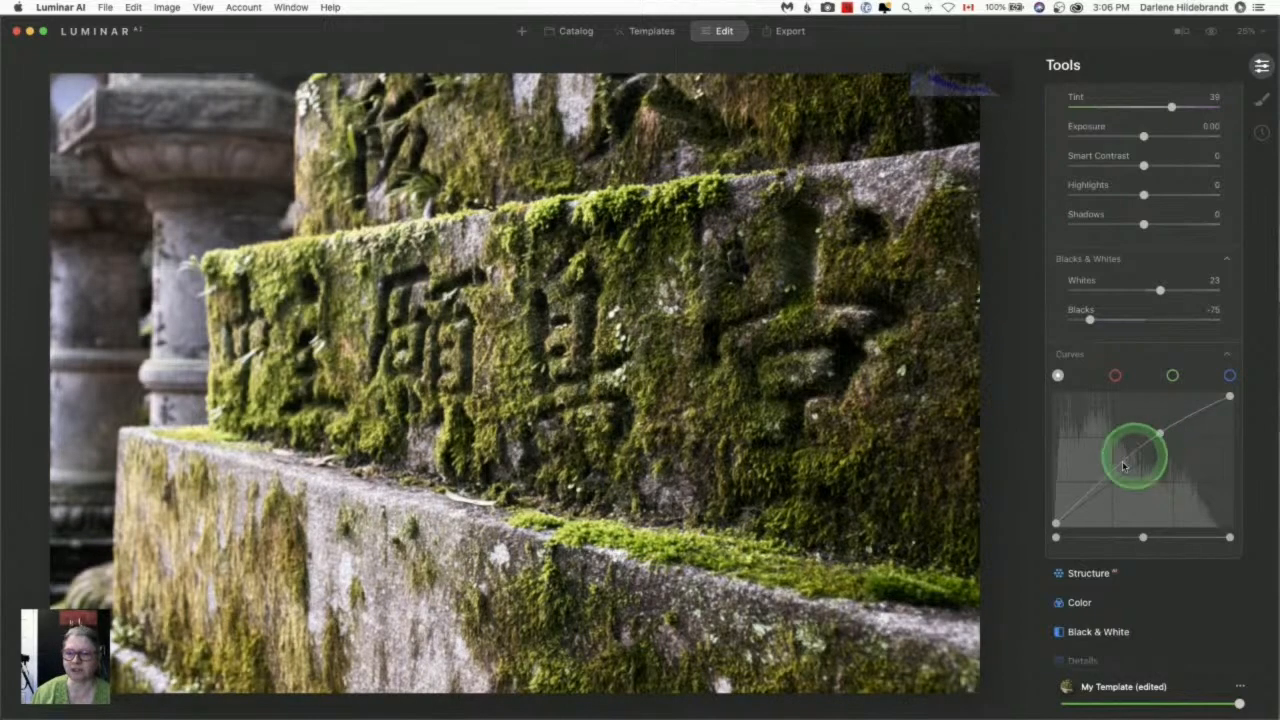
left_click_drag(1135, 460, 1110, 492)
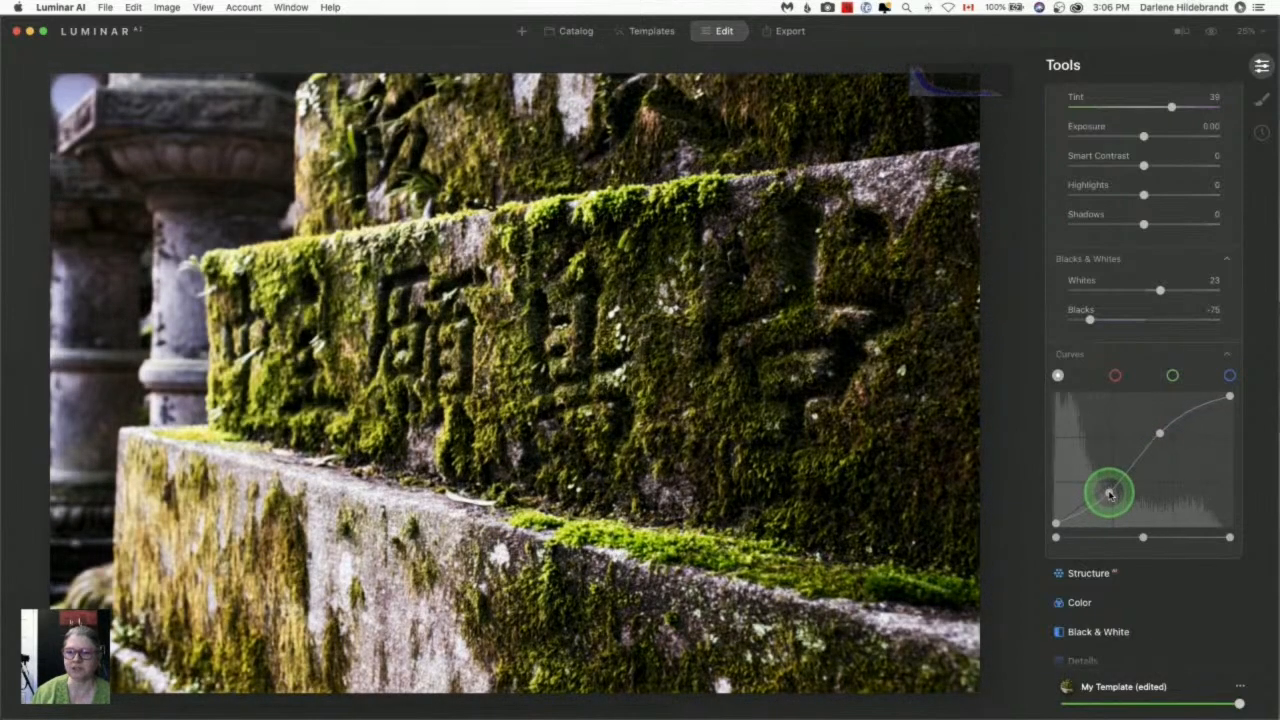
left_click_drag(1110, 495, 1100, 520)
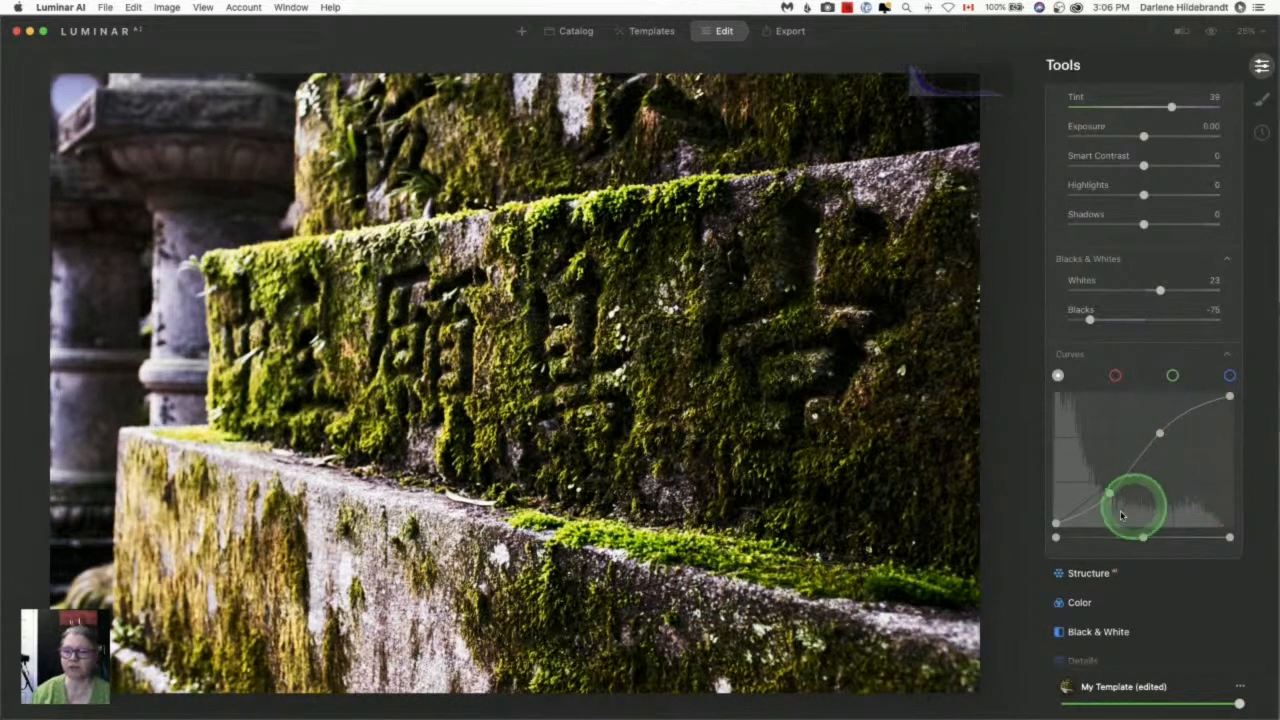
left_click_drag(1120, 515, 1070, 520)
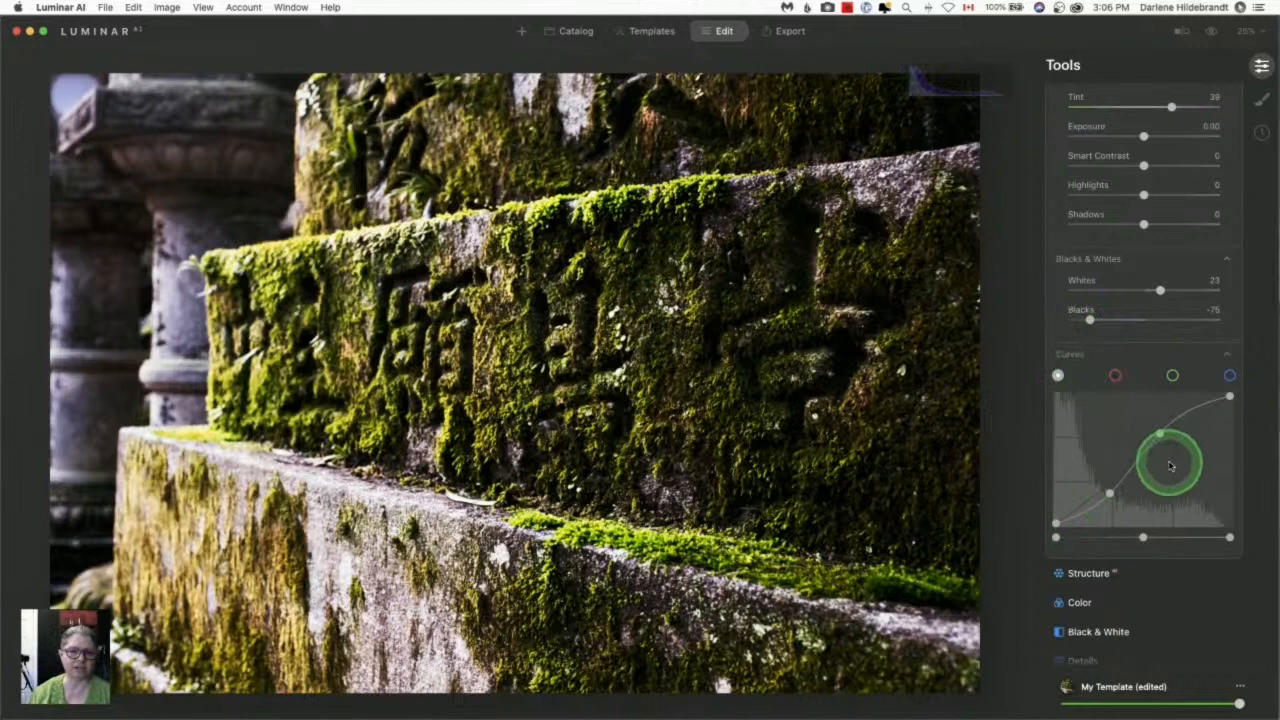
left_click_drag(1170, 465, 1160, 433)
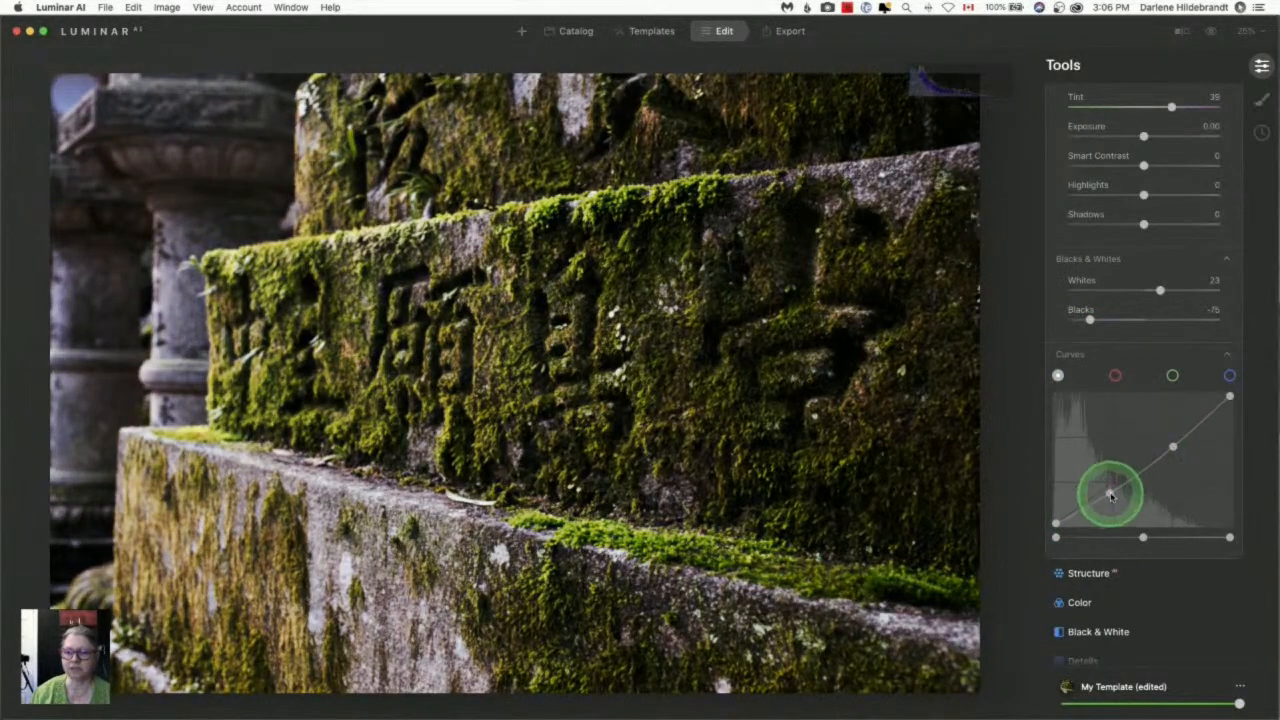
left_click_drag(1110, 495, 1100, 478)
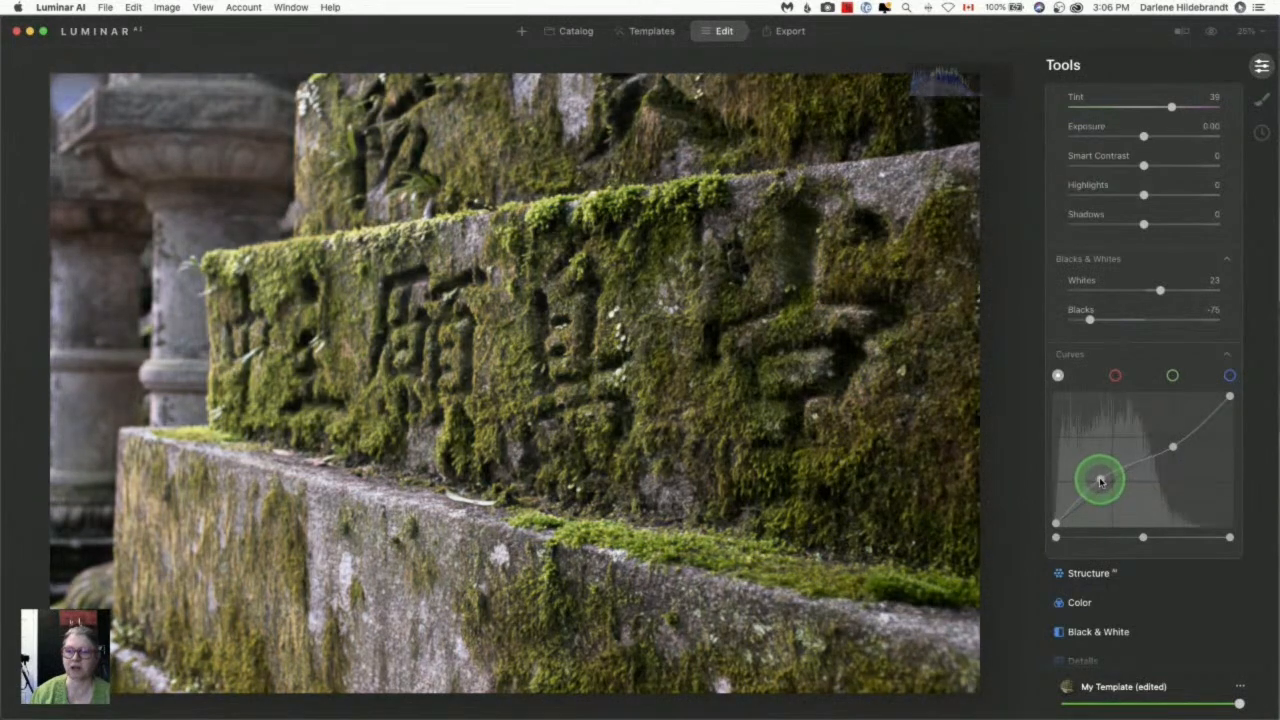
left_click_drag(1100, 480, 1140, 487)
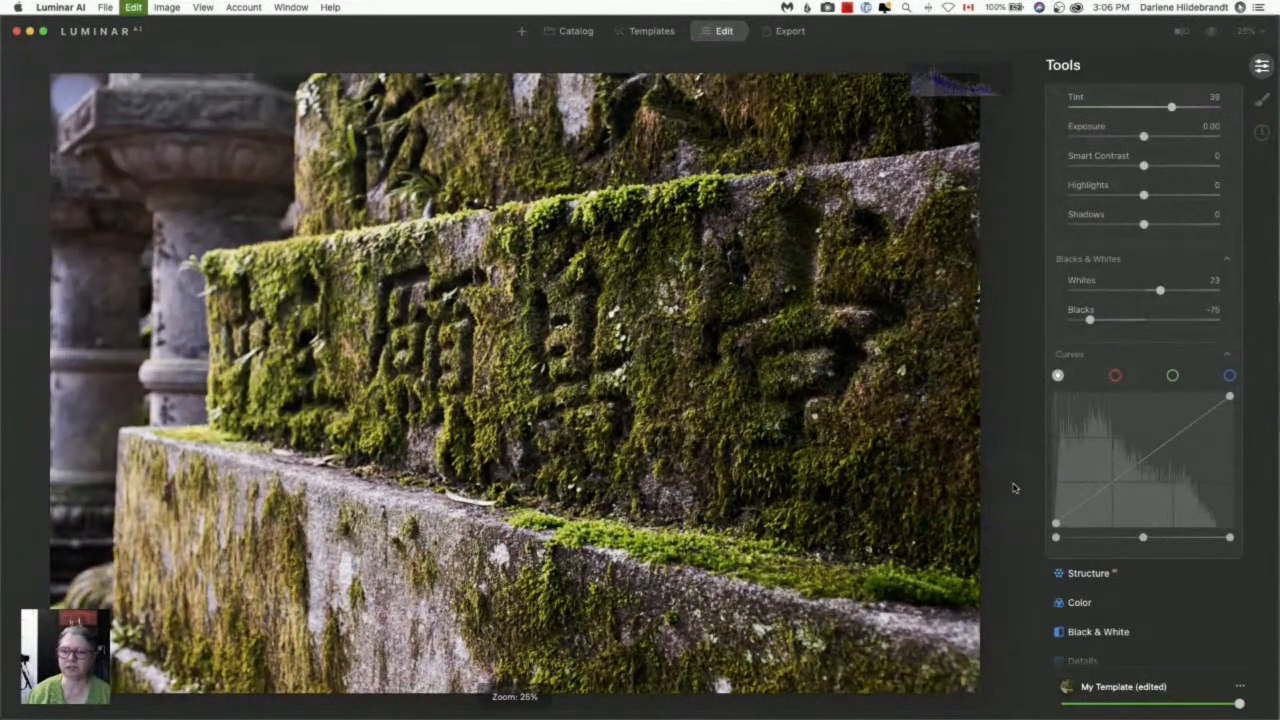
- Collapse the Curves settings and scroll the Tools panel down toward Structure
left_click(1160, 290)
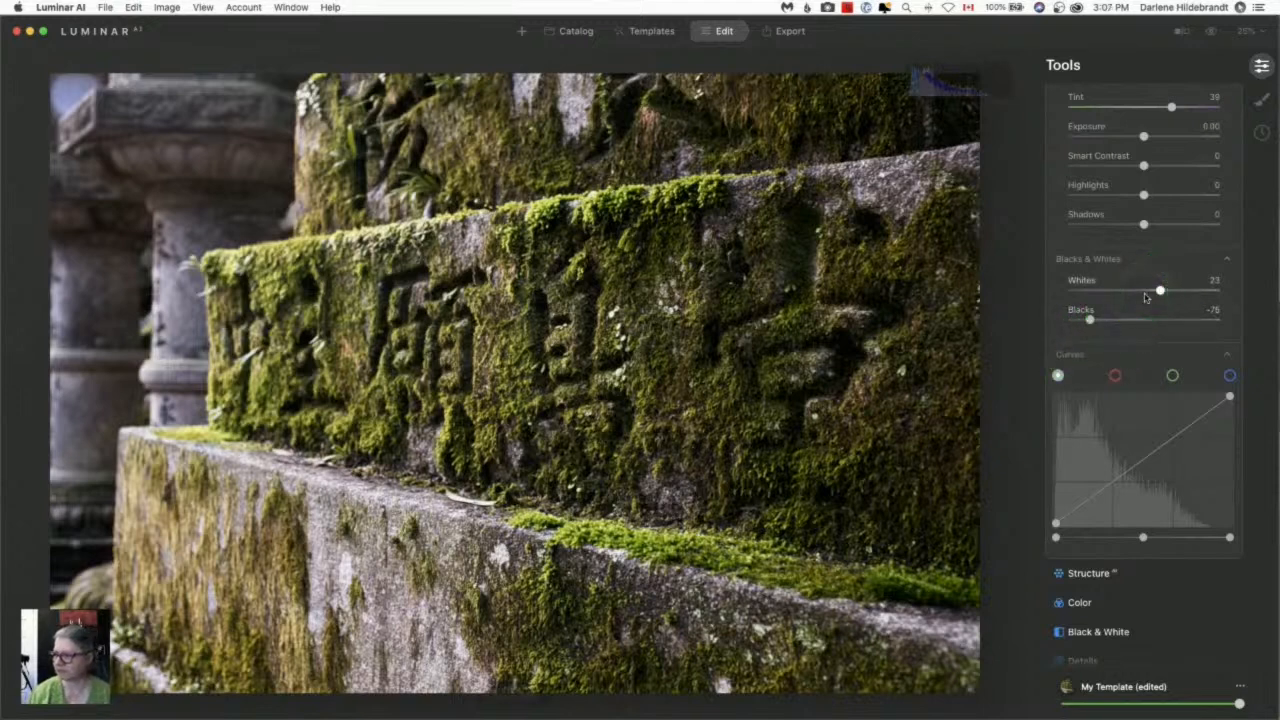
left_click(1070, 355)
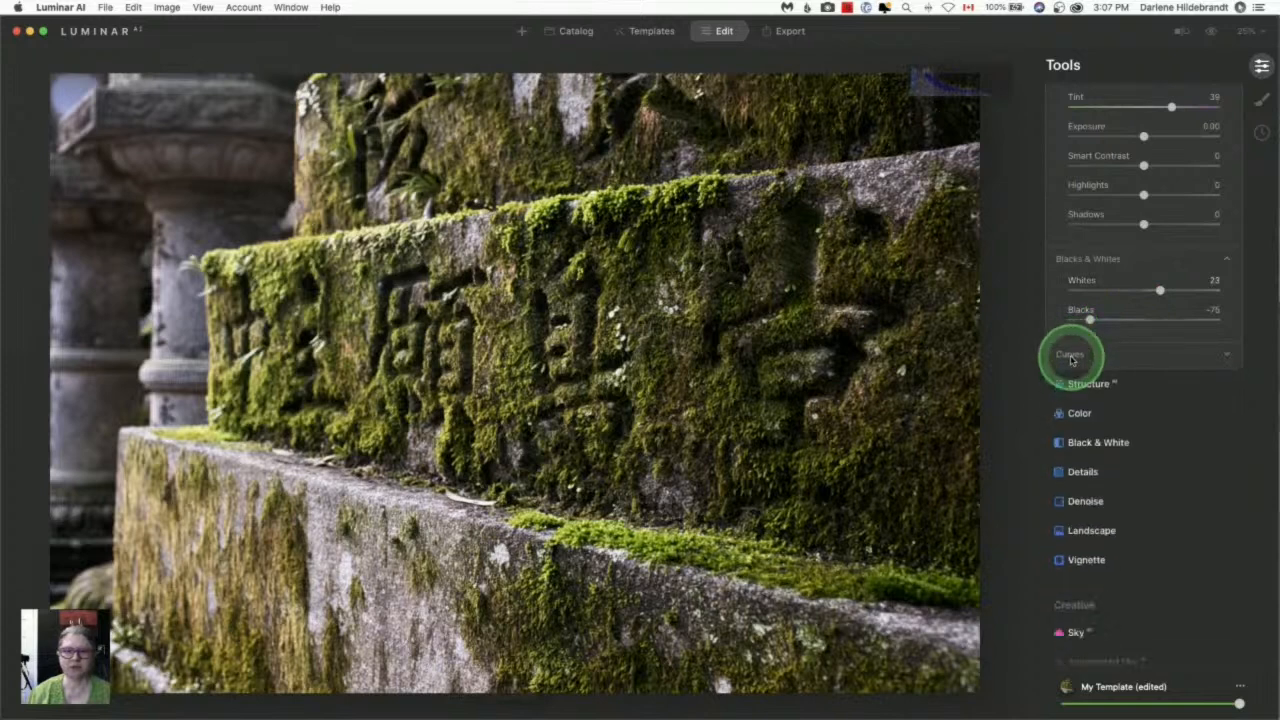
left_click(1070, 354)
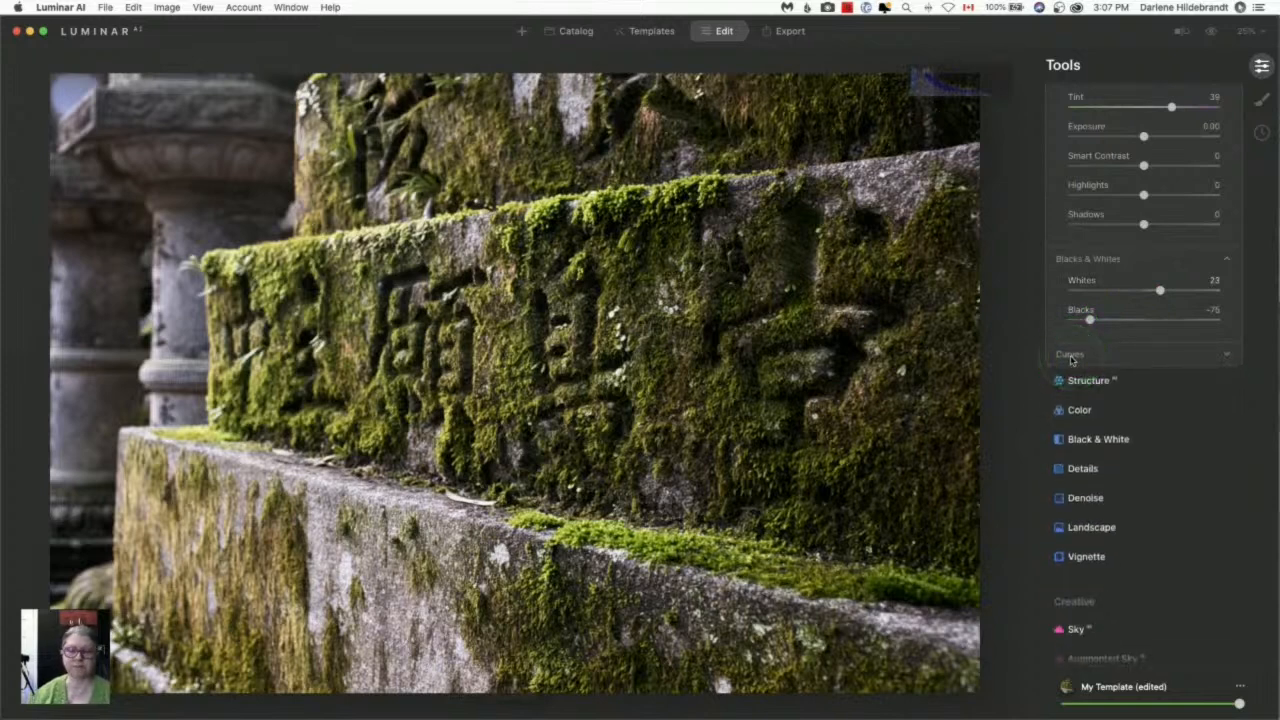
left_click(1078, 130)
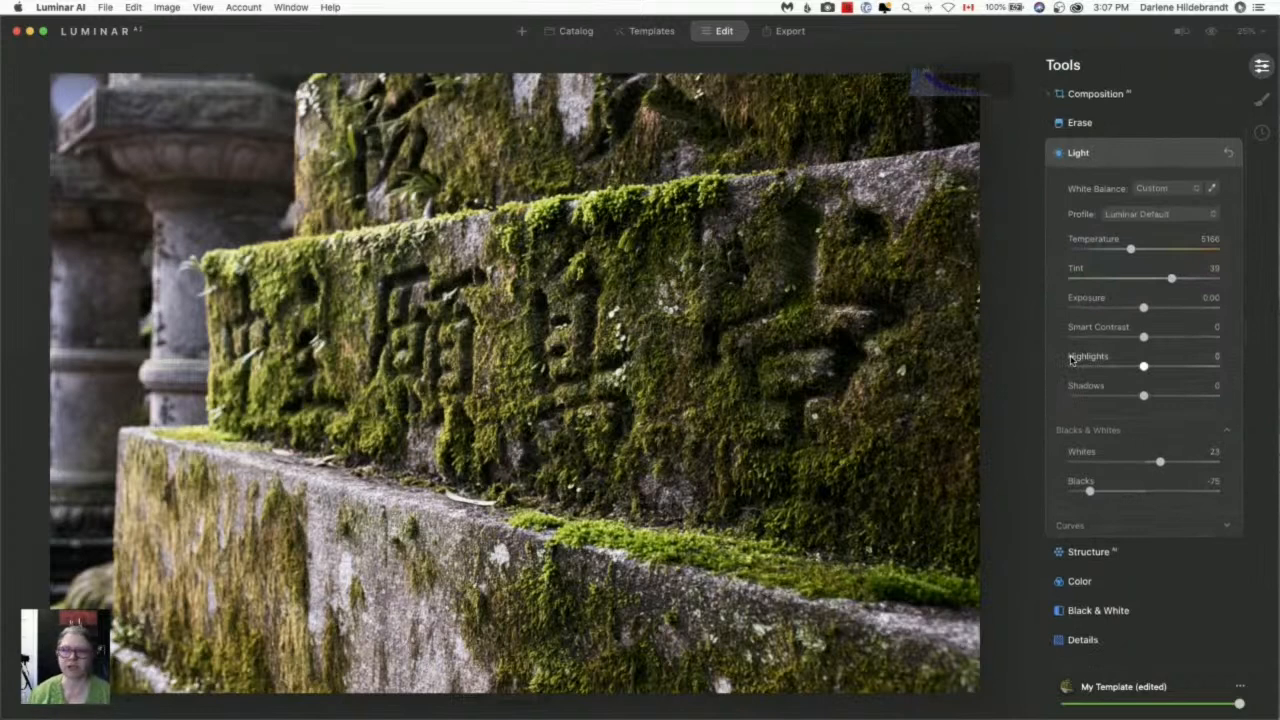
left_click(1131, 166)
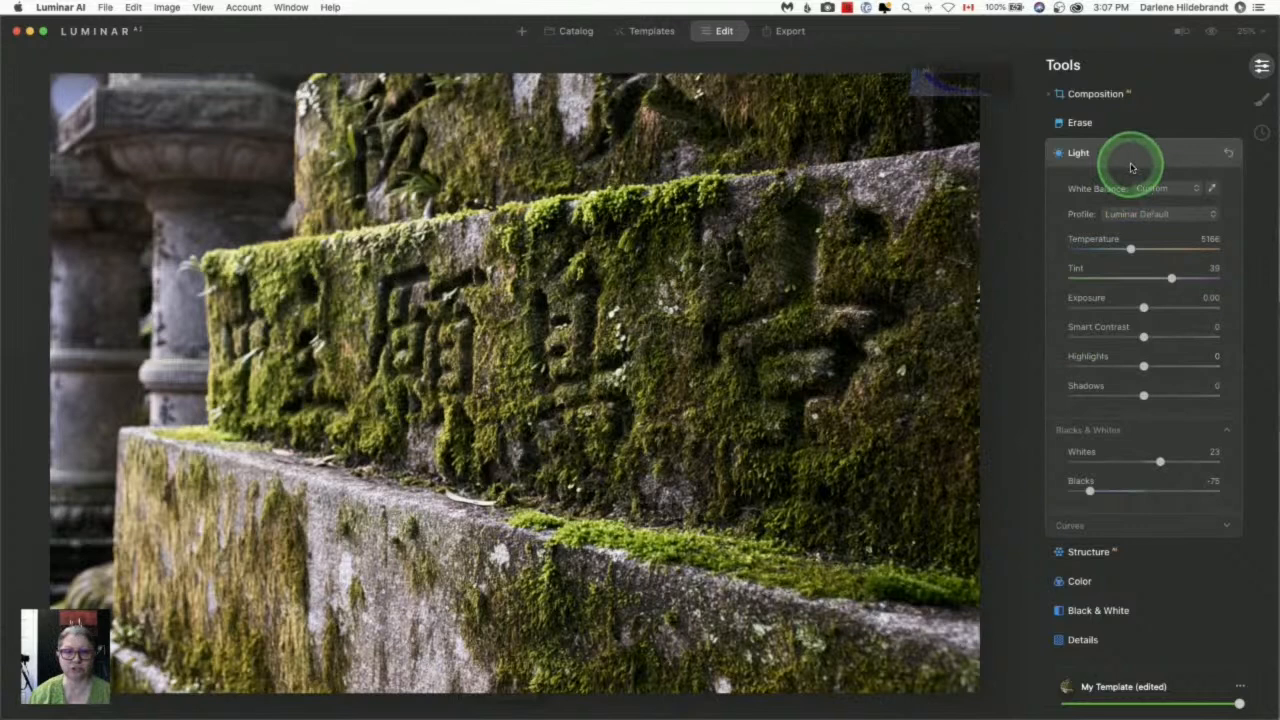
scroll("down", 3)
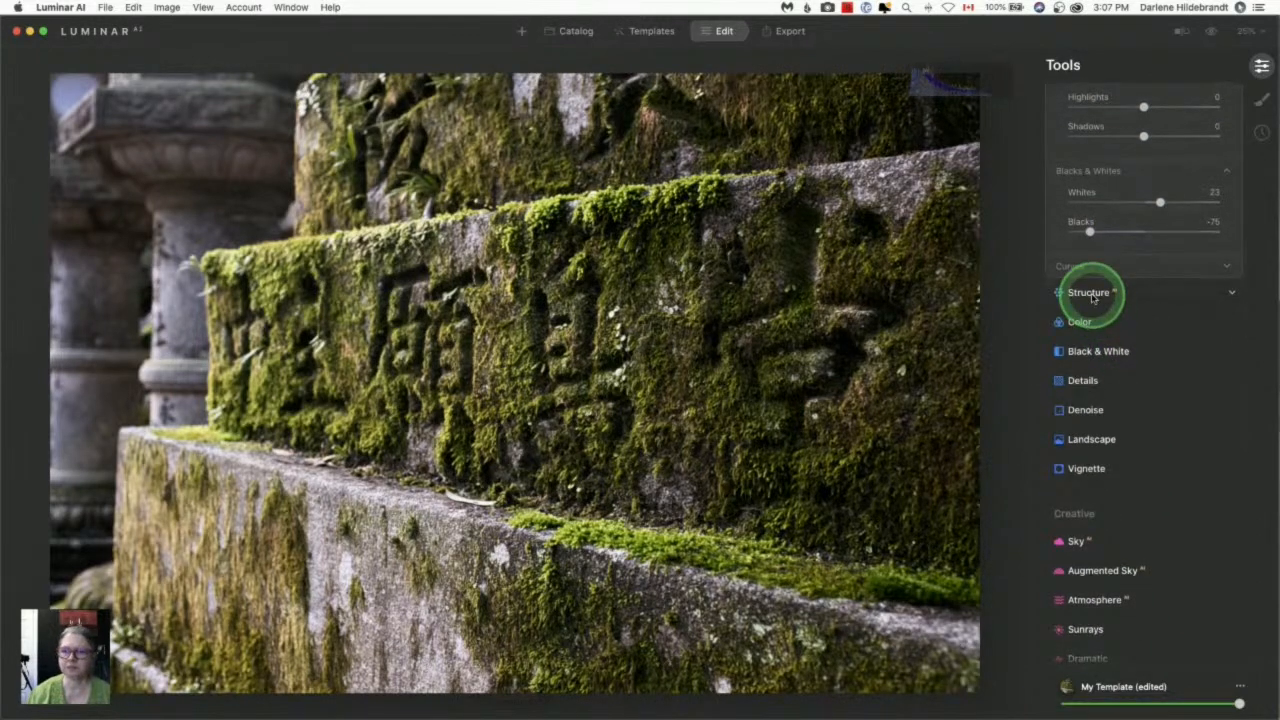
- Raise the Structure Amount to 75 and Boost to about 66
left_click(1089, 292)
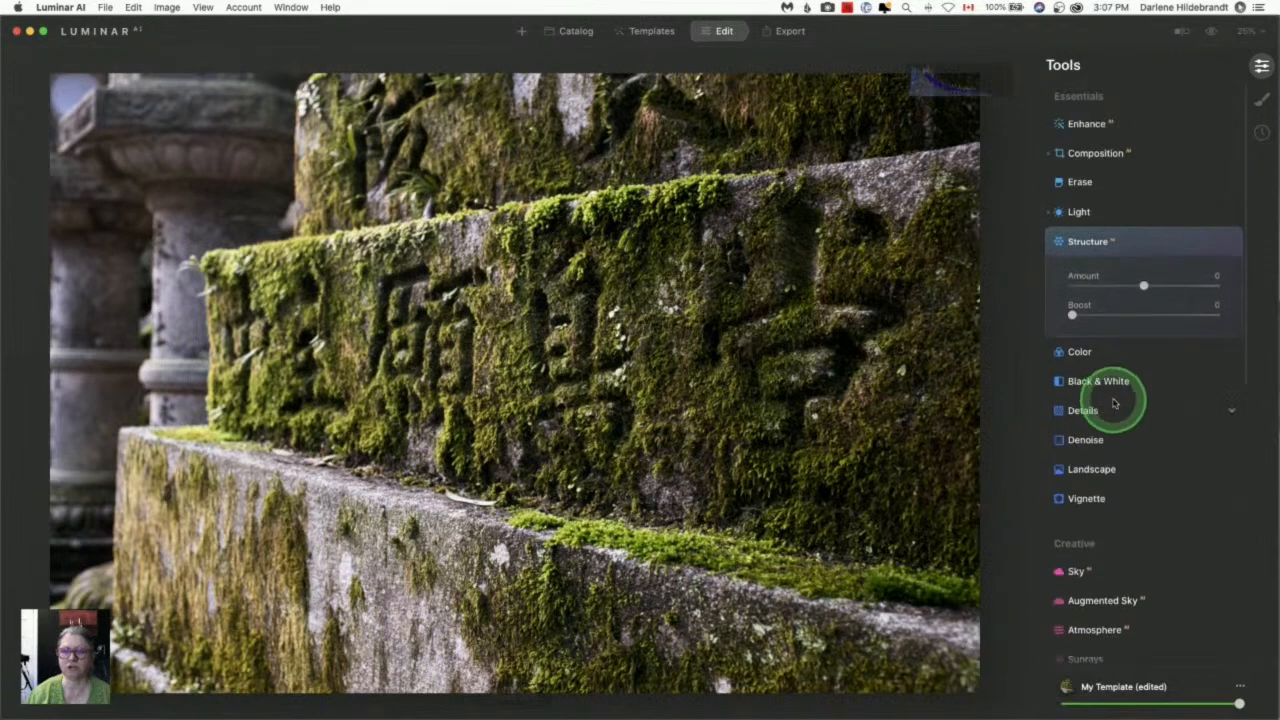
left_click_drag(1143, 286, 1182, 286)
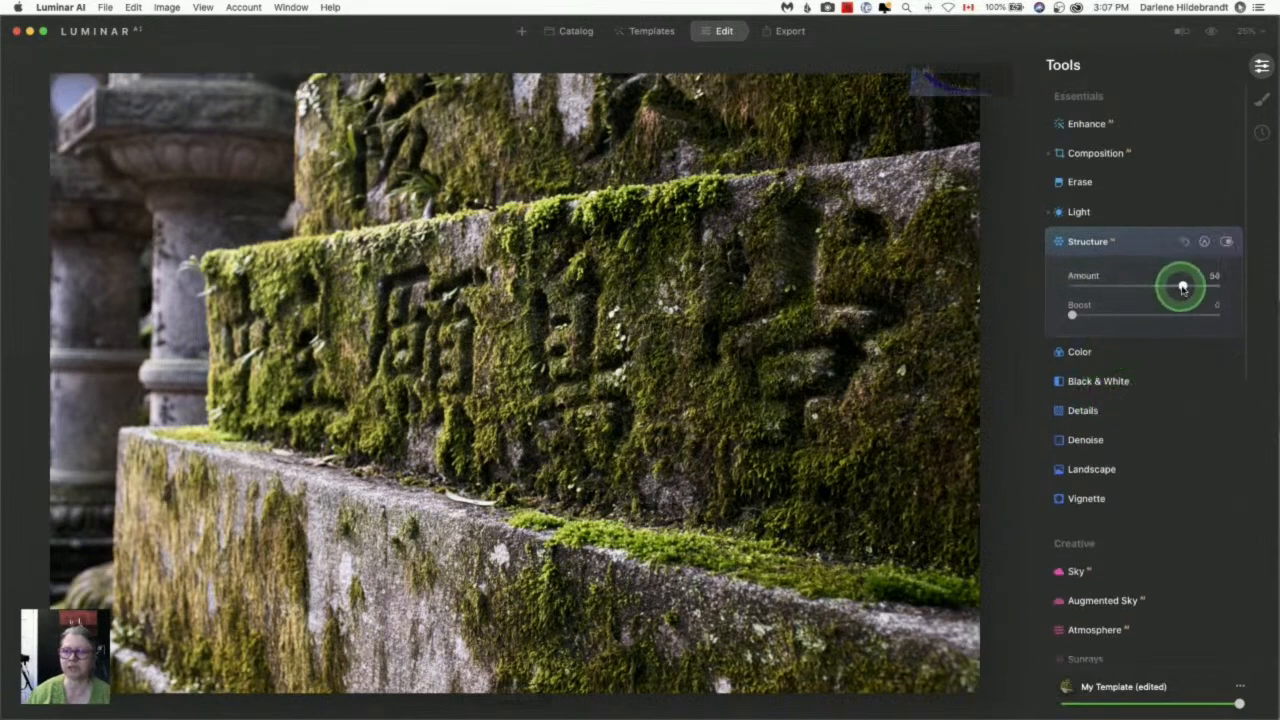
left_click_drag(1180, 287, 1212, 287)
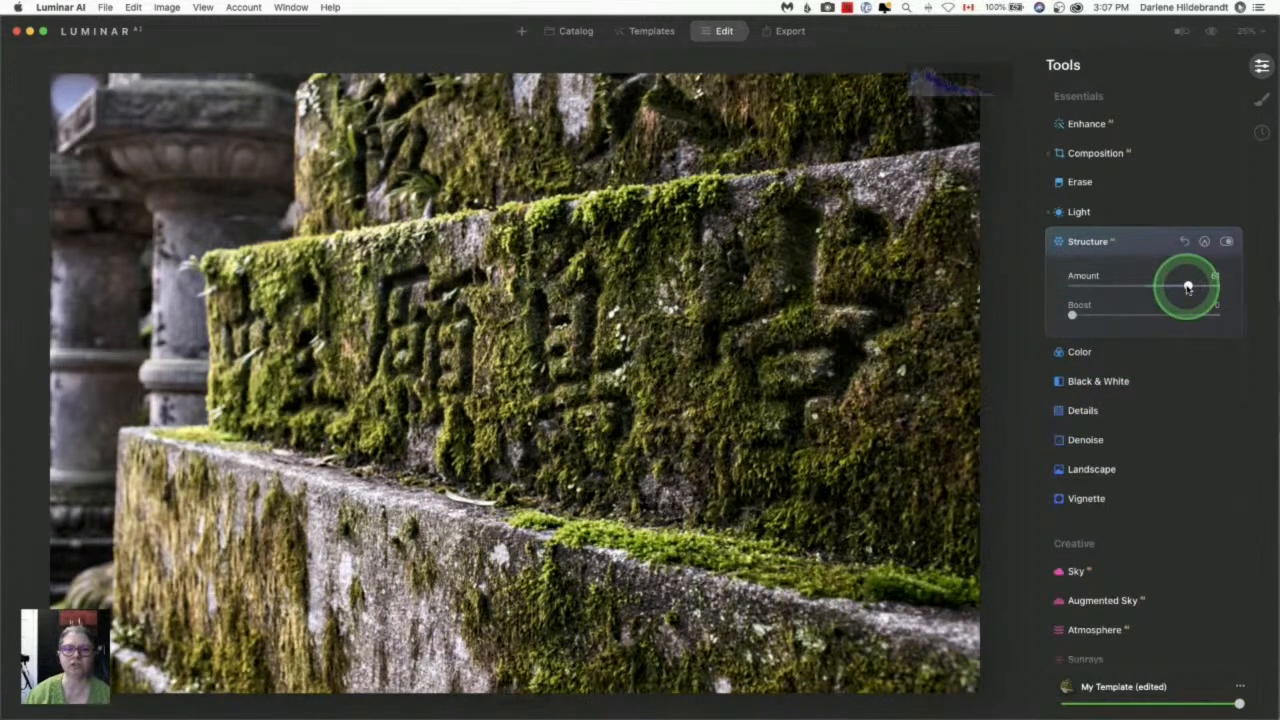
left_click_drag(1210, 287, 1185, 287)
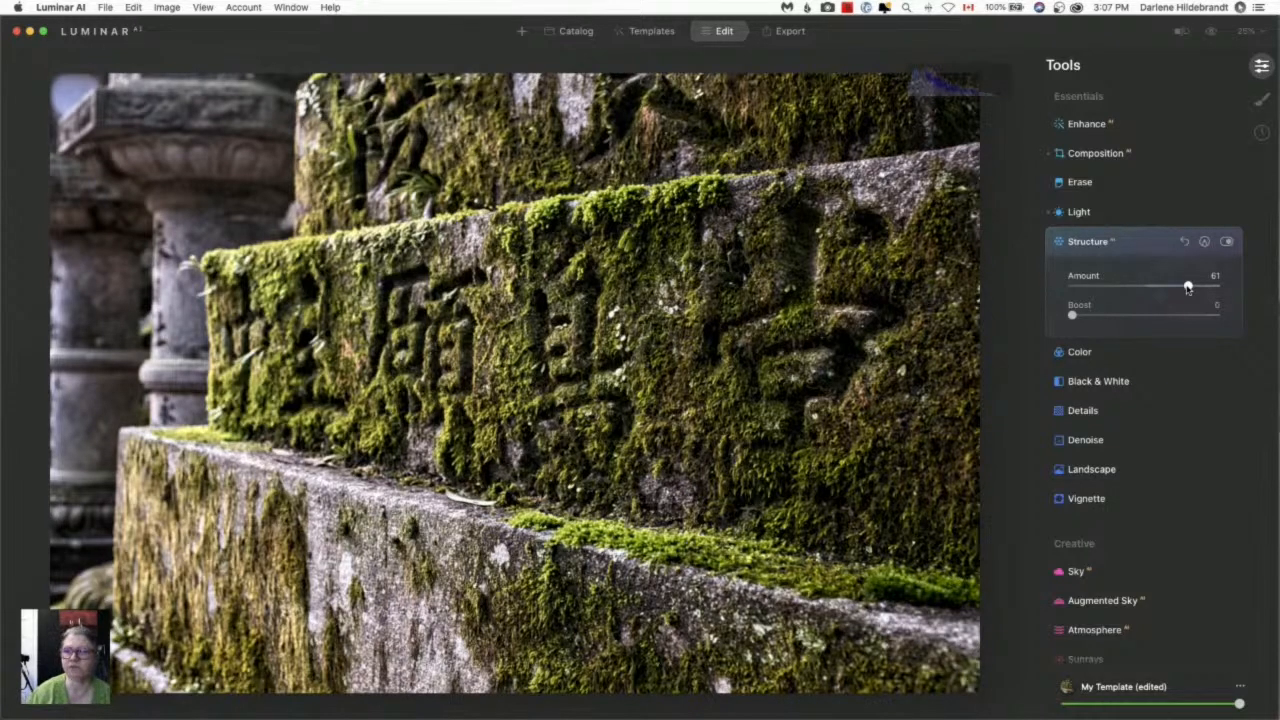
left_click_drag(1072, 315, 1167, 315)
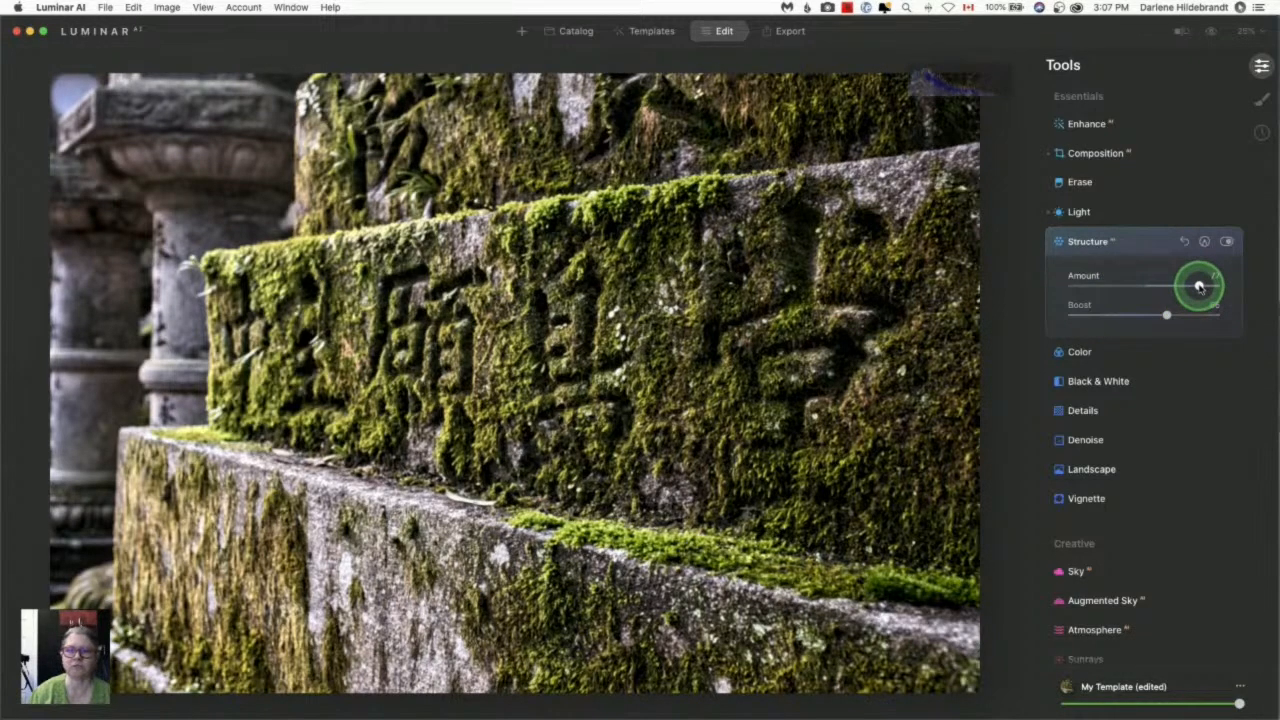
left_click_drag(1175, 287, 1200, 287)
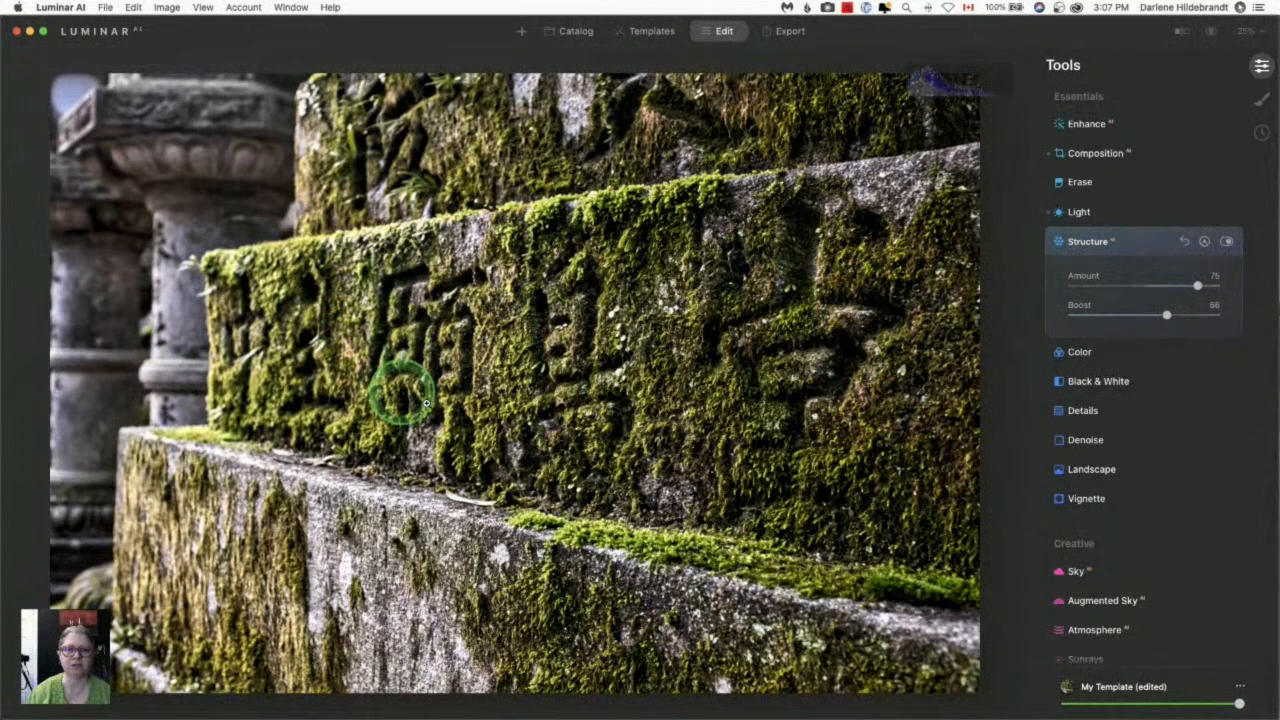
- Add an inverted radial mask to Structure, stretched wide over the carved lettering
left_click(1204, 241)
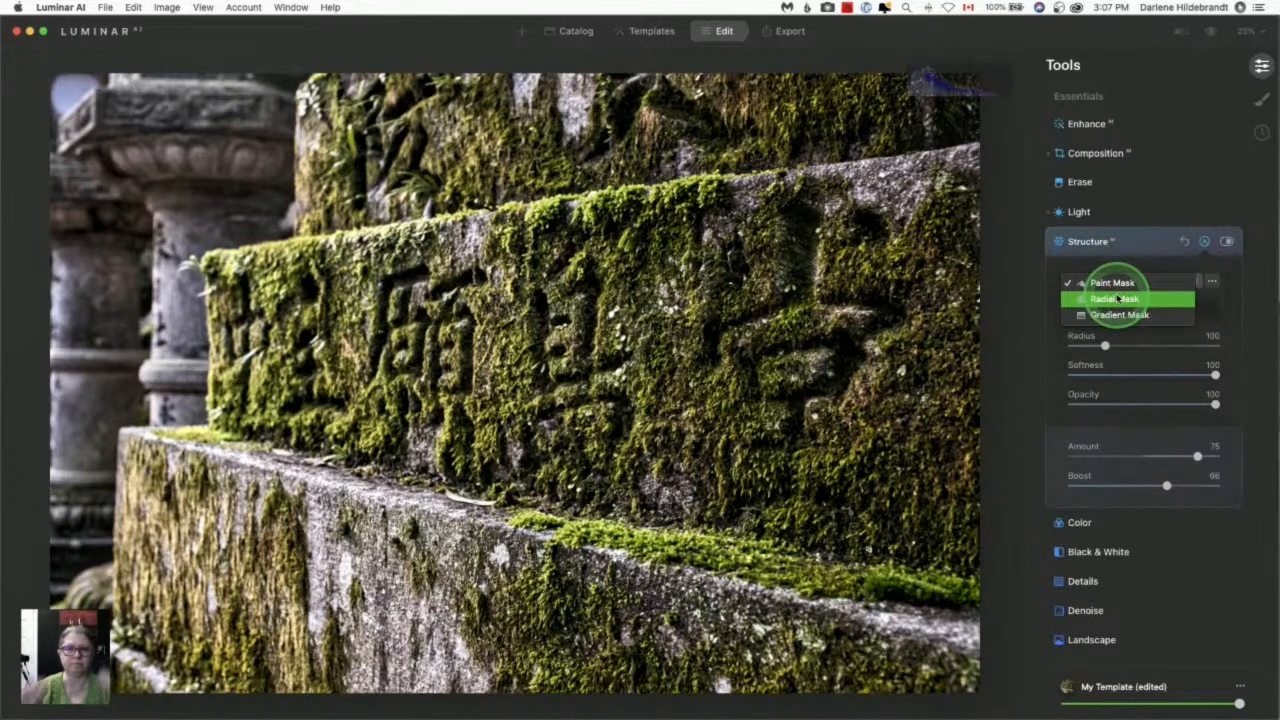
left_click(1112, 282)
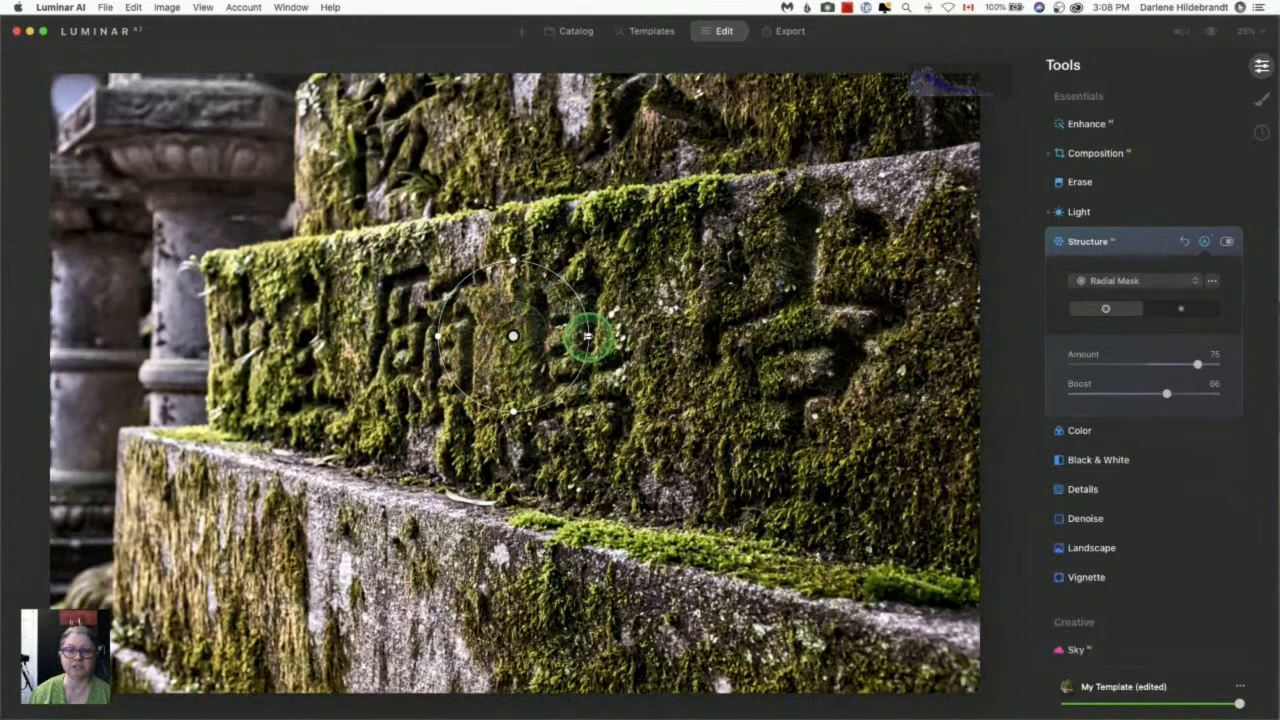
left_click_drag(587, 338, 567, 388)
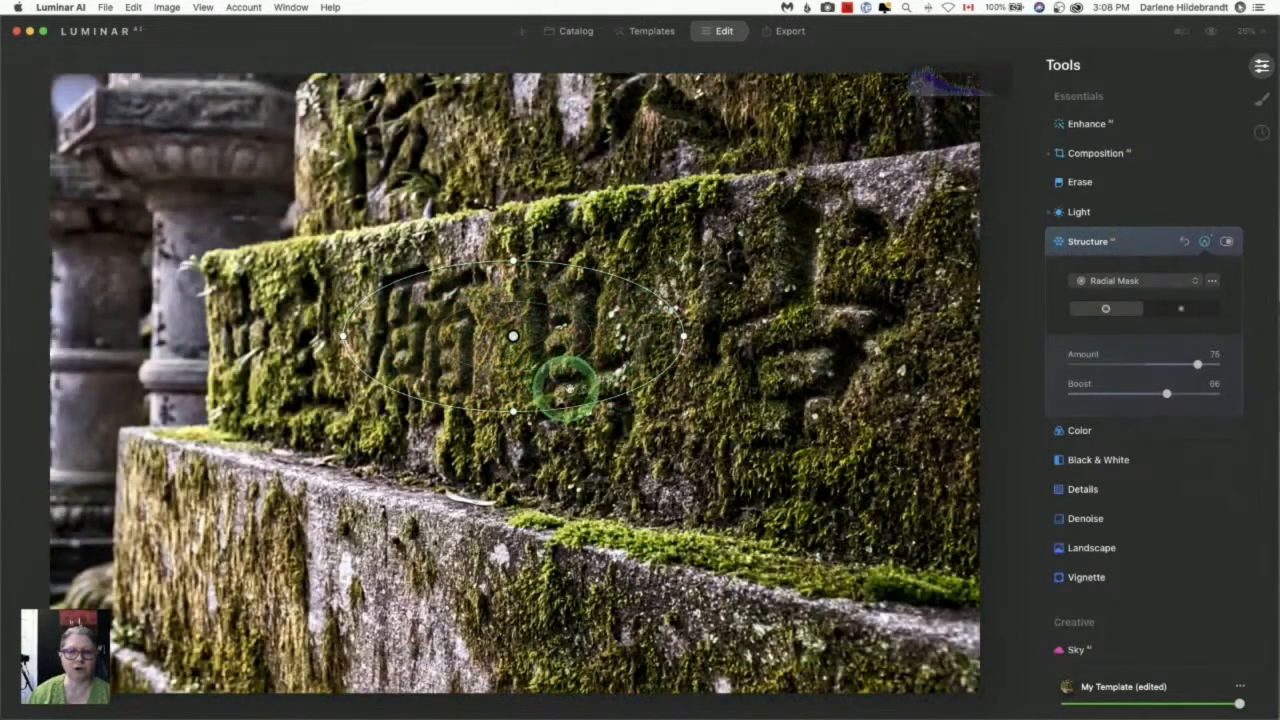
left_click_drag(570, 390, 635, 418)
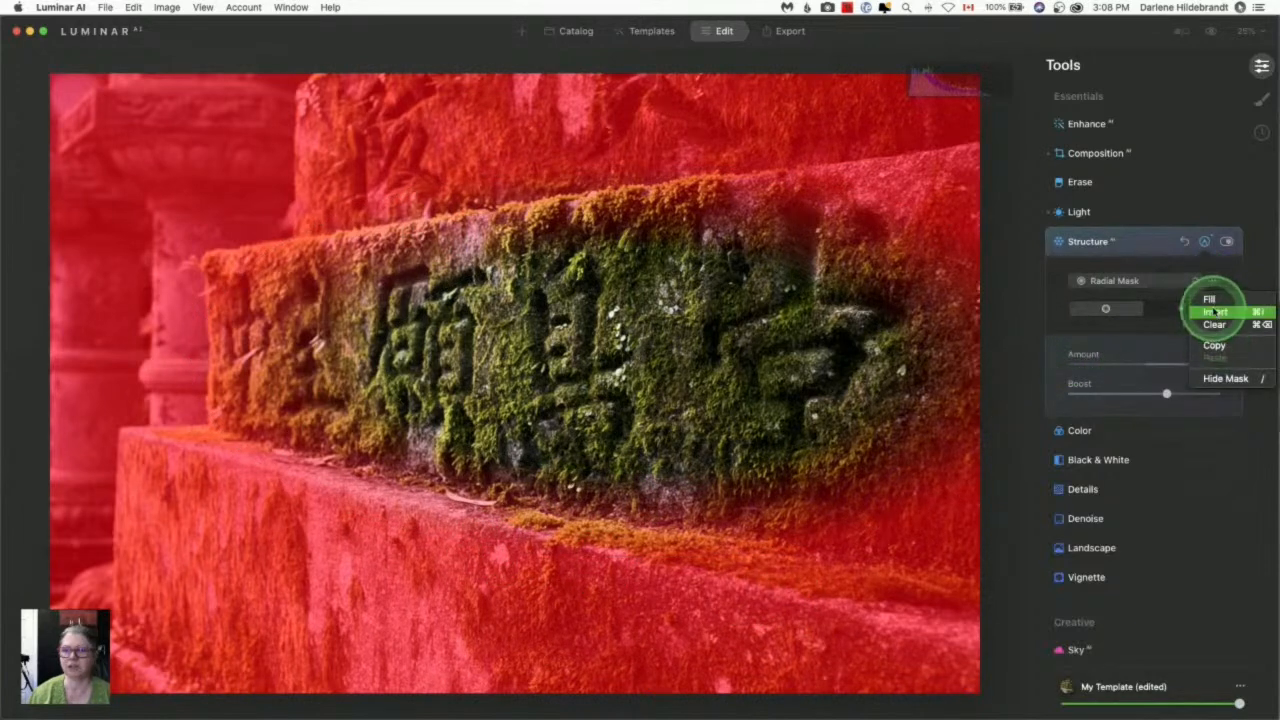
left_click(1216, 311)
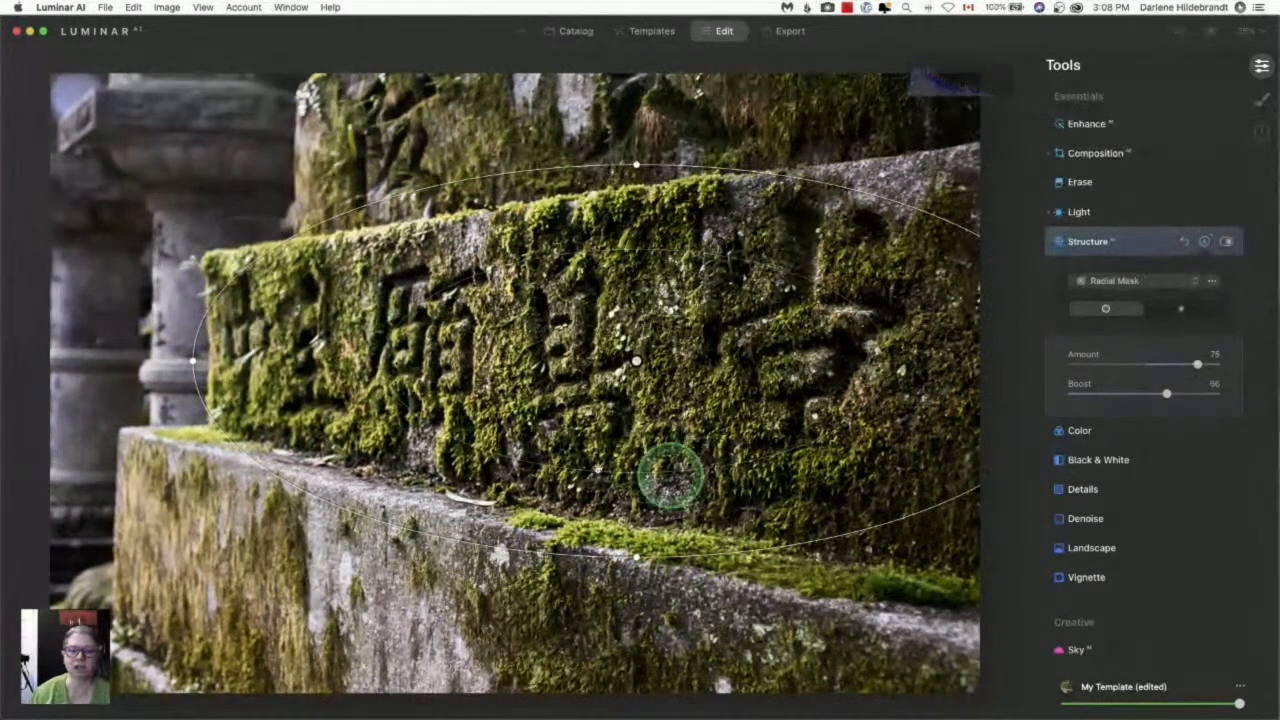
left_click_drag(670, 475, 520, 500)
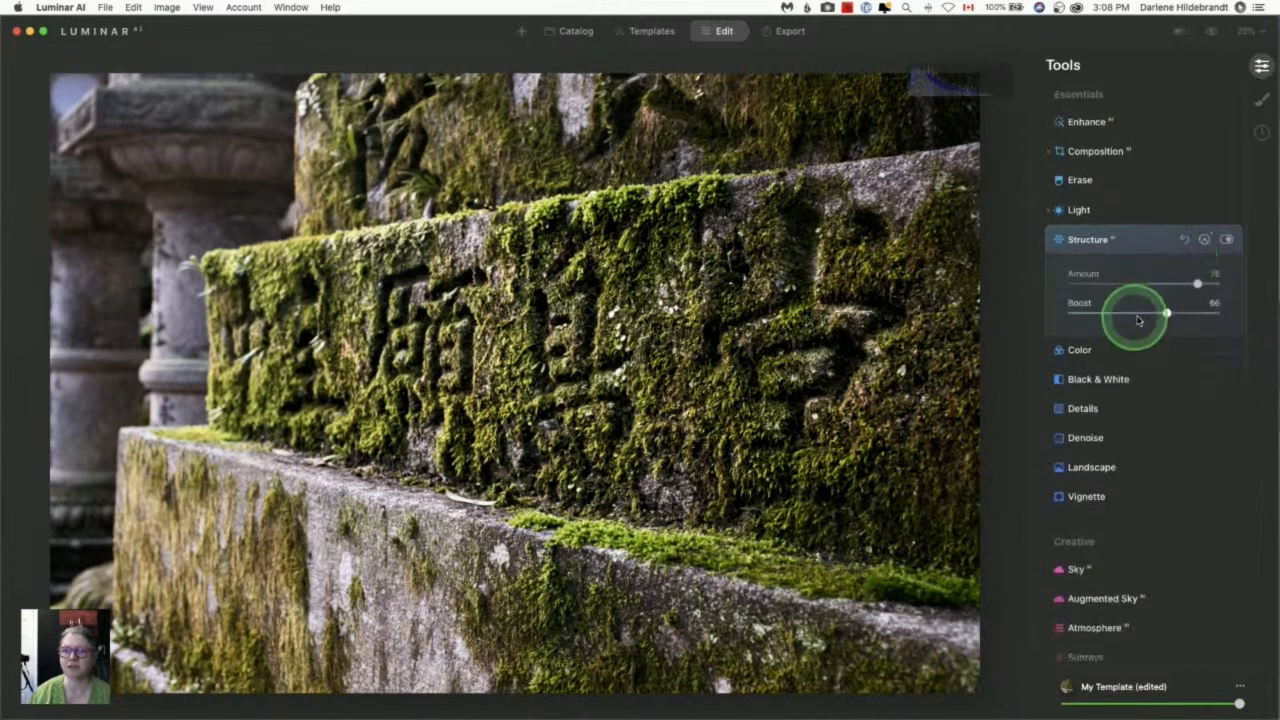
- Lower Structure Boost to 26 and Amount to about 36
left_click_drag(1167, 313, 1107, 313)
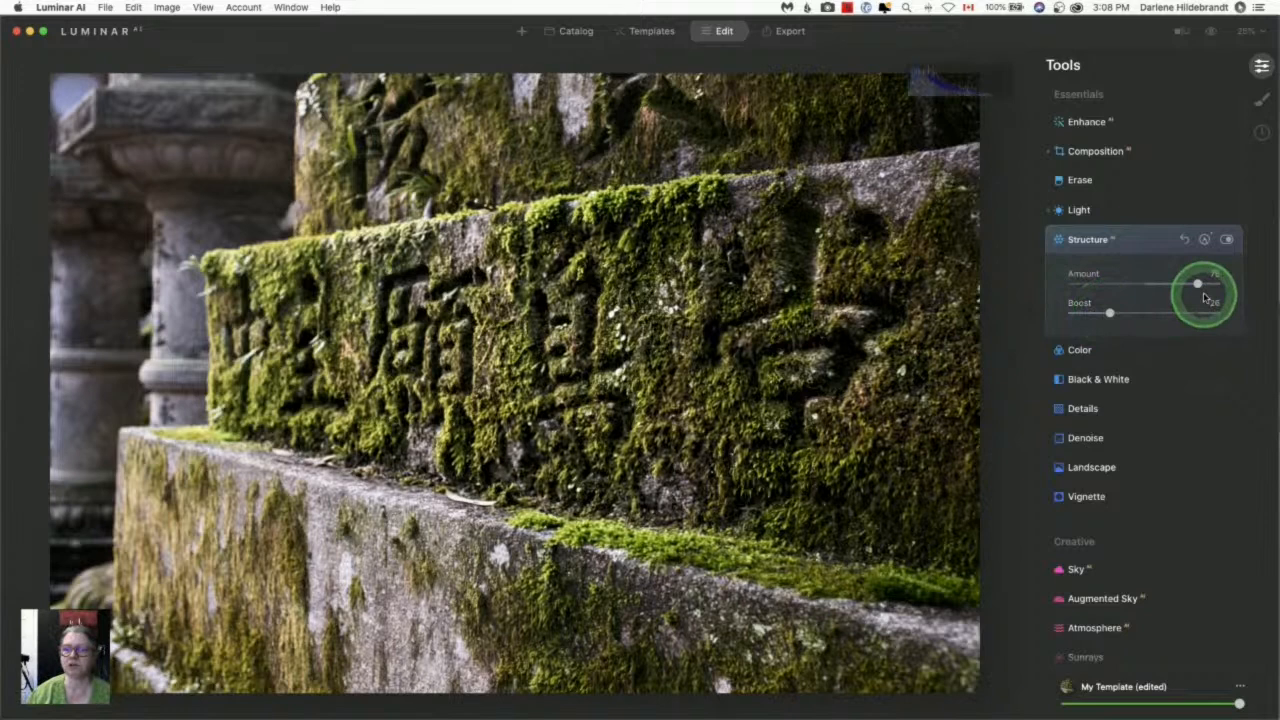
left_click_drag(1198, 283, 1178, 283)
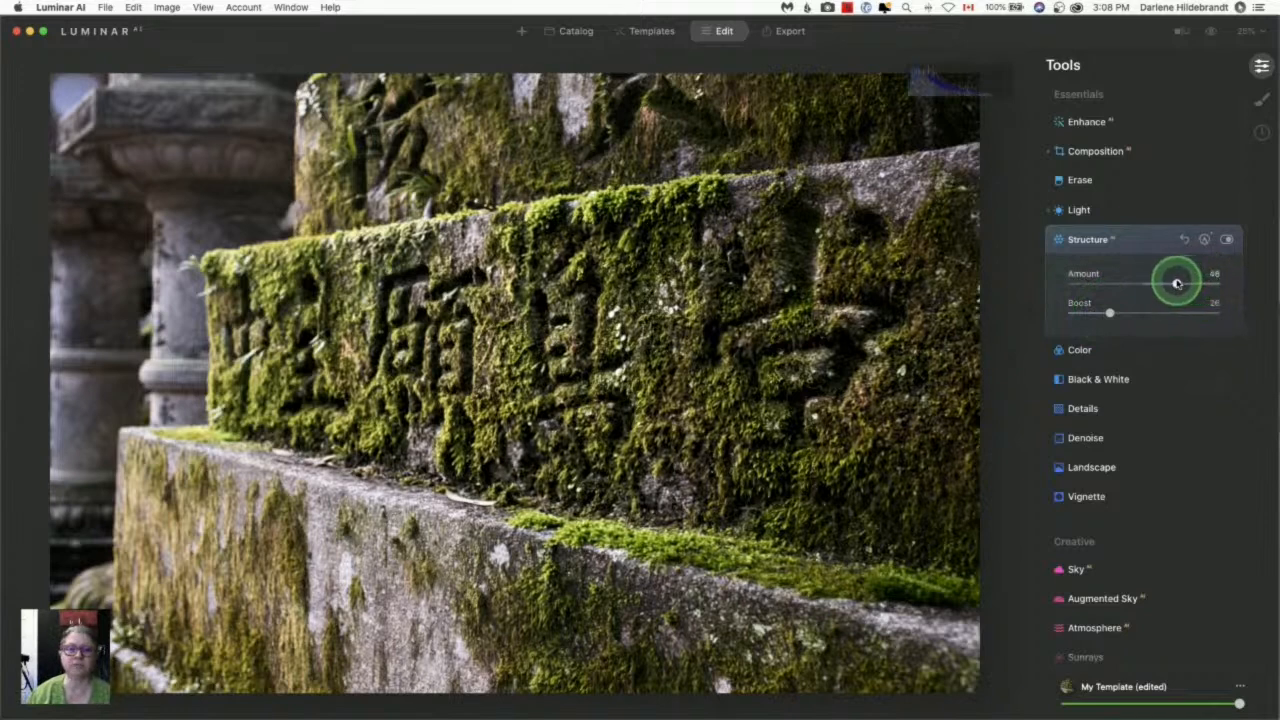
left_click_drag(1180, 284, 1176, 284)
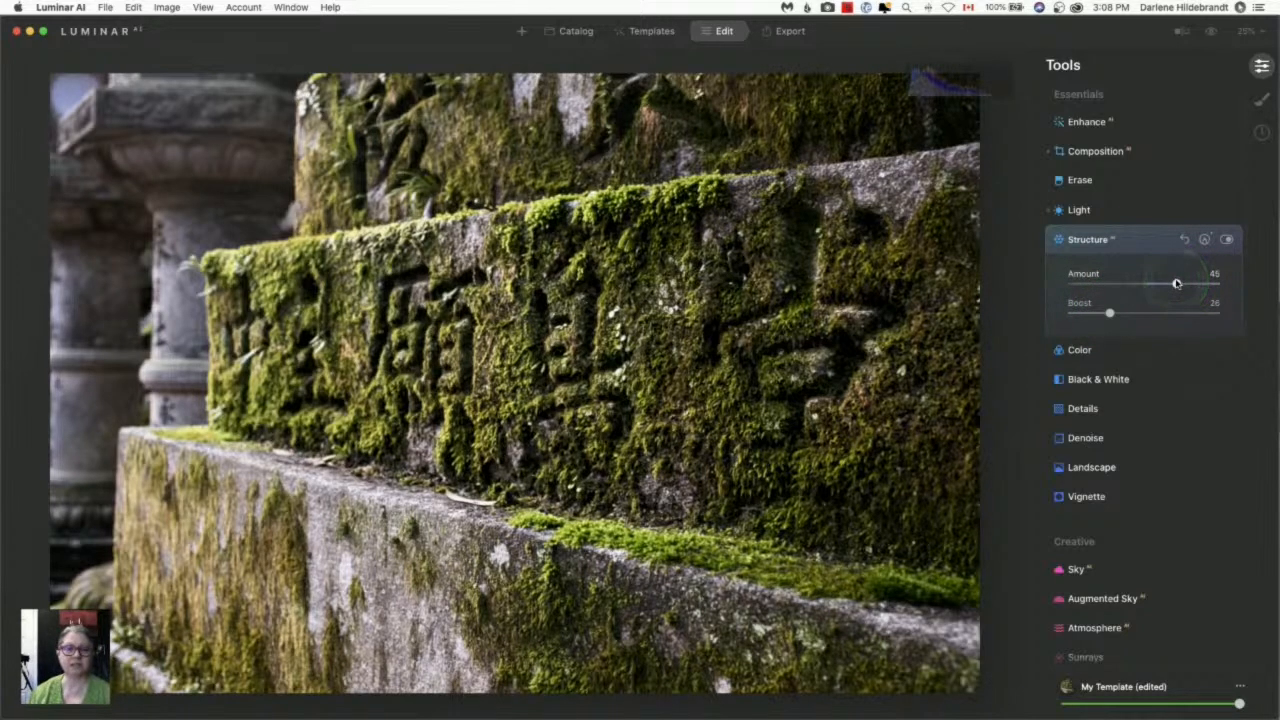
left_click_drag(1205, 283, 1170, 283)
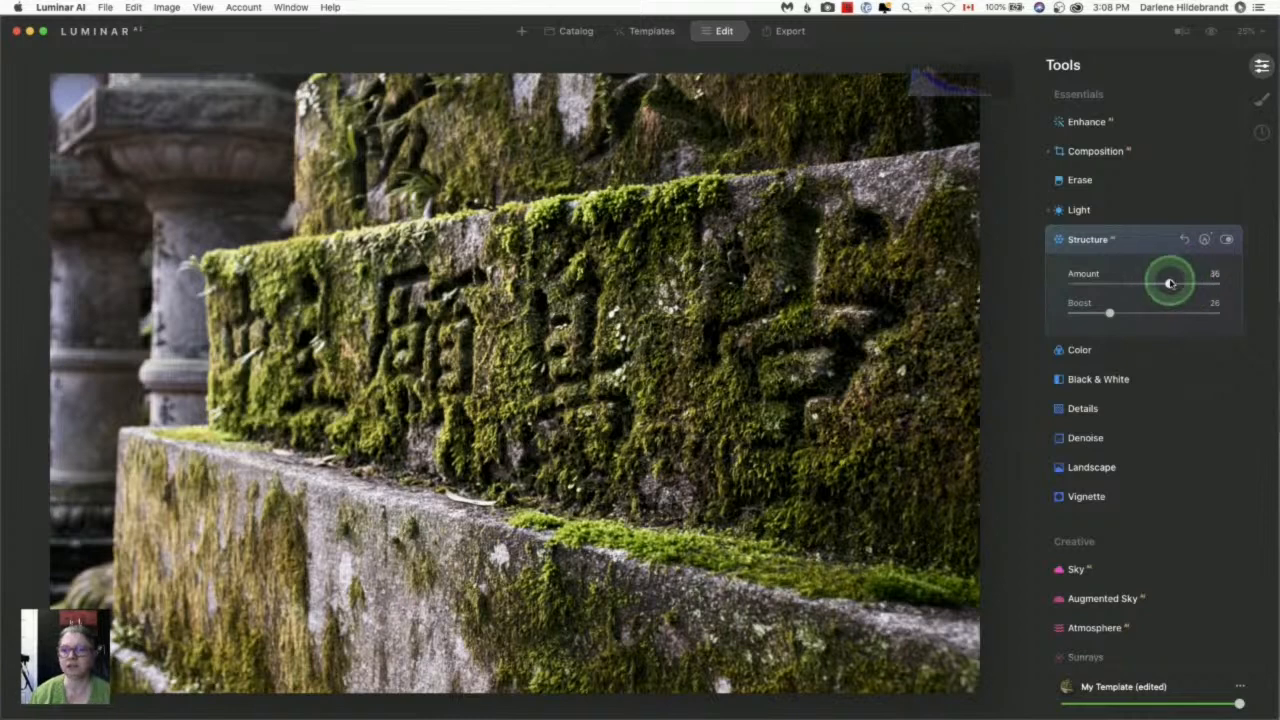
left_click_drag(1170, 283, 1173, 283)
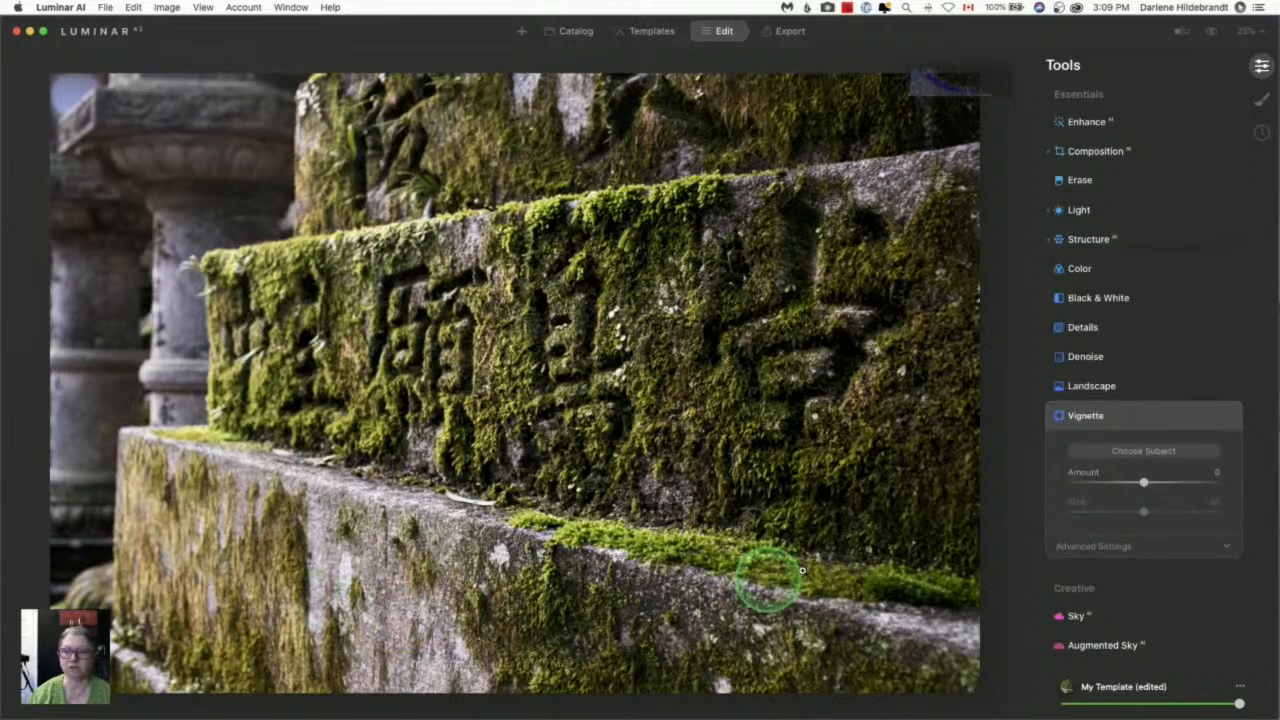
- Shape the vignette with Size 20 and Roundness -3 in its advanced settings
left_click(1093, 546)
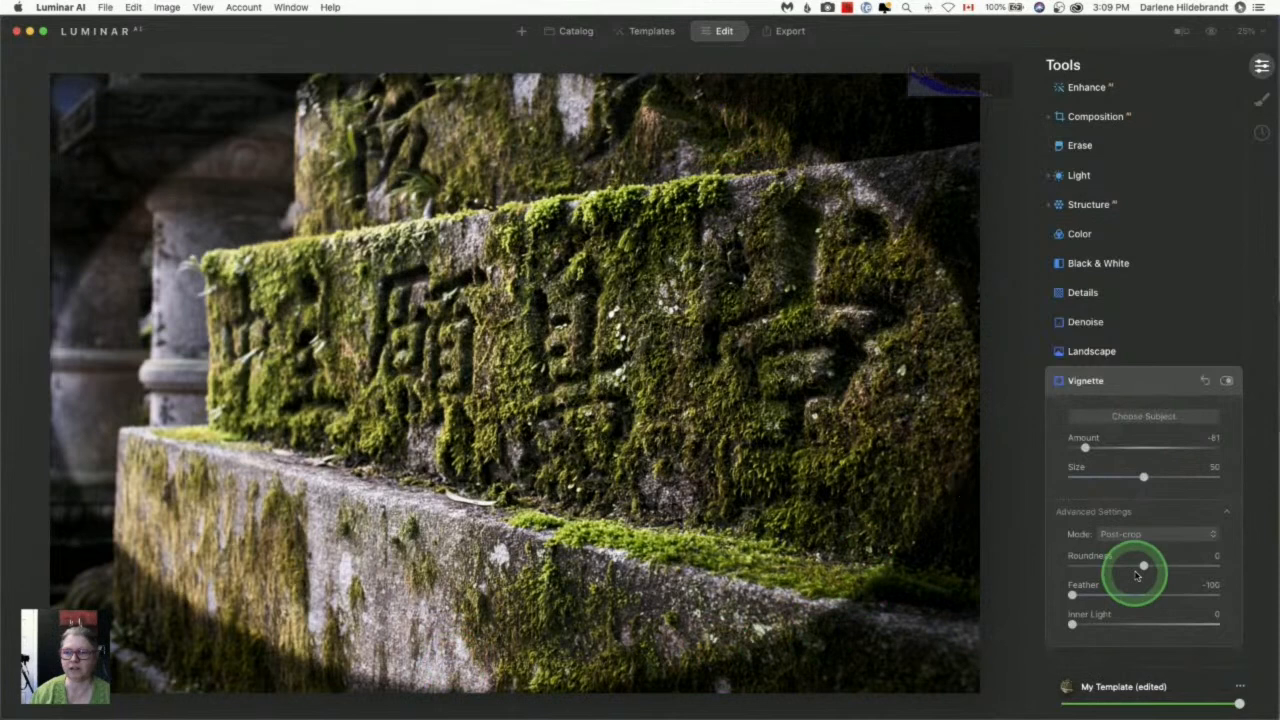
left_click_drag(1143, 476, 1113, 476)
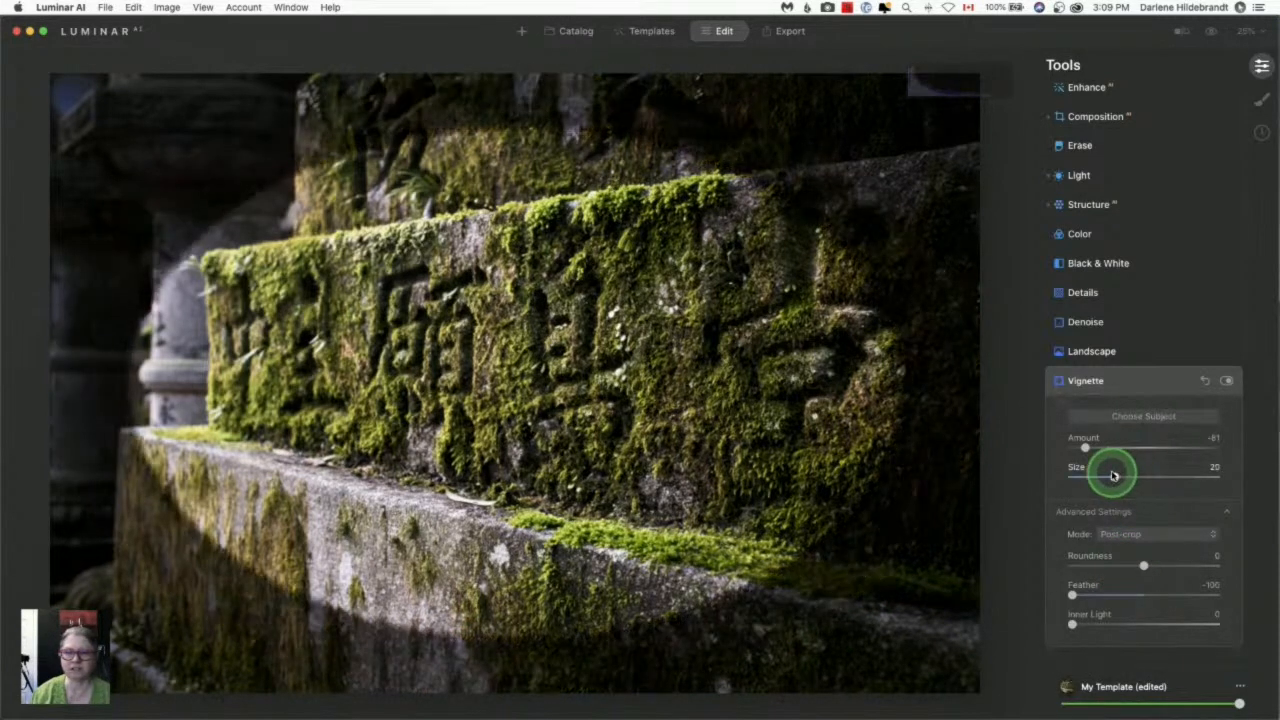
left_click_drag(1113, 475, 1144, 565)
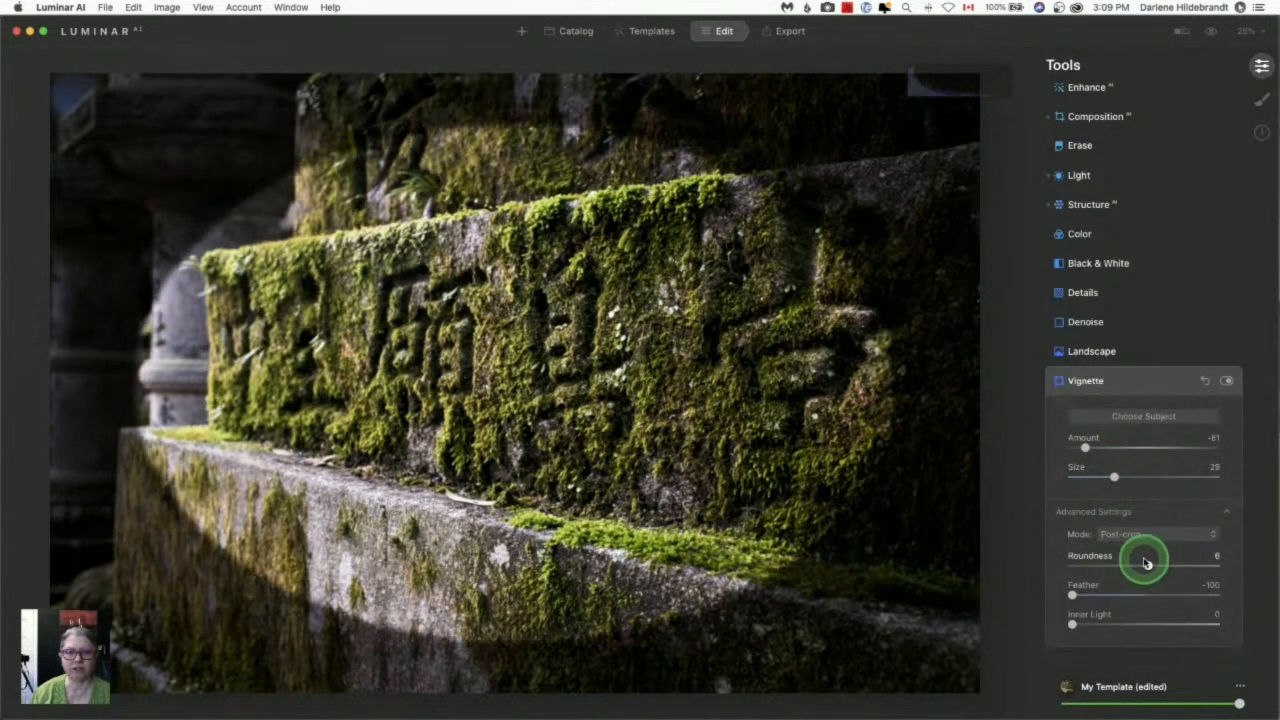
left_click_drag(1145, 560, 1138, 560)
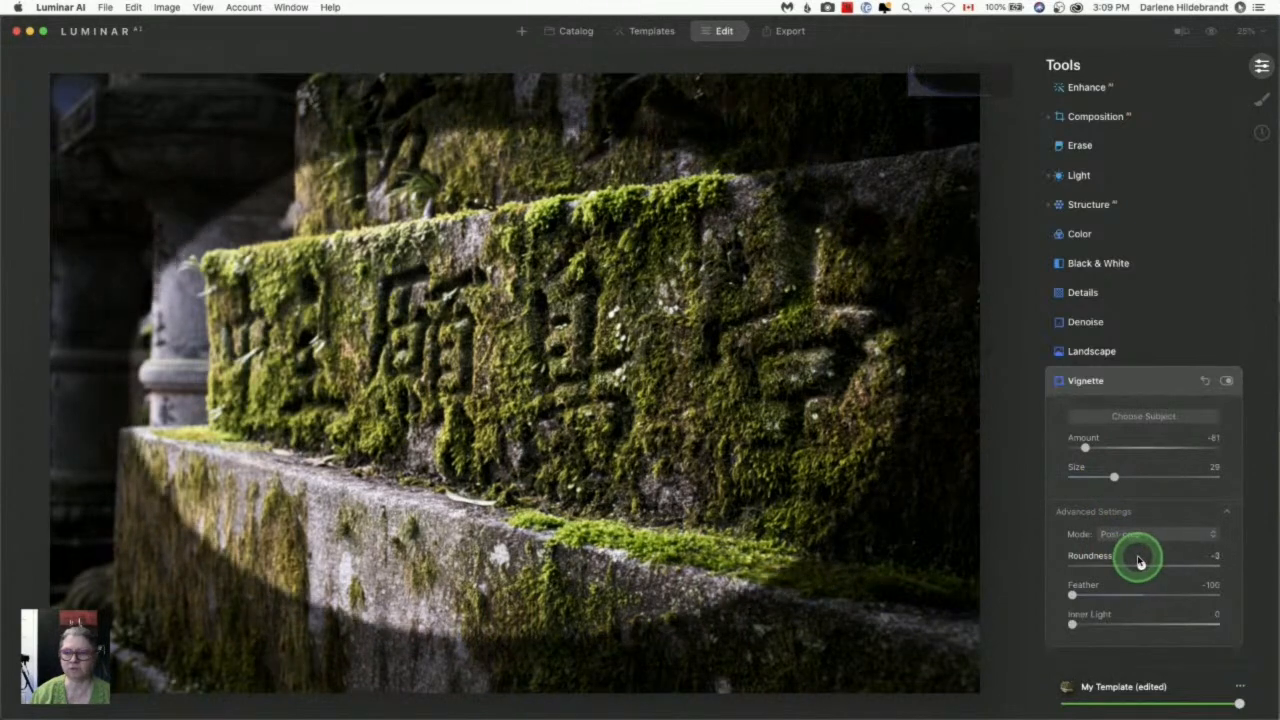
left_click_drag(1113, 477, 1100, 477)
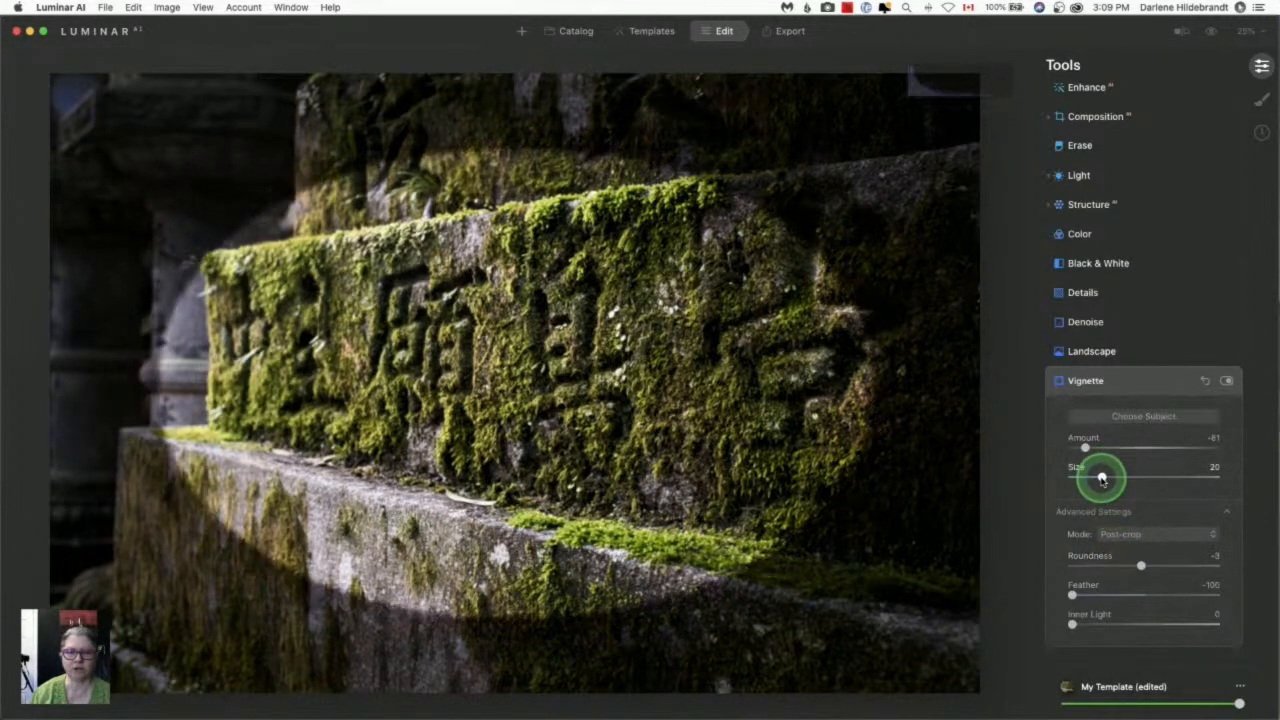
mouse_move(1023, 458)
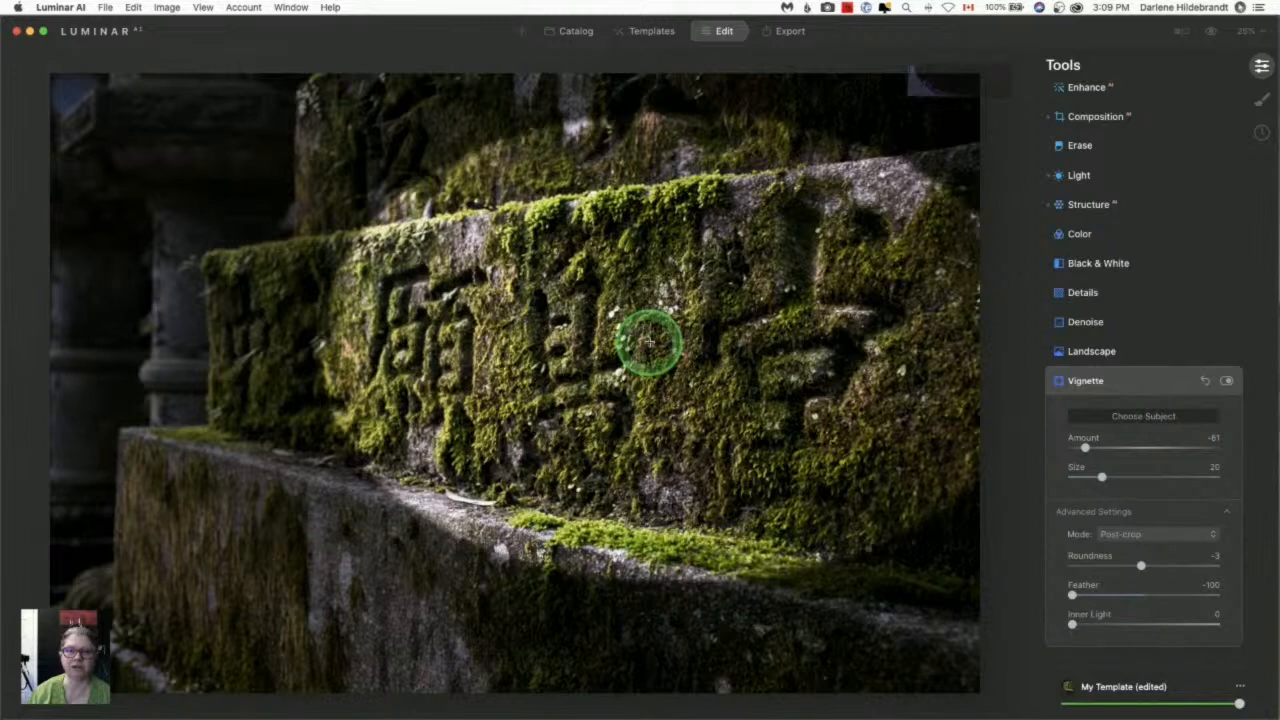
mouse_move(245, 122)
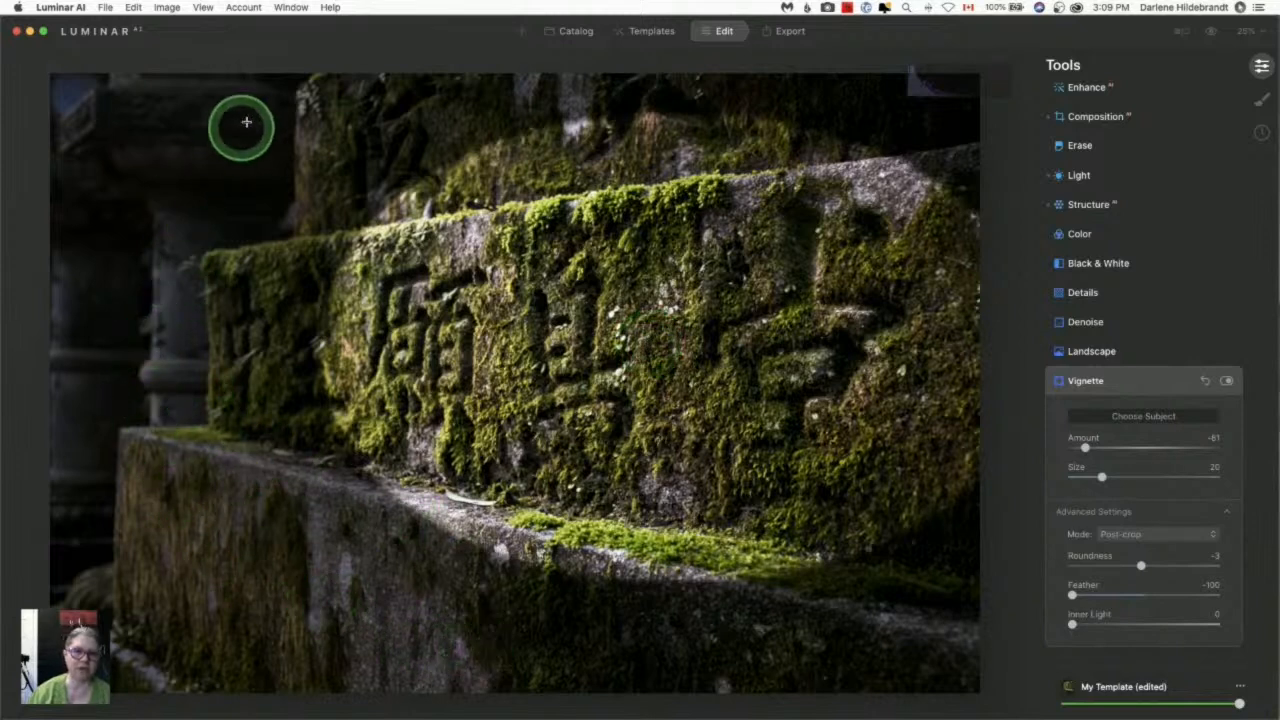
mouse_move(568, 382)
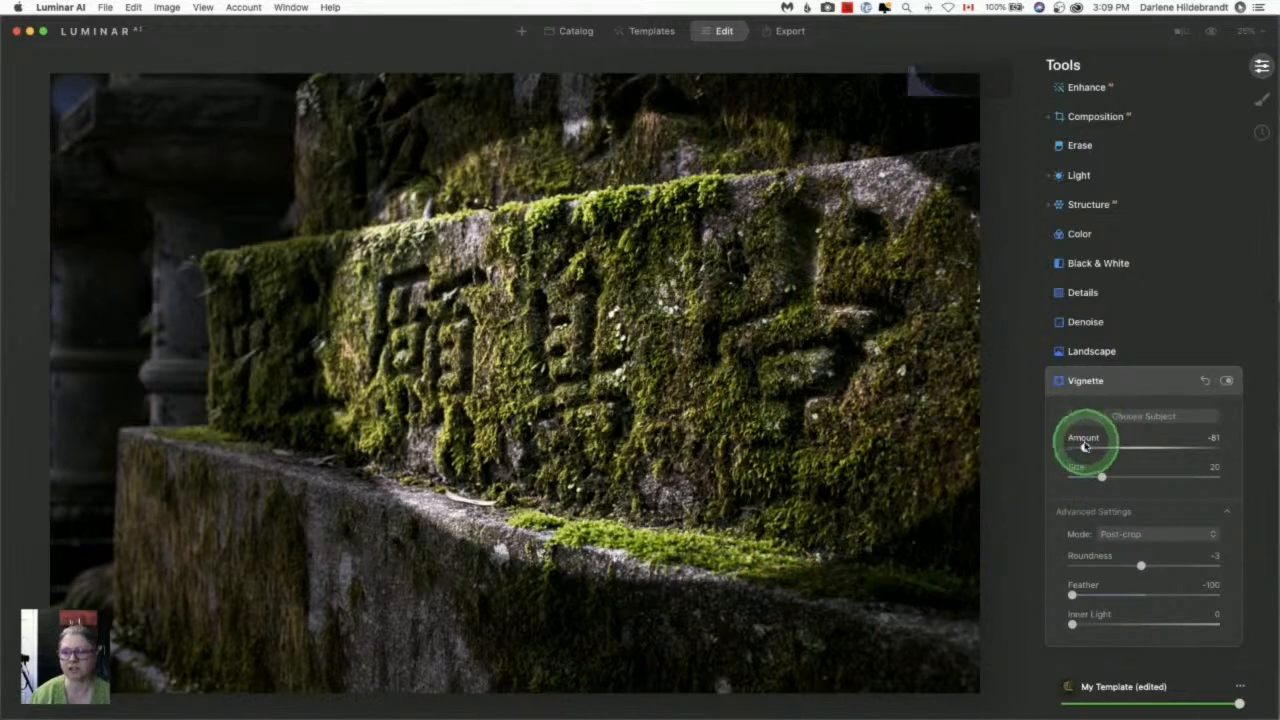
- Set vignette Amount to about -57 and Feather to 15, toggling it to compare
left_click_drag(1085, 448, 1108, 448)
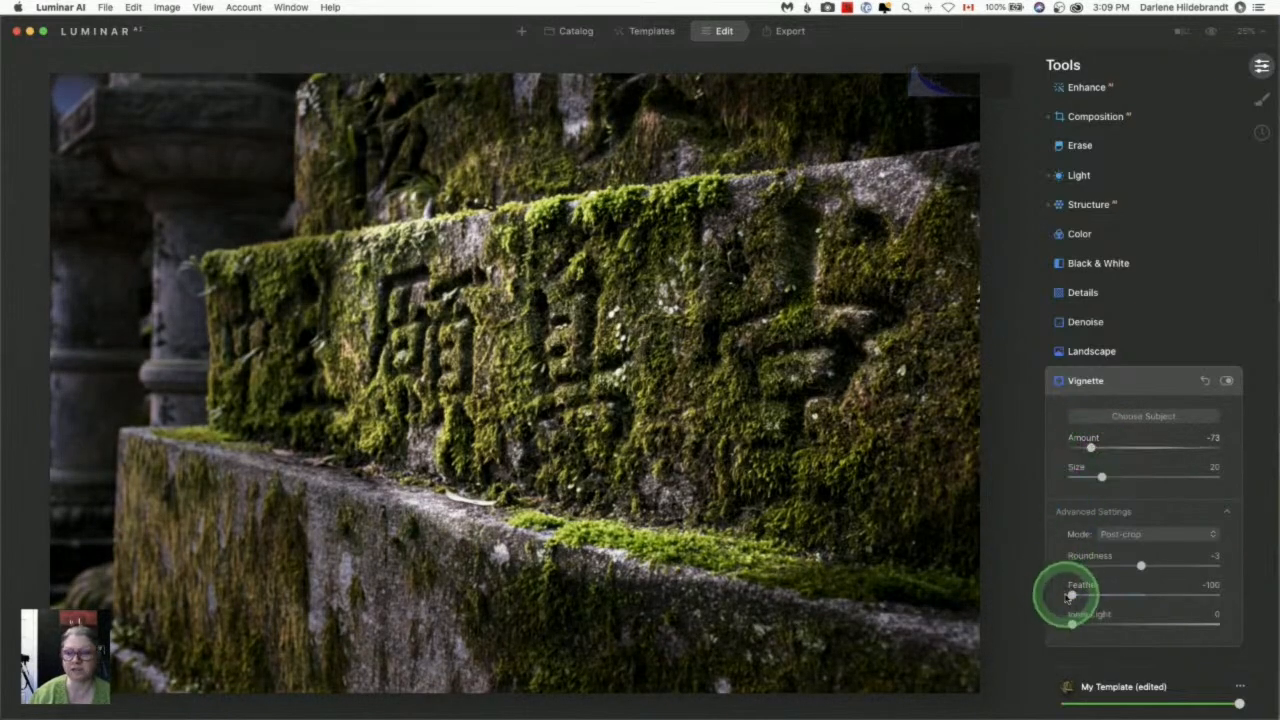
left_click_drag(1071, 595, 1143, 595)
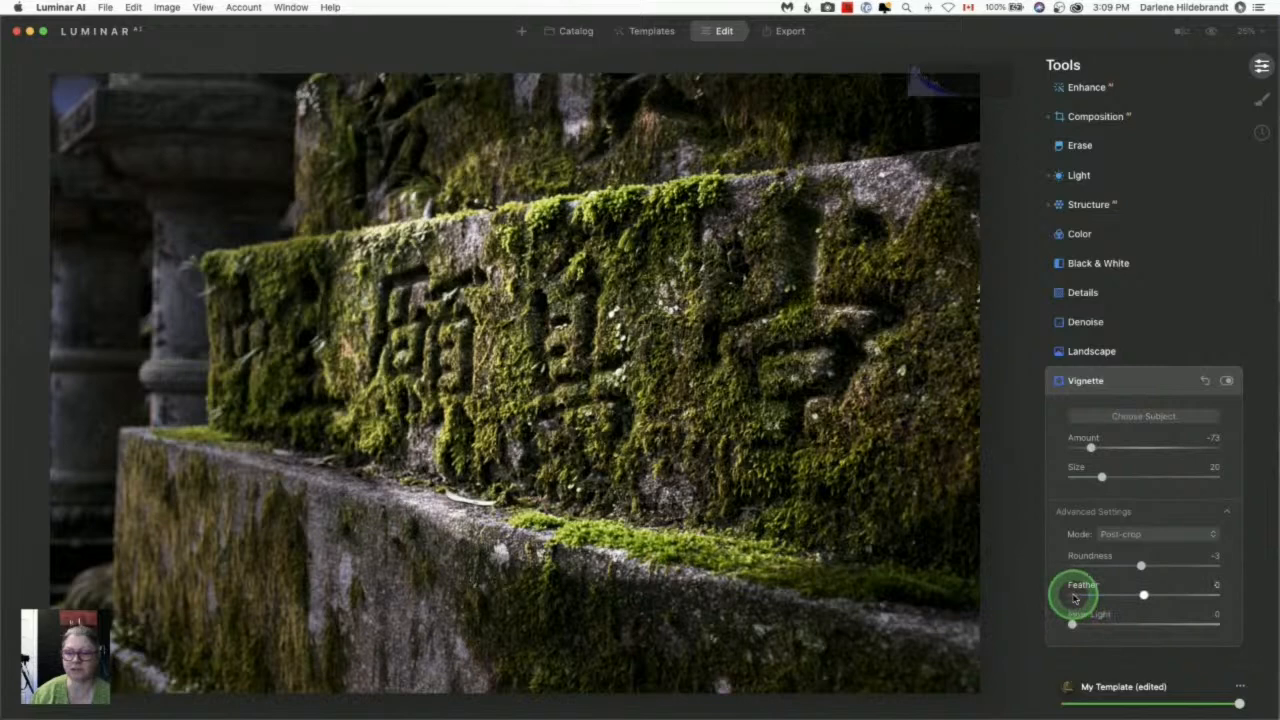
left_click_drag(1092, 448, 1108, 448)
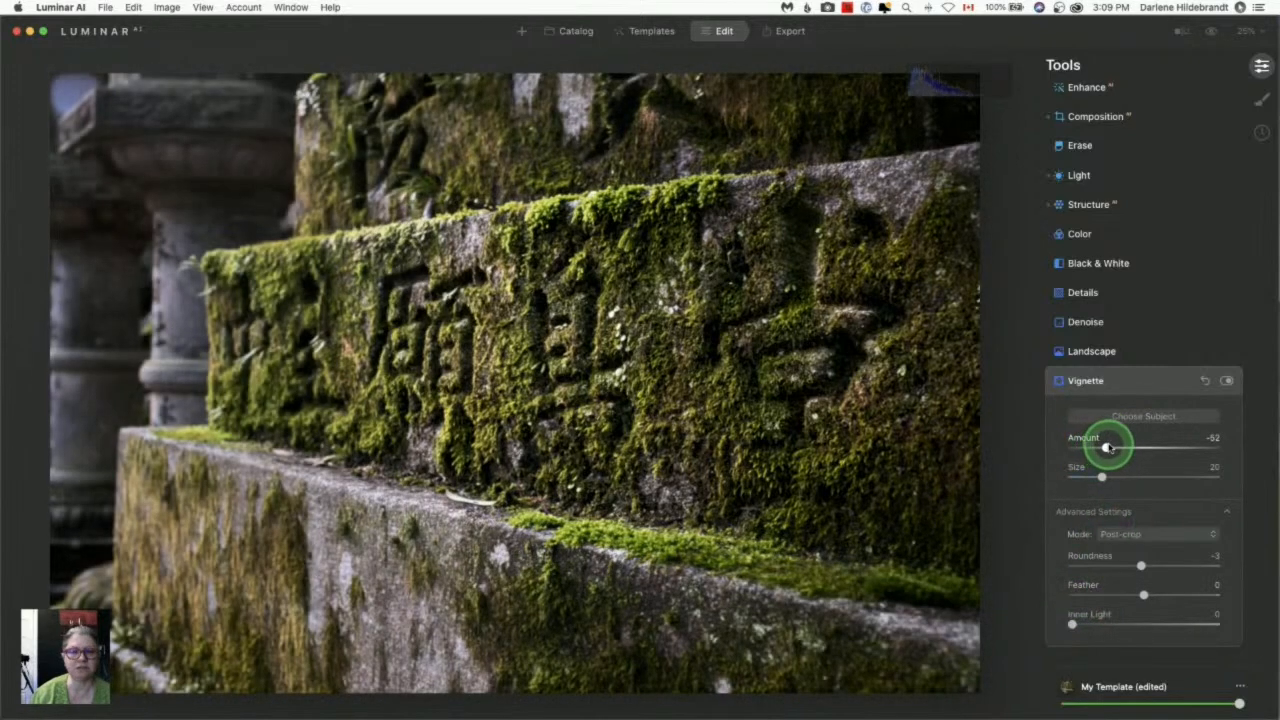
left_click_drag(1107, 448, 1103, 448)
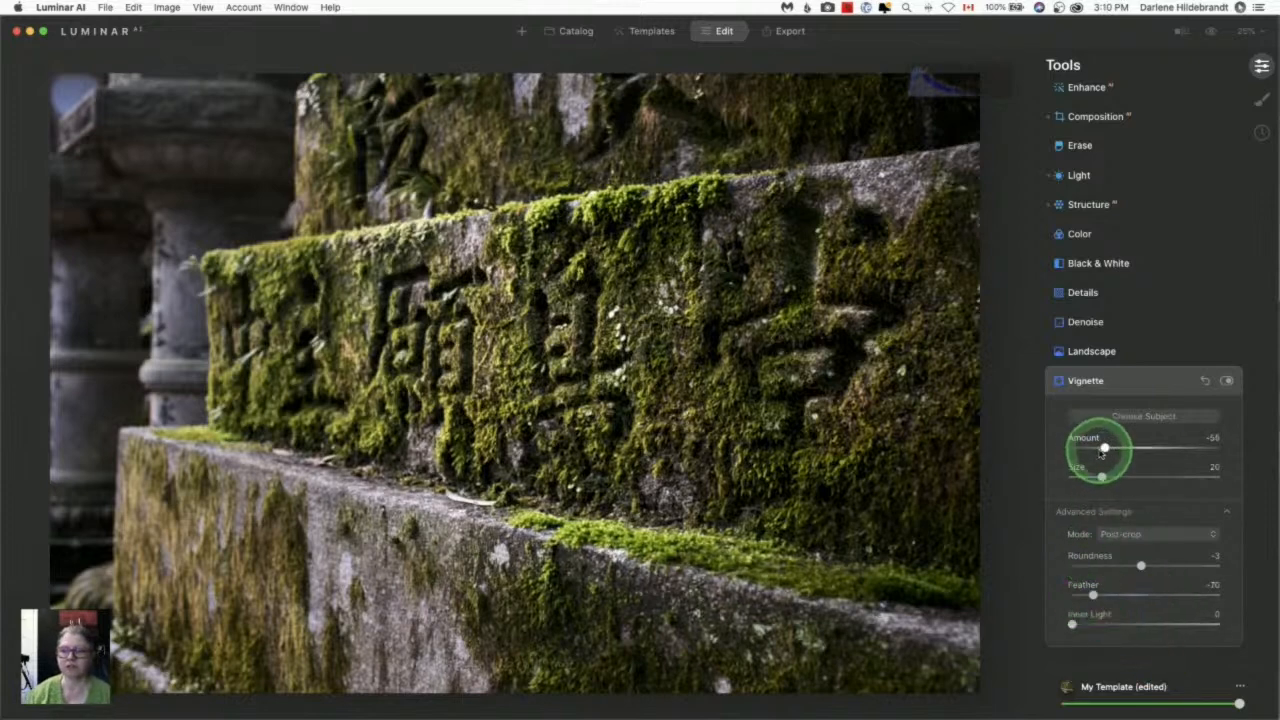
left_click_drag(1103, 447, 1090, 447)
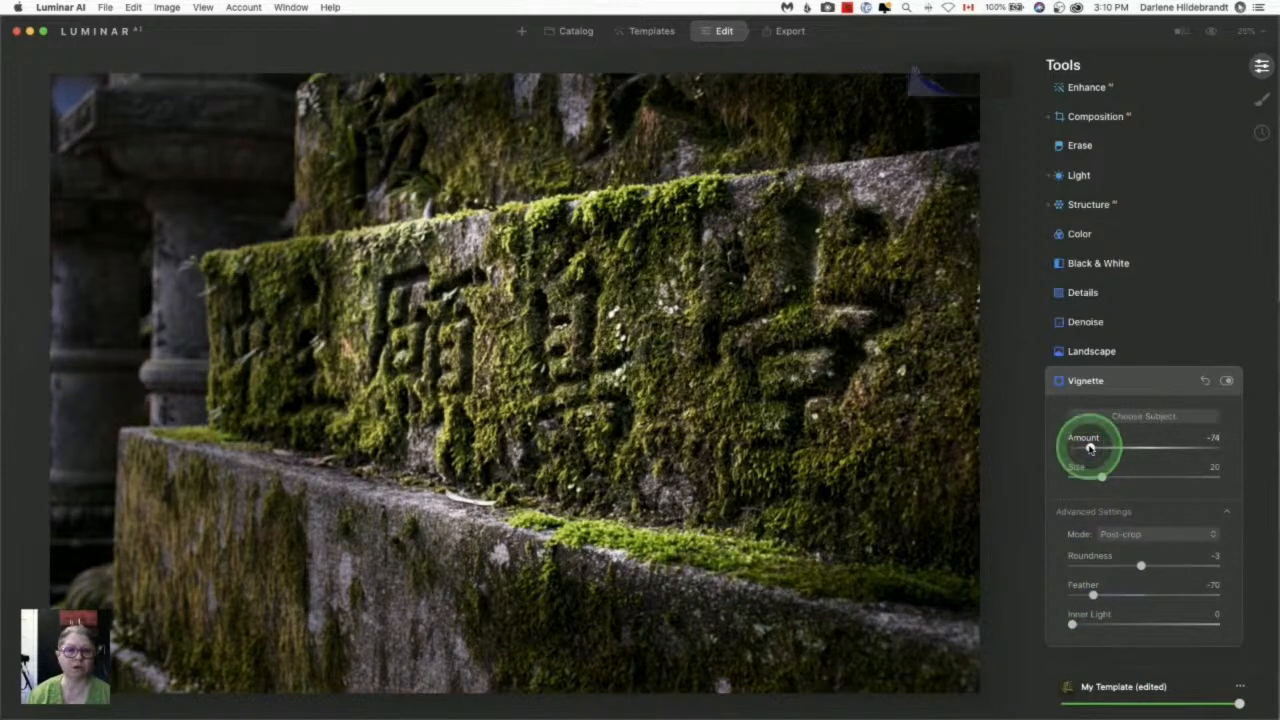
left_click_drag(1090, 447, 1100, 448)
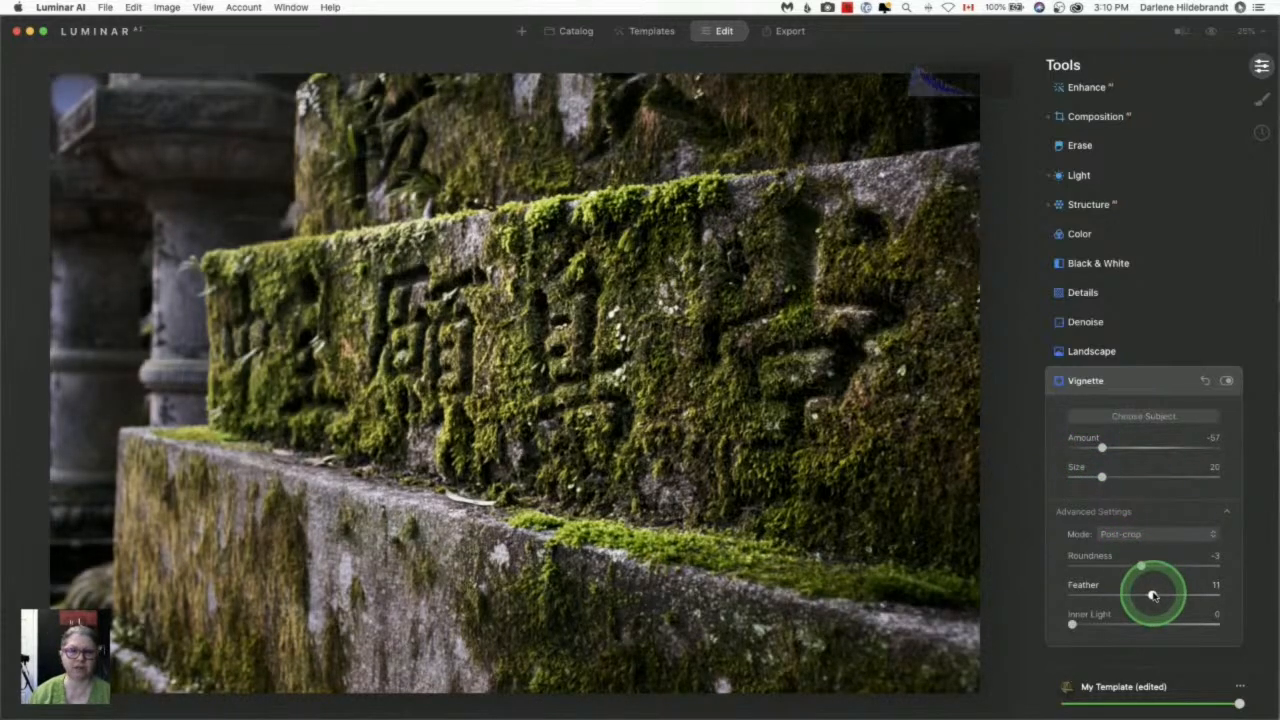
left_click_drag(1141, 595, 1155, 595)
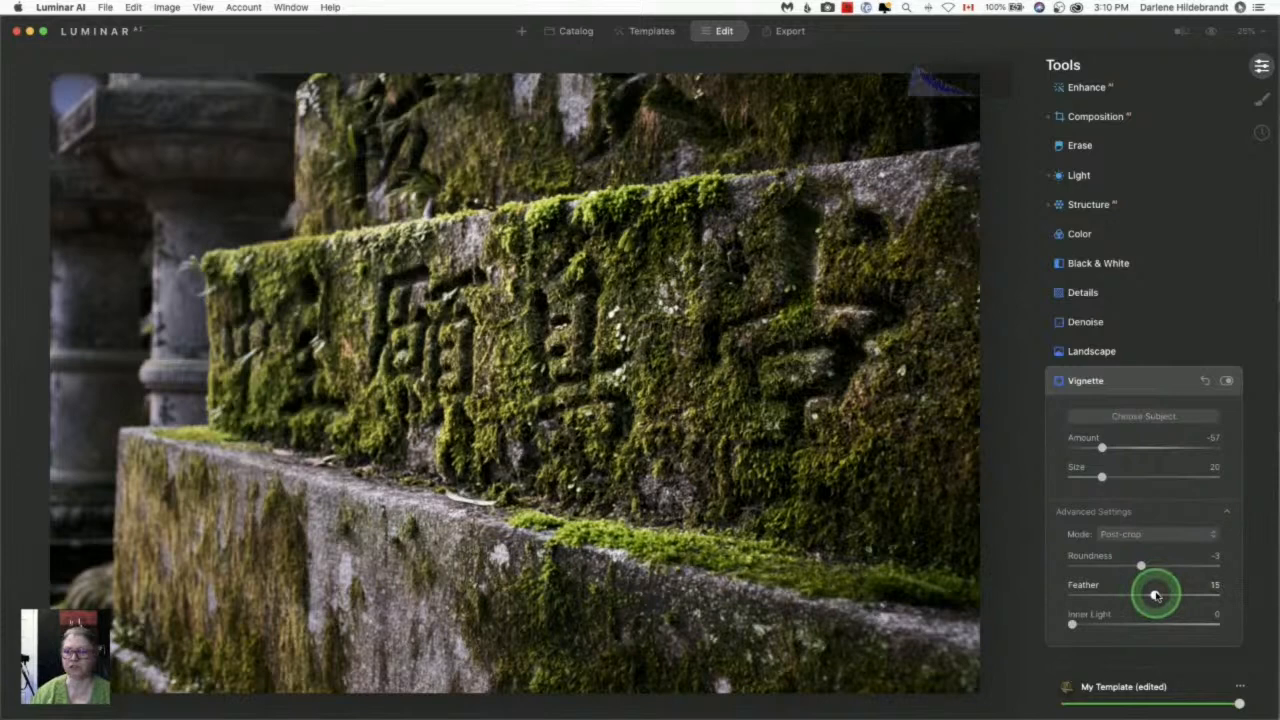
left_click(1226, 381)
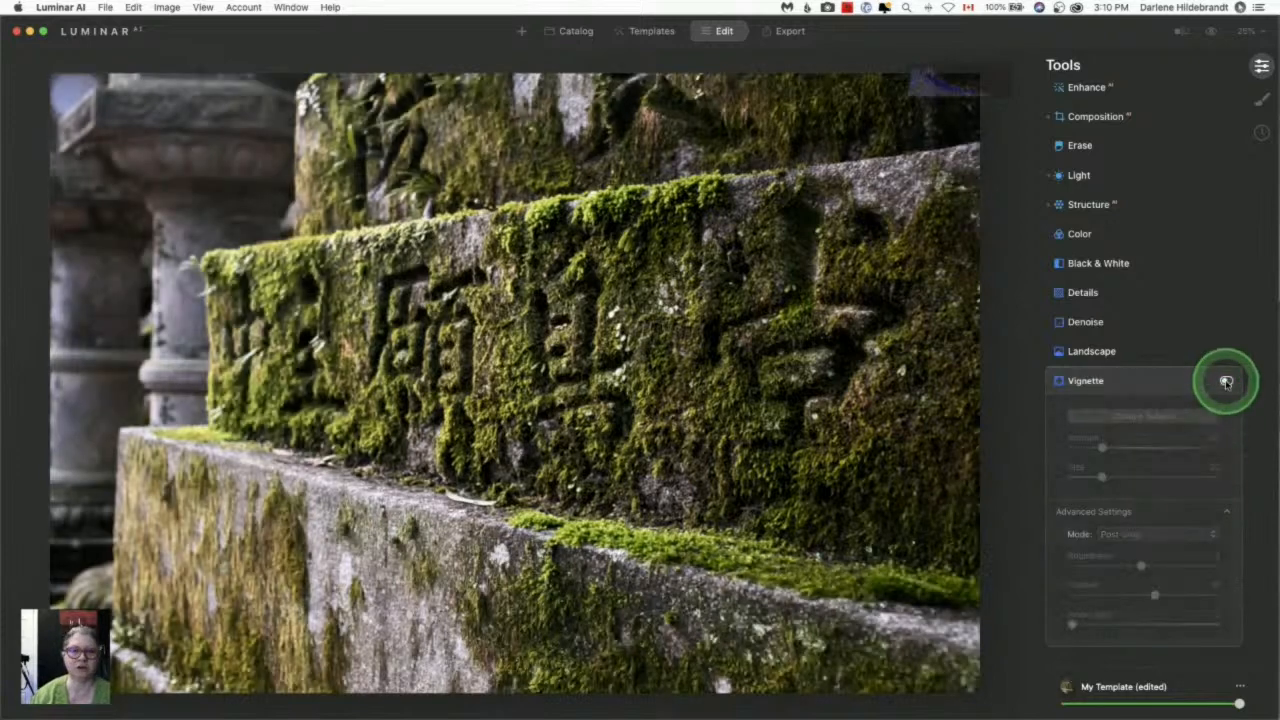
left_click(1226, 381)
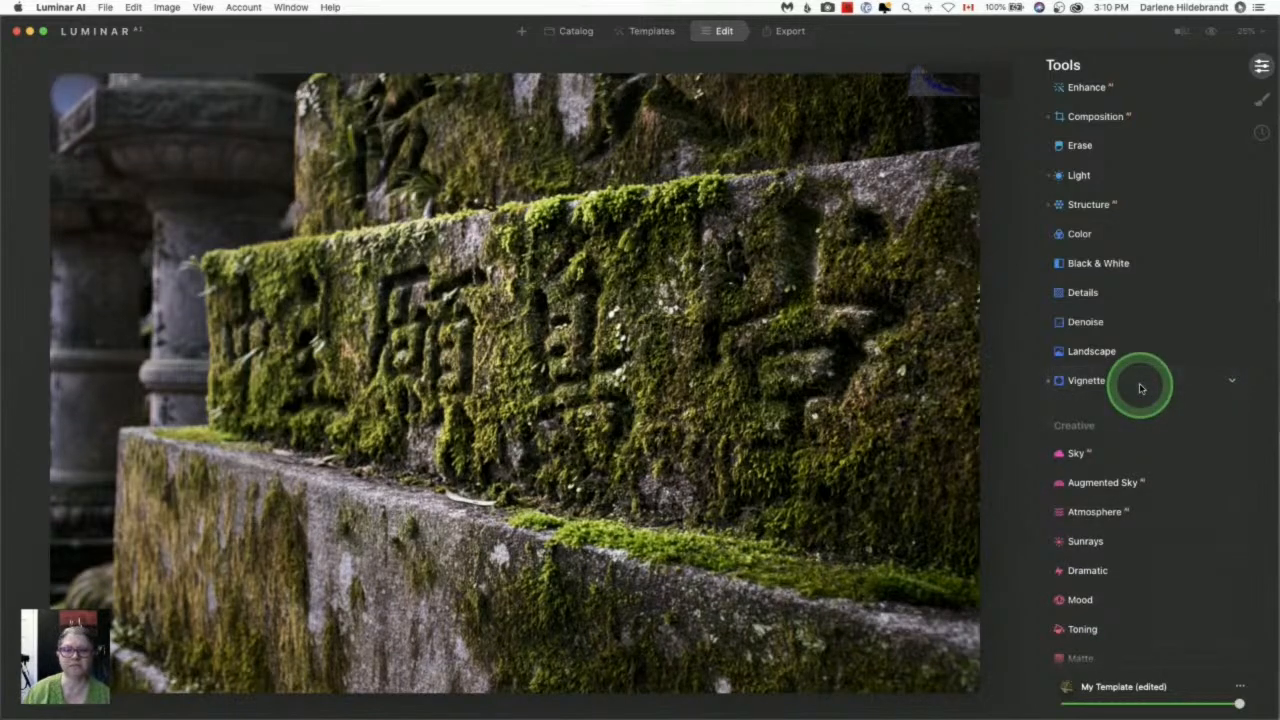
- Open Dodge & Burn in Darken mode with a gentle Strength of 12
scroll("down", 3)
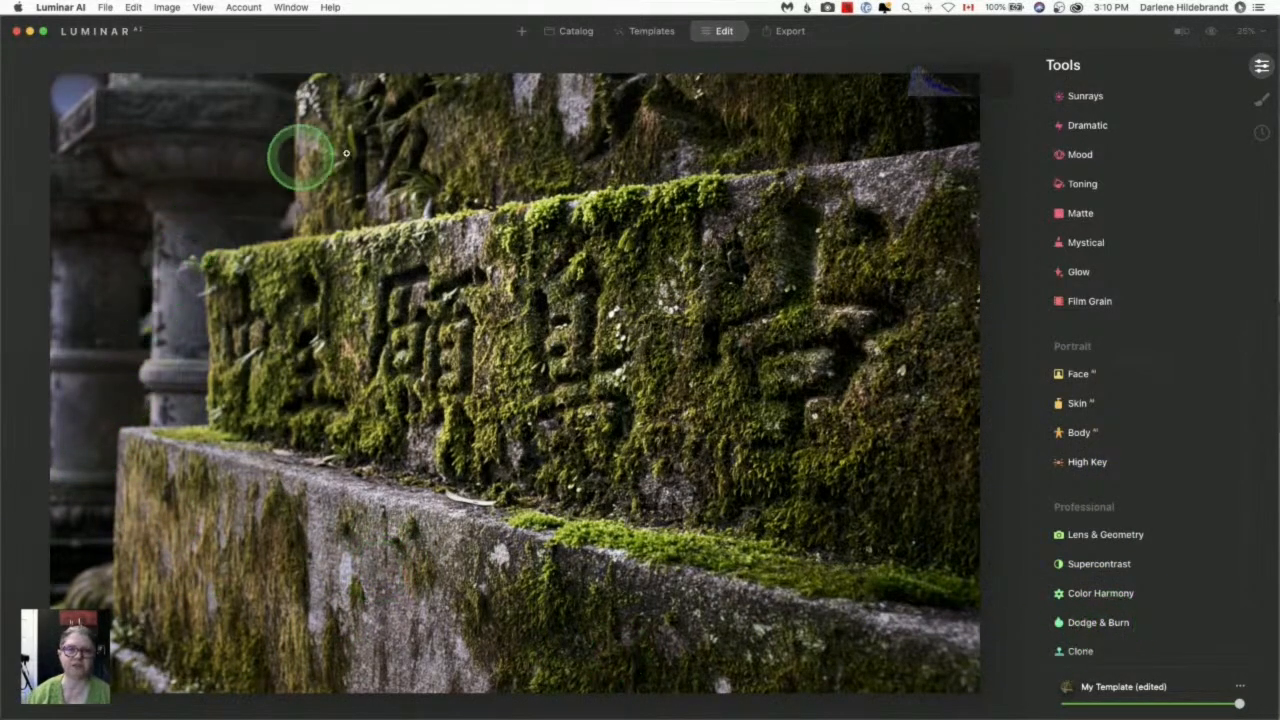
left_click(1098, 622)
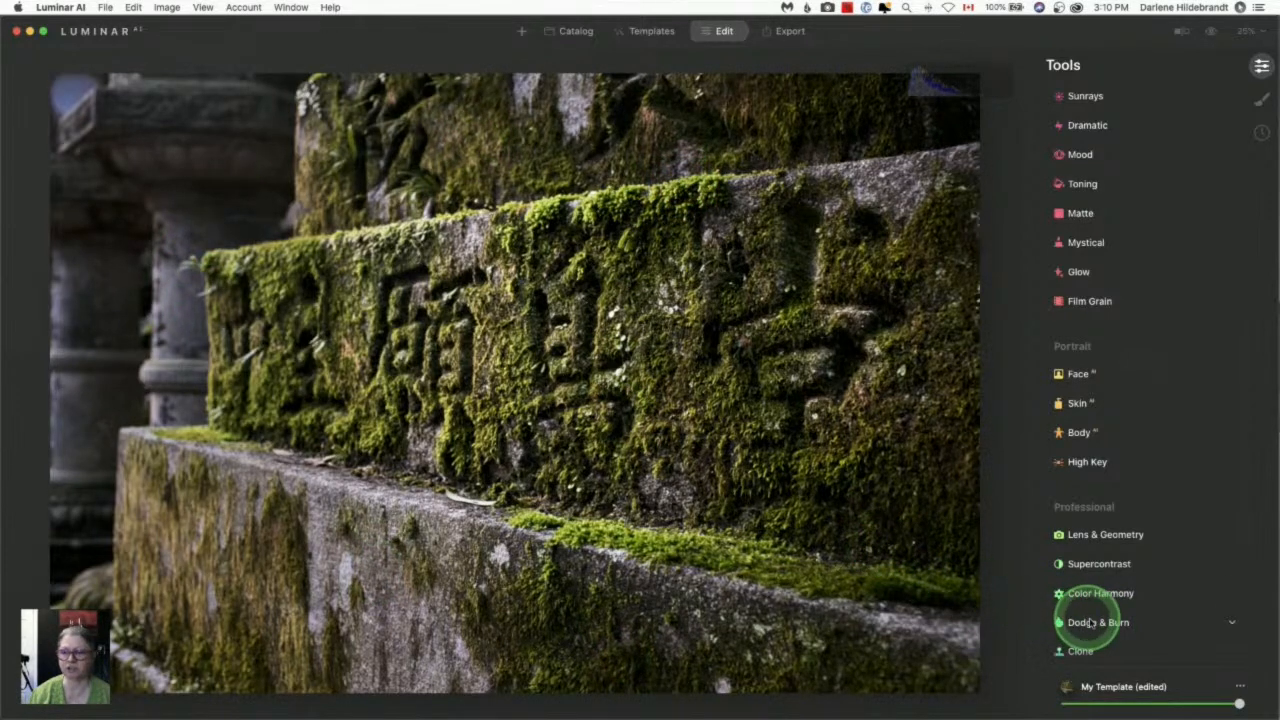
left_click(1098, 622)
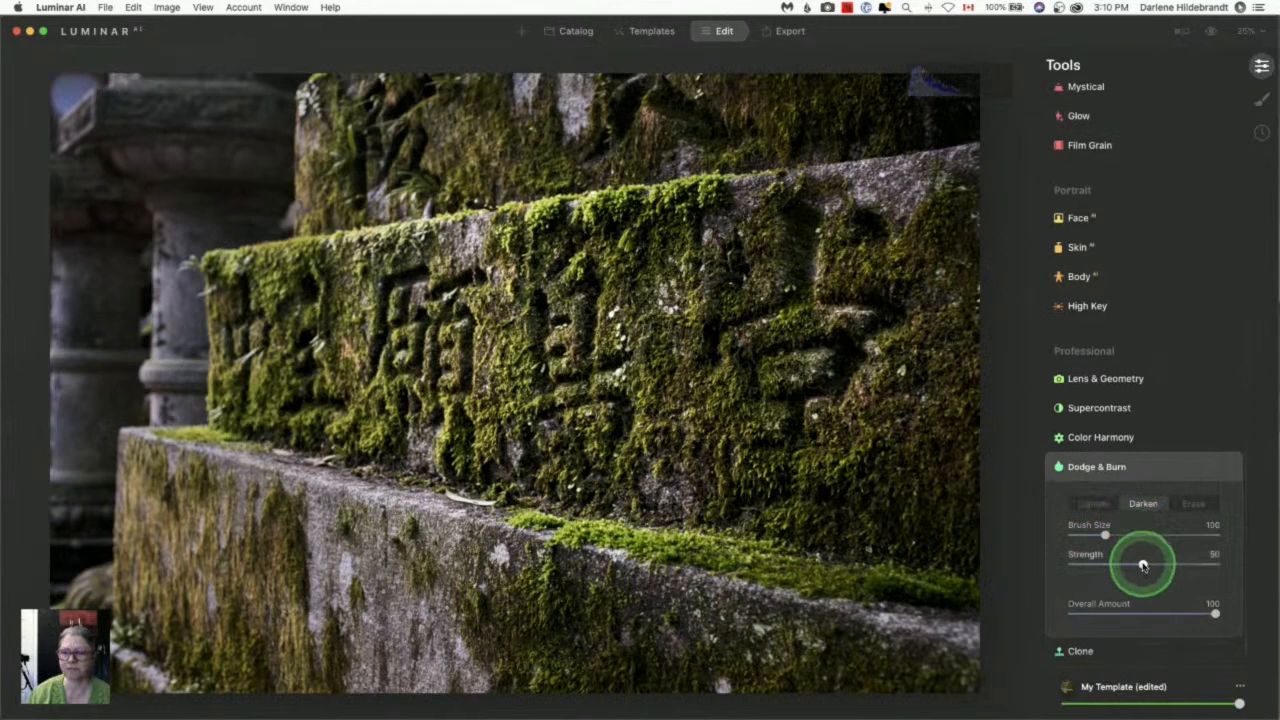
left_click_drag(1145, 565, 1087, 565)
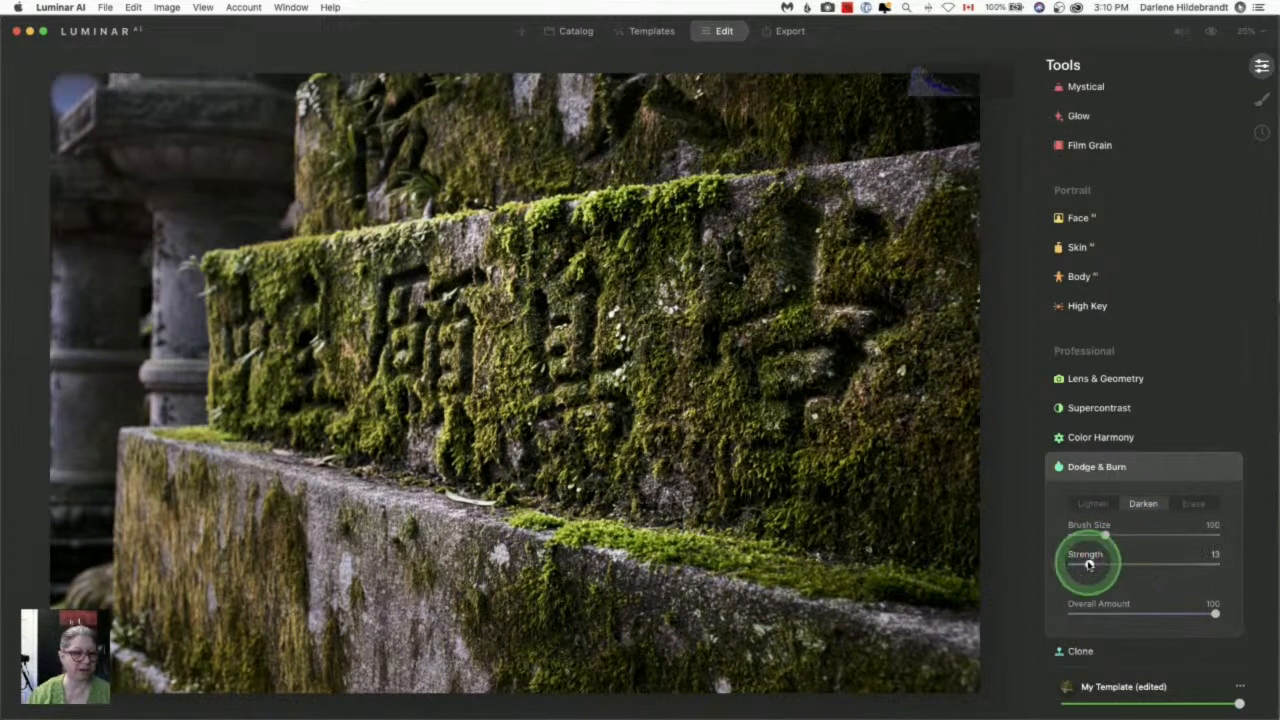
left_click_drag(1090, 564, 1085, 564)
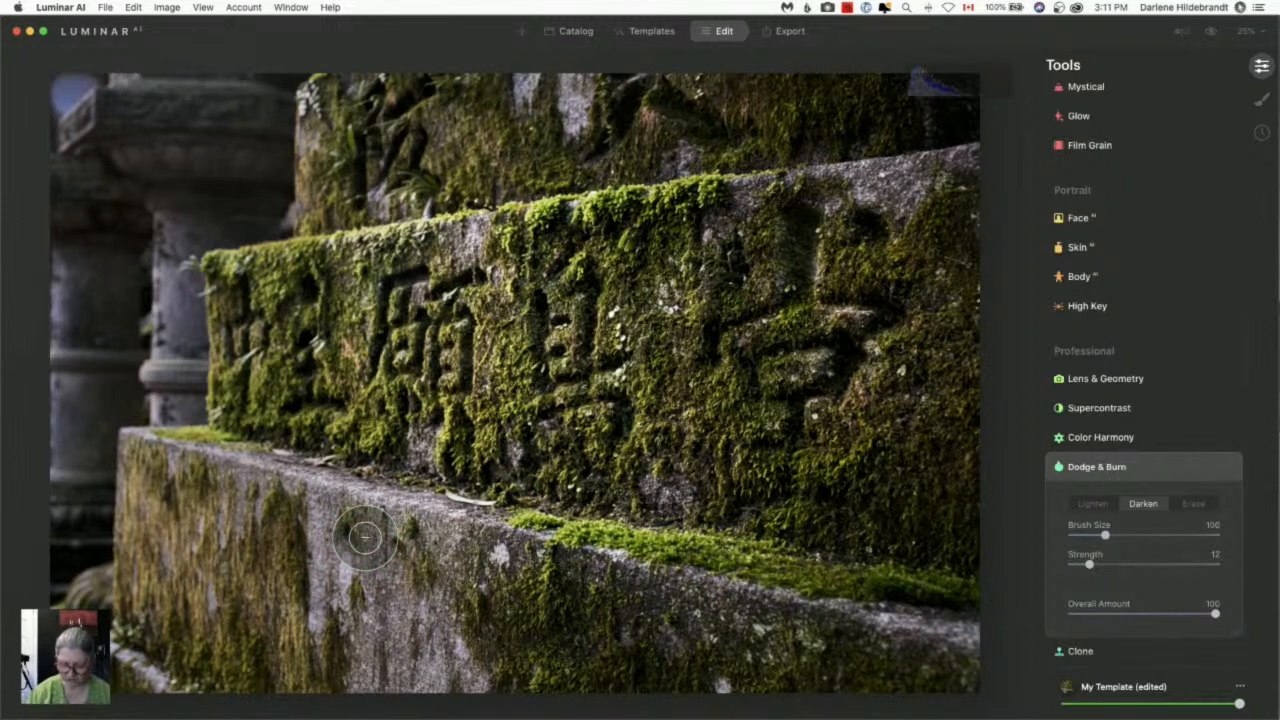
- Resize the burn brush and darken the top-left stonework and front stone ledge
left_click_drag(1105, 534, 1149, 534)
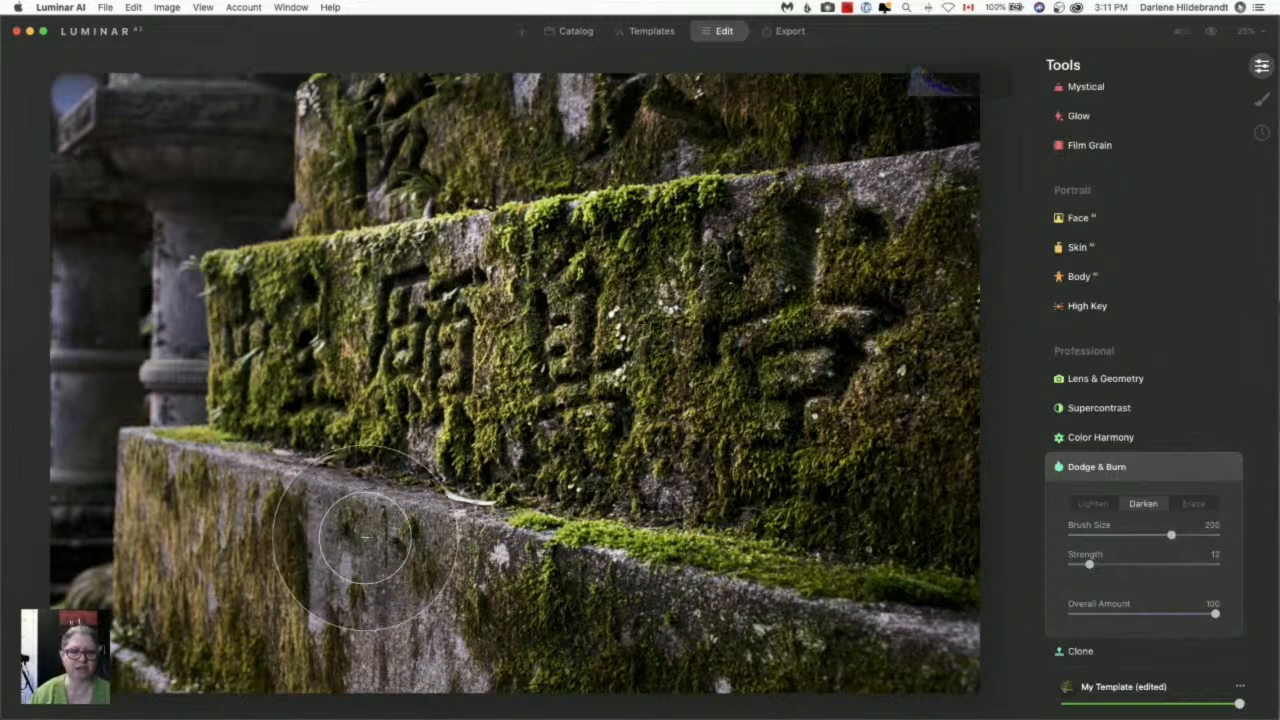
left_click_drag(1171, 535, 1185, 535)
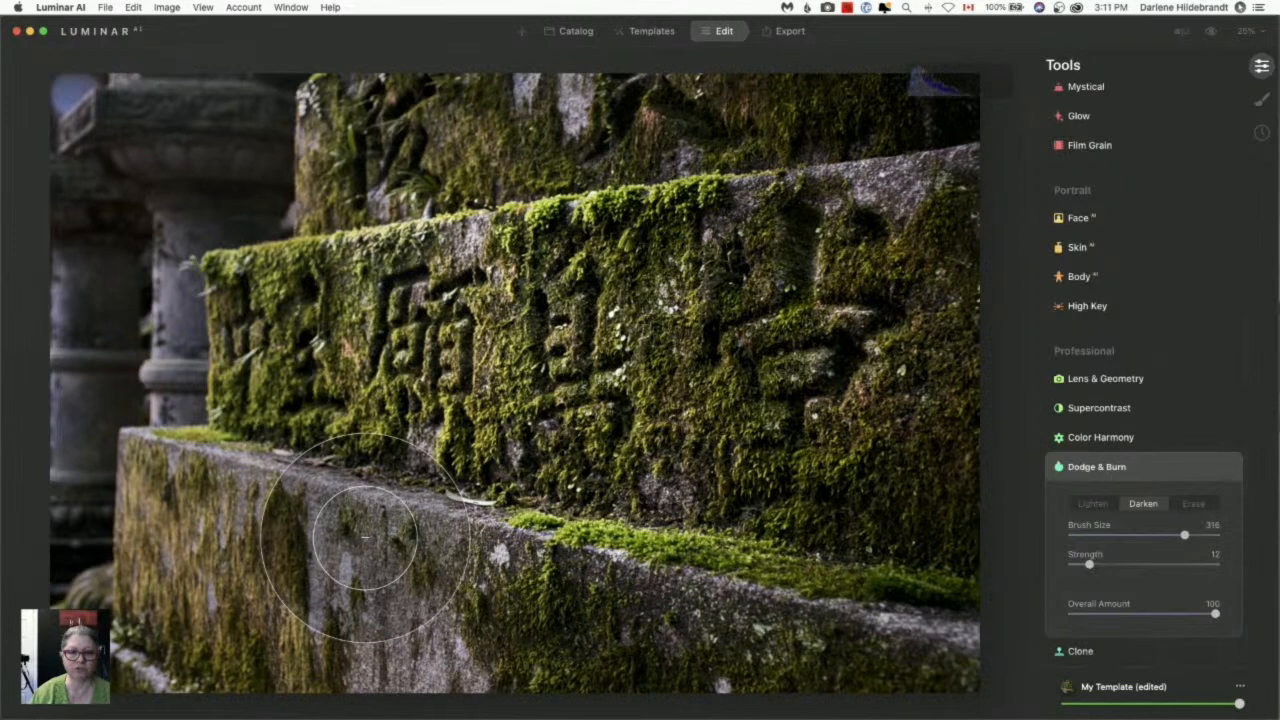
left_click_drag(1185, 535, 1189, 535)
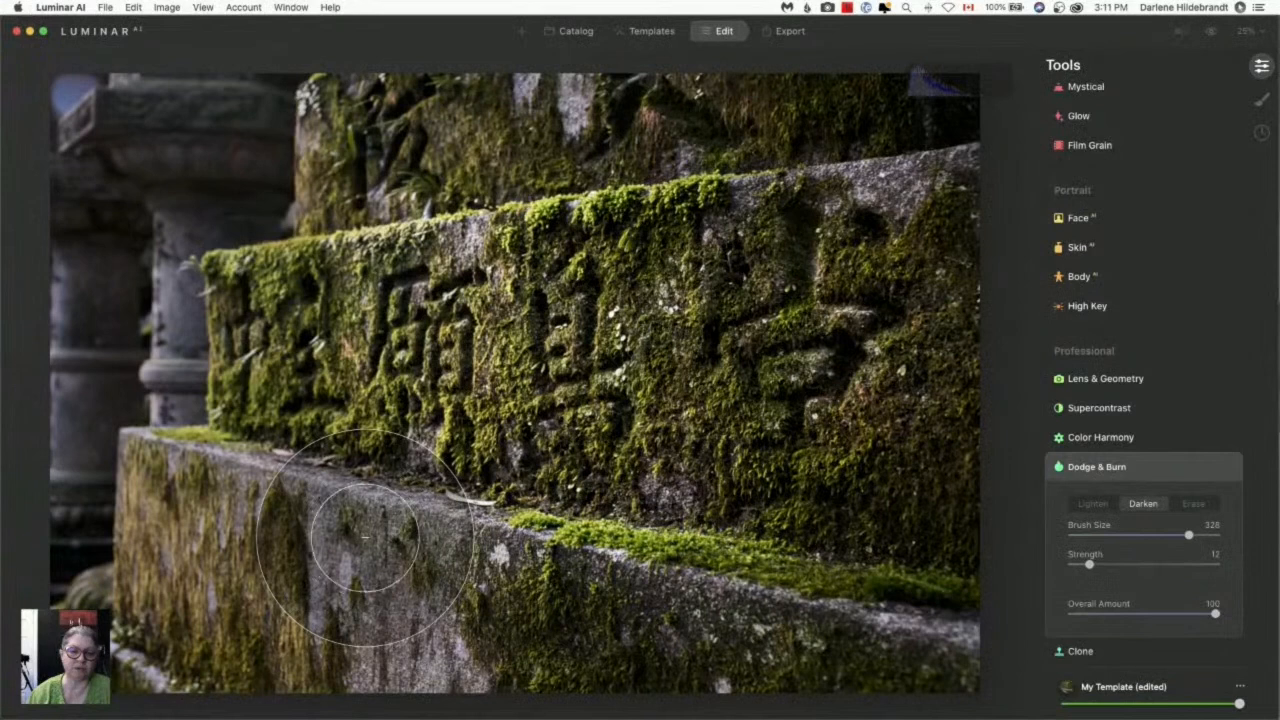
left_click(365, 540)
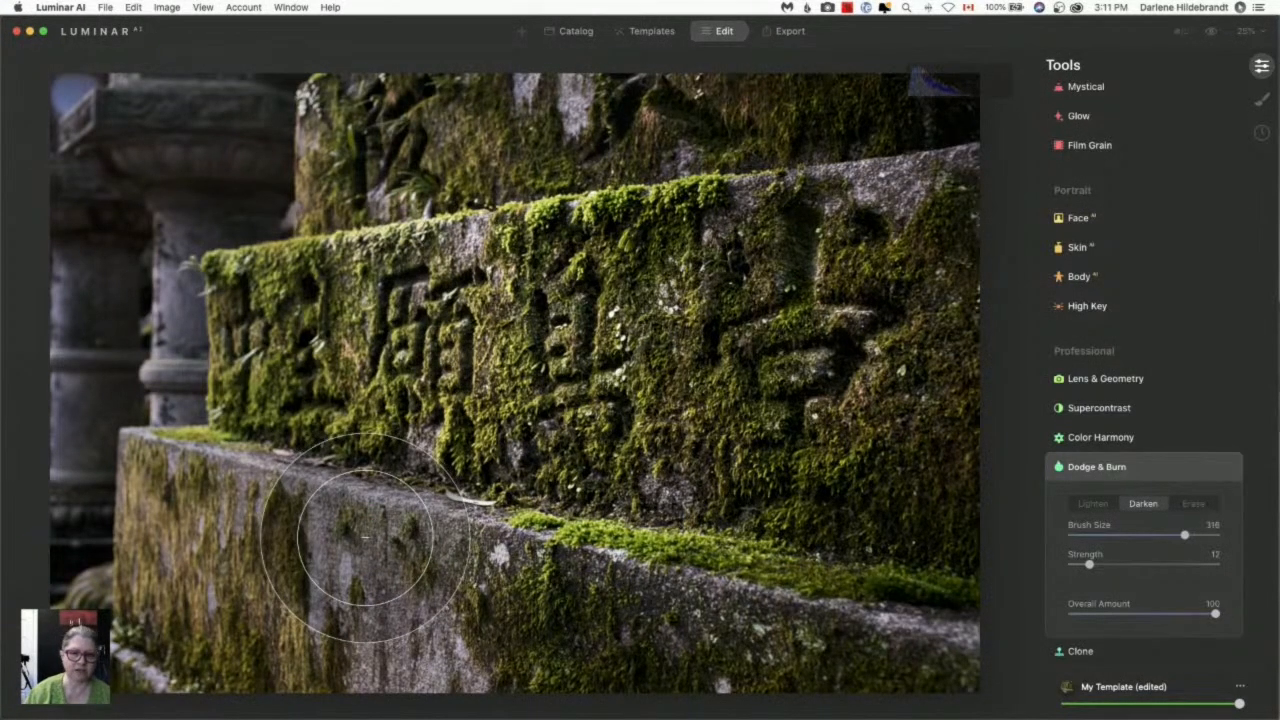
left_click_drag(1185, 535, 1135, 535)
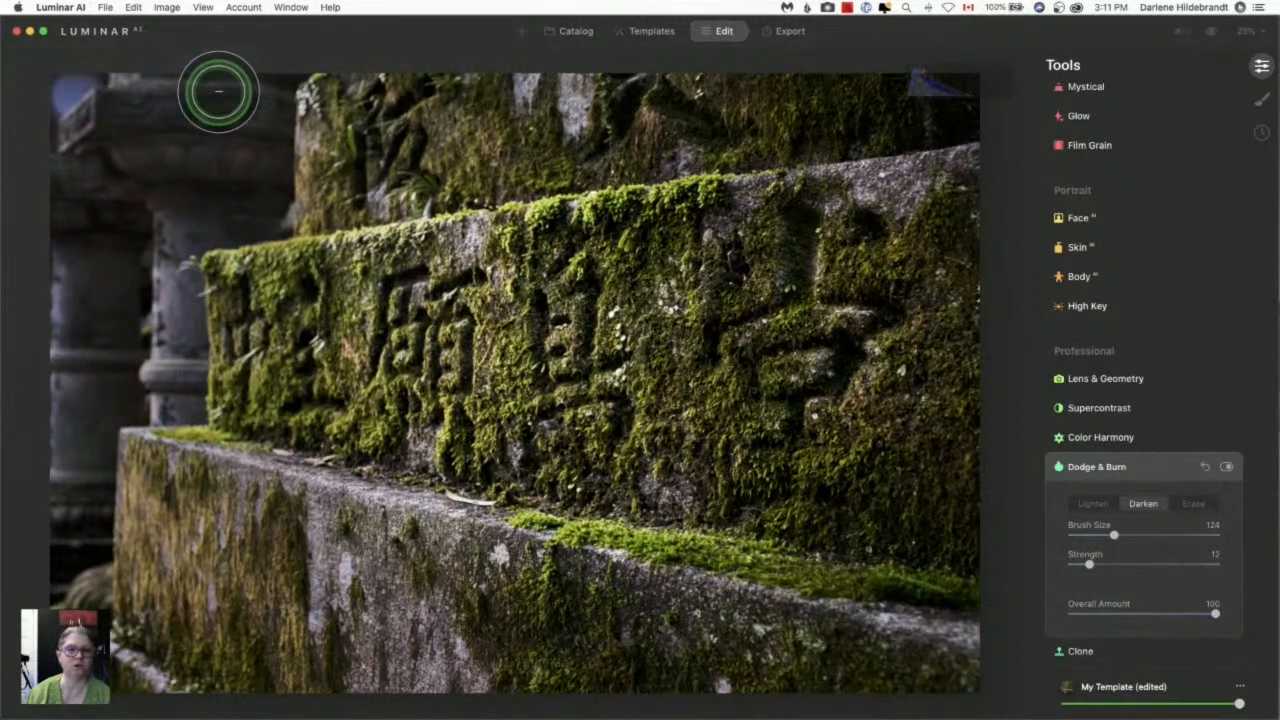
left_click_drag(218, 93, 380, 207)
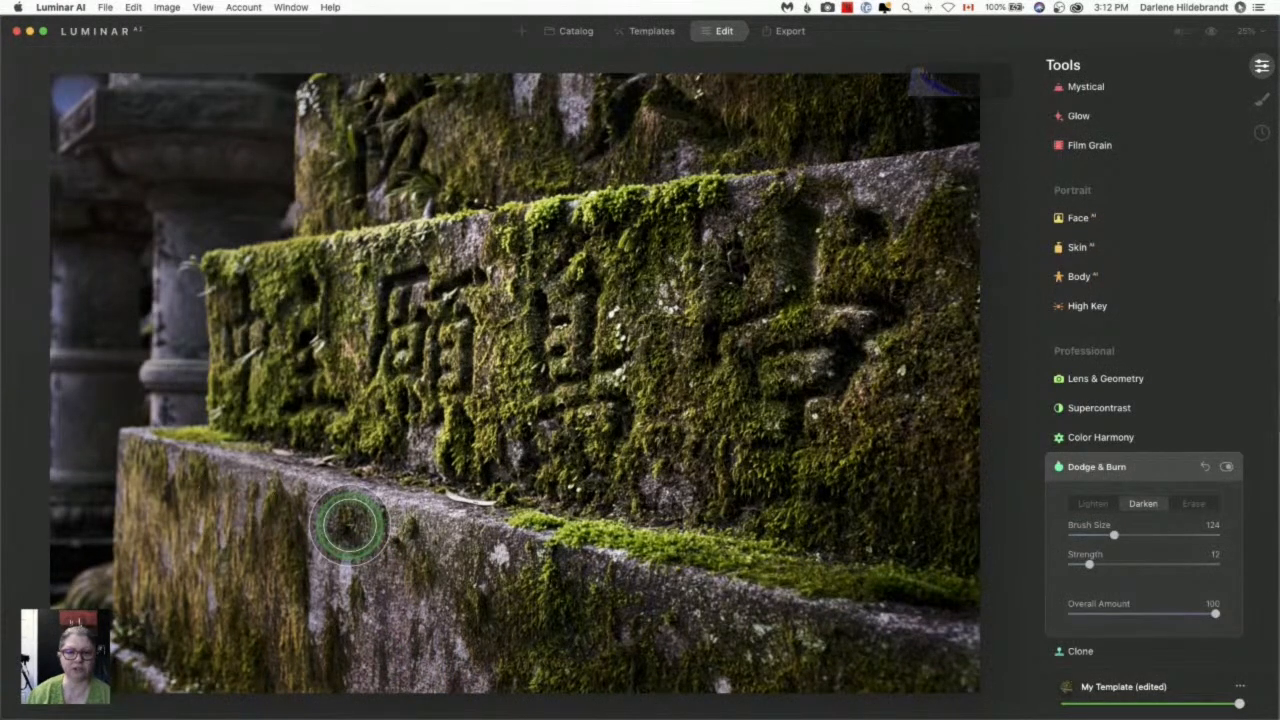
left_click_drag(350, 525, 490, 670)
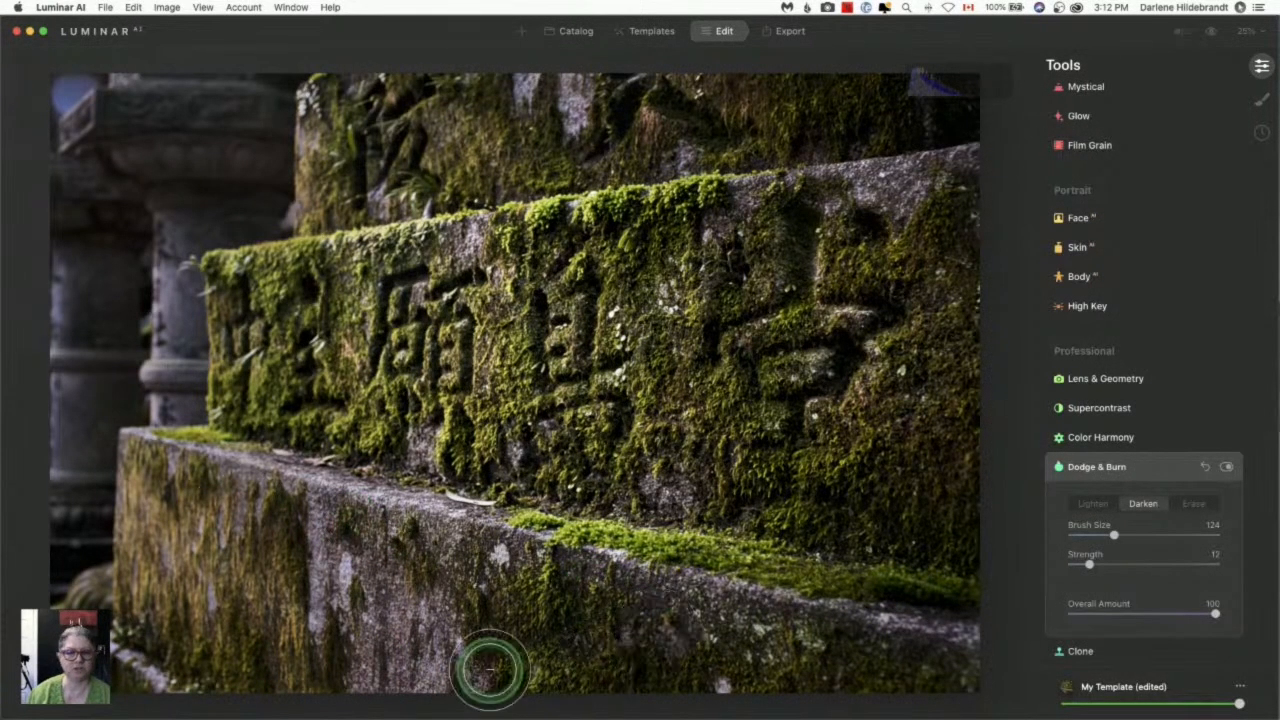
left_click(1227, 467)
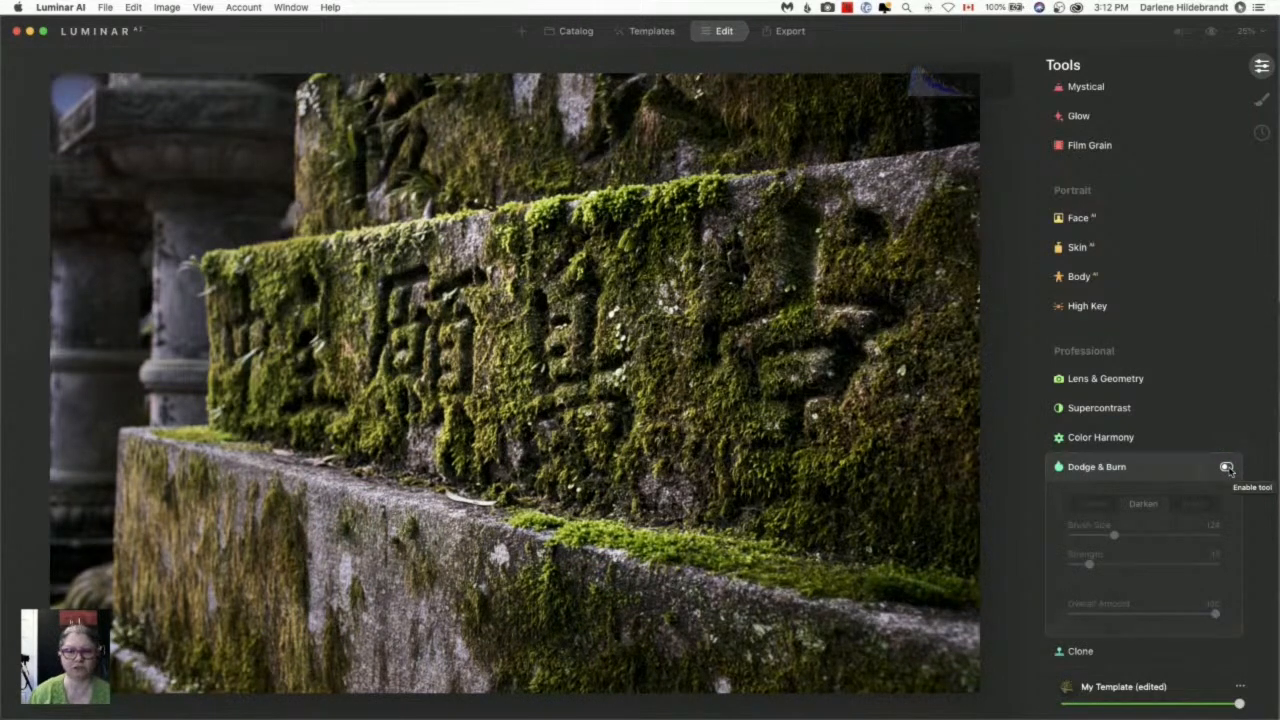
left_click(1227, 467)
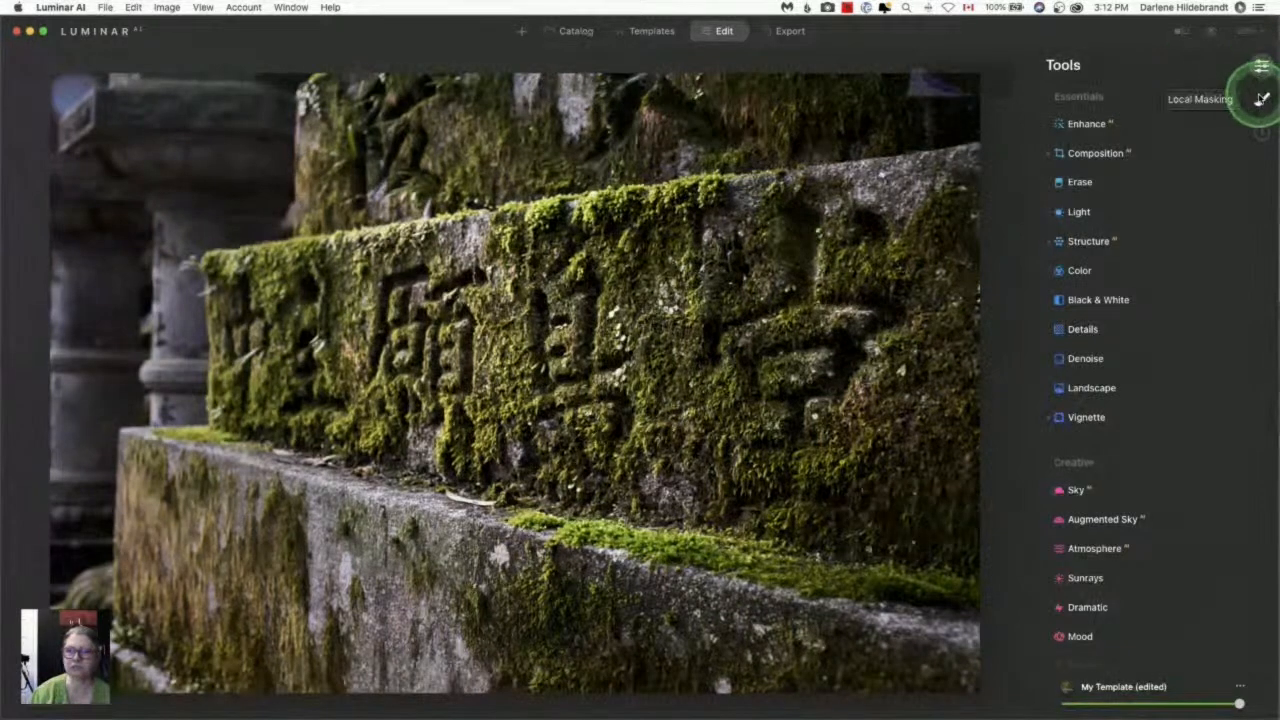
- Paint a local mask around the carved block with Exposure -0.84, Highlights -83, Saturation -18
left_click(1200, 98)
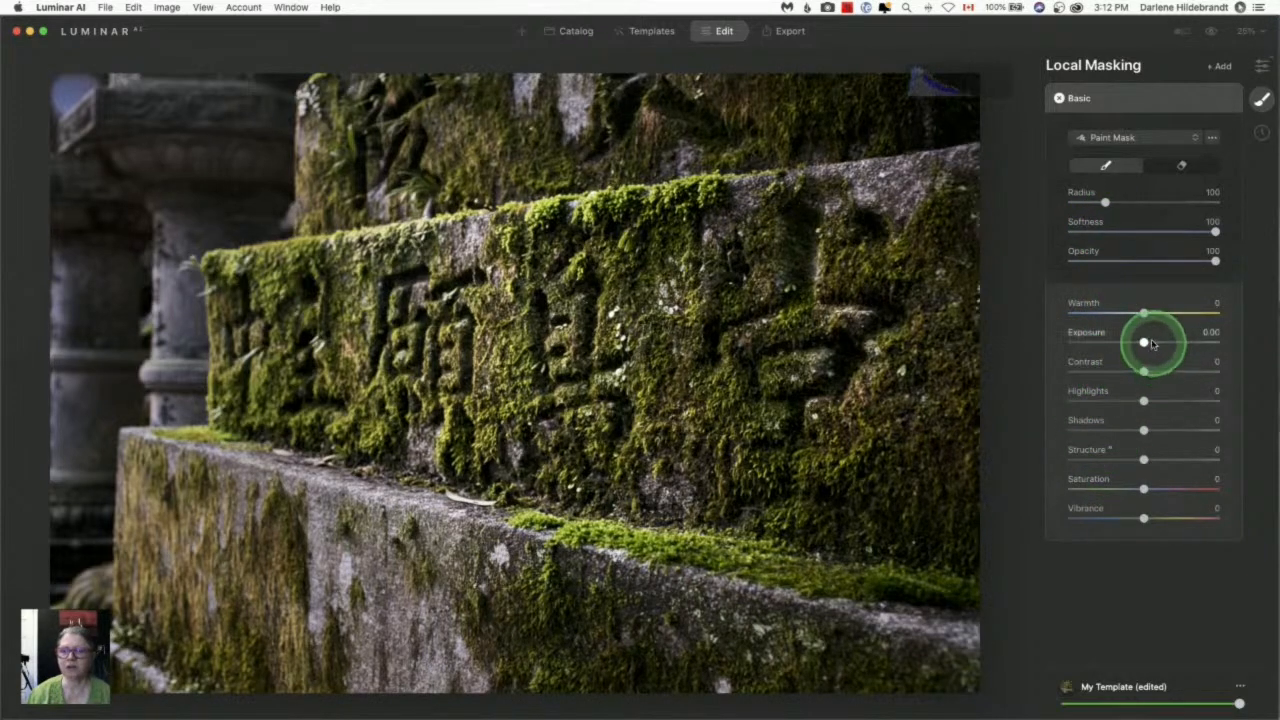
left_click_drag(1143, 343, 1122, 343)
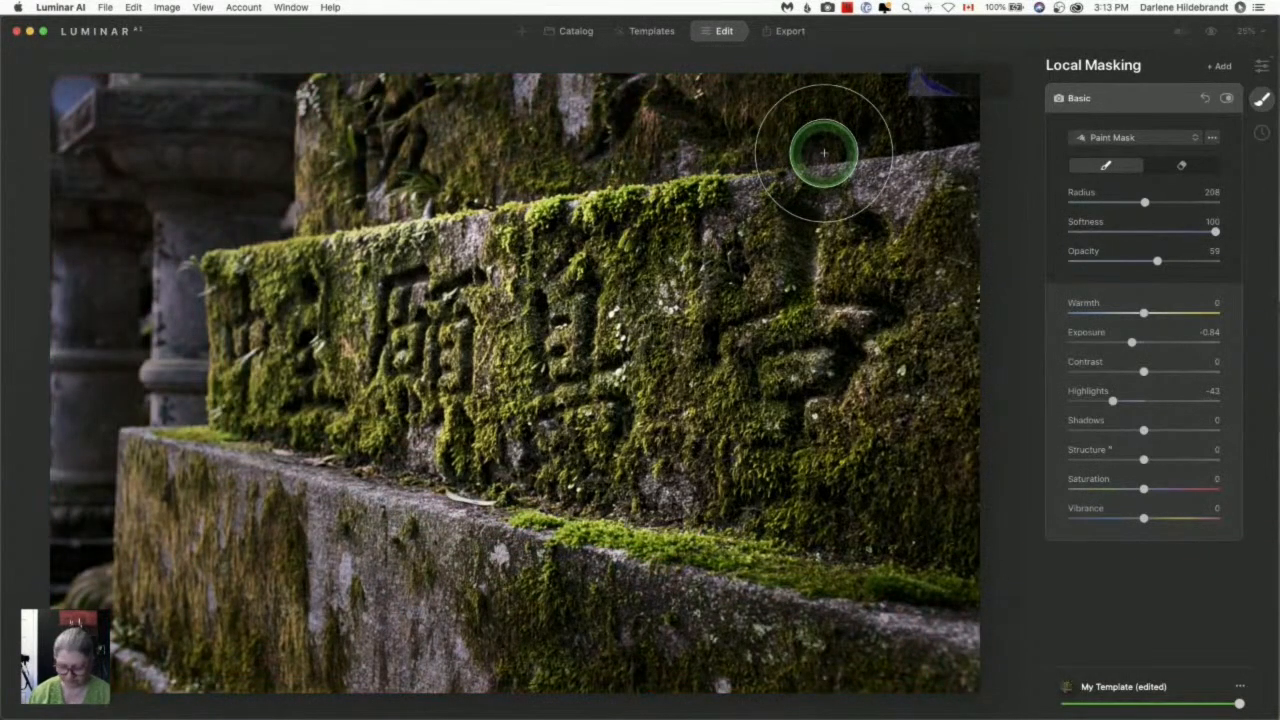
left_click_drag(1145, 202, 1113, 202)
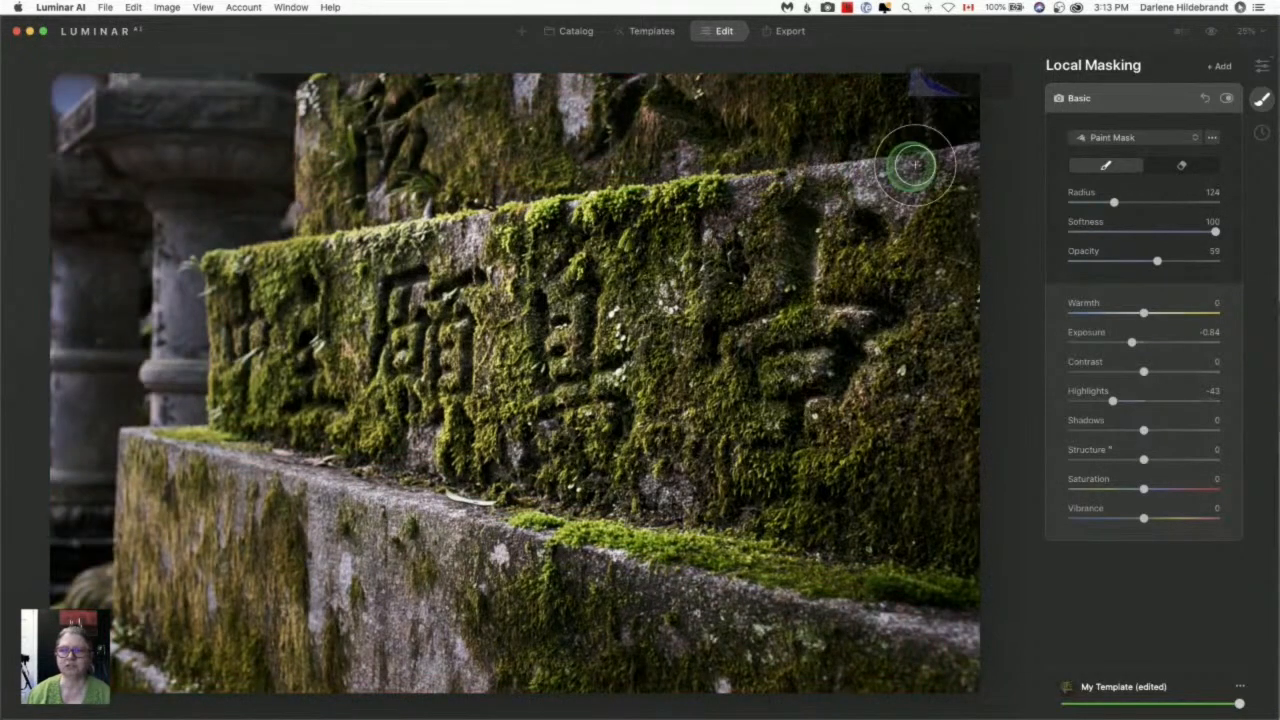
left_click_drag(910, 165, 968, 643)
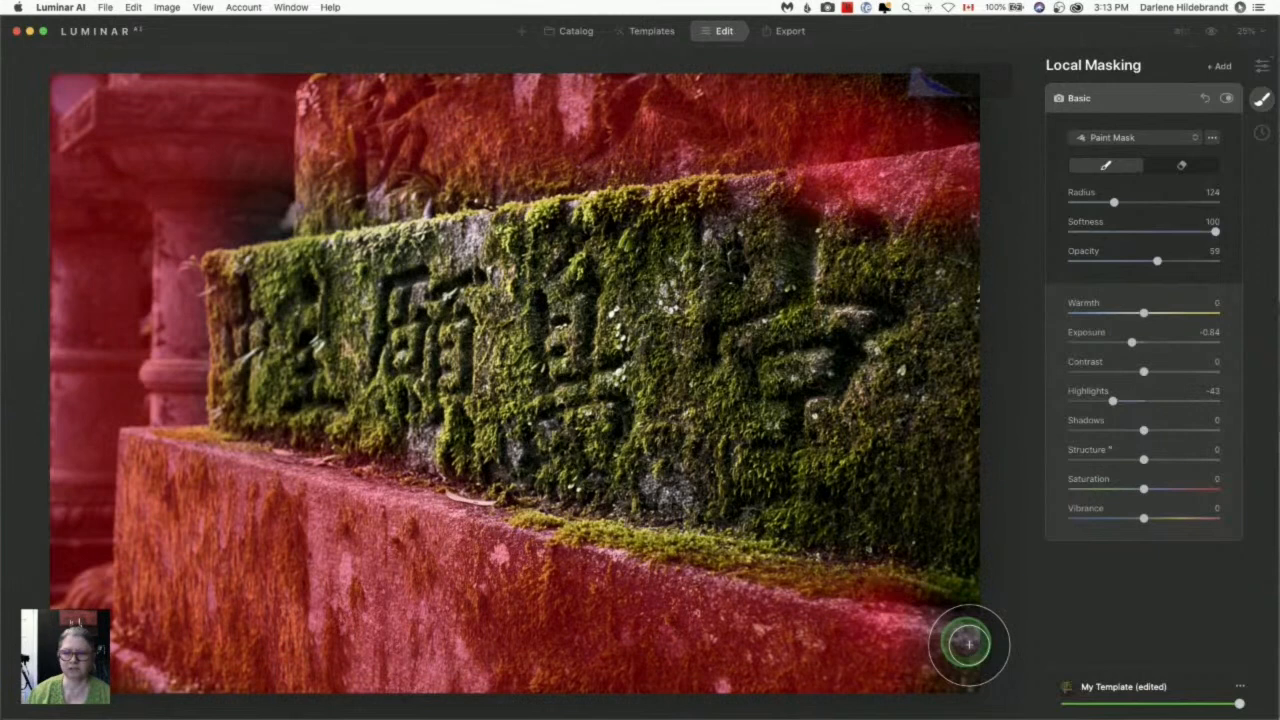
left_click_drag(968, 644, 470, 238)
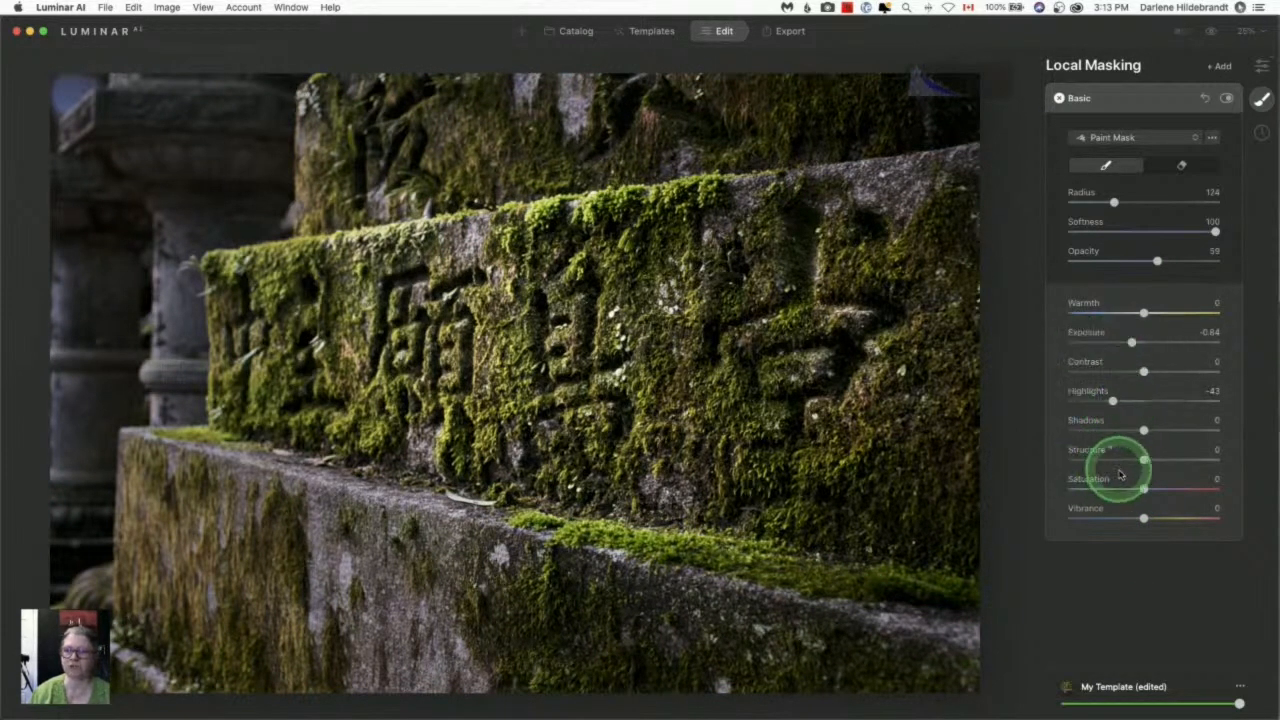
left_click_drag(1143, 488, 1133, 488)
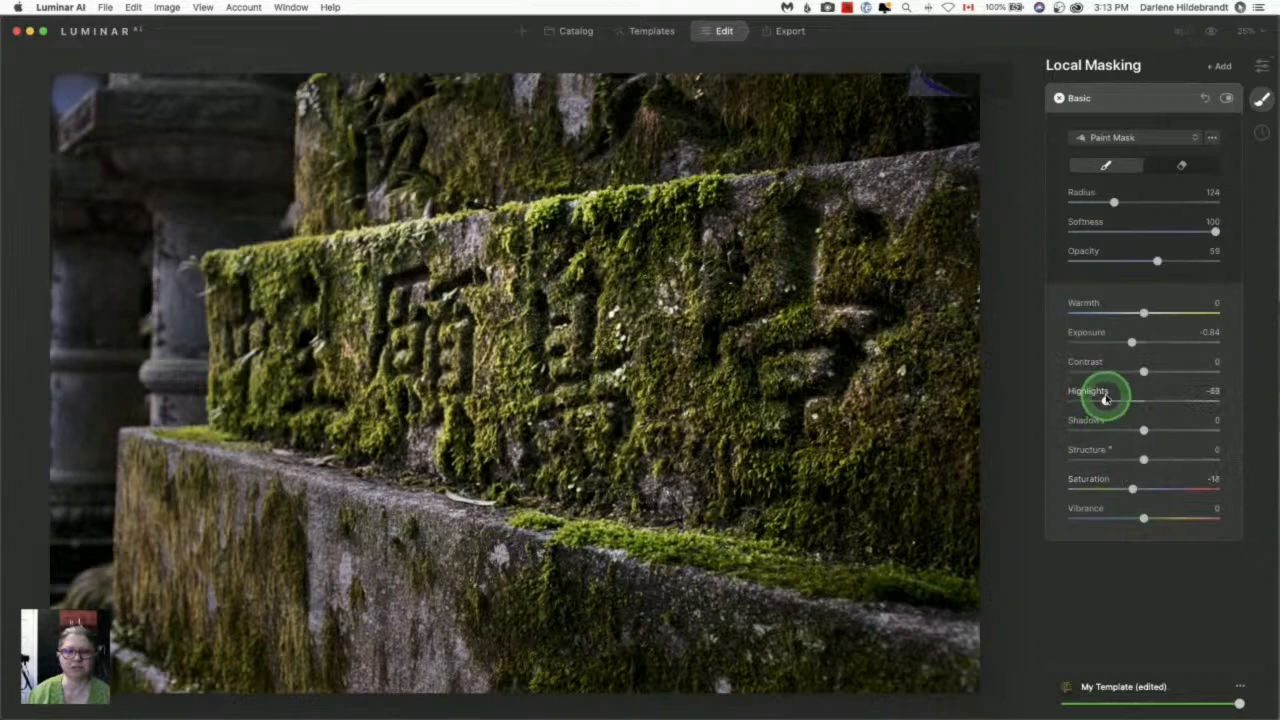
left_click_drag(1113, 400, 1143, 400)
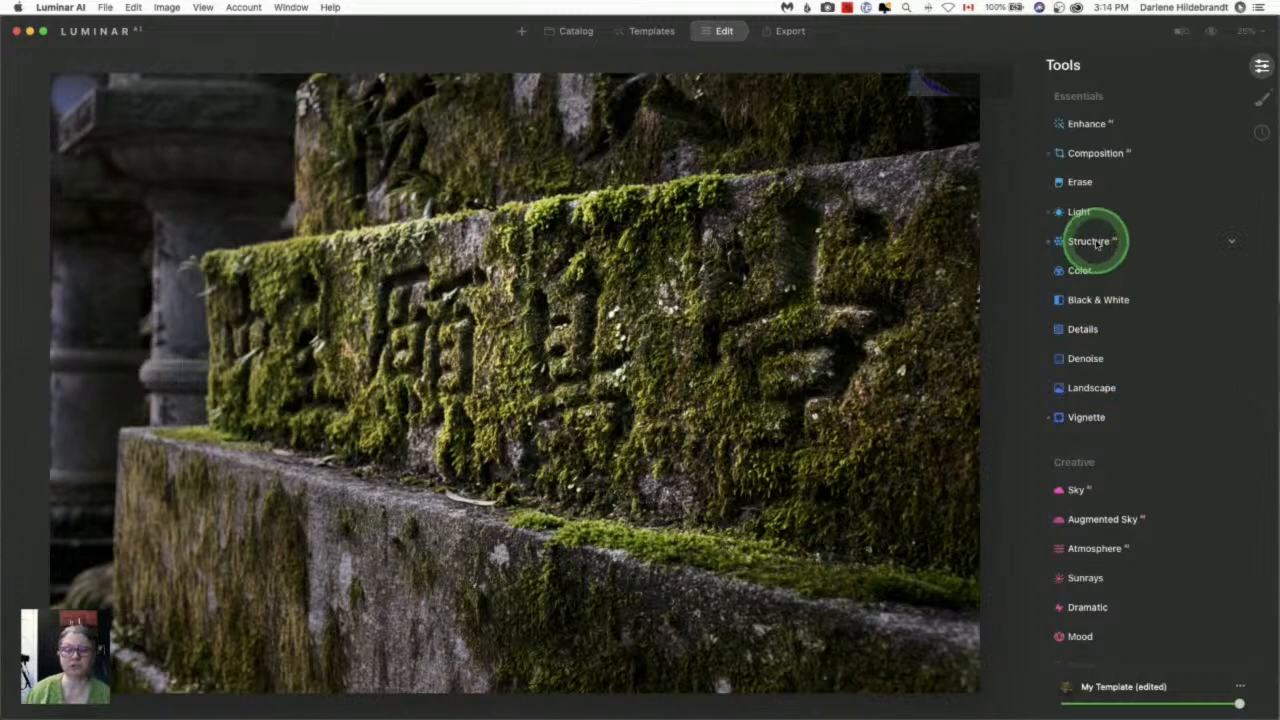
left_click(1089, 241)
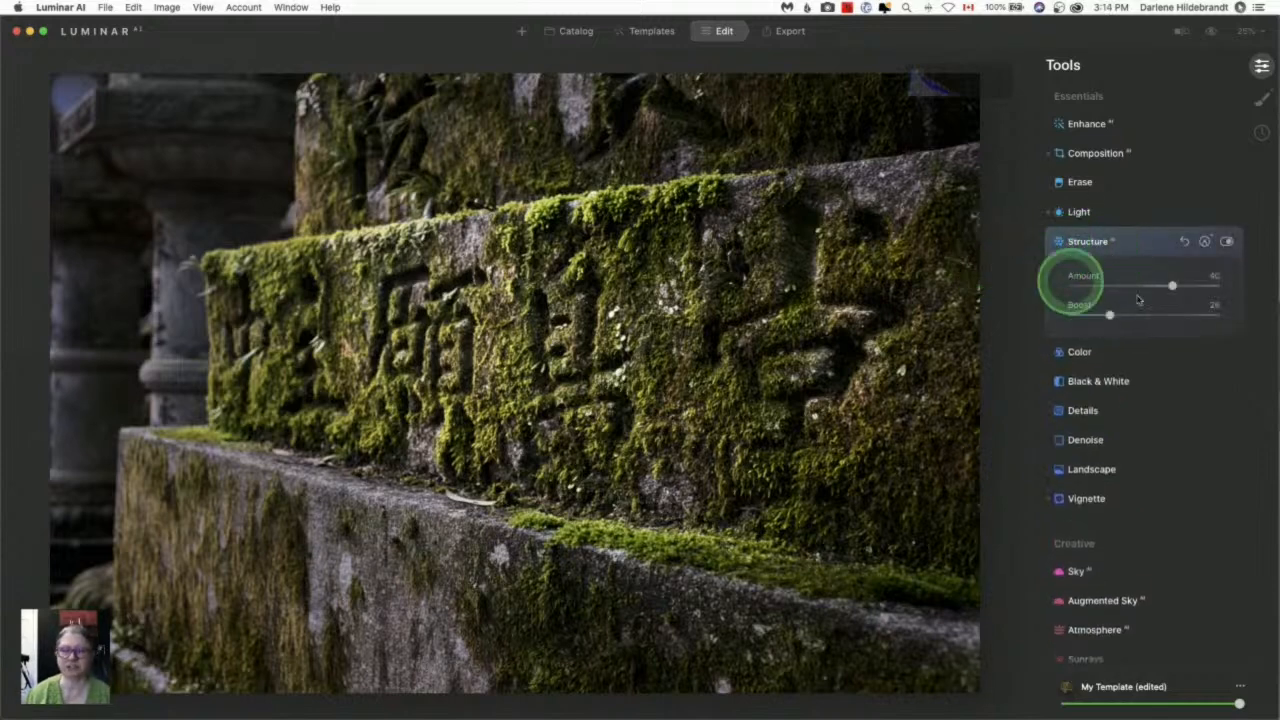
left_click(1205, 243)
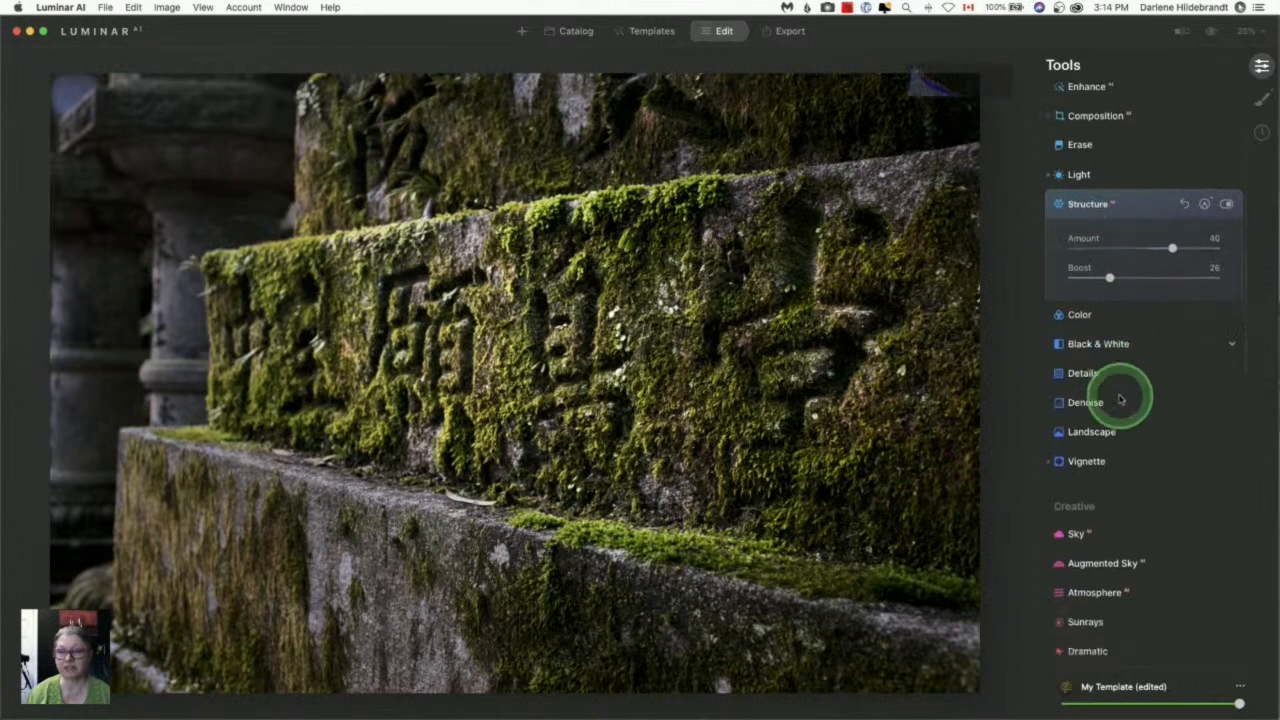
scroll("down", 3)
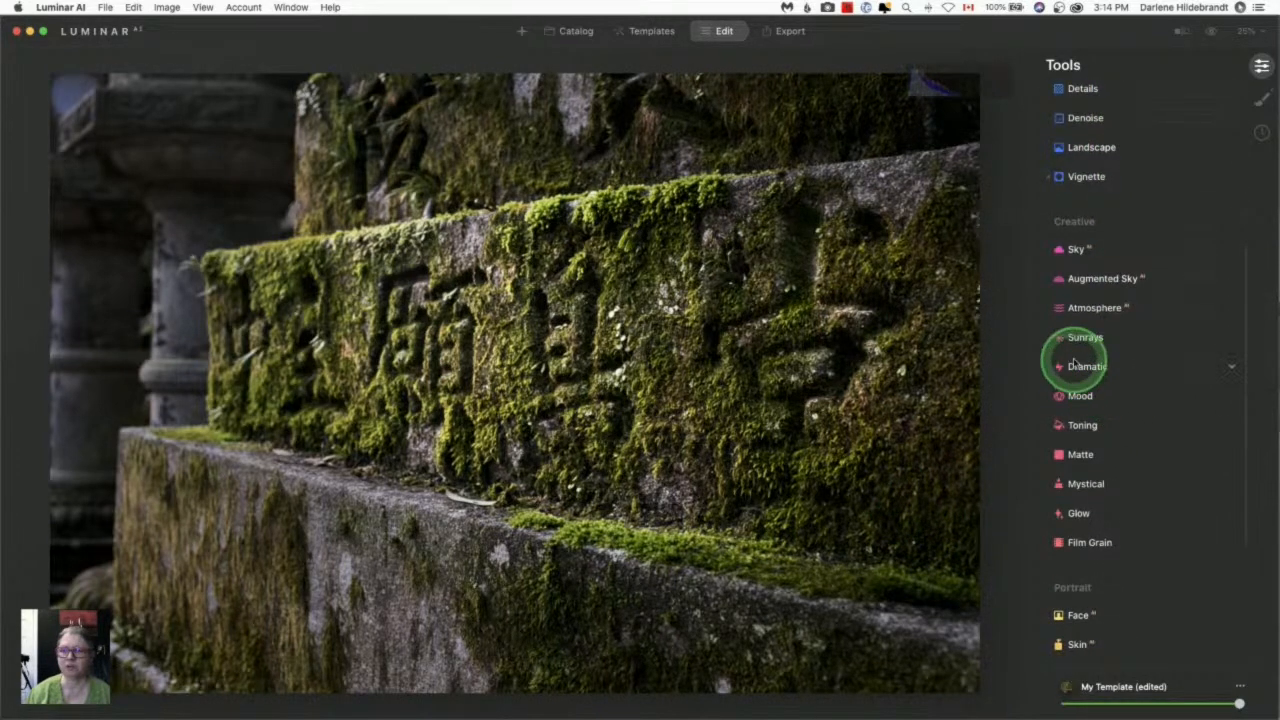
- Set the Dramatic effect to Amount 33 and Saturation -7
left_click(1086, 366)
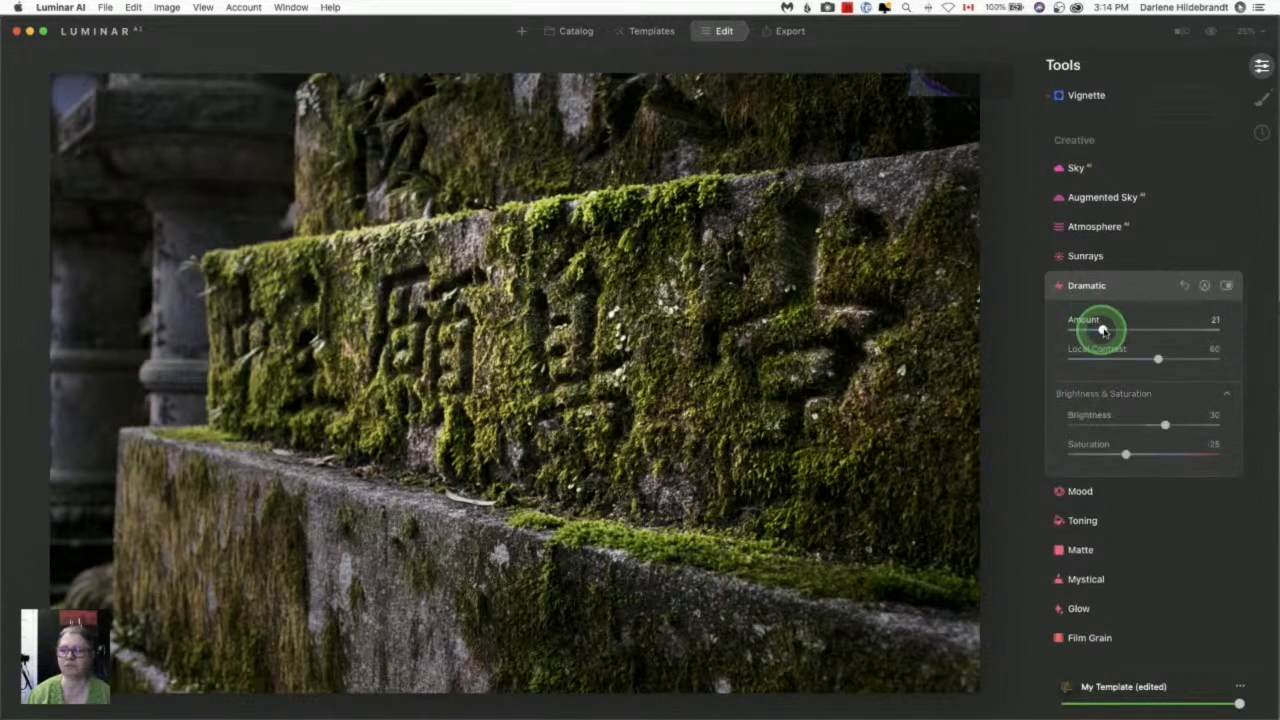
left_click_drag(1100, 330, 1180, 330)
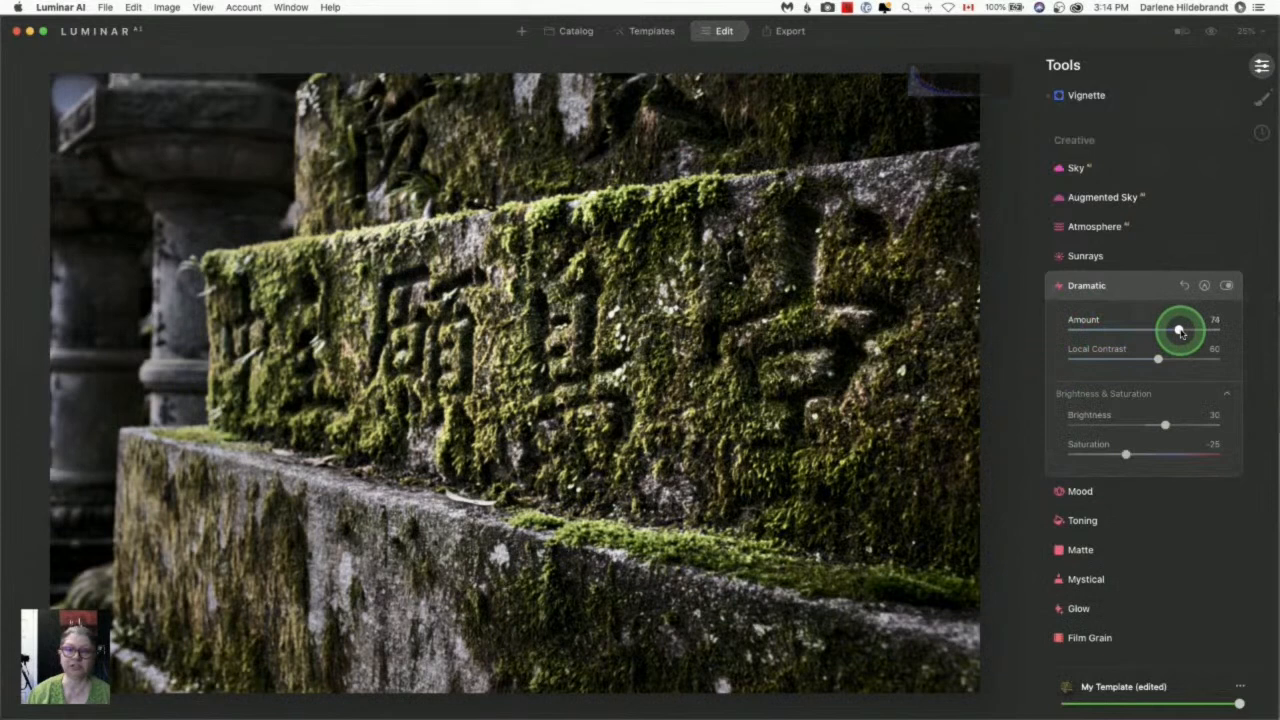
left_click_drag(1180, 330, 1155, 330)
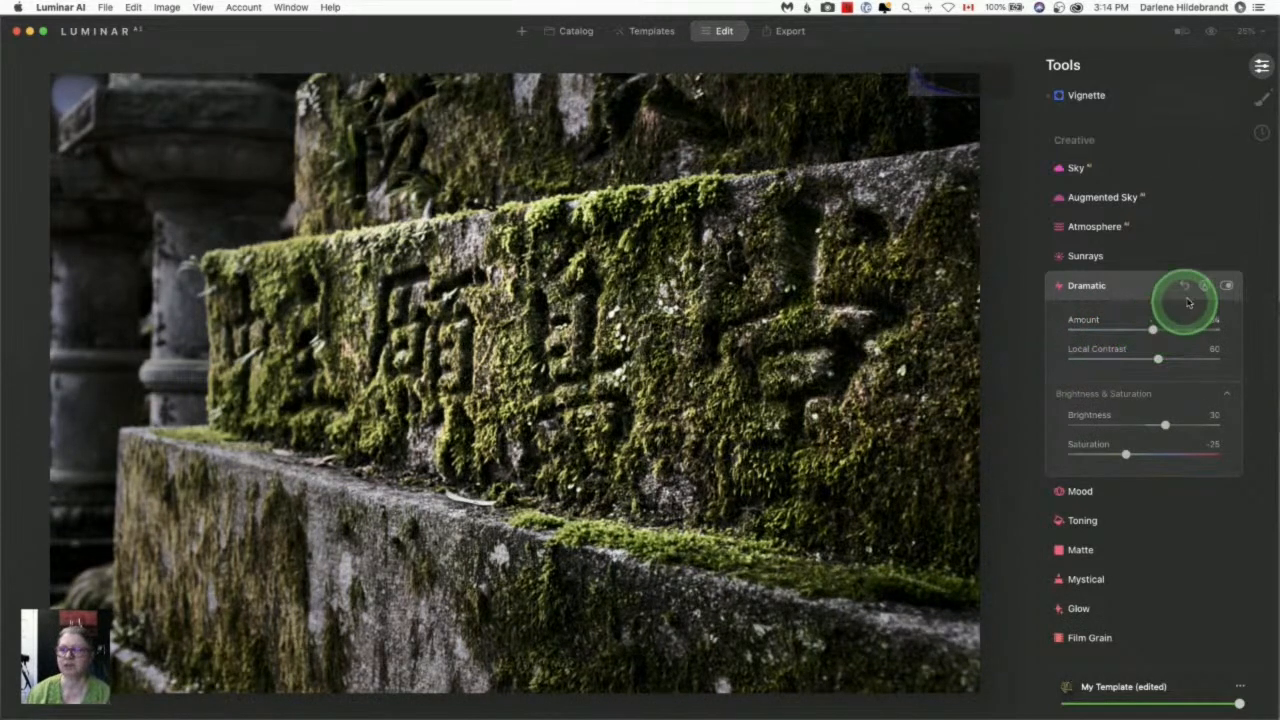
left_click(1204, 289)
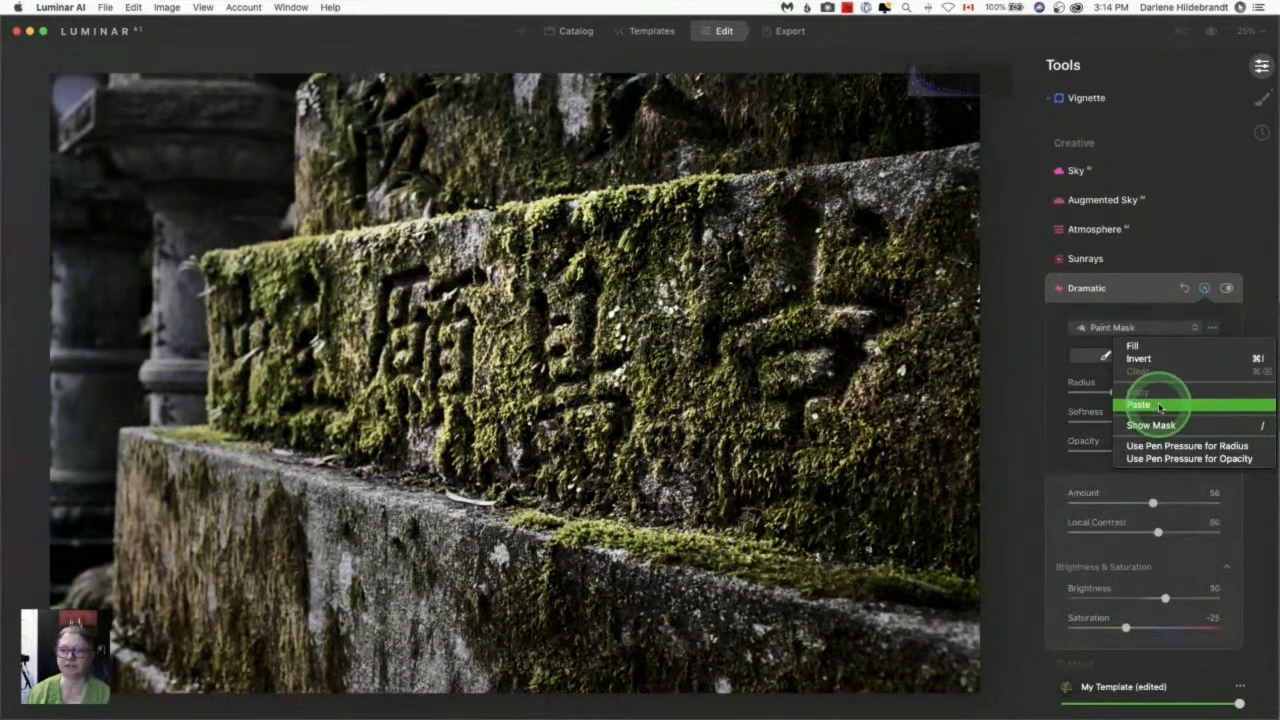
left_click(1138, 404)
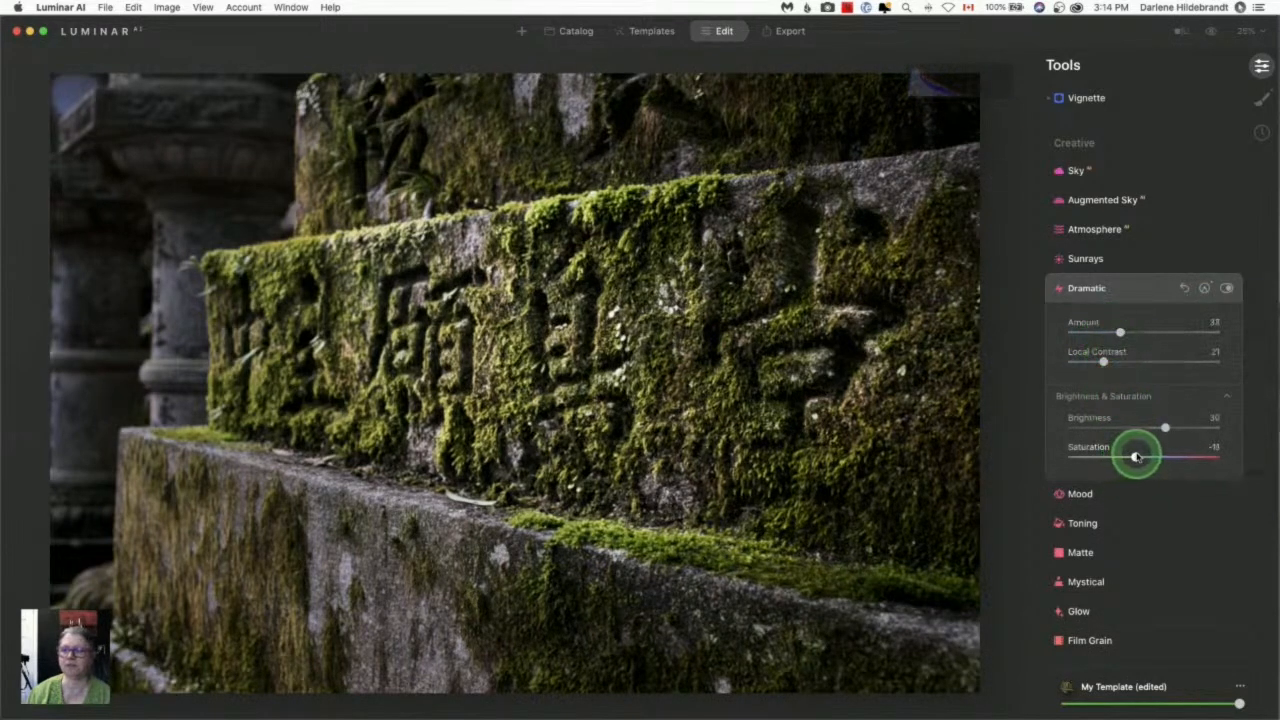
left_click_drag(1135, 457, 1150, 457)
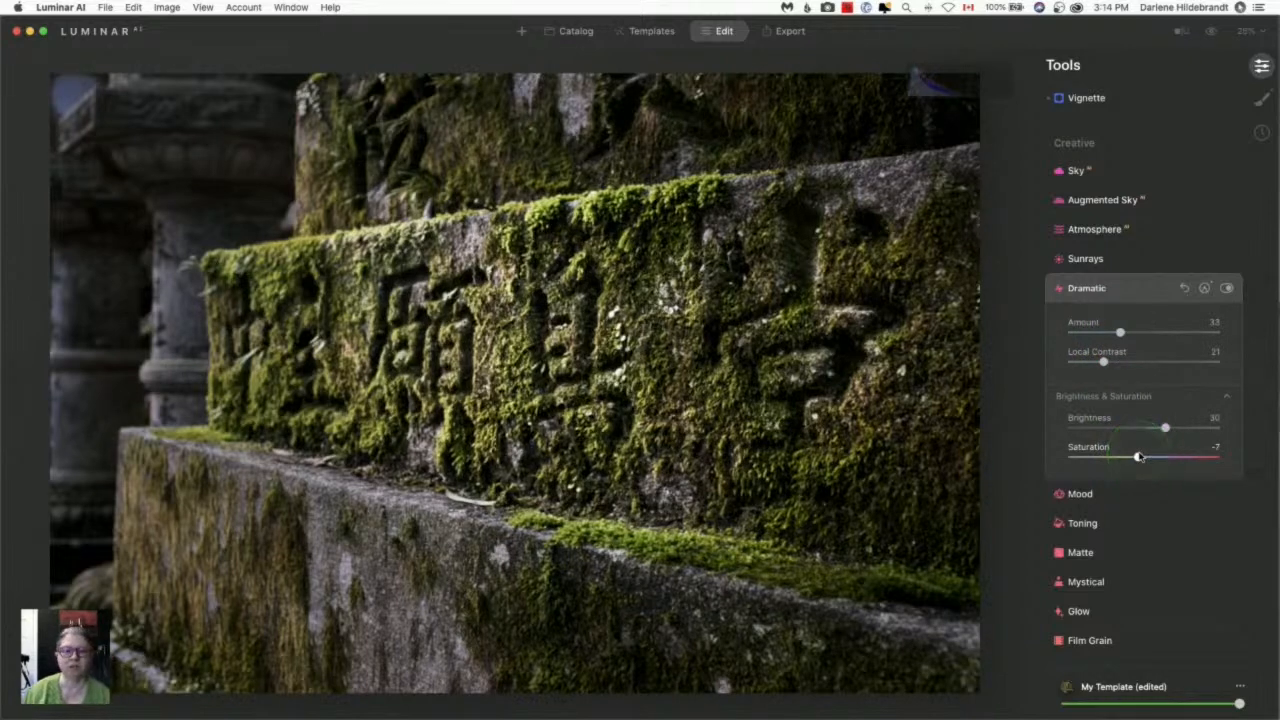
- Paint the Dramatic mask over the carved stone block and hide the overlay
left_click(1205, 288)
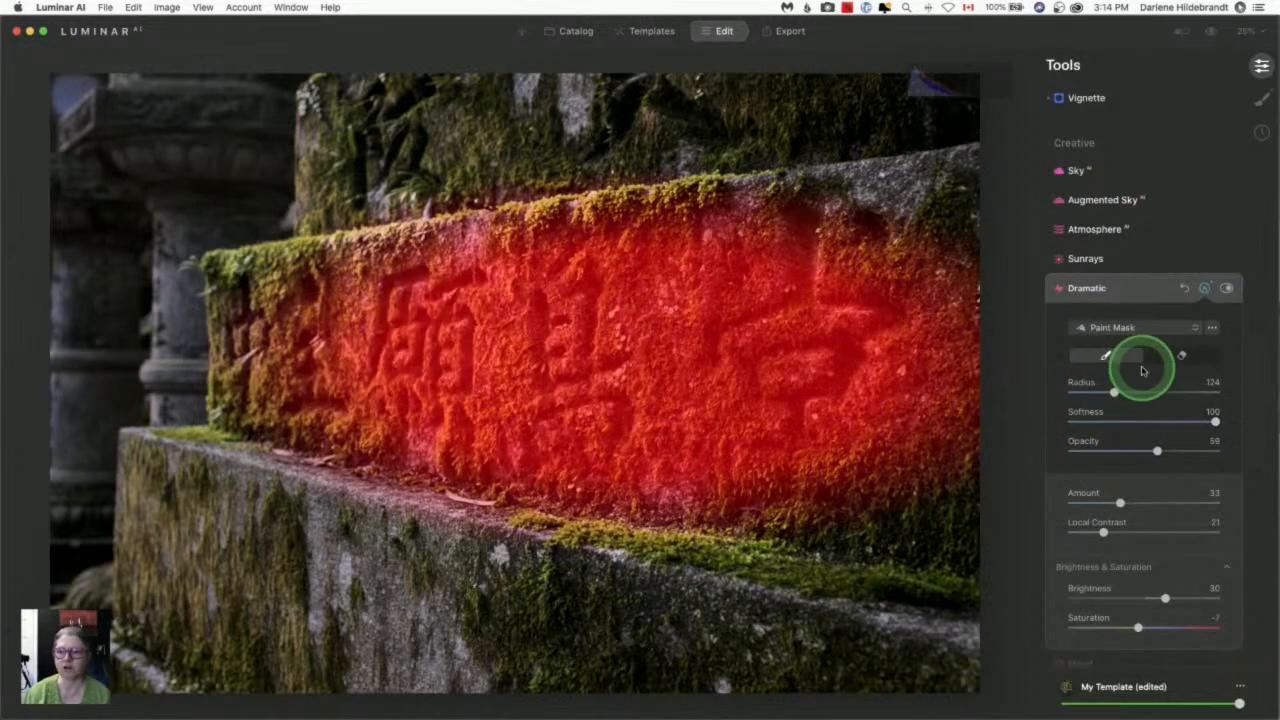
mouse_move(982, 459)
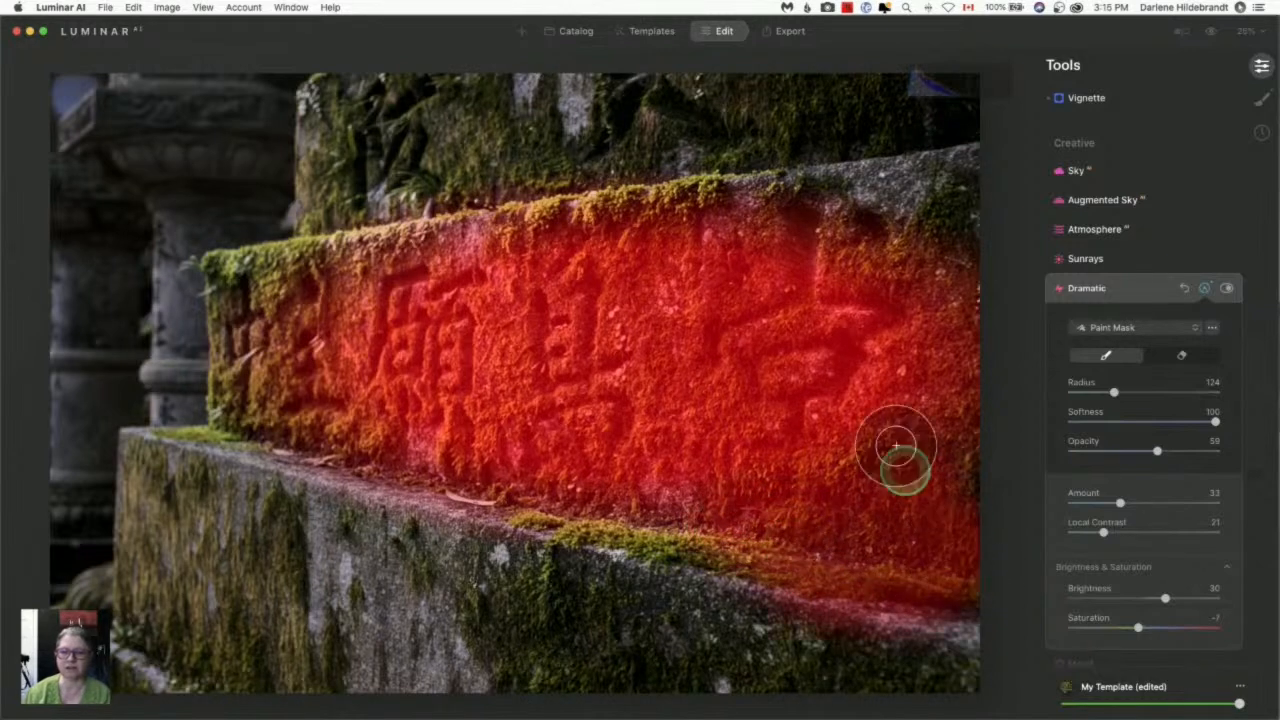
left_click_drag(895, 447, 355, 415)
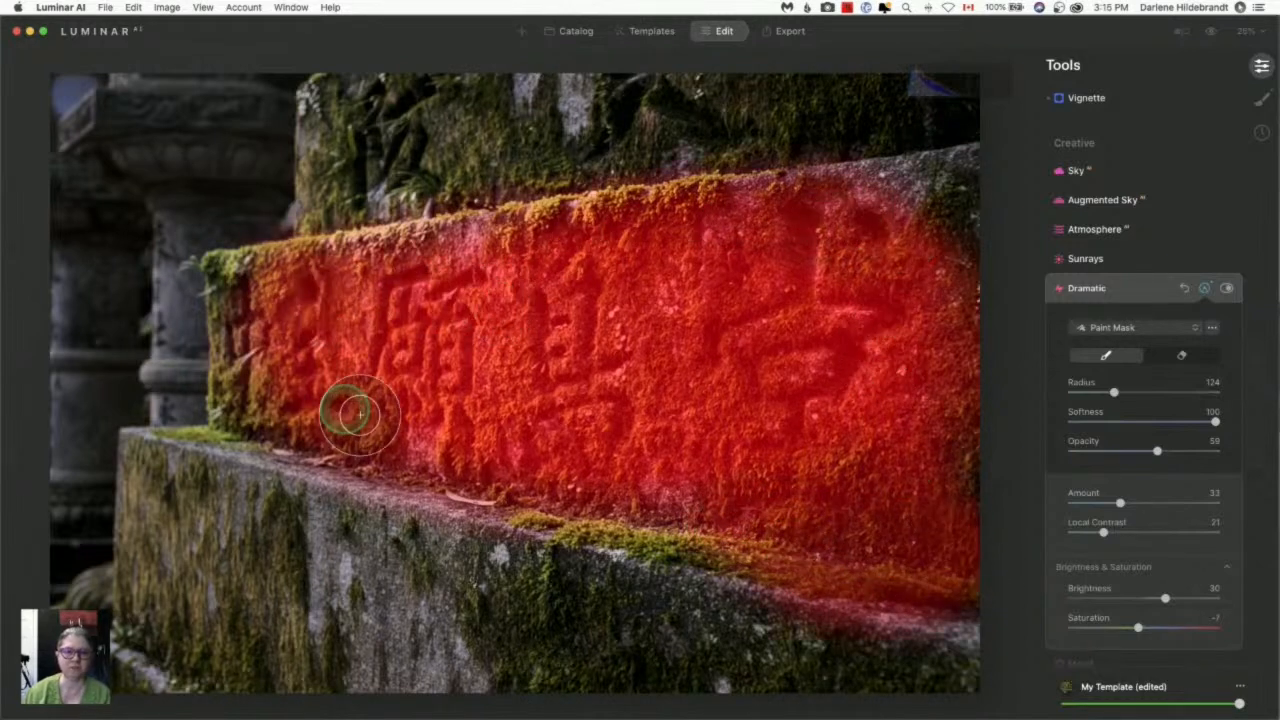
left_click_drag(360, 415, 298, 372)
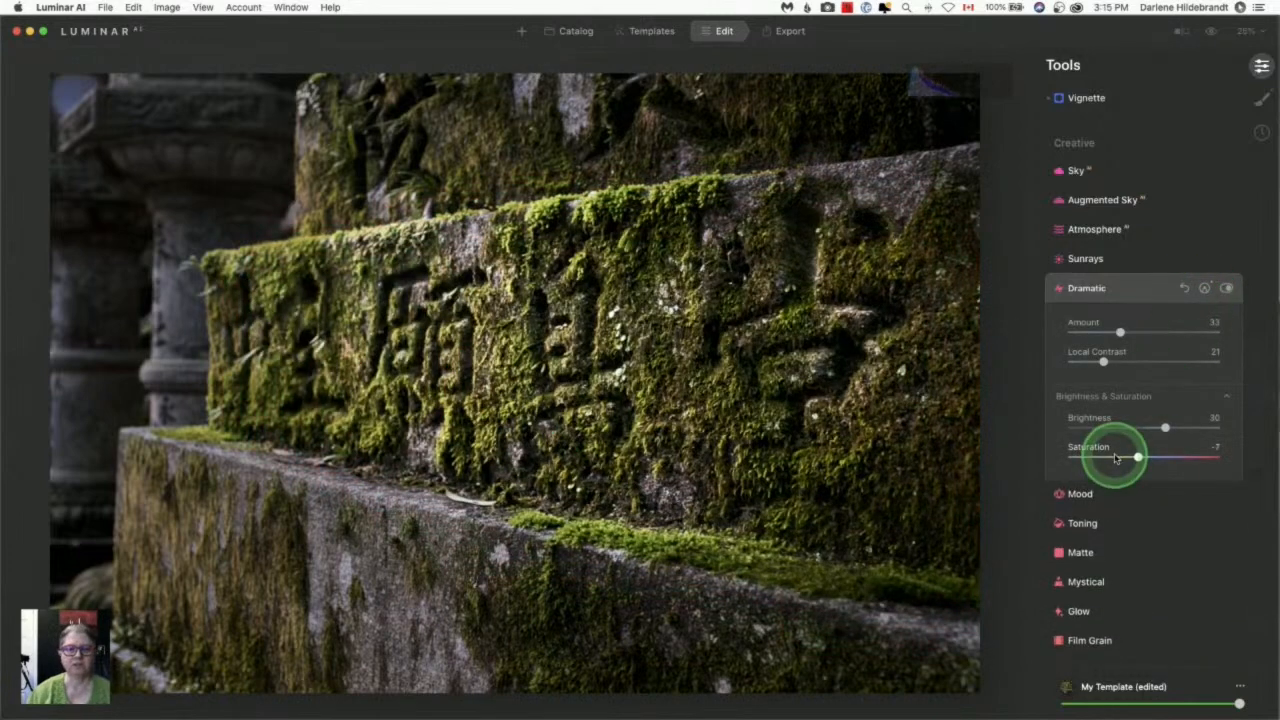
left_click(1137, 457)
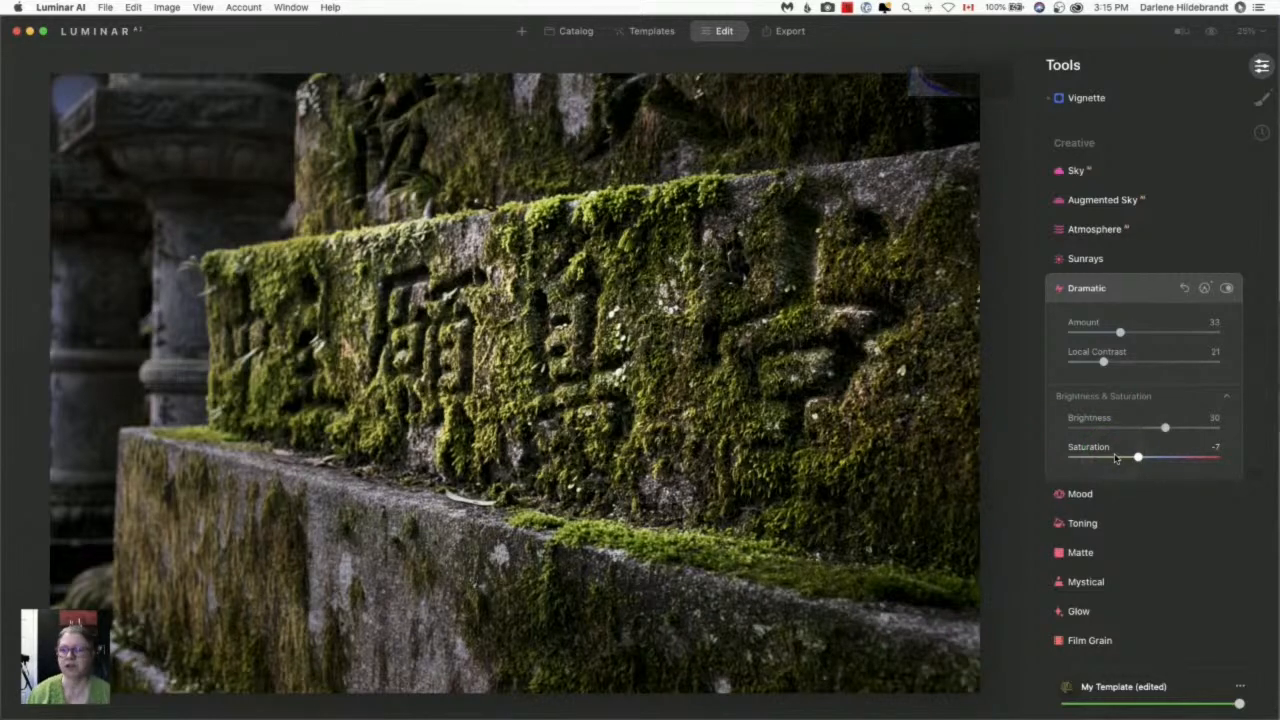
left_click(1261, 132)
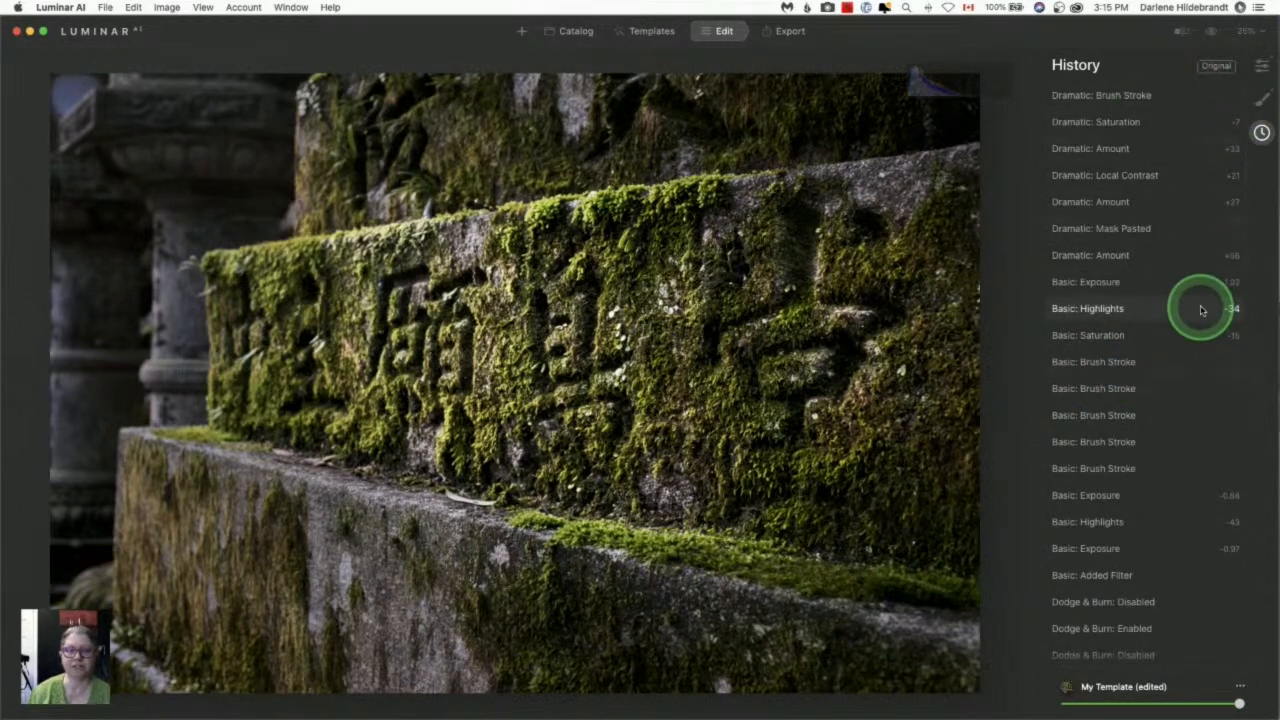
- Close History, collapse Dramatic, and return to the 'Day #2 - contrast sharpness tone' album
left_click(1261, 65)
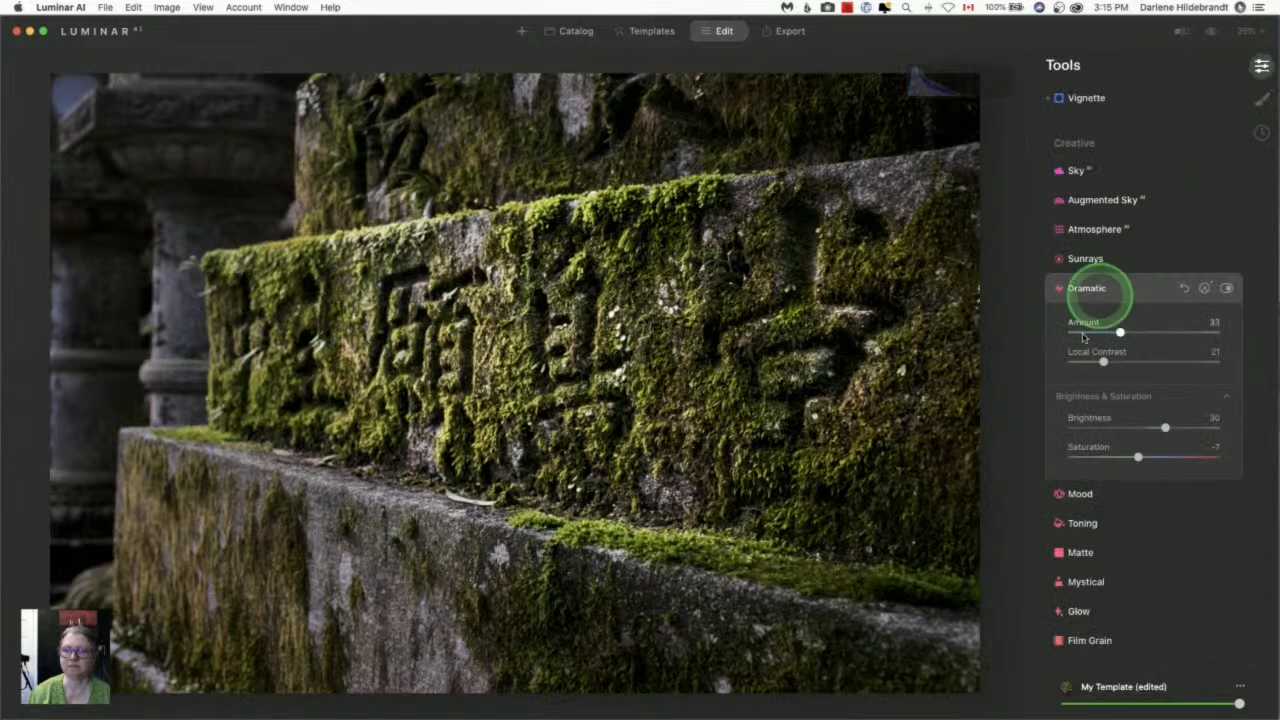
left_click(1087, 288)
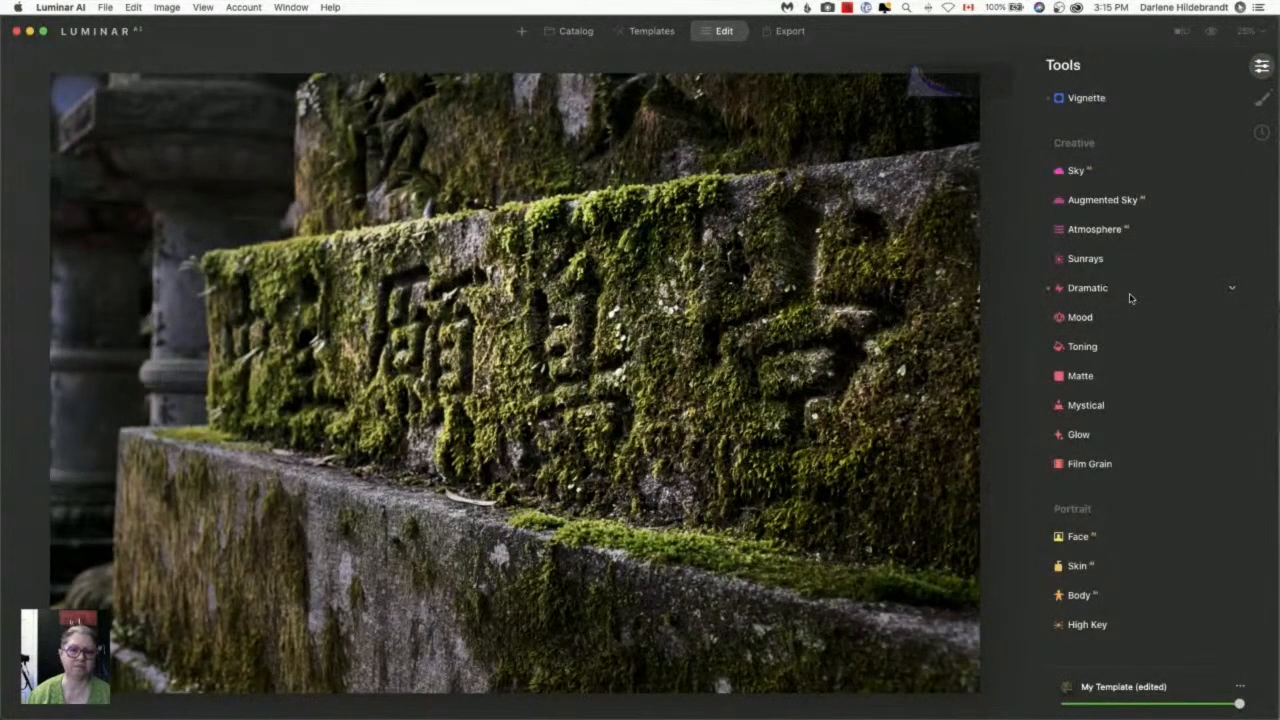
left_click(778, 155)
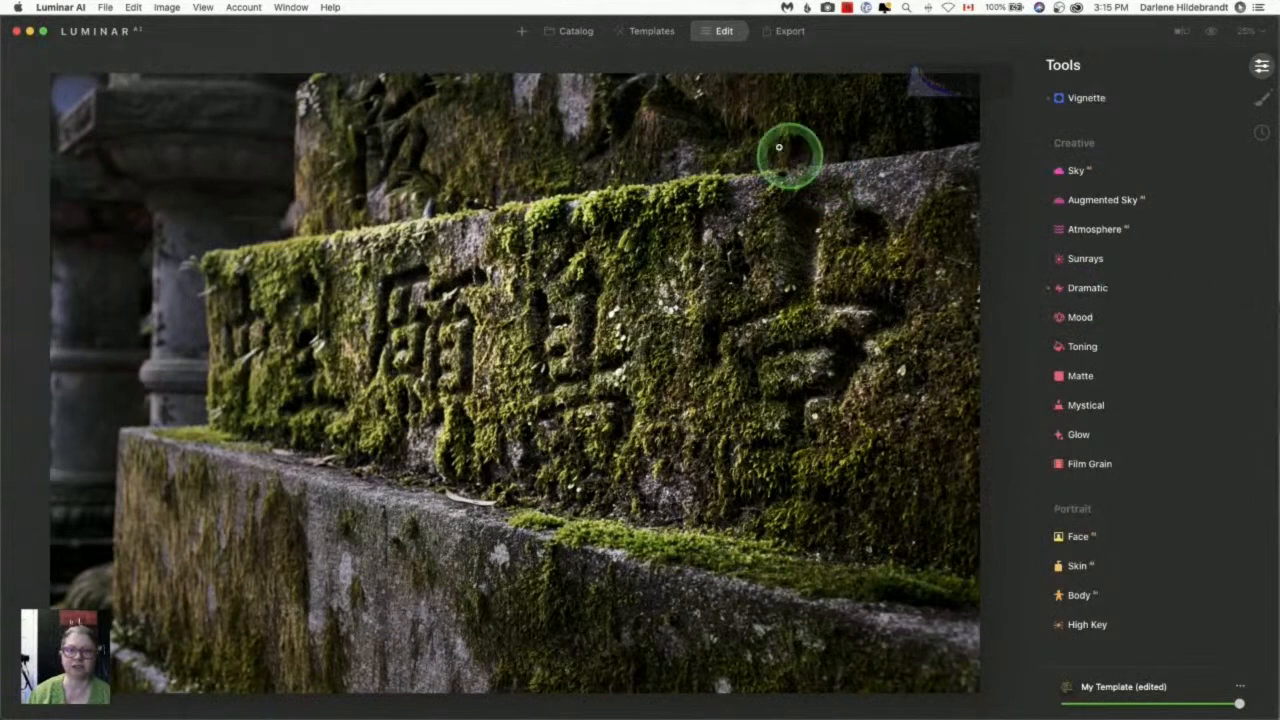
left_click(574, 31)
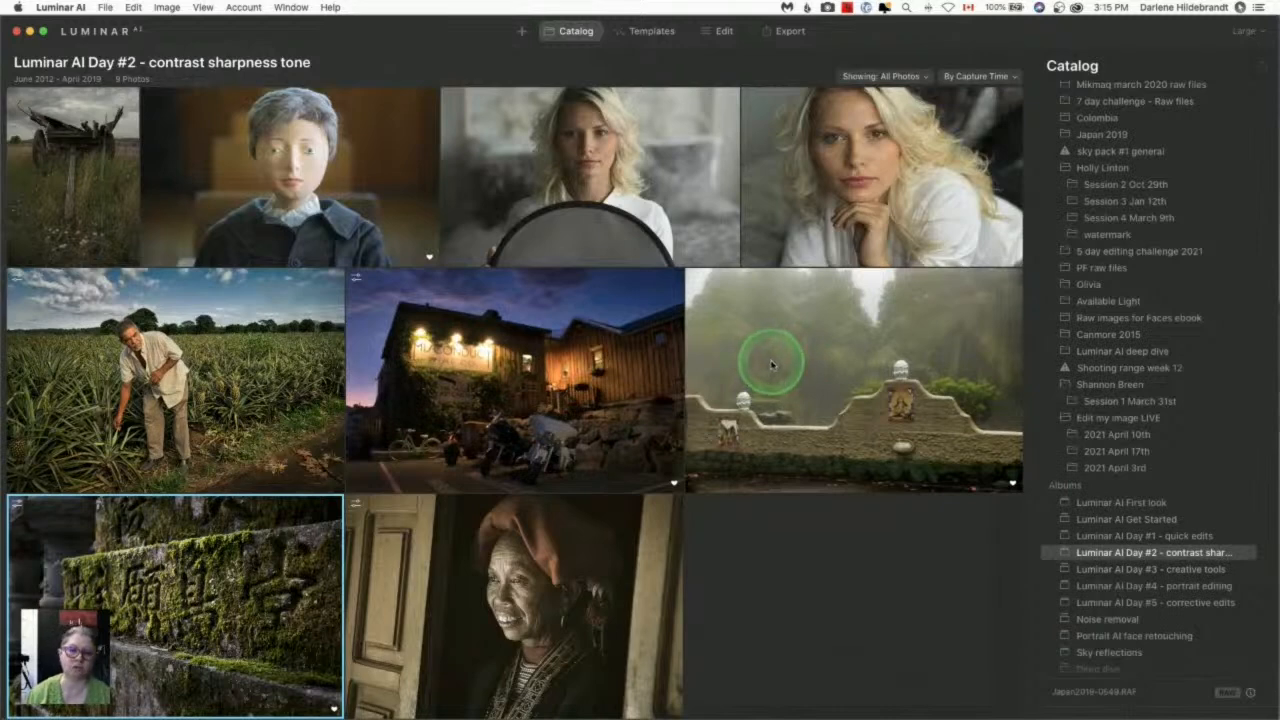
- Select the dusk Misconduct Wine Co. photo and open it for editing
left_click(514, 380)
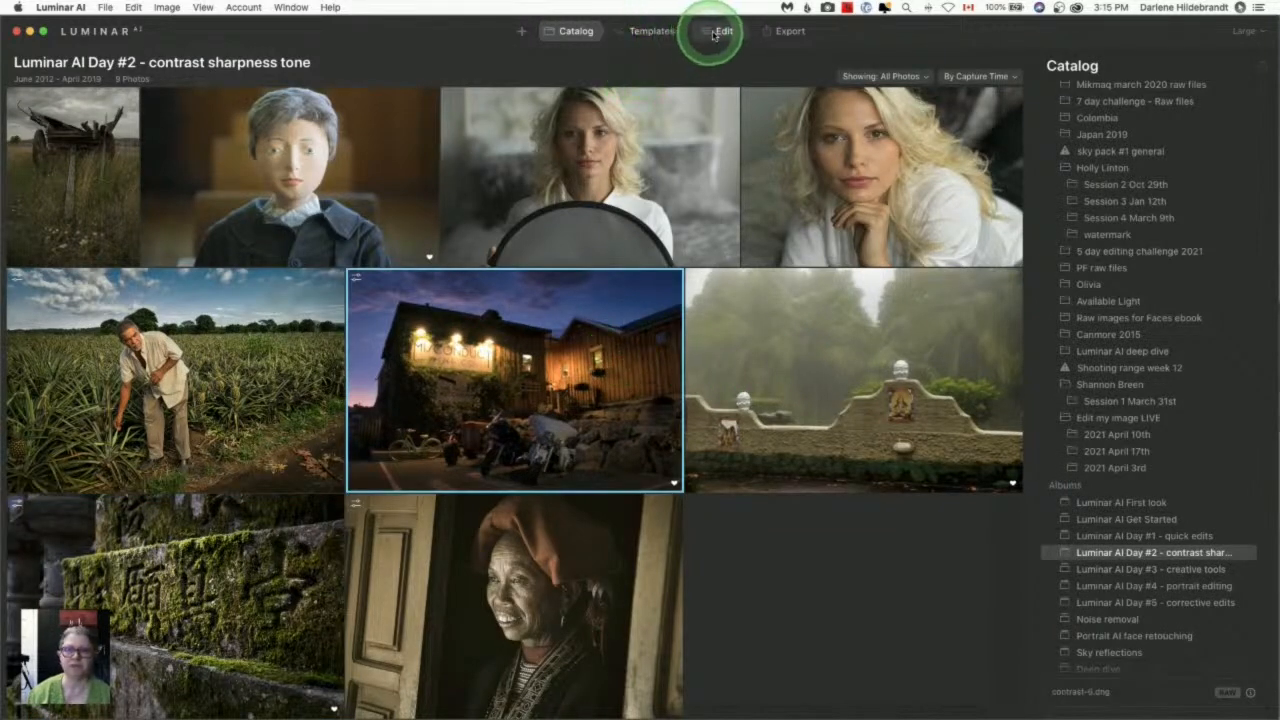
left_click(722, 31)
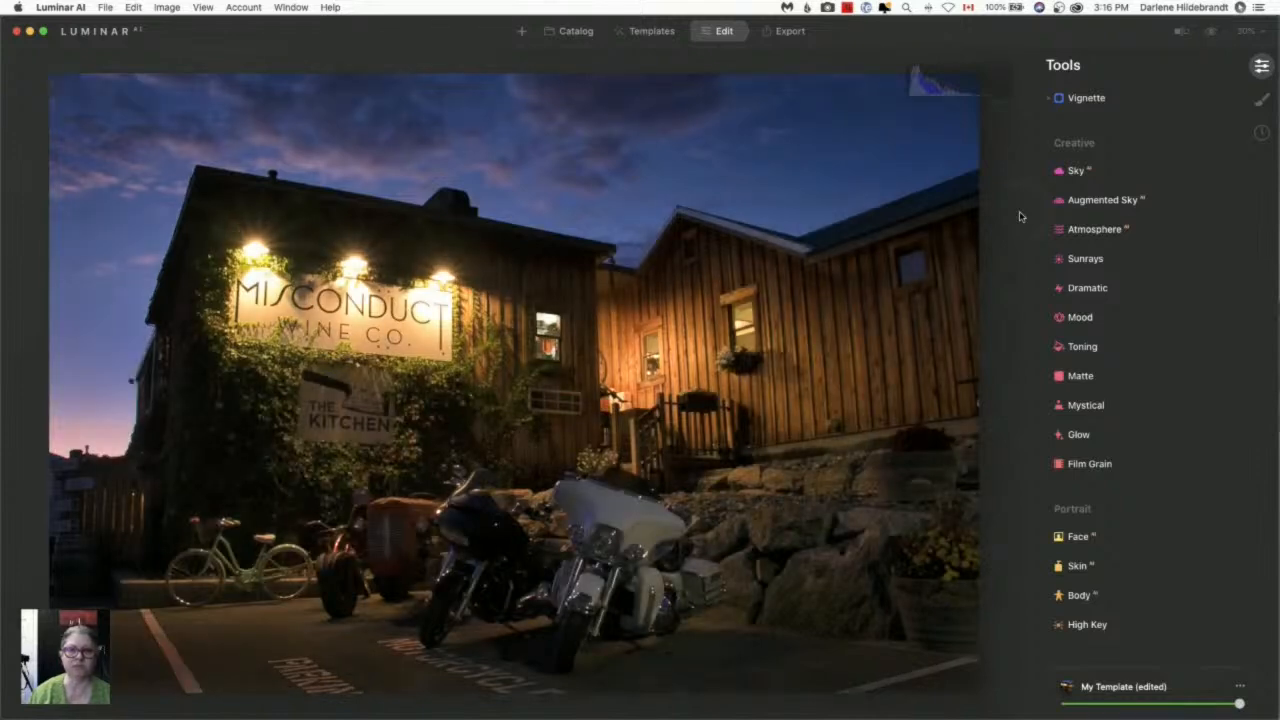
left_click(1180, 31)
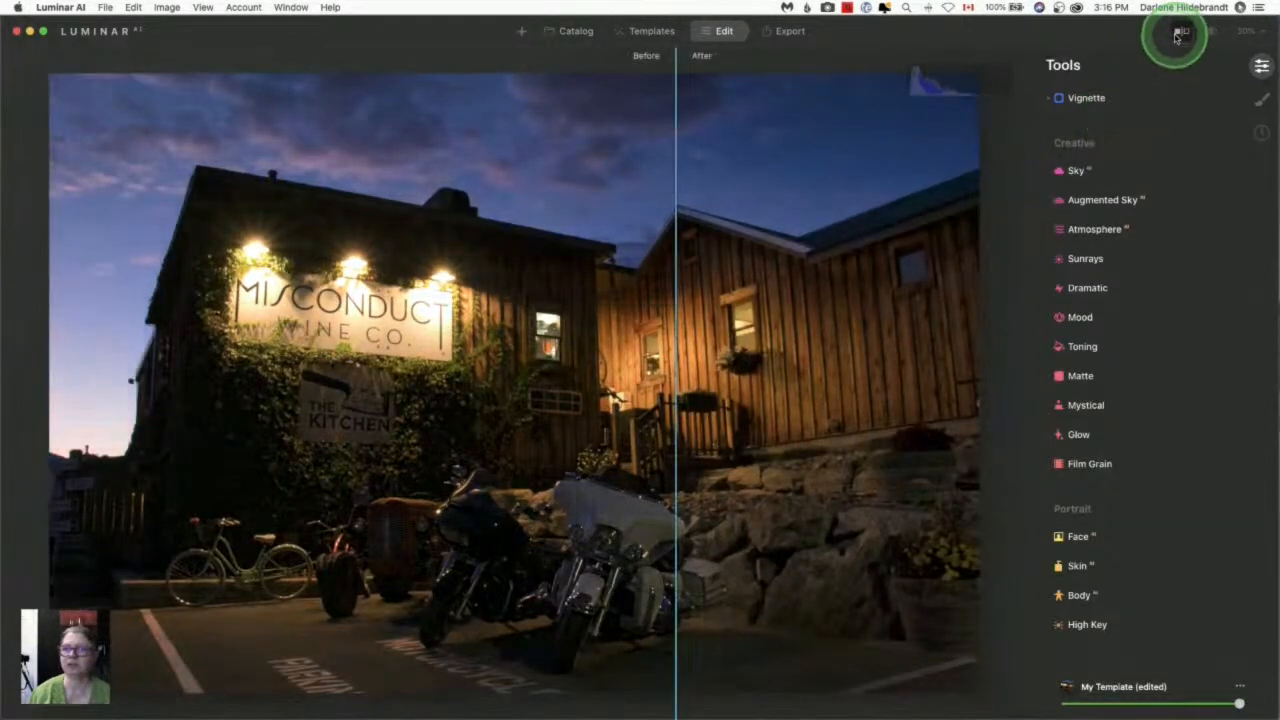
left_click(1247, 31)
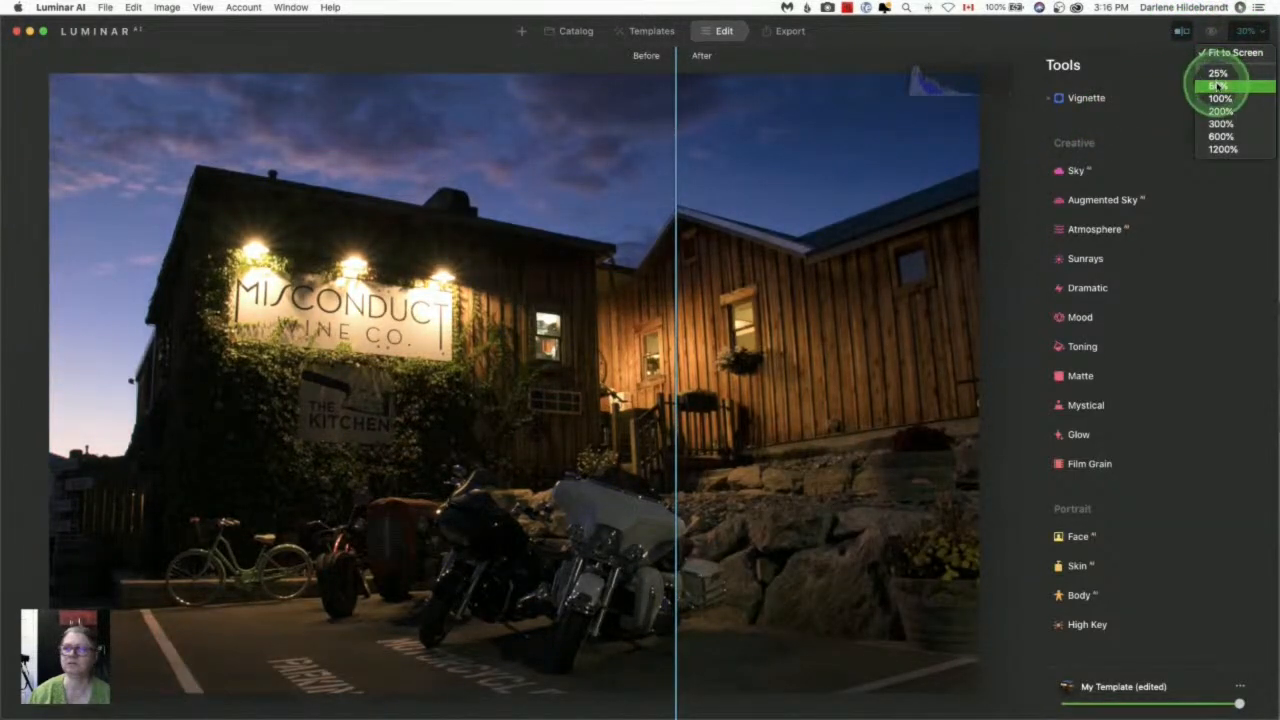
left_click(1218, 86)
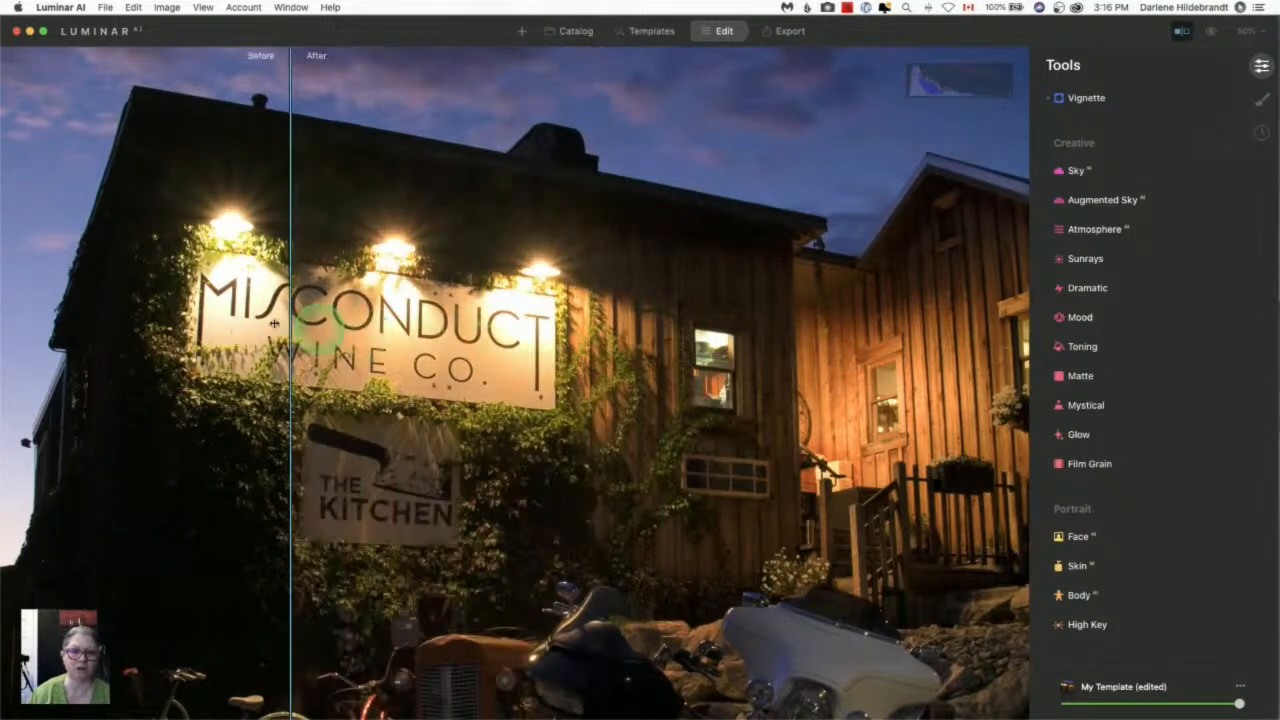
left_click_drag(288, 320, 44, 317)
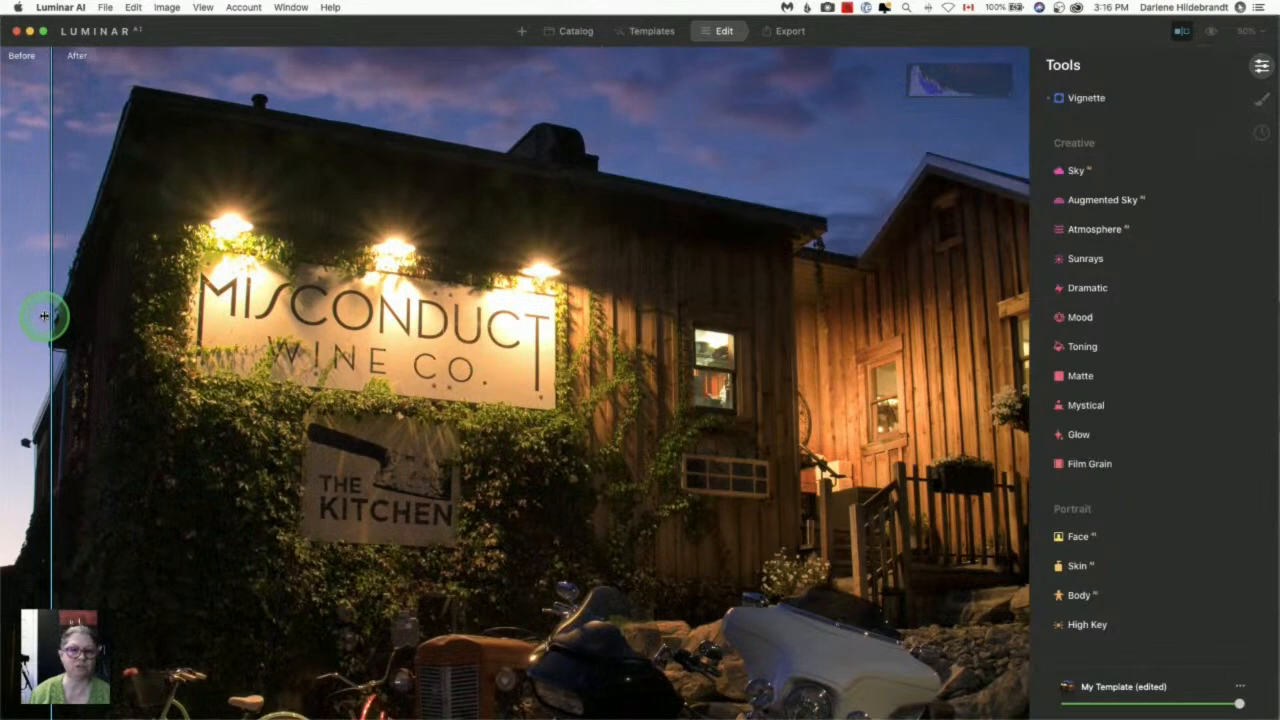
left_click_drag(44, 317, 55, 323)
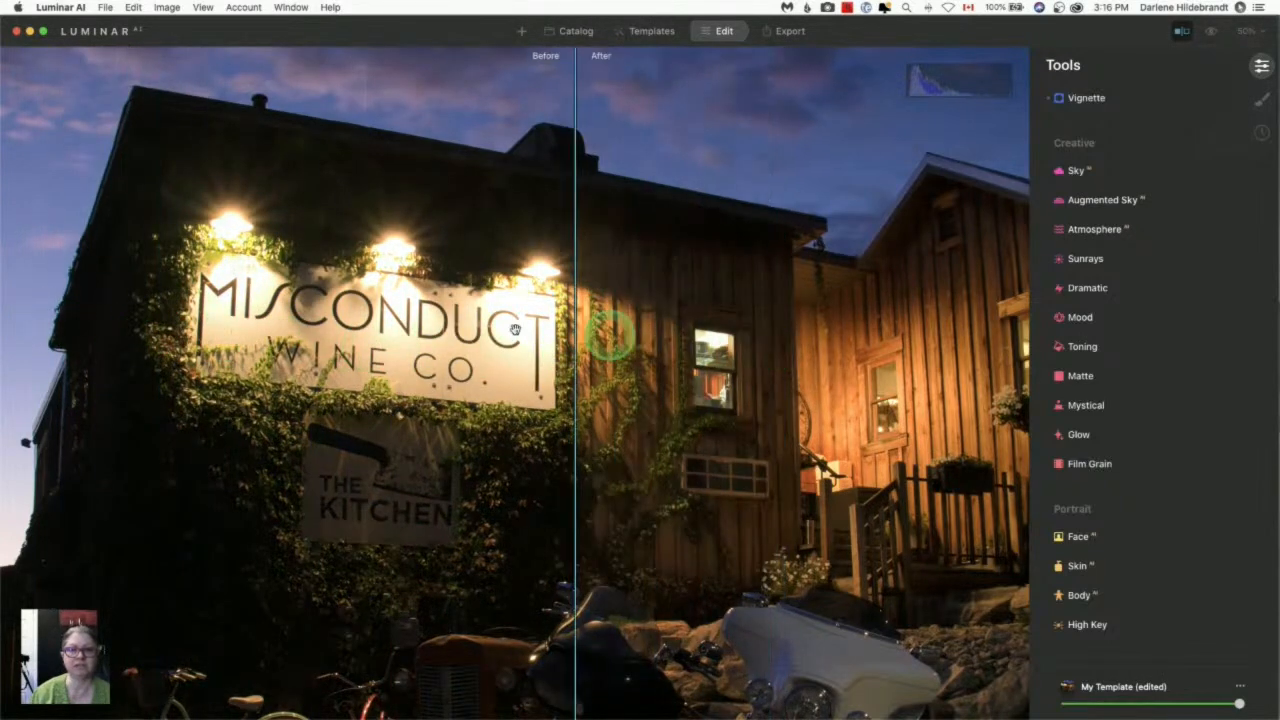
left_click_drag(615, 330, 680, 330)
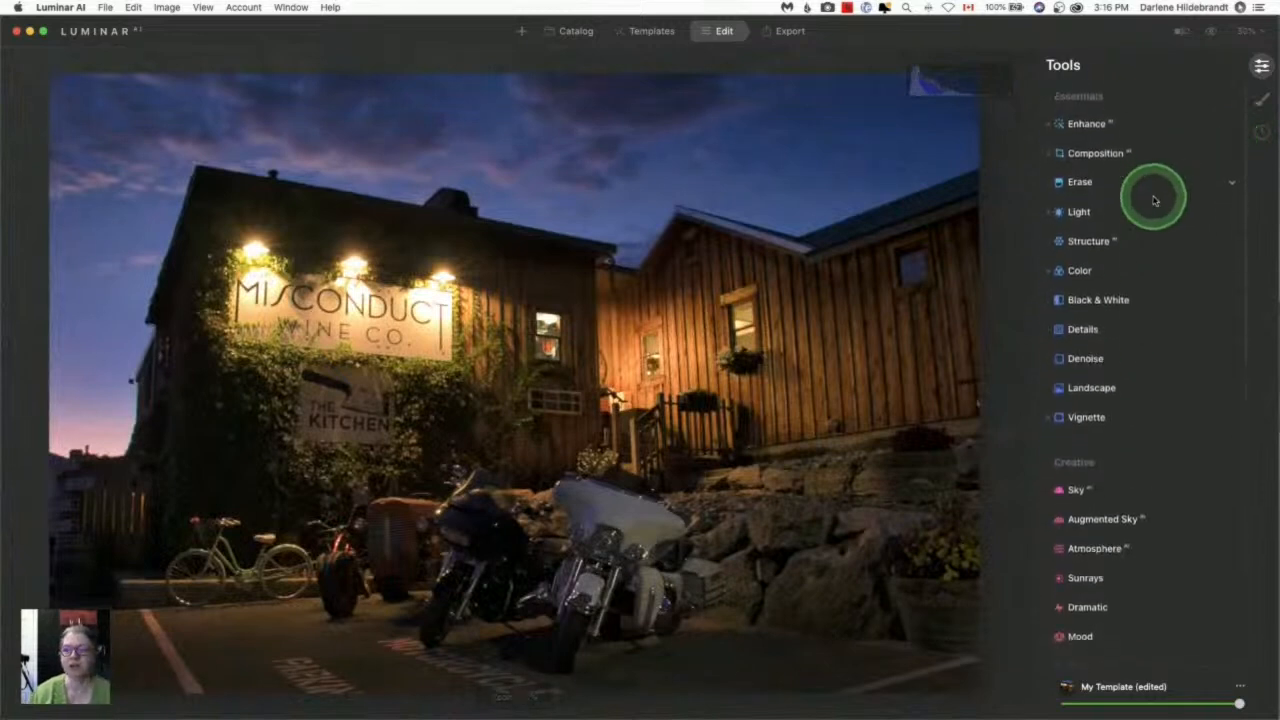
mouse_move(1025, 186)
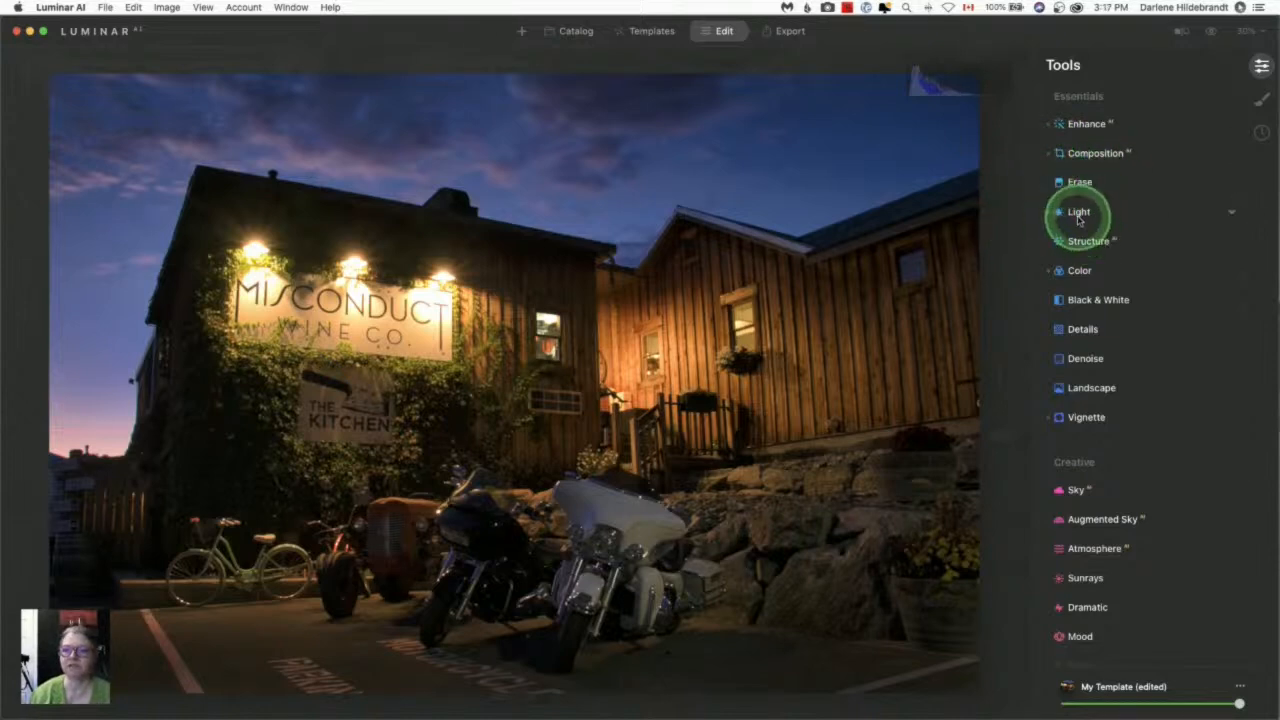
- Compare Enhance on and off, keeping Accent 72 and setting Sky Enhancer to 27
left_click(1085, 123)
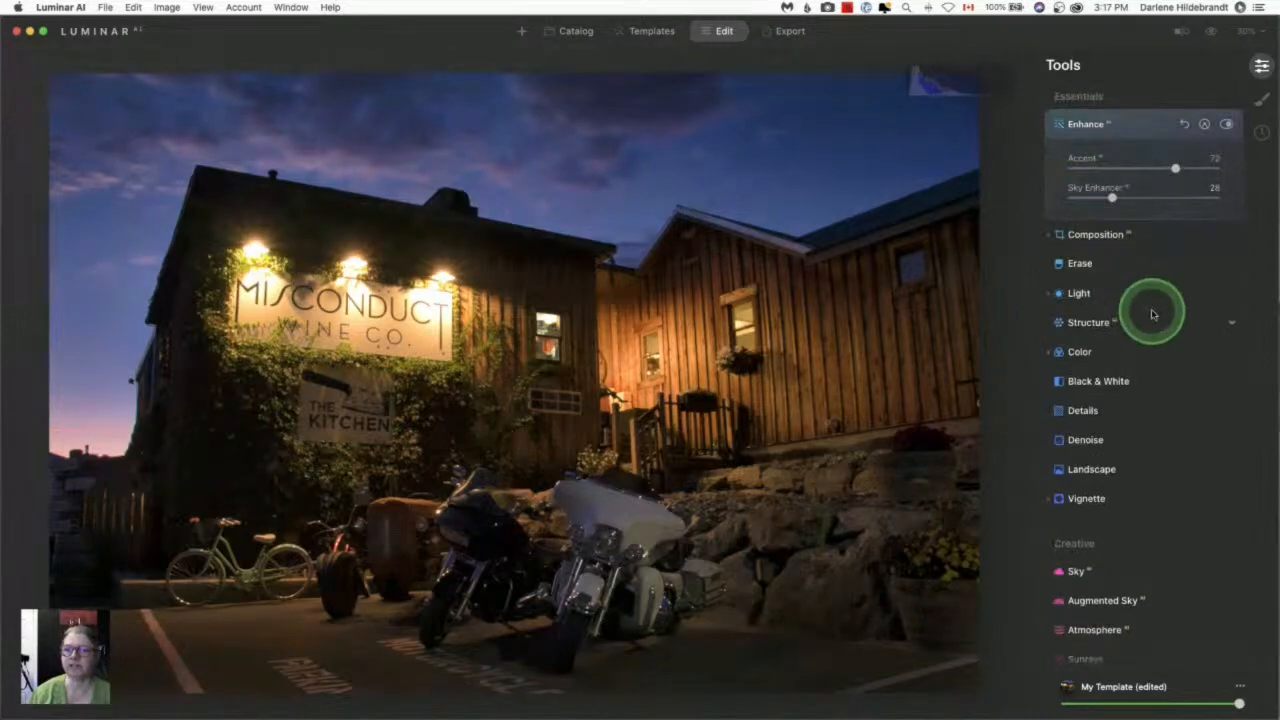
left_click(1227, 124)
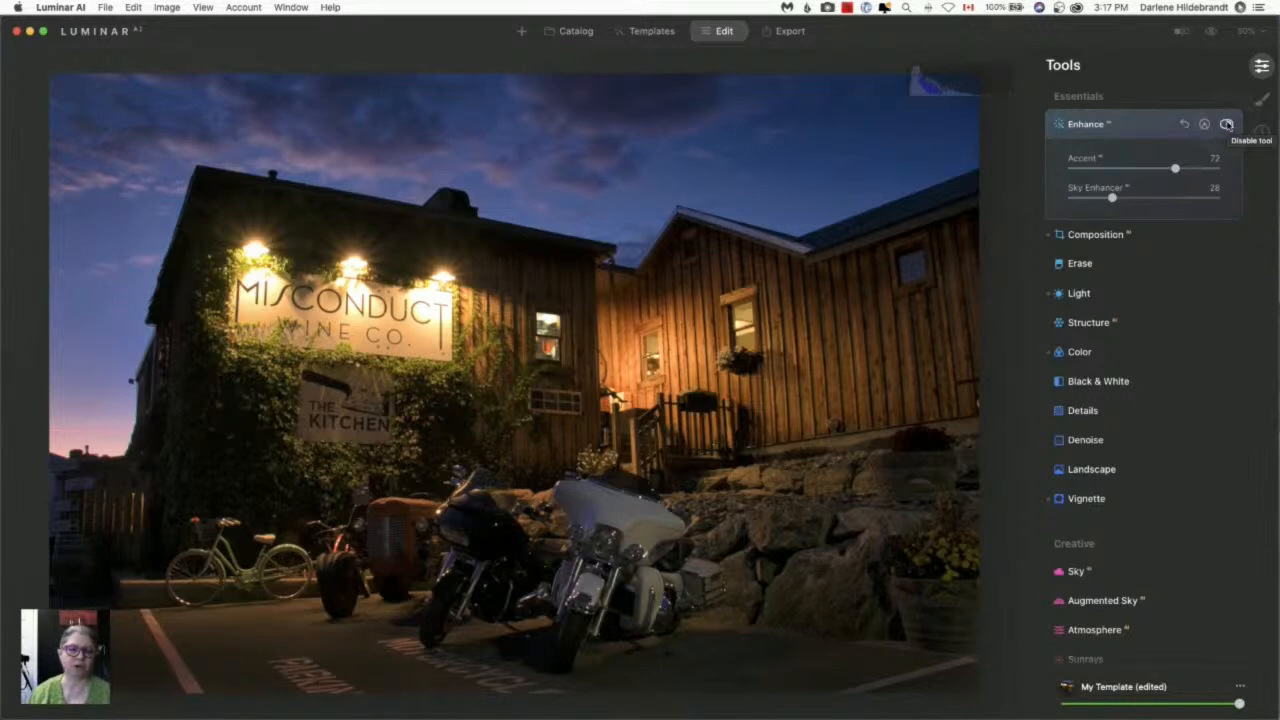
left_click(1089, 322)
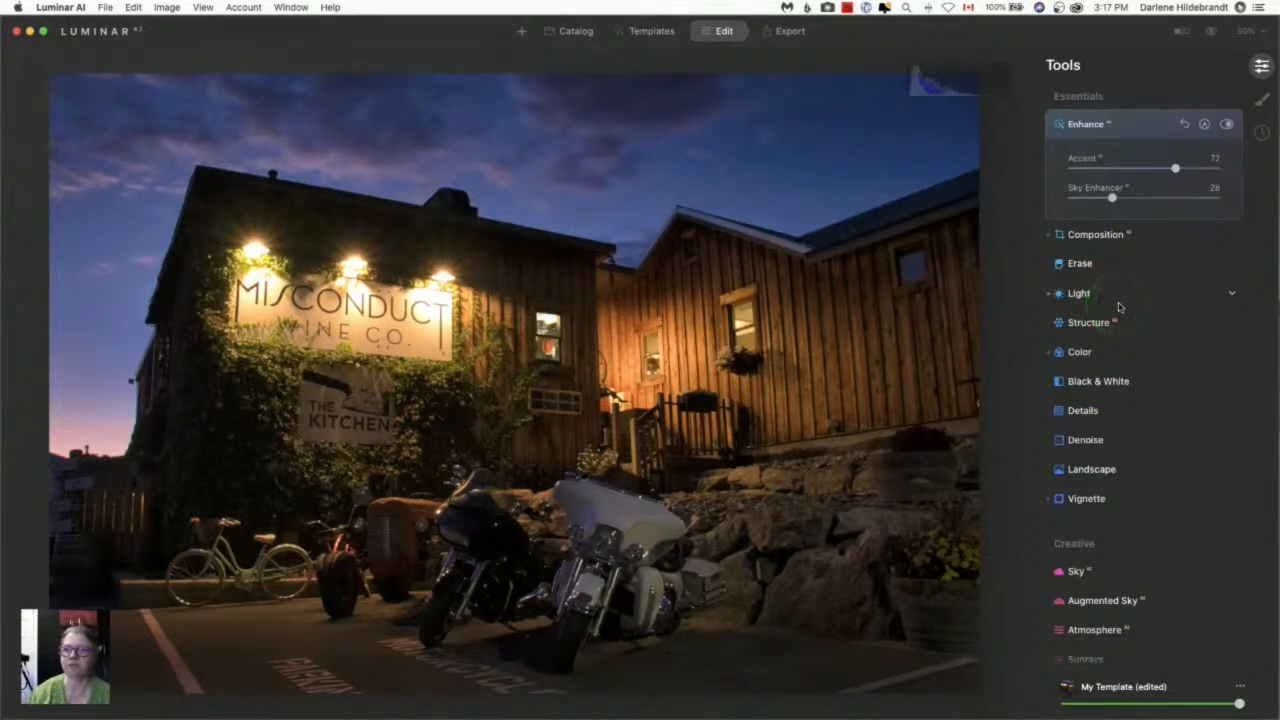
left_click(1227, 124)
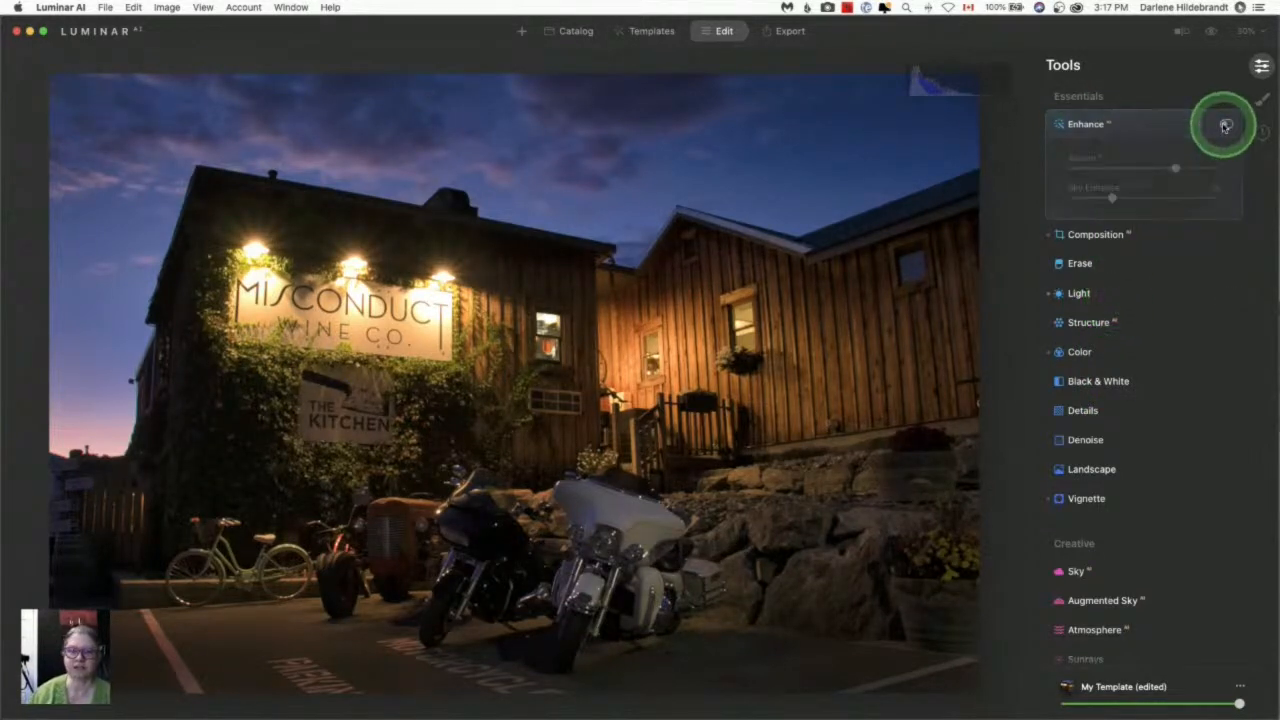
left_click(1225, 125)
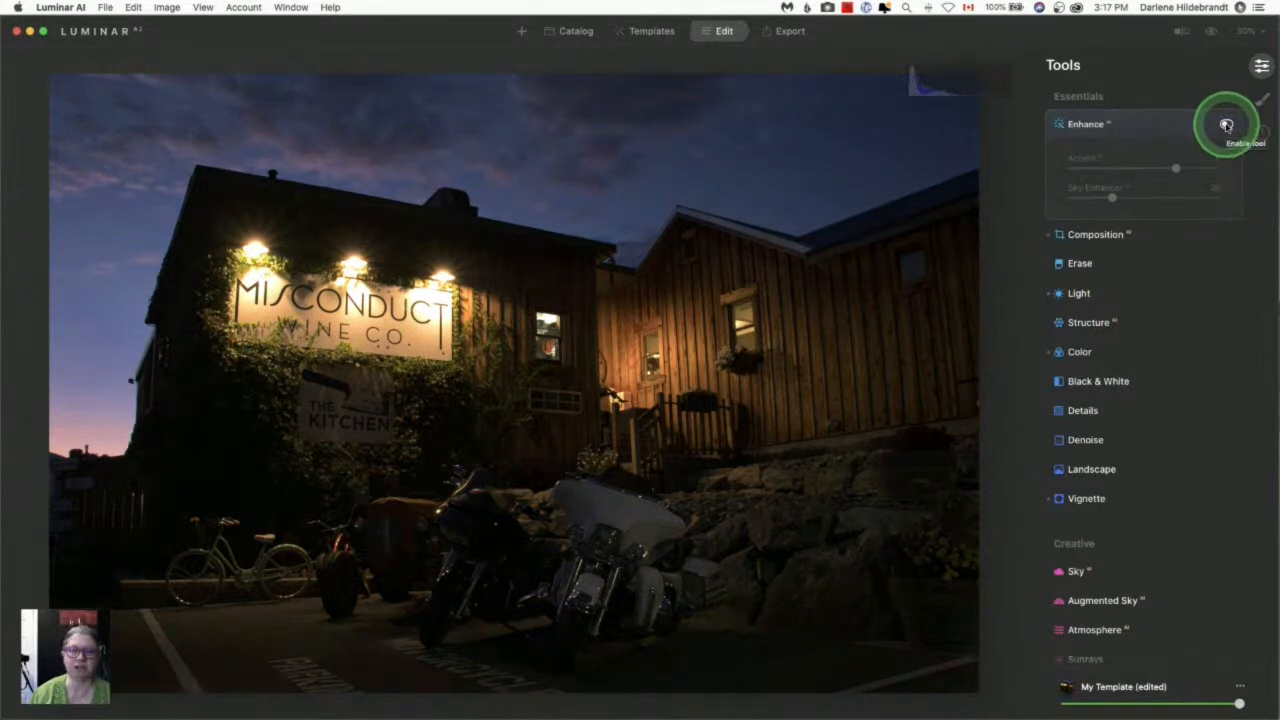
left_click(1226, 125)
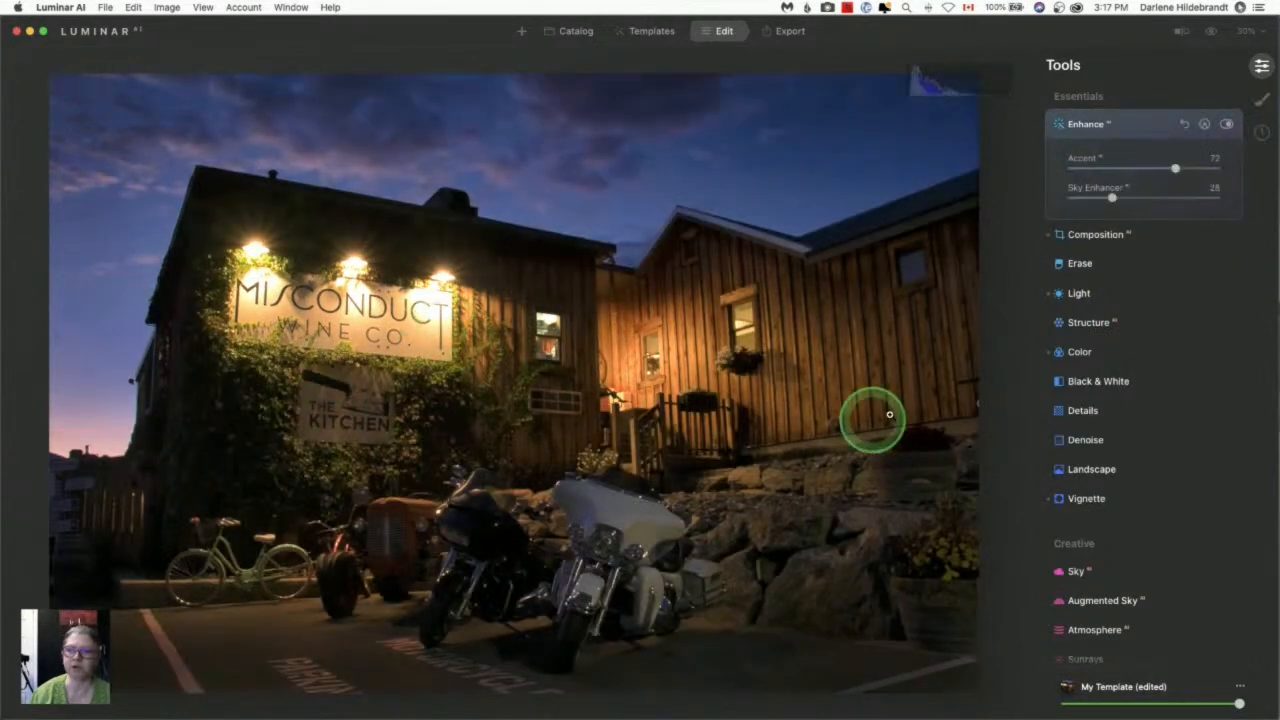
left_click_drag(1110, 197, 1072, 197)
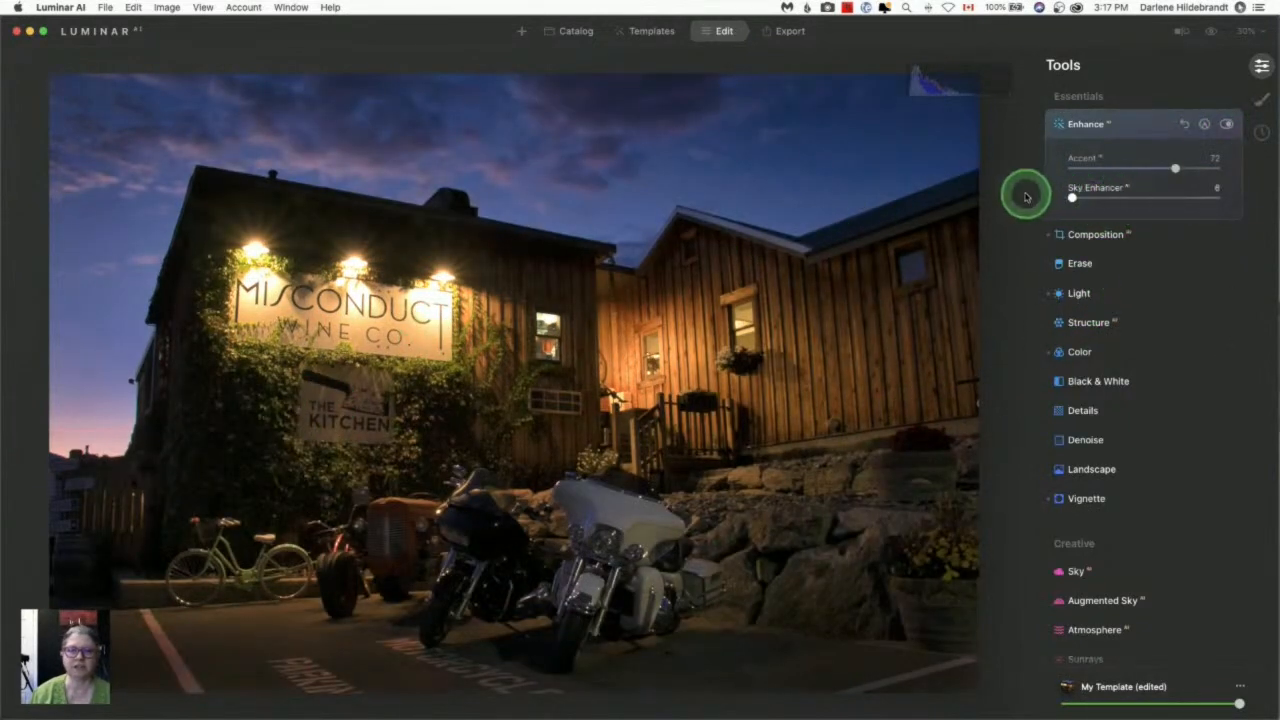
left_click_drag(1072, 197, 1108, 197)
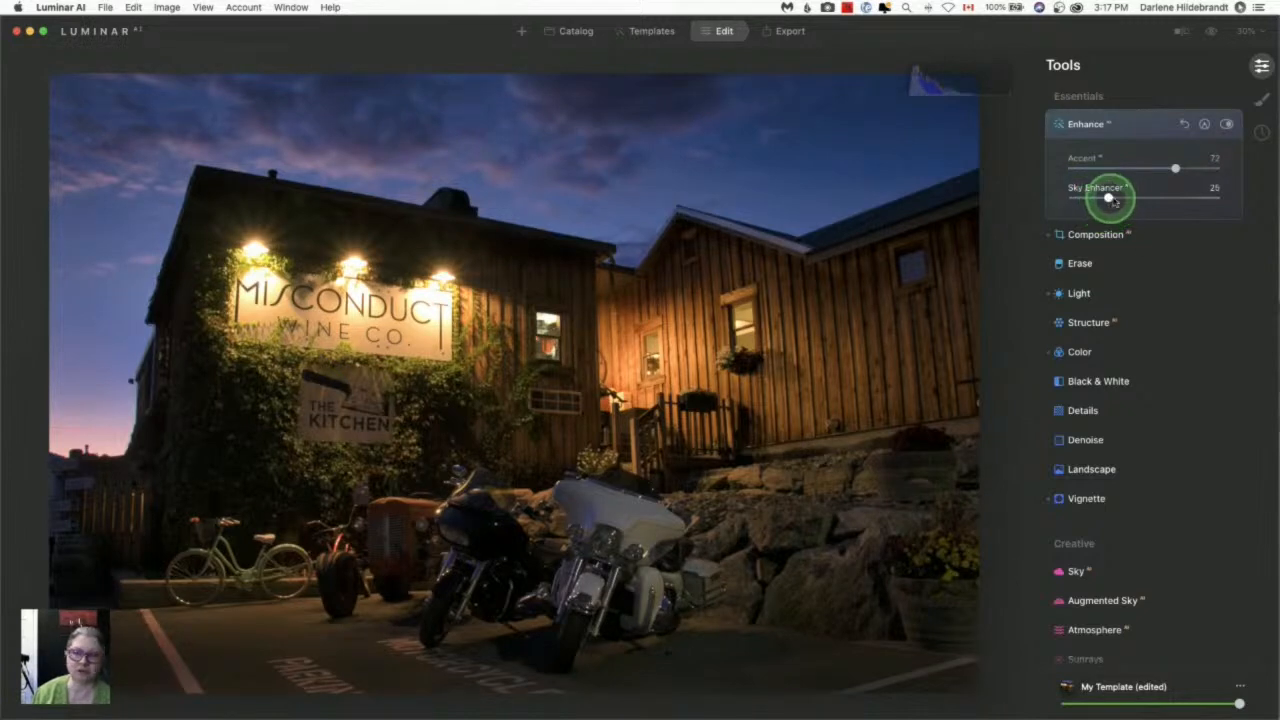
left_click_drag(1110, 197, 1092, 197)
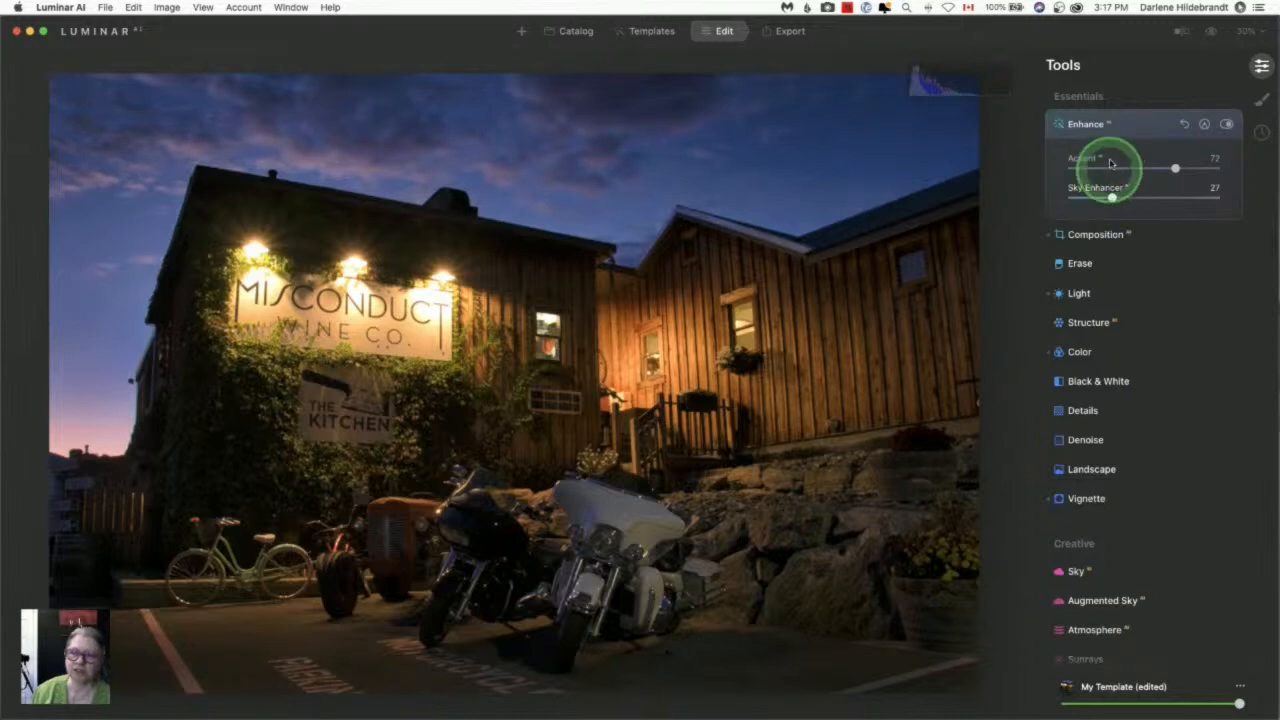
mouse_move(1132, 133)
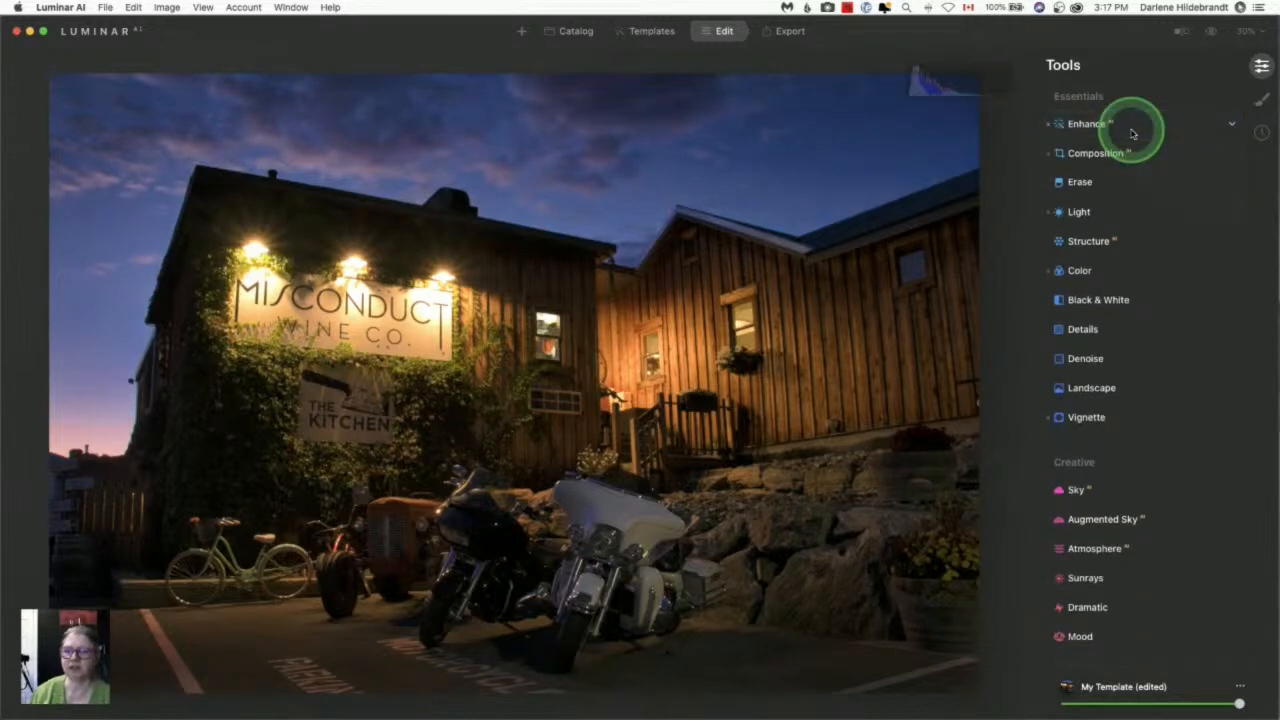
- Cool the white balance slightly and raise the upper tone curve point
left_click(1079, 211)
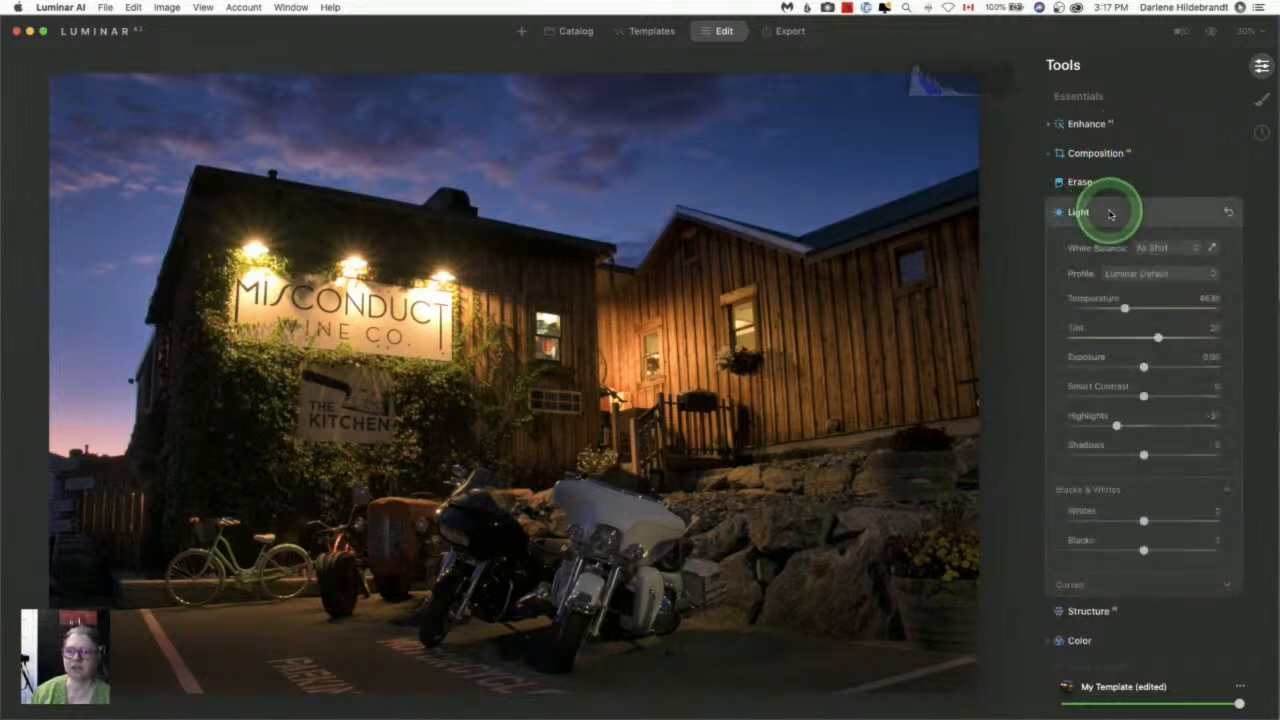
left_click_drag(1130, 425, 1118, 425)
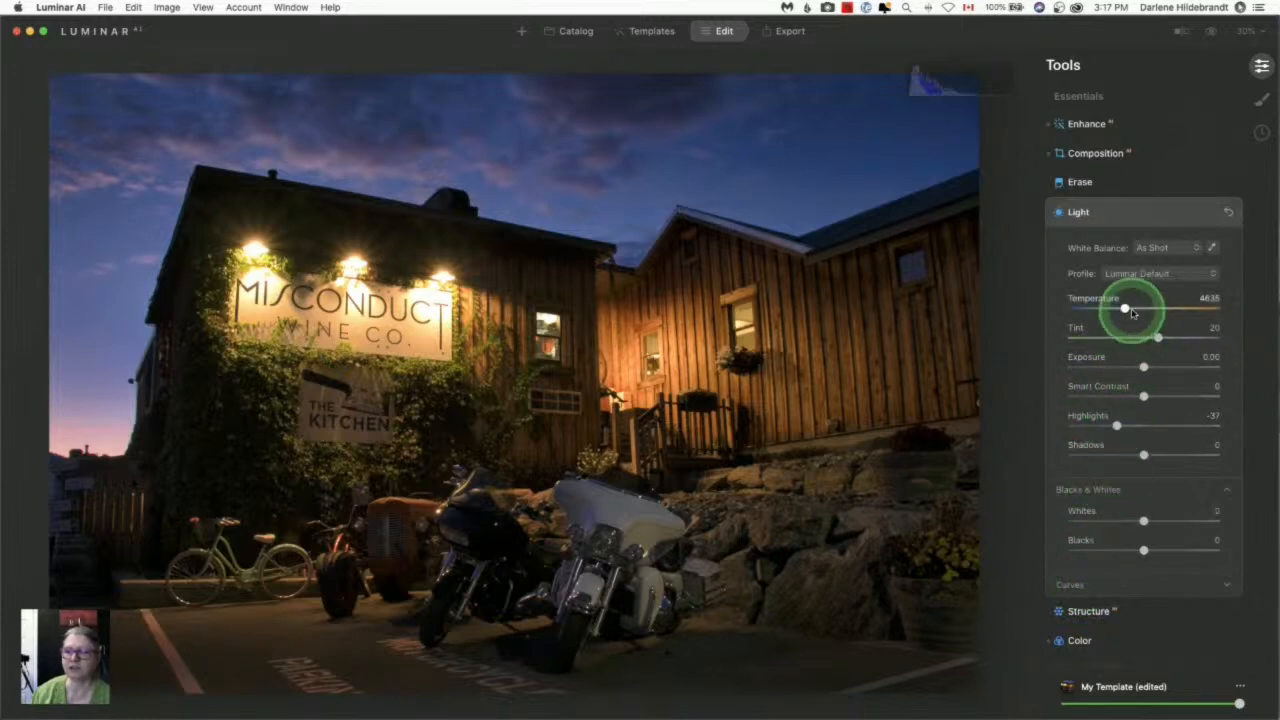
scroll("down", 3)
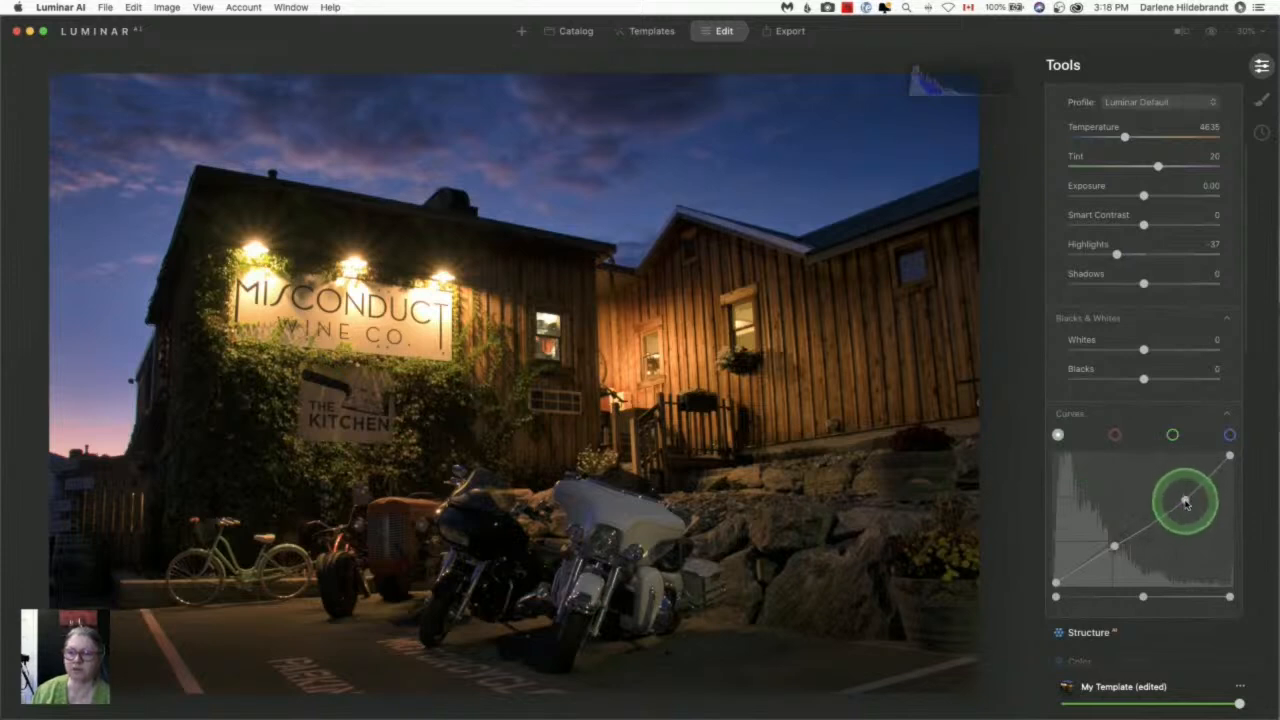
left_click_drag(1185, 500, 1110, 545)
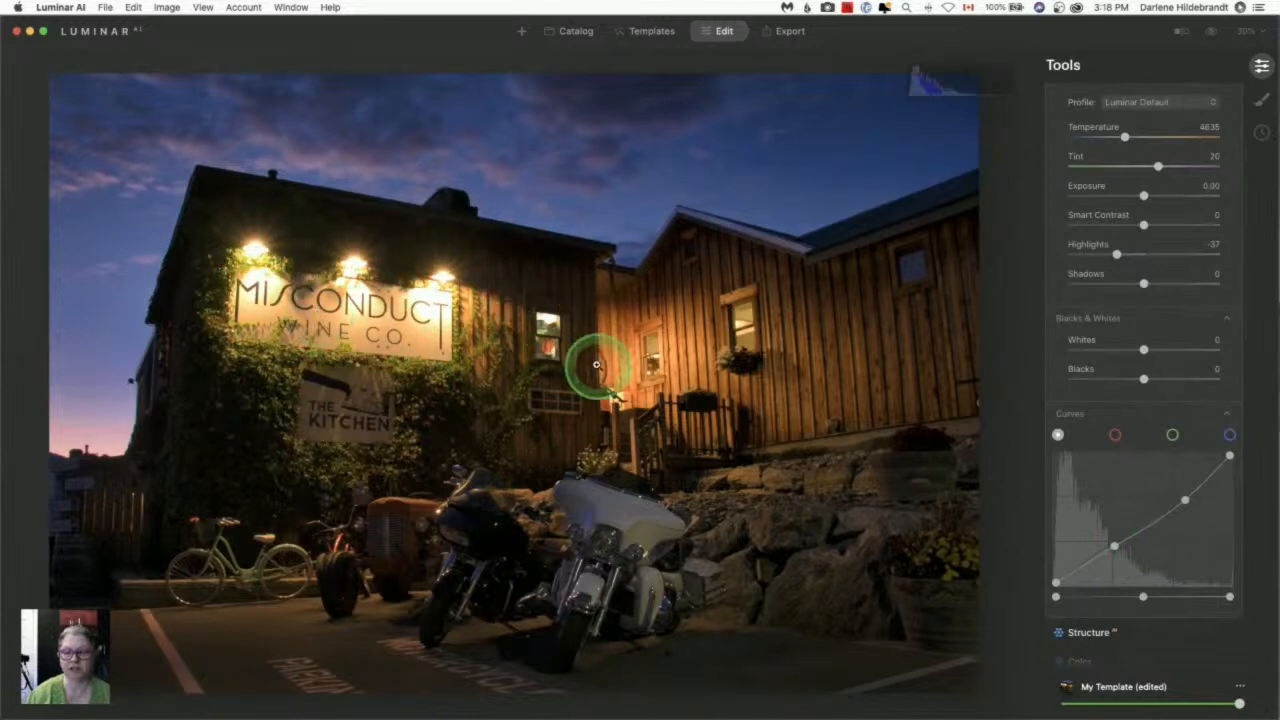
left_click(1070, 413)
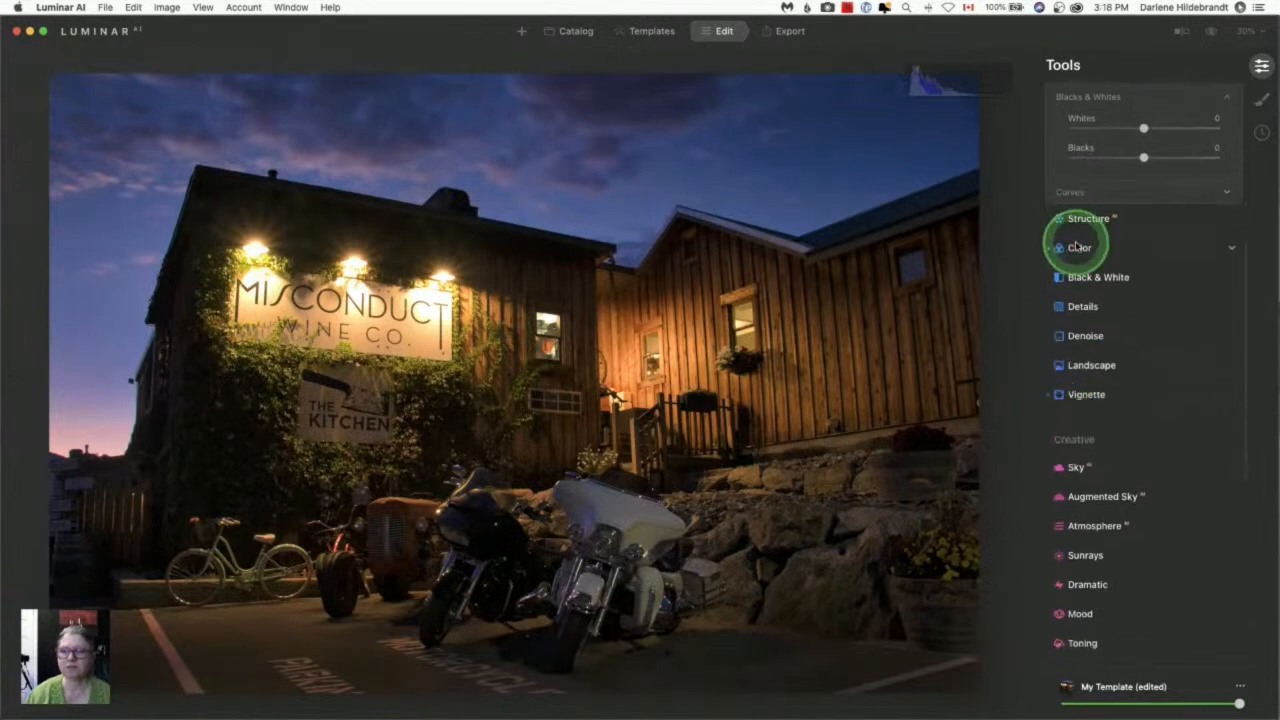
- Switch the Color HSL adjustments to Luminance mode
left_click(1079, 247)
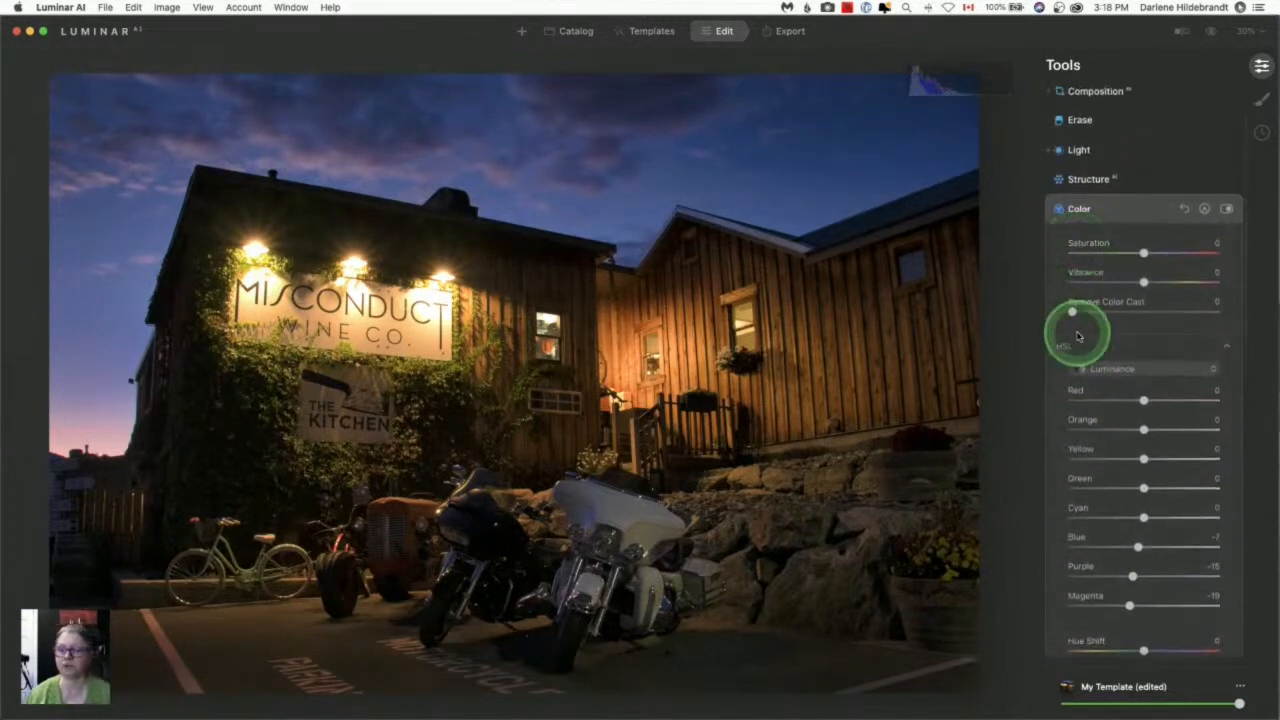
left_click(1143, 368)
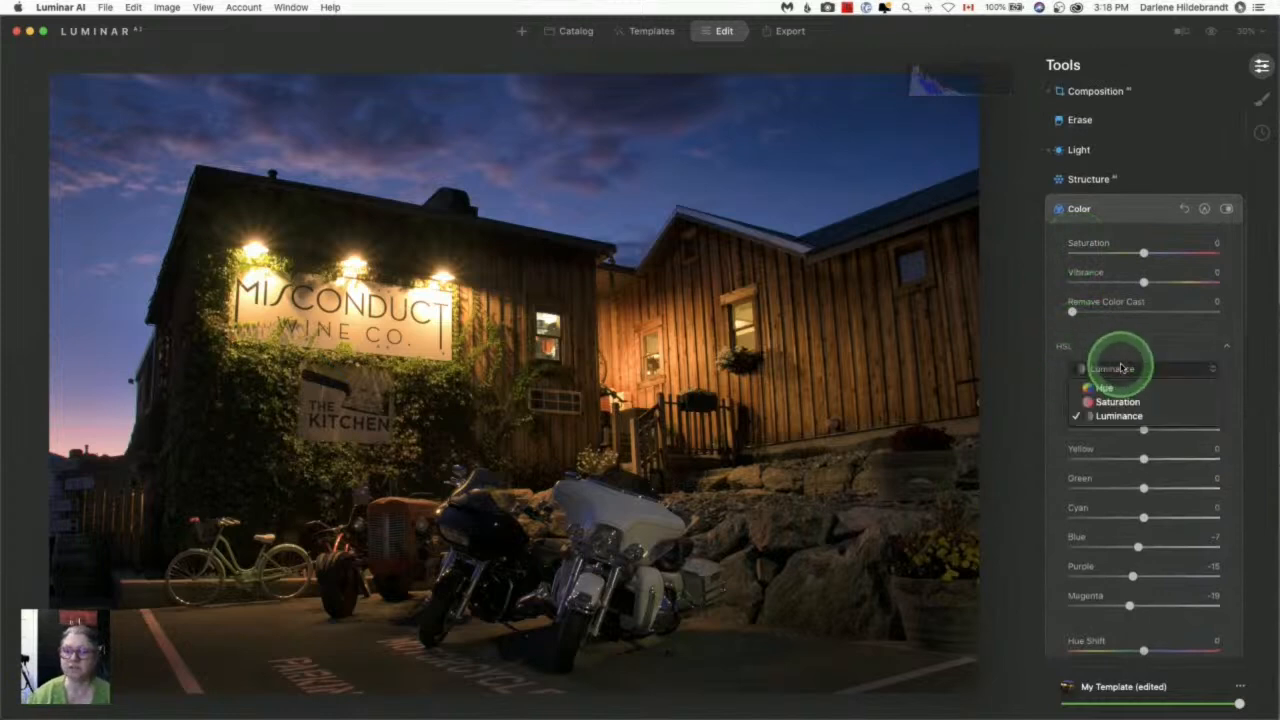
left_click(1119, 415)
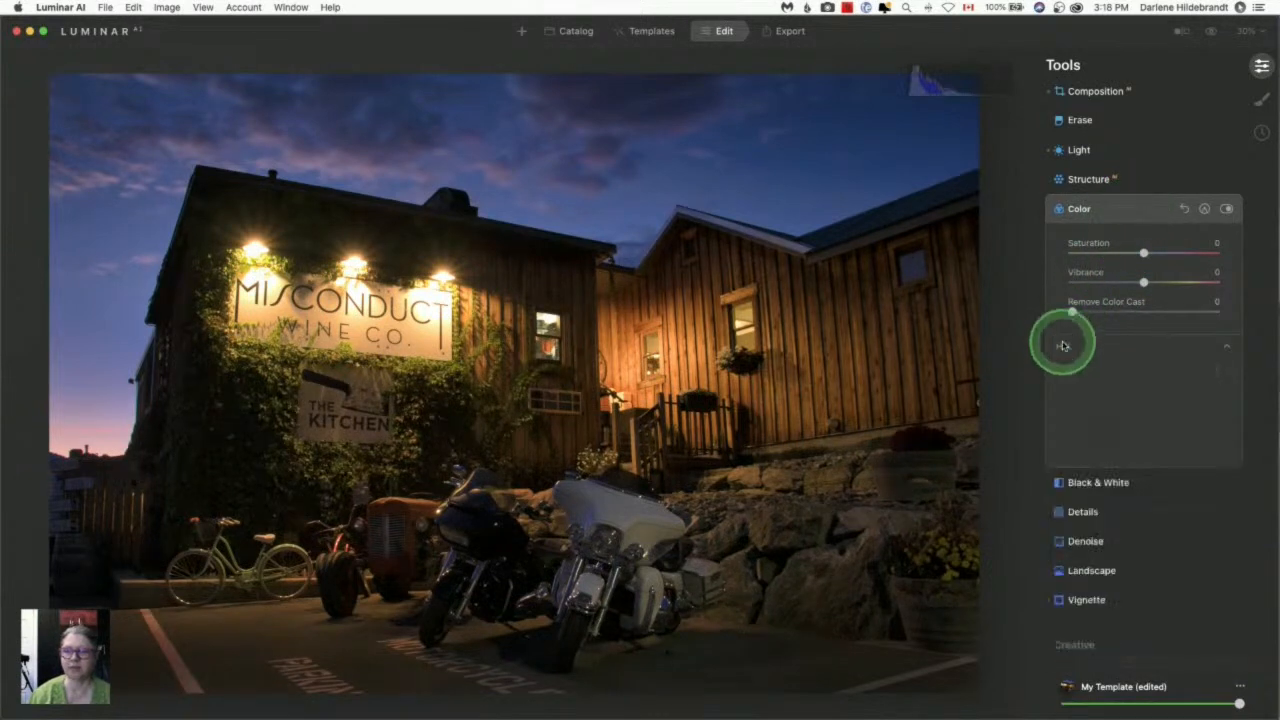
left_click(1062, 346)
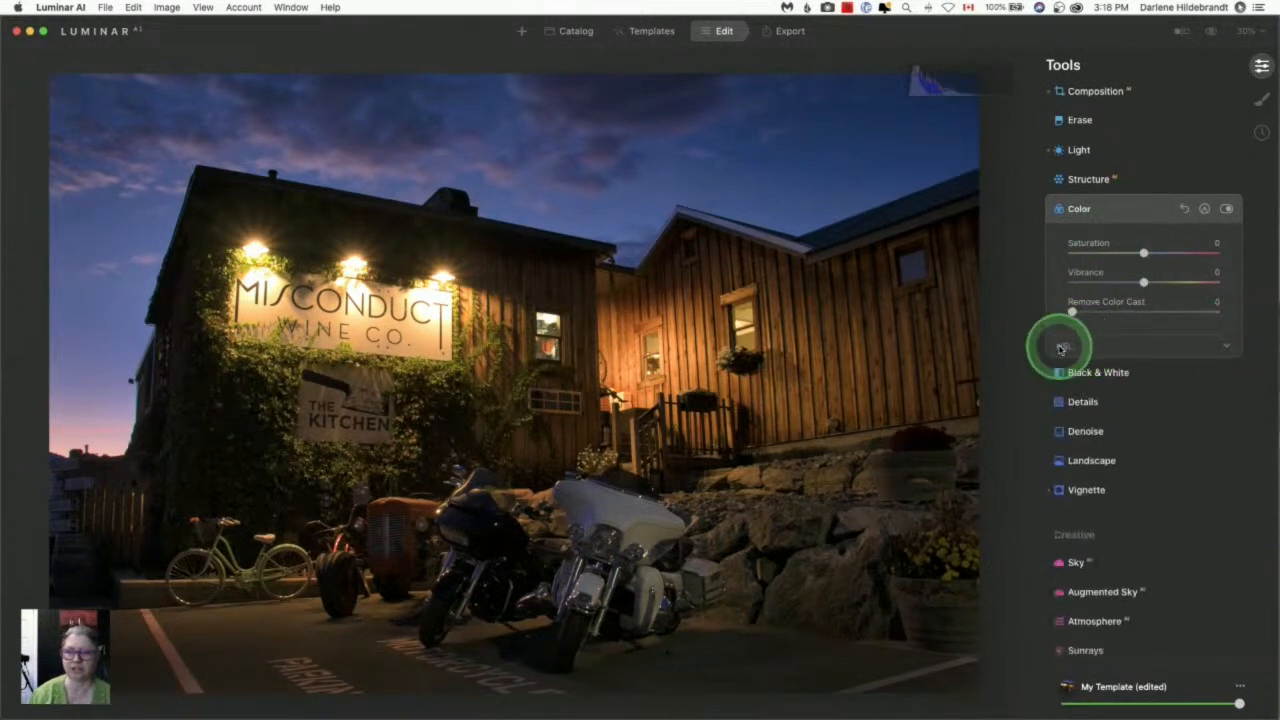
left_click(1062, 348)
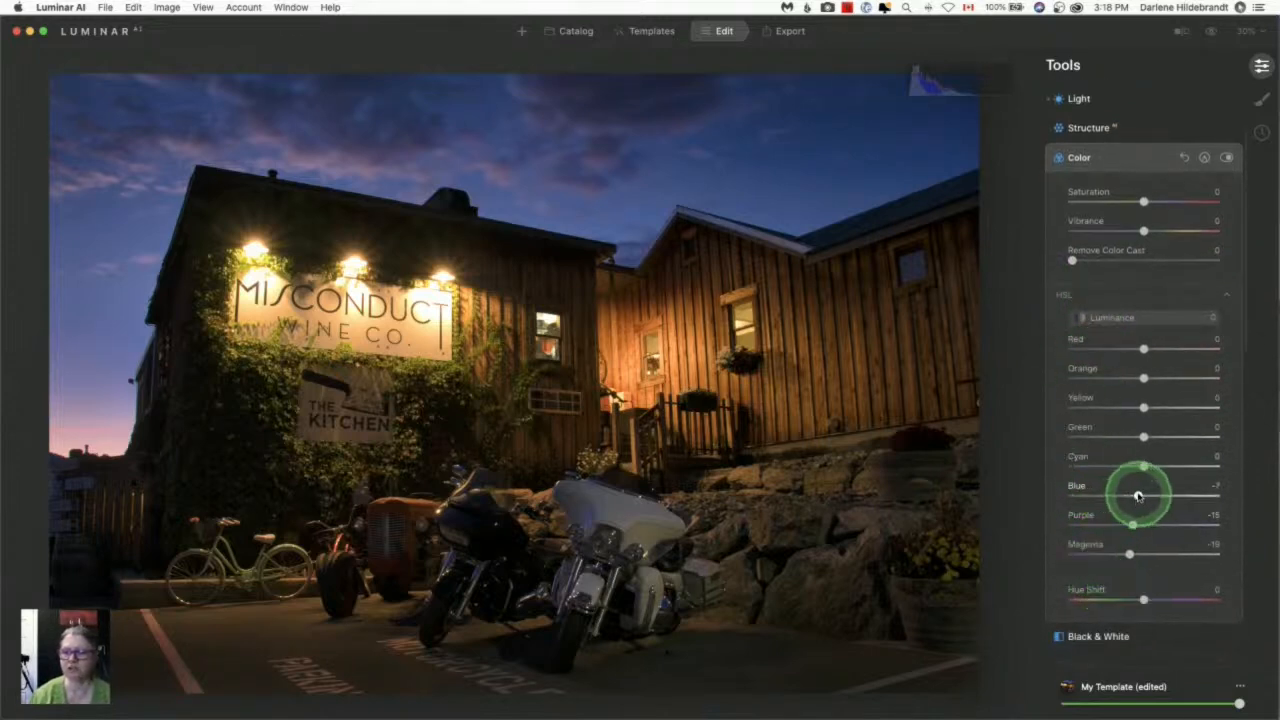
- Set luminance to Blue -10, Magenta -33 and Purple -19
left_click_drag(1140, 495, 1072, 495)
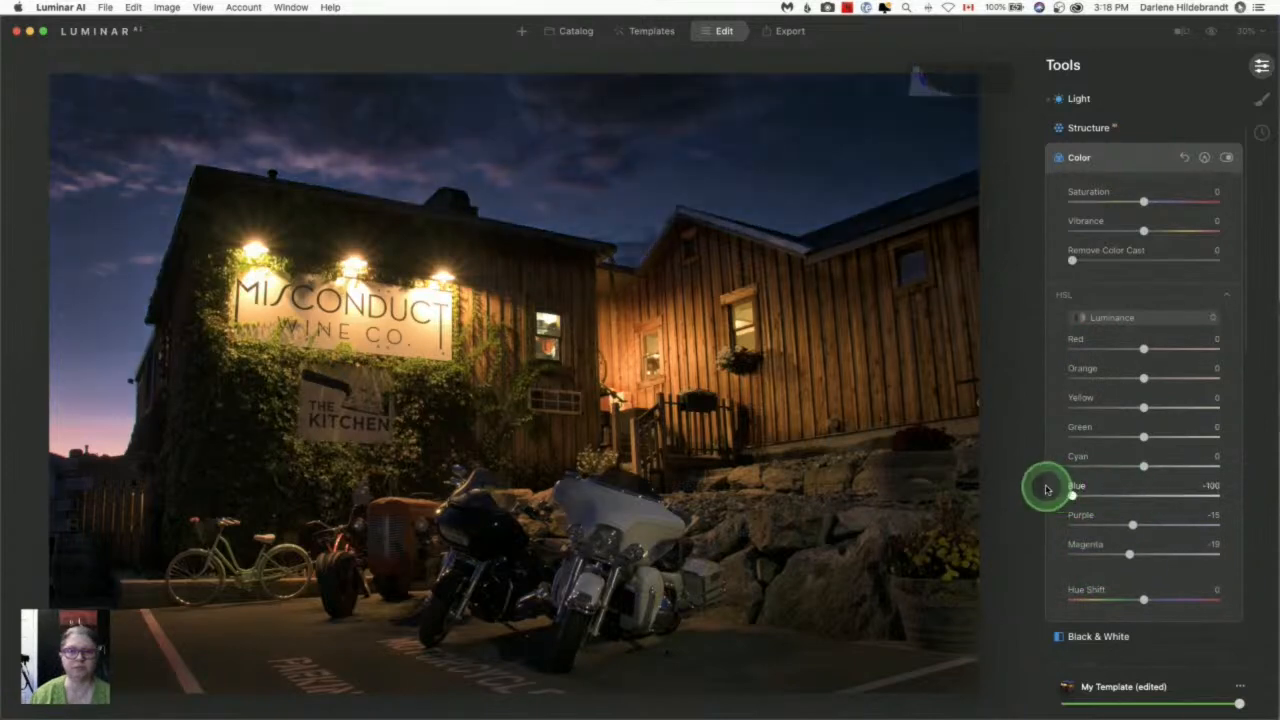
left_click_drag(1070, 495, 1095, 495)
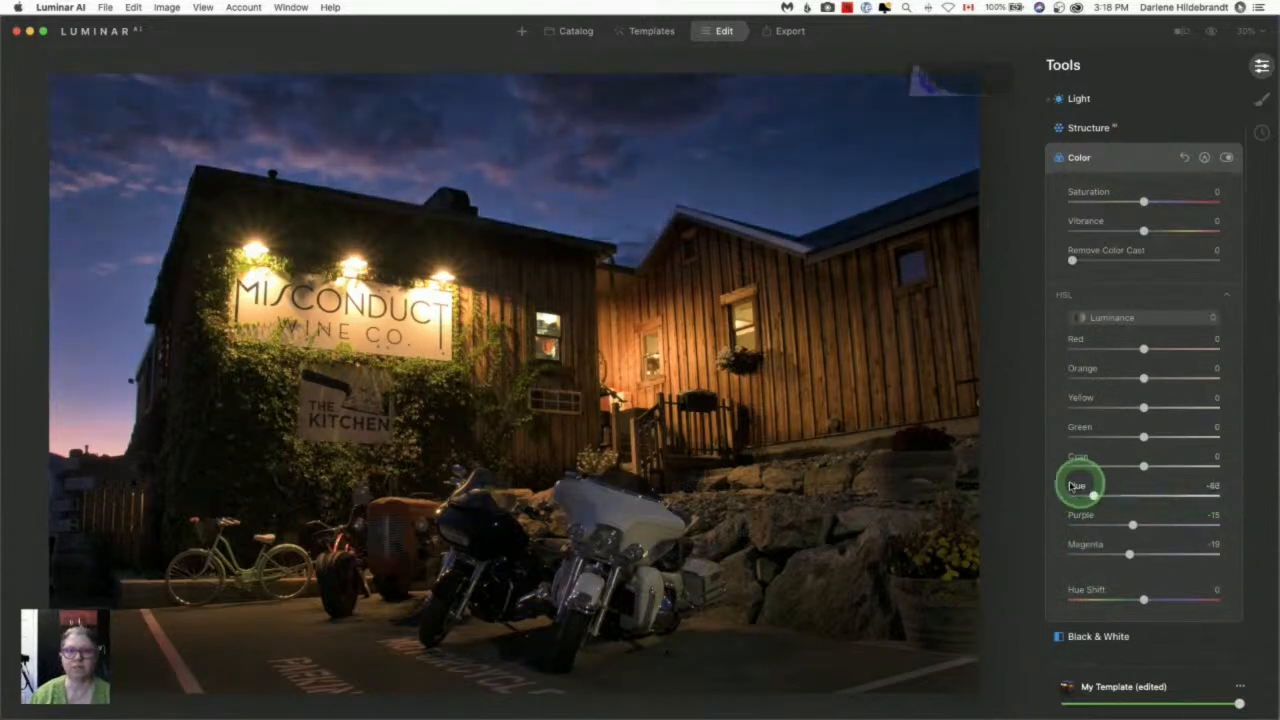
left_click_drag(1095, 495, 1072, 495)
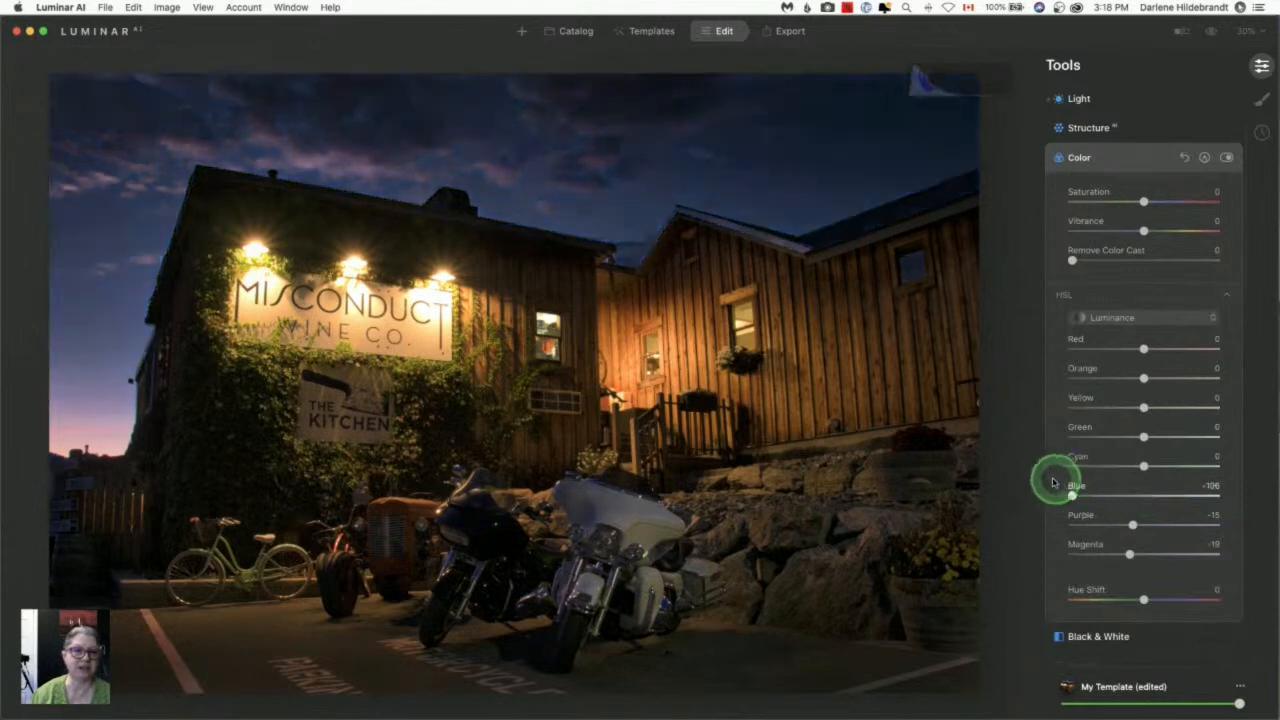
left_click_drag(1072, 494, 1135, 494)
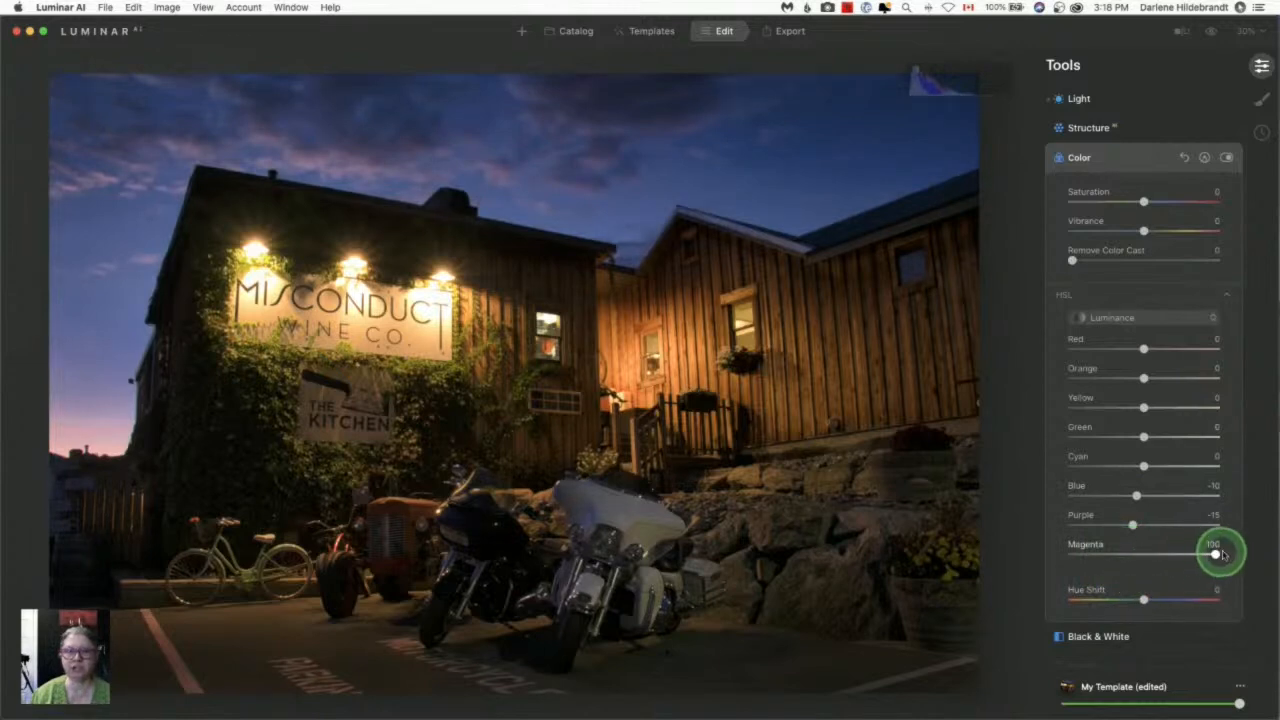
left_click_drag(1214, 553, 1214, 553)
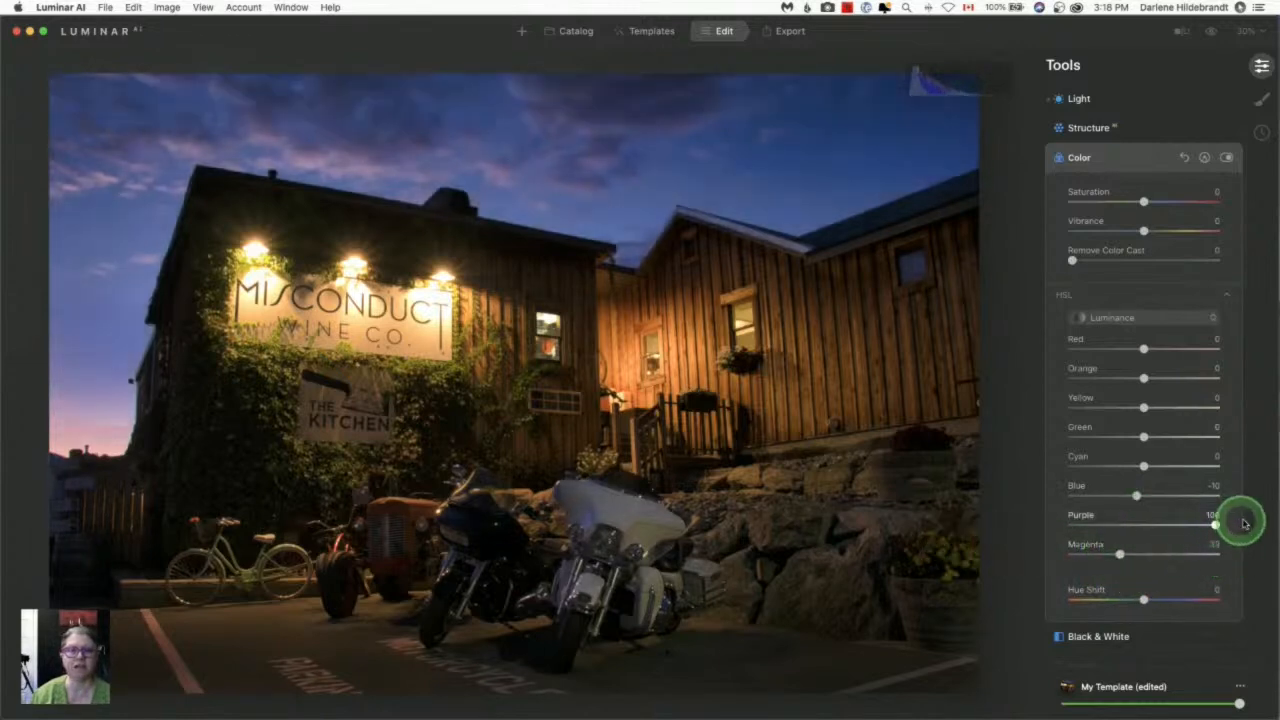
left_click_drag(1214, 523, 1173, 523)
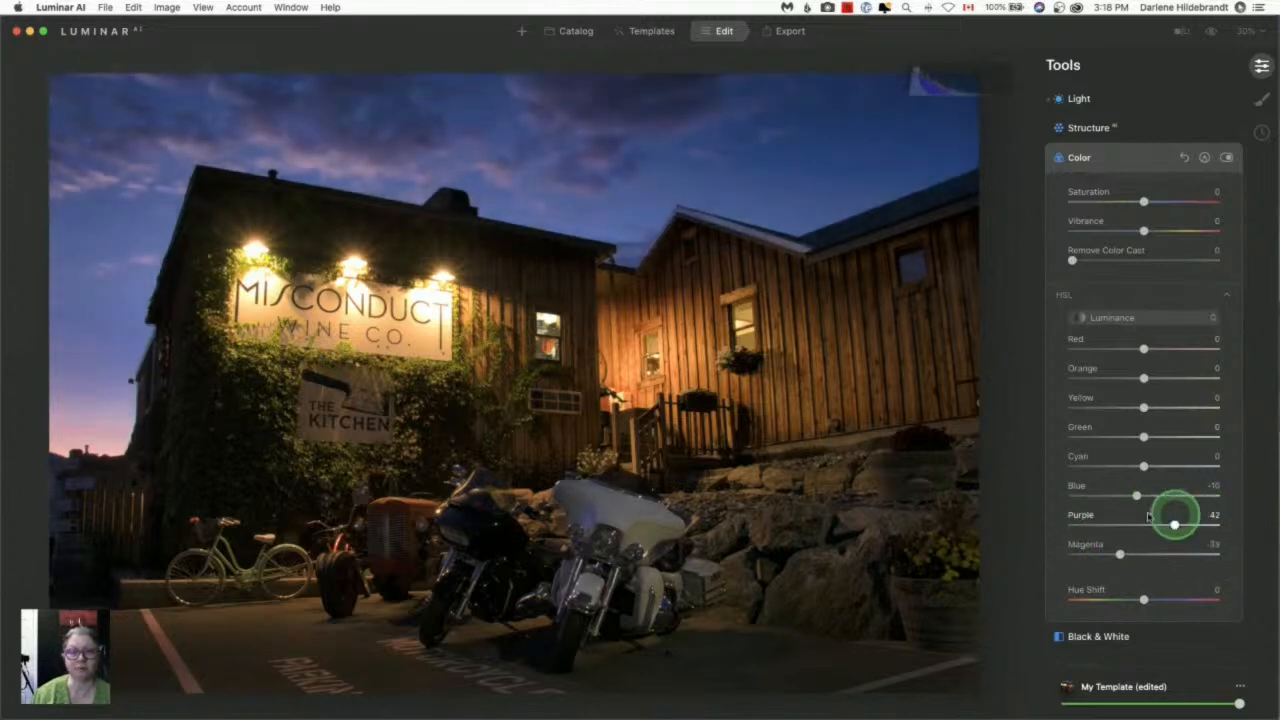
left_click_drag(1175, 518, 1128, 518)
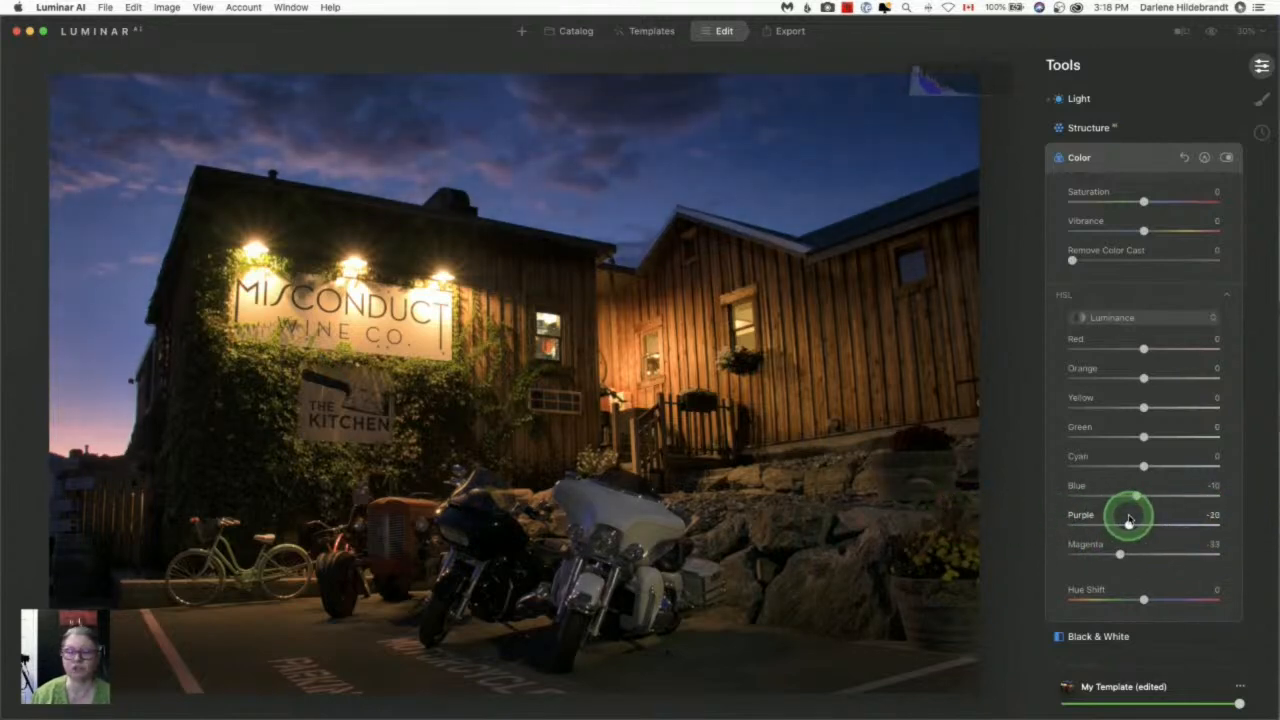
left_click_drag(1120, 515, 1130, 515)
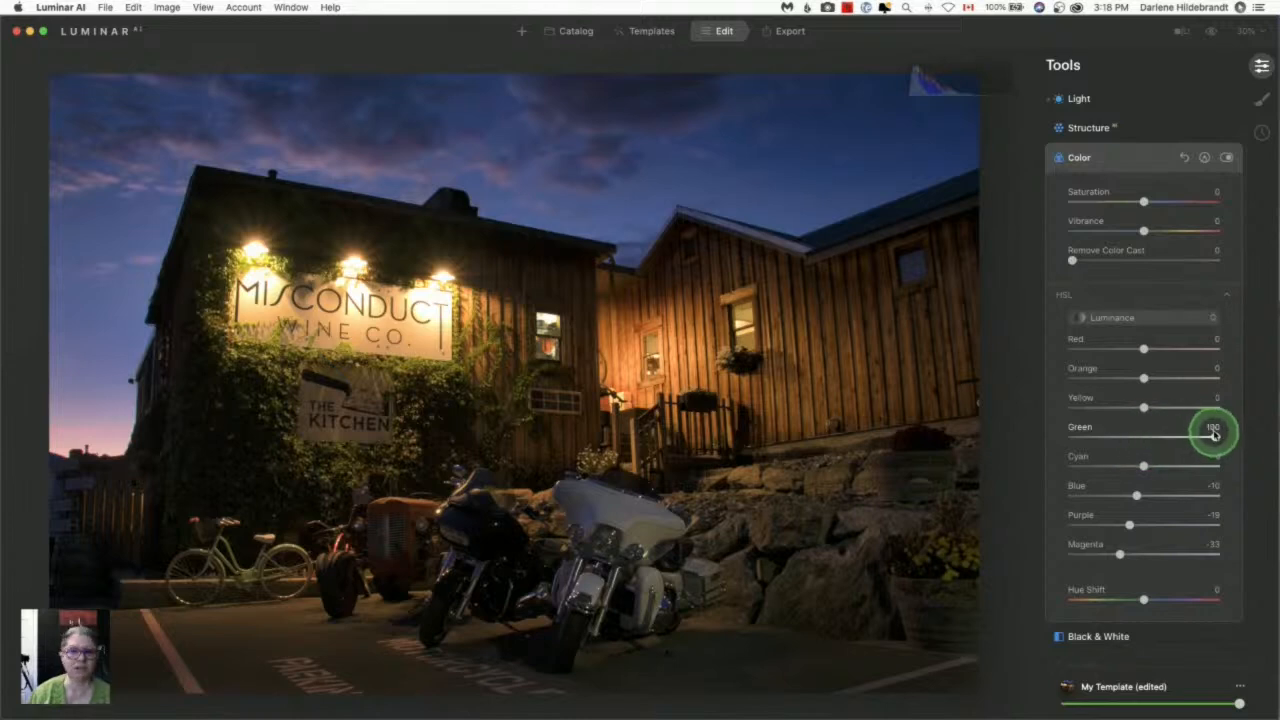
- Test green luminance, return it near neutral, and compare Color on versus off
left_click_drag(1210, 437, 1073, 437)
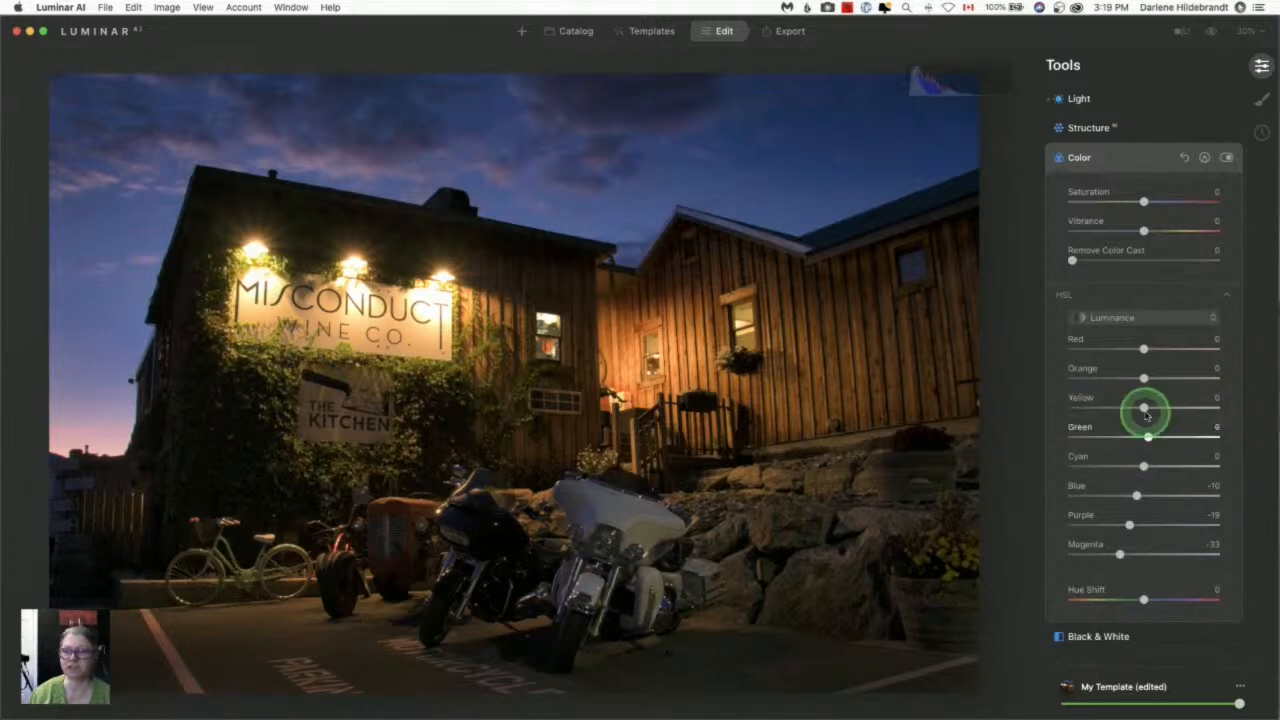
left_click_drag(1143, 408, 1072, 408)
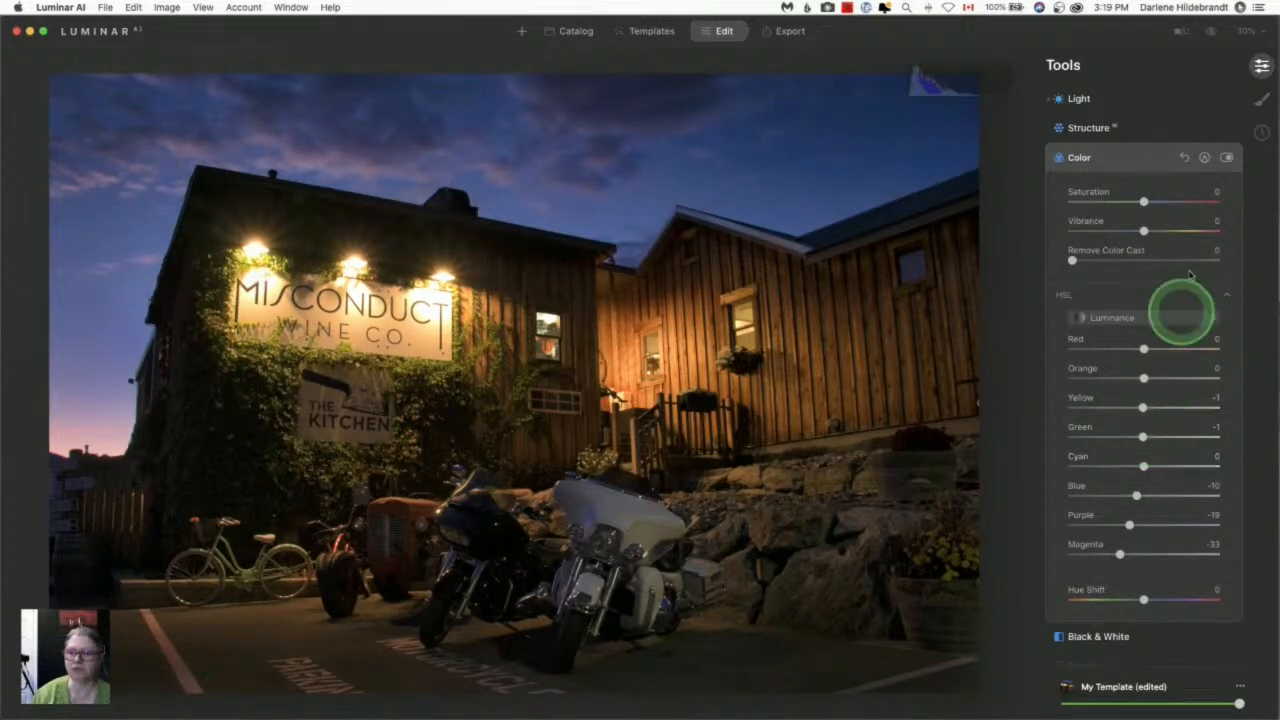
left_click(1227, 157)
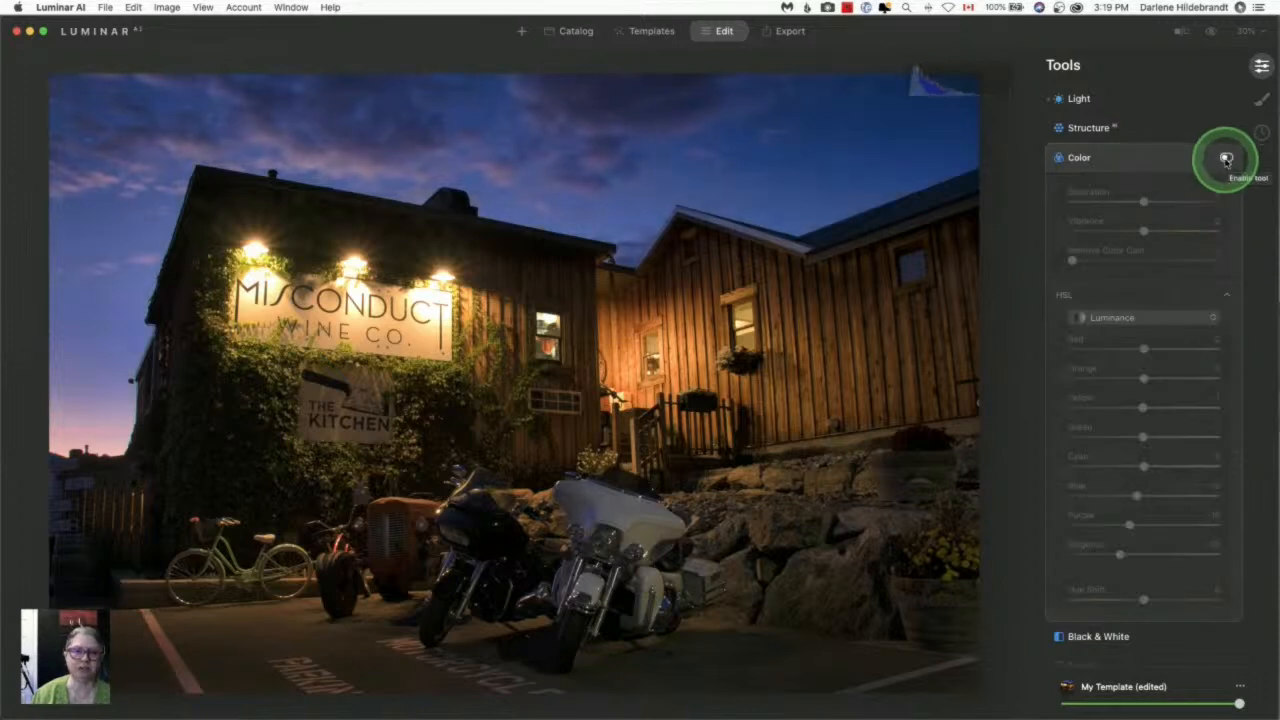
left_click(1227, 158)
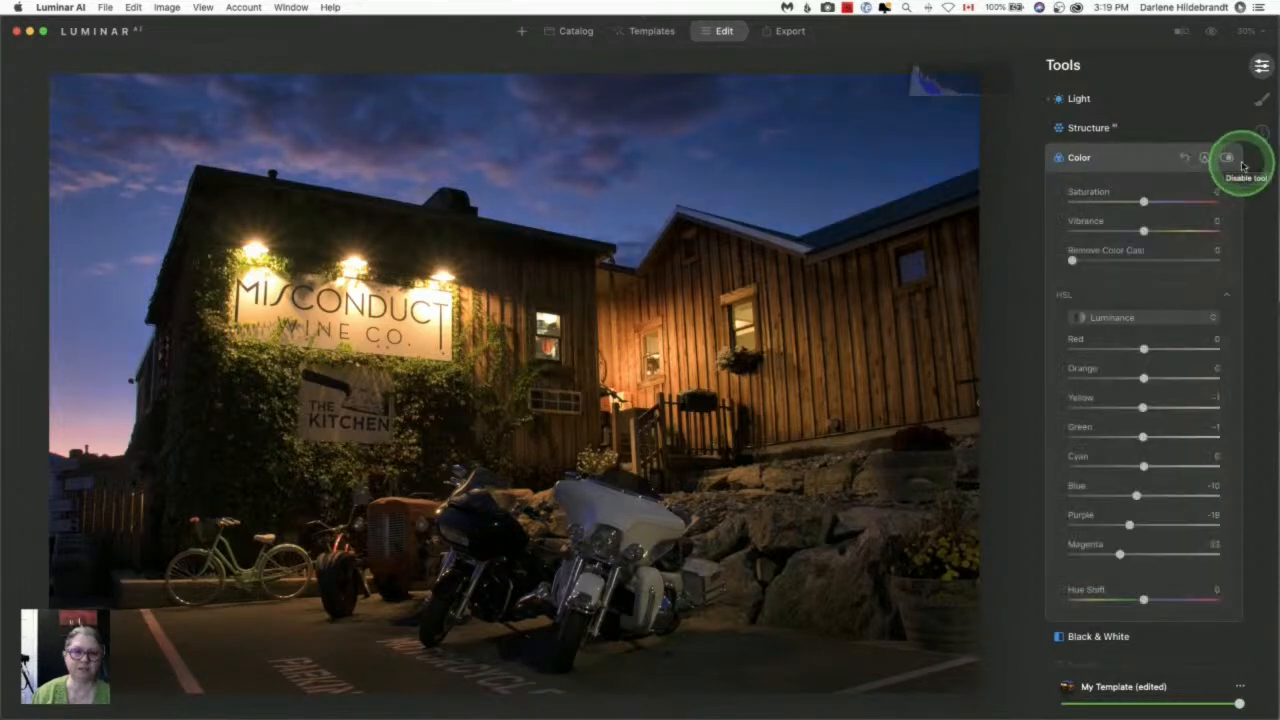
left_click(1079, 157)
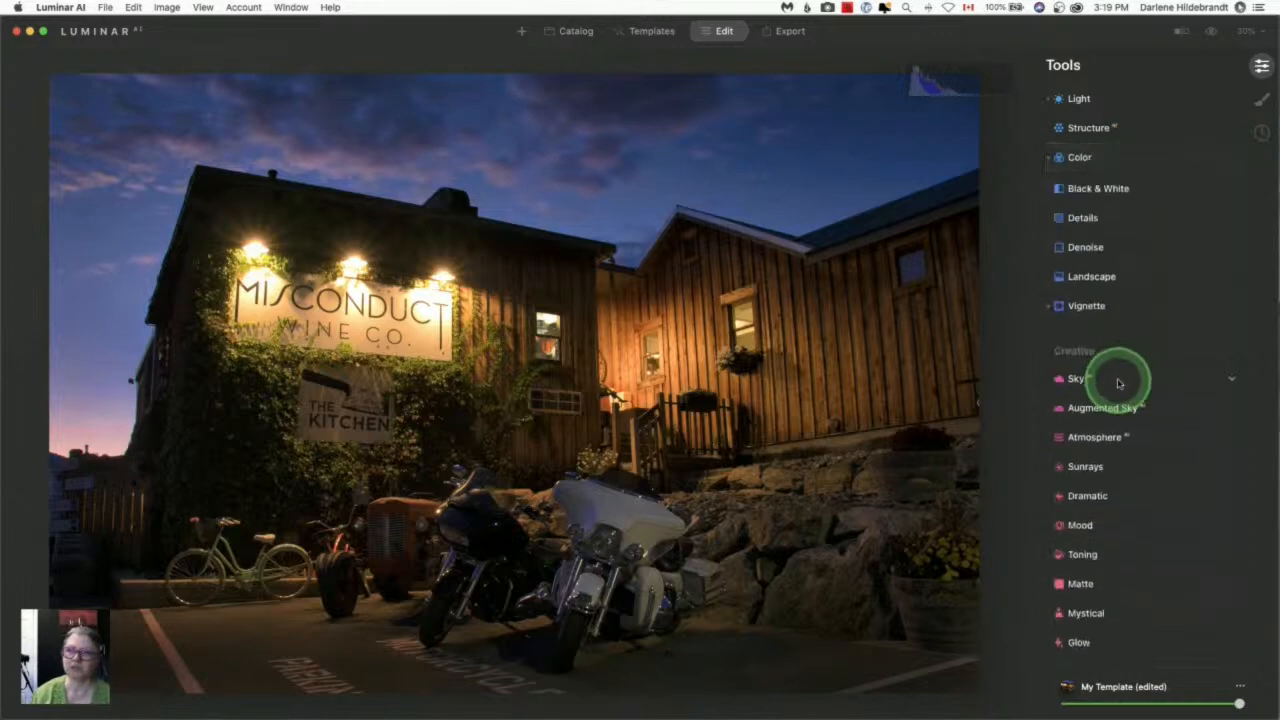
- Set Supercontrast Highlights Contrast to 75 and Highlights Balance to 70
scroll("down", 3)
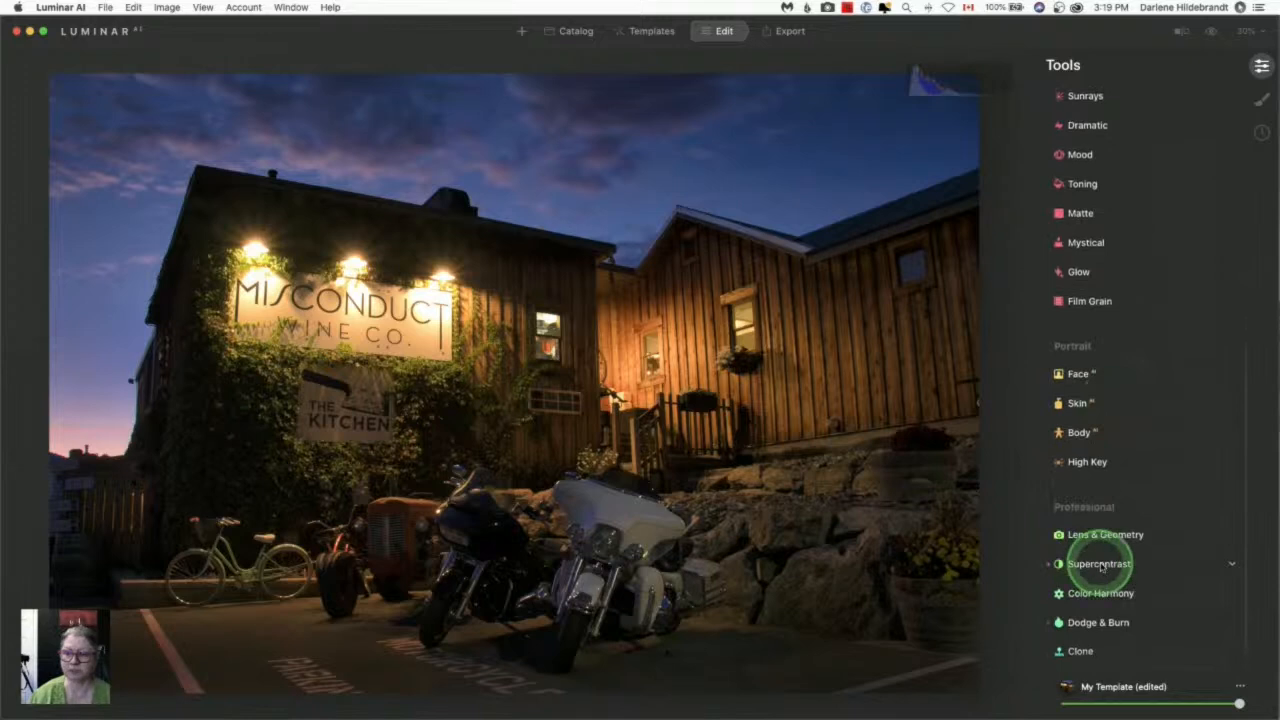
left_click(1097, 563)
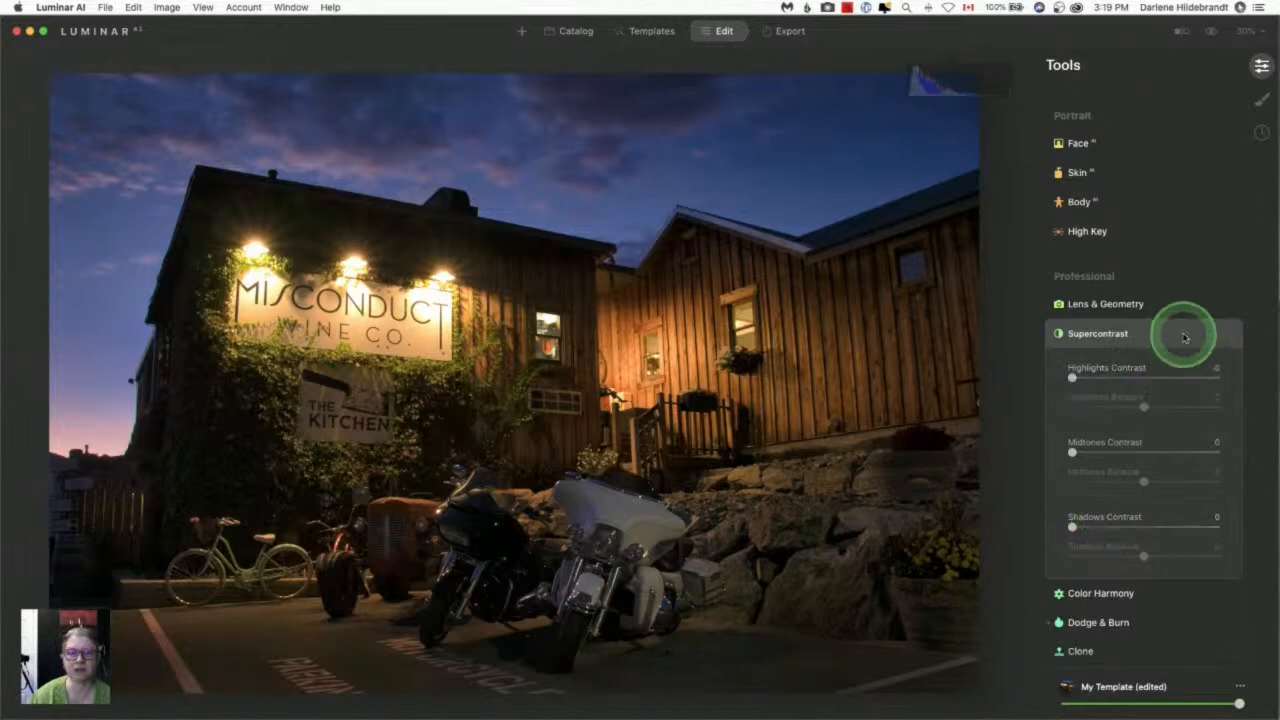
left_click(1185, 335)
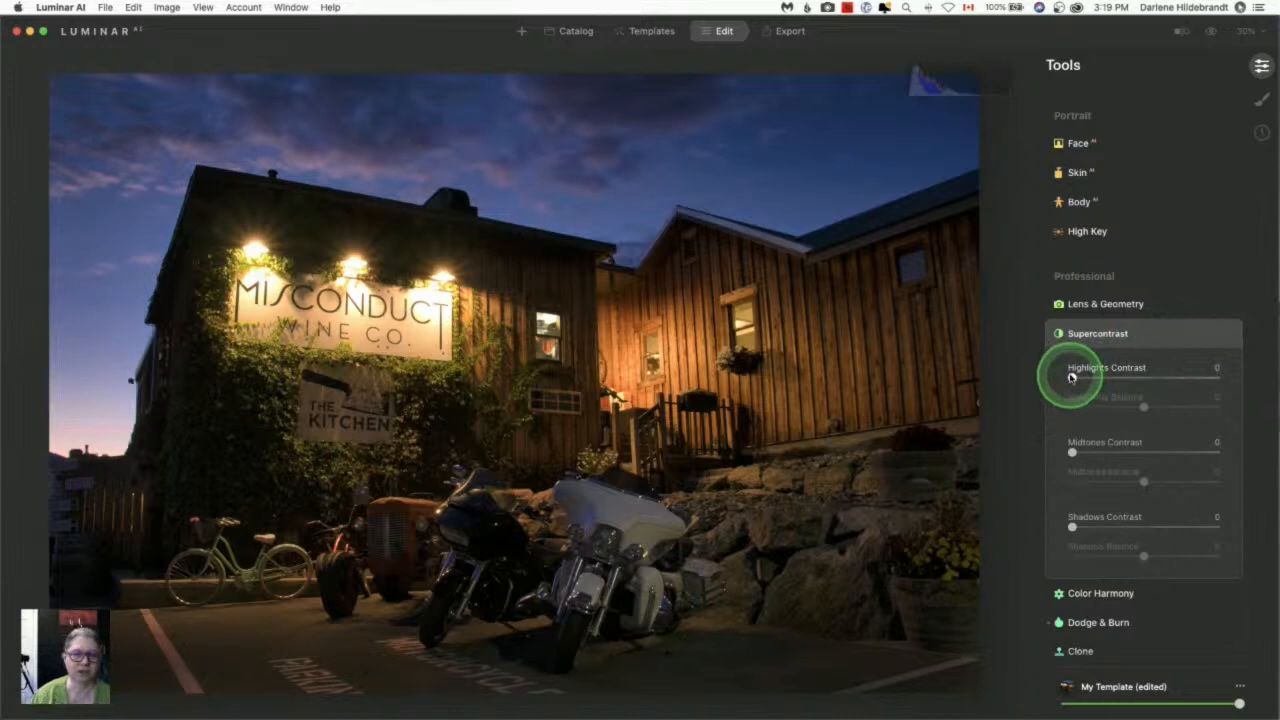
left_click_drag(1072, 378, 1143, 378)
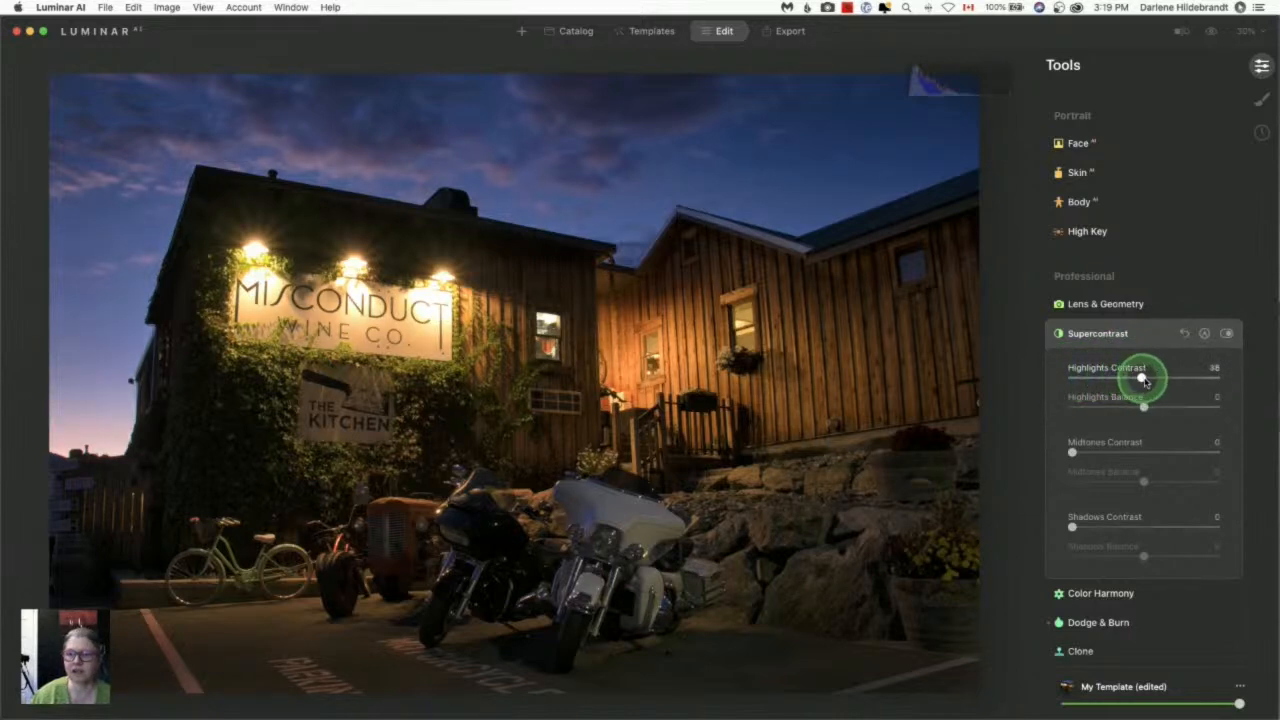
left_click_drag(1143, 378, 1180, 378)
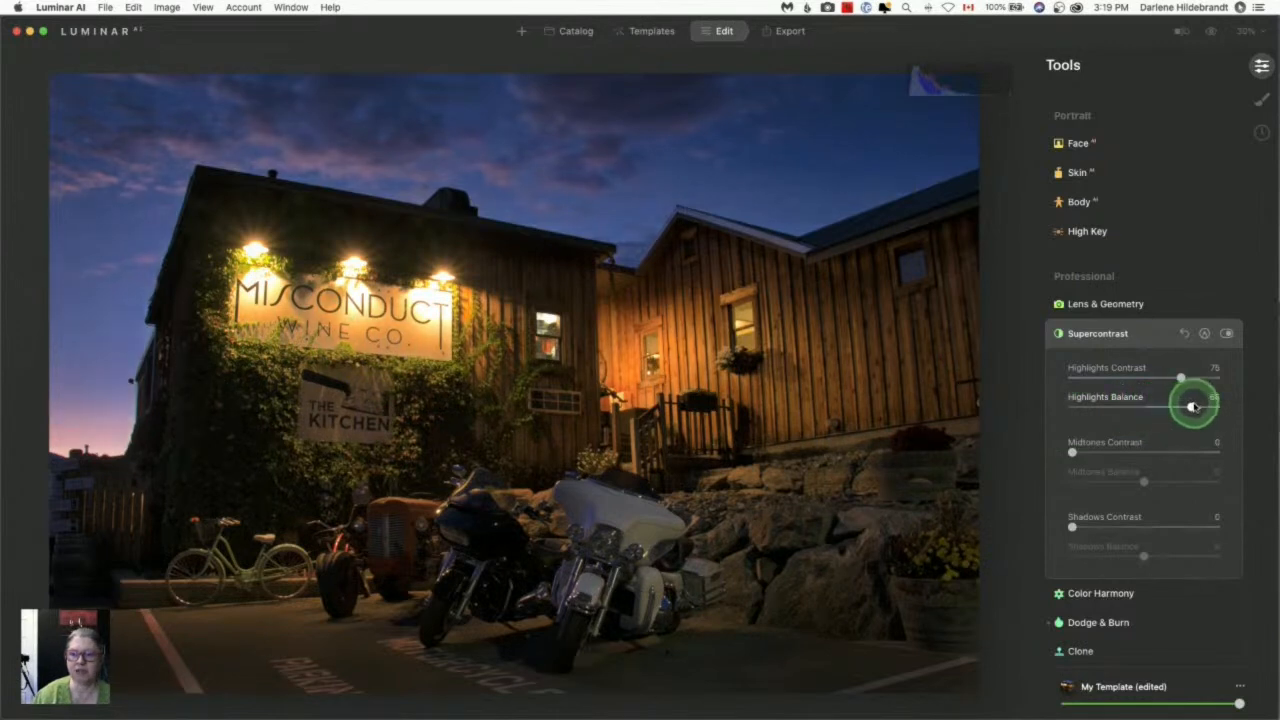
left_click_drag(1192, 405, 1212, 405)
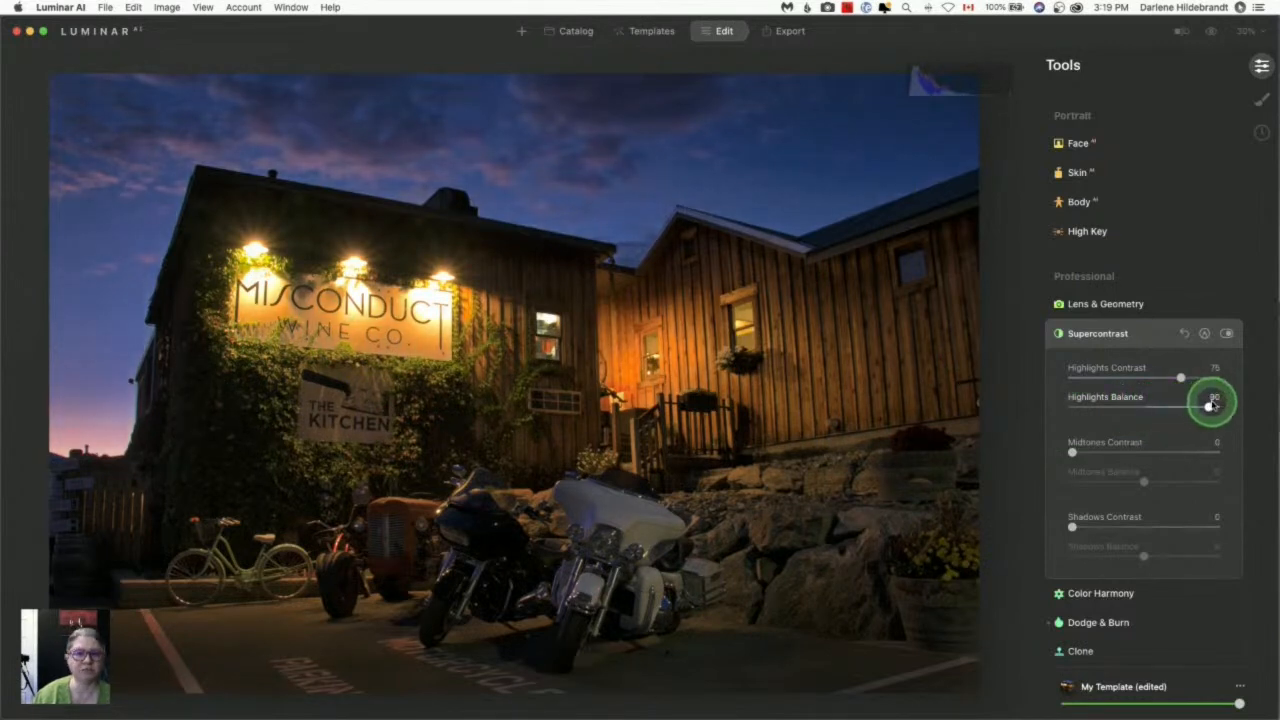
left_click_drag(1212, 405, 1192, 405)
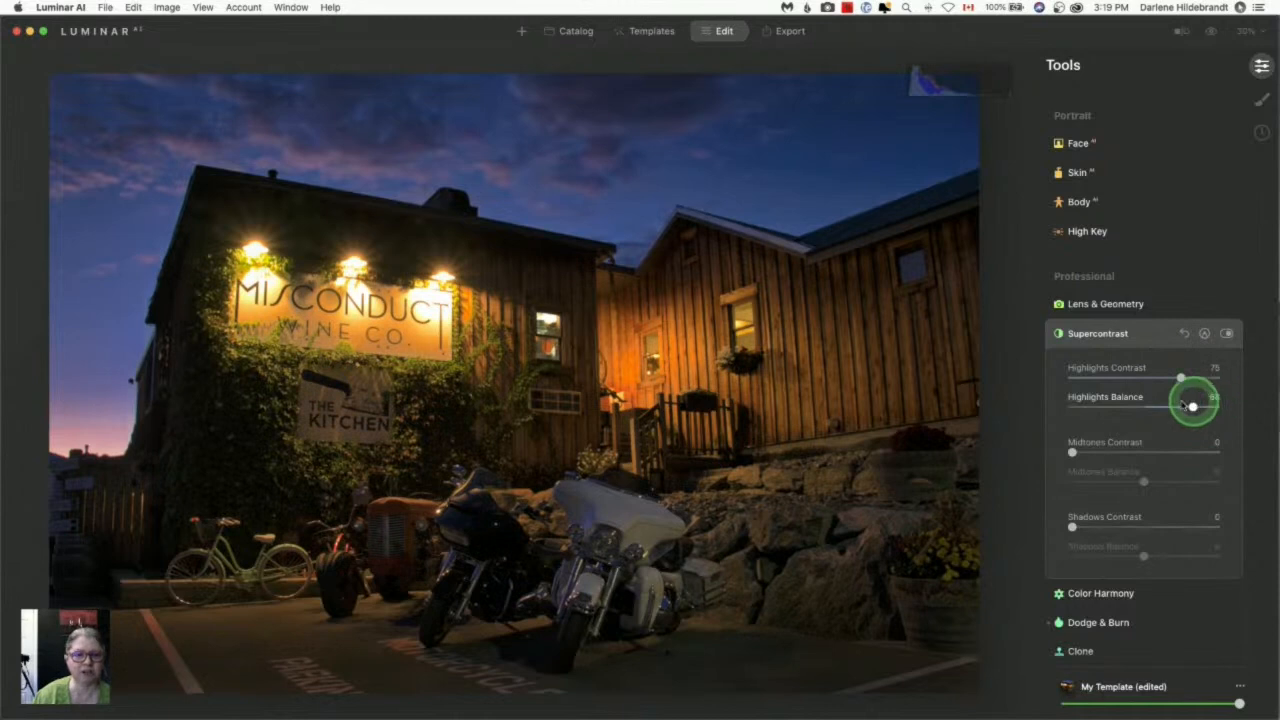
left_click_drag(1190, 407, 1072, 407)
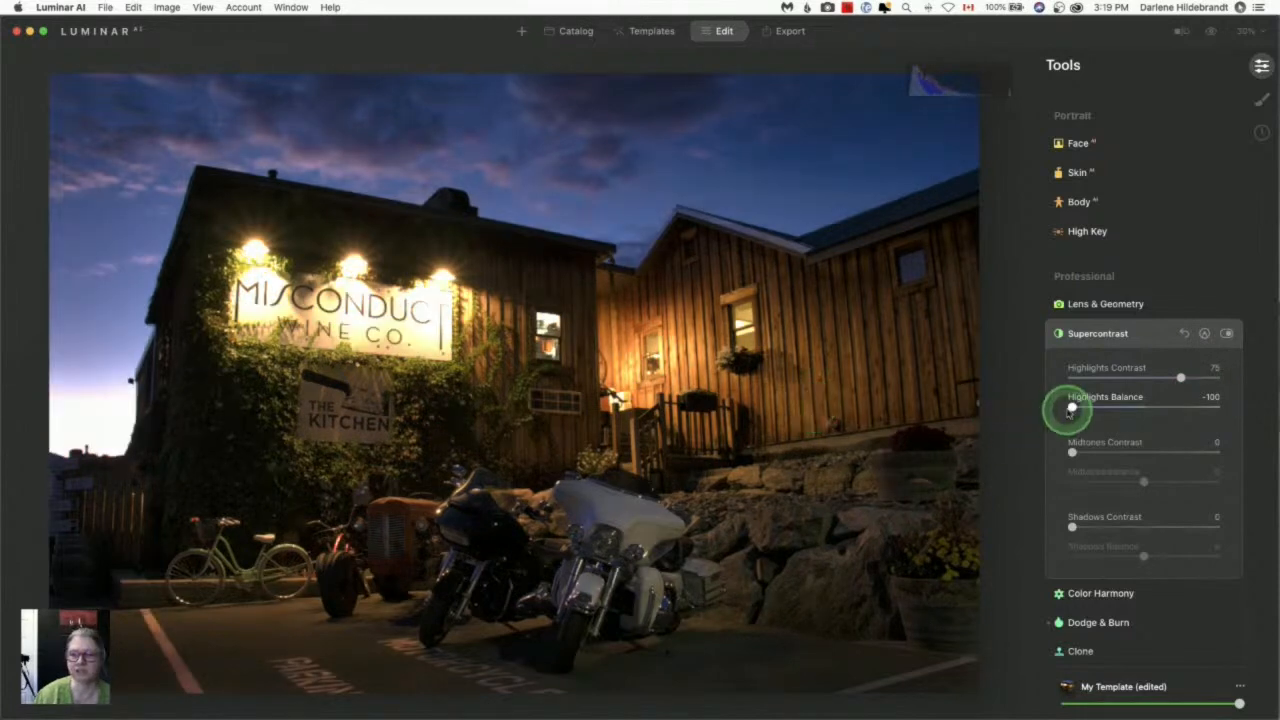
left_click_drag(1072, 407, 1190, 407)
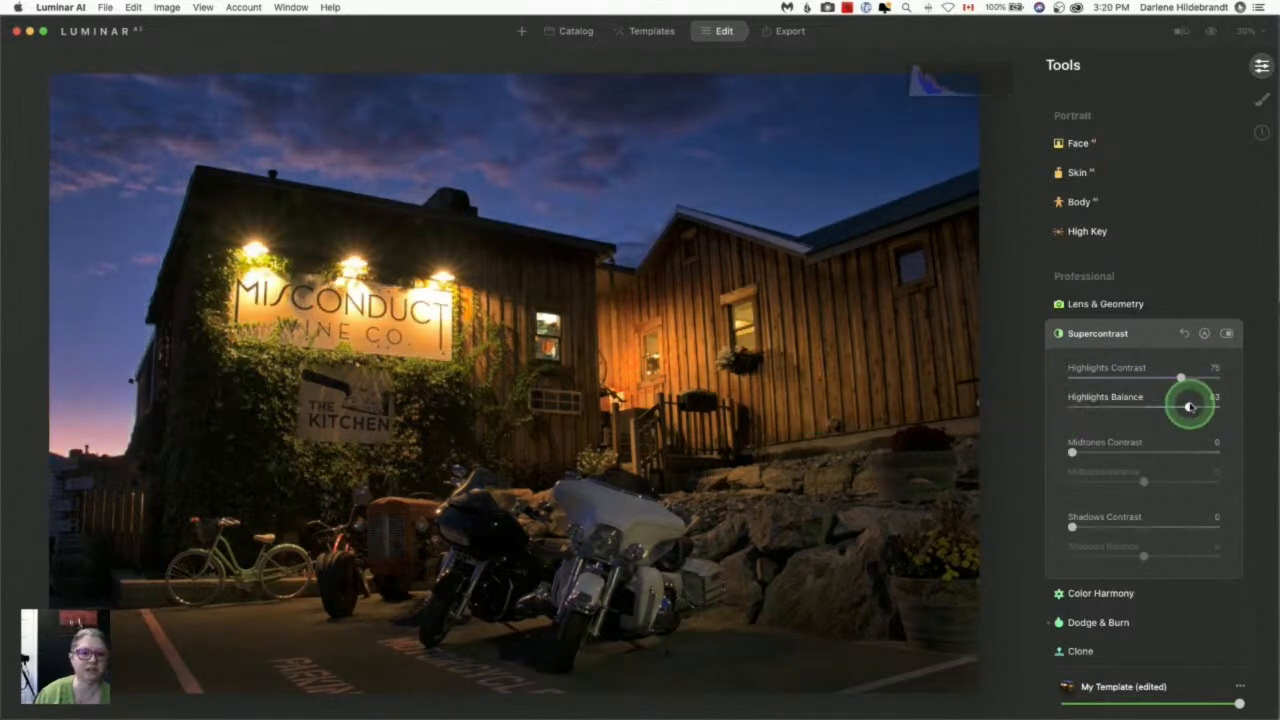
left_click_drag(1185, 407, 1194, 407)
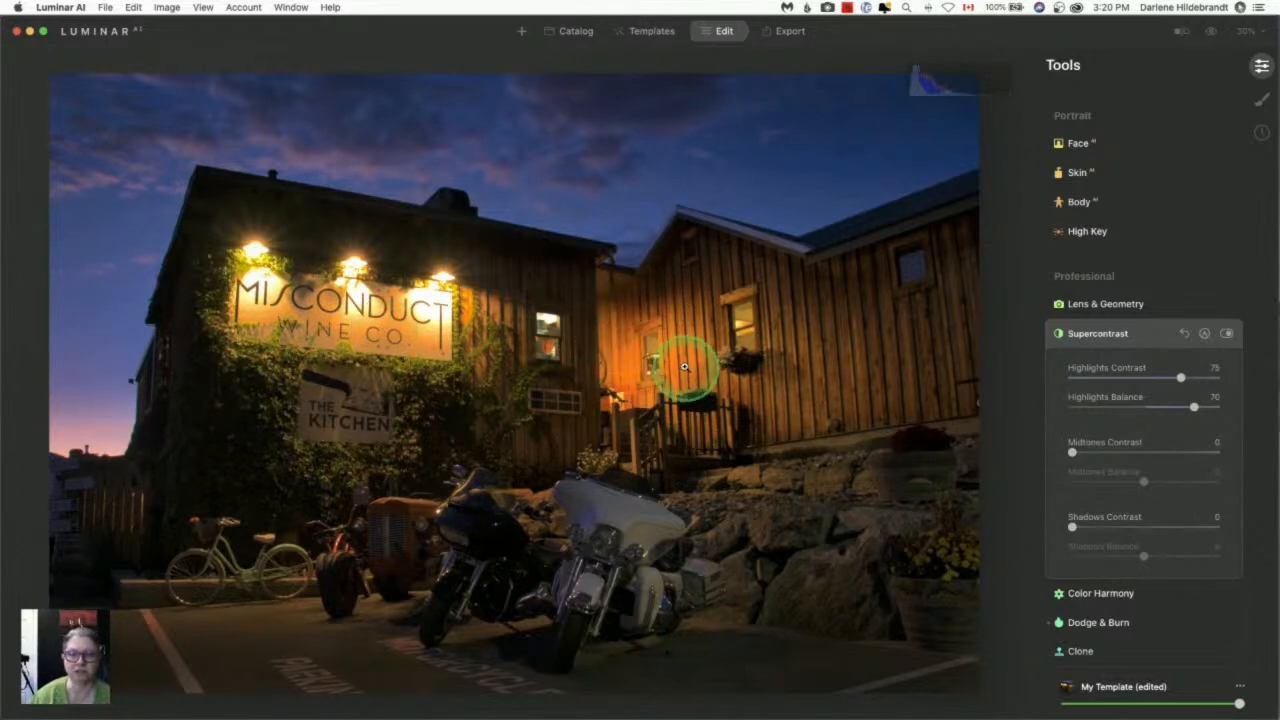
- Turn Supercontrast back on and open its mask options
left_click(1228, 333)
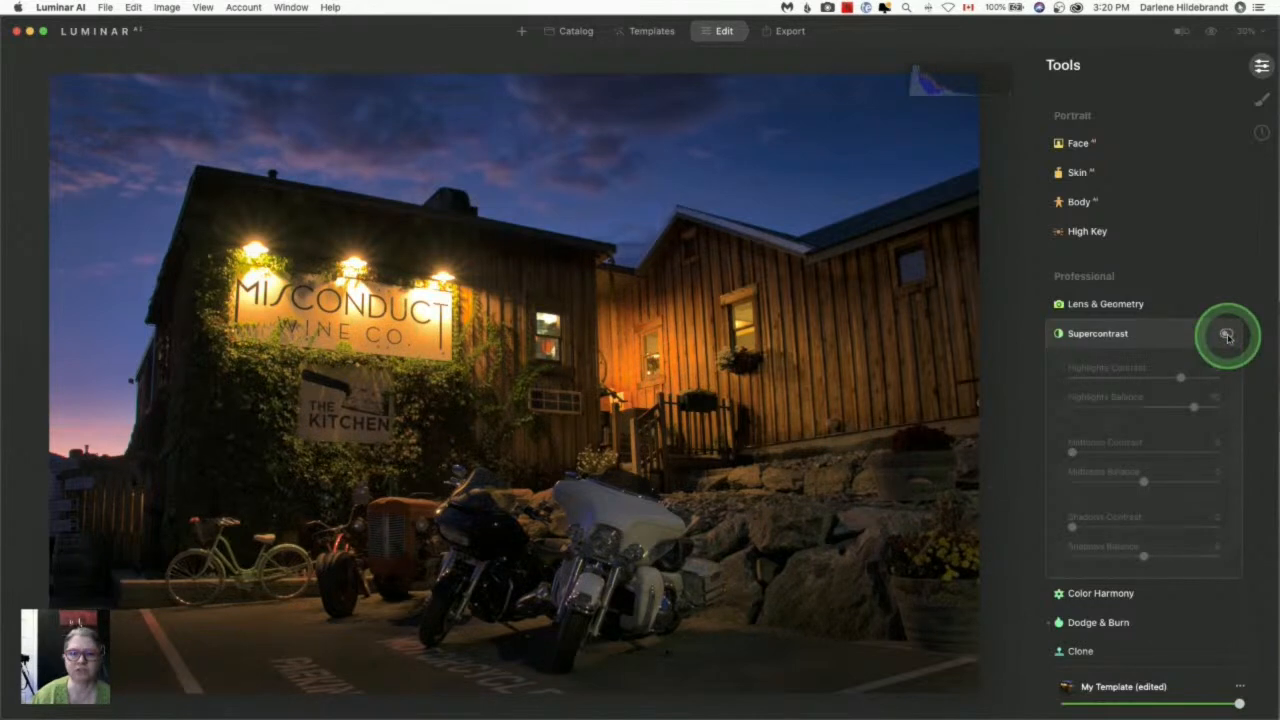
left_click(1227, 333)
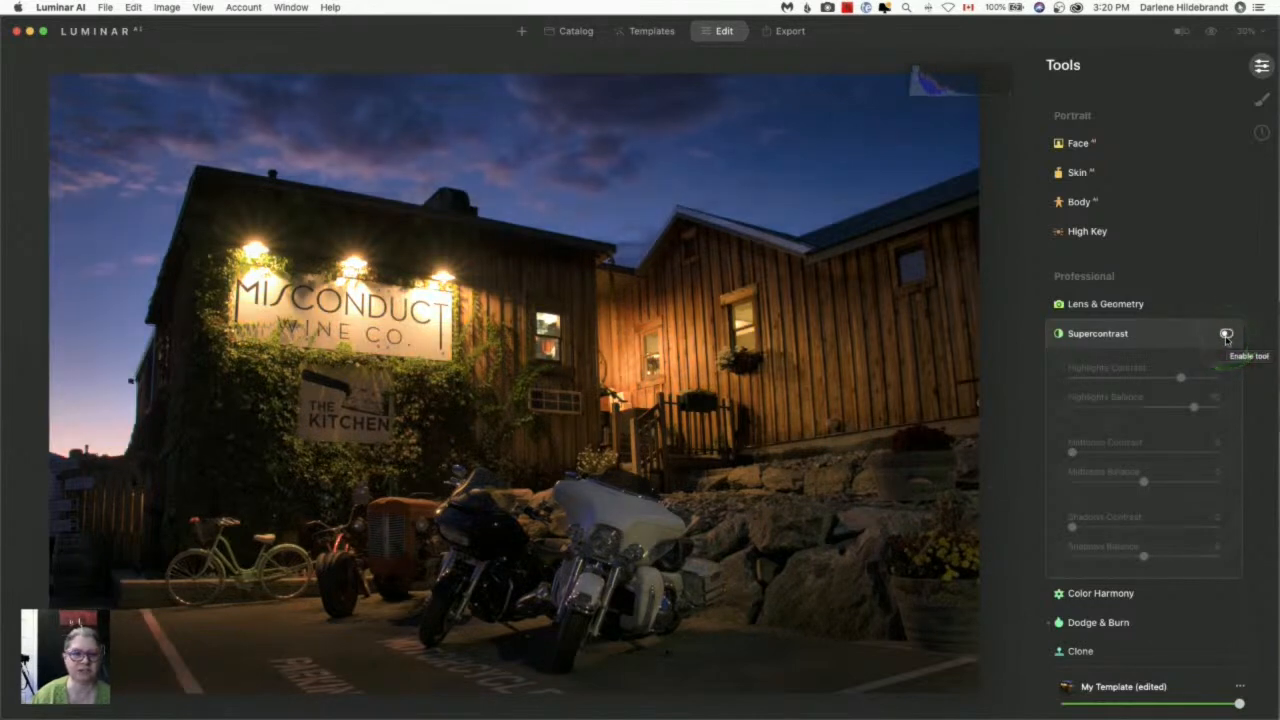
left_click(1227, 334)
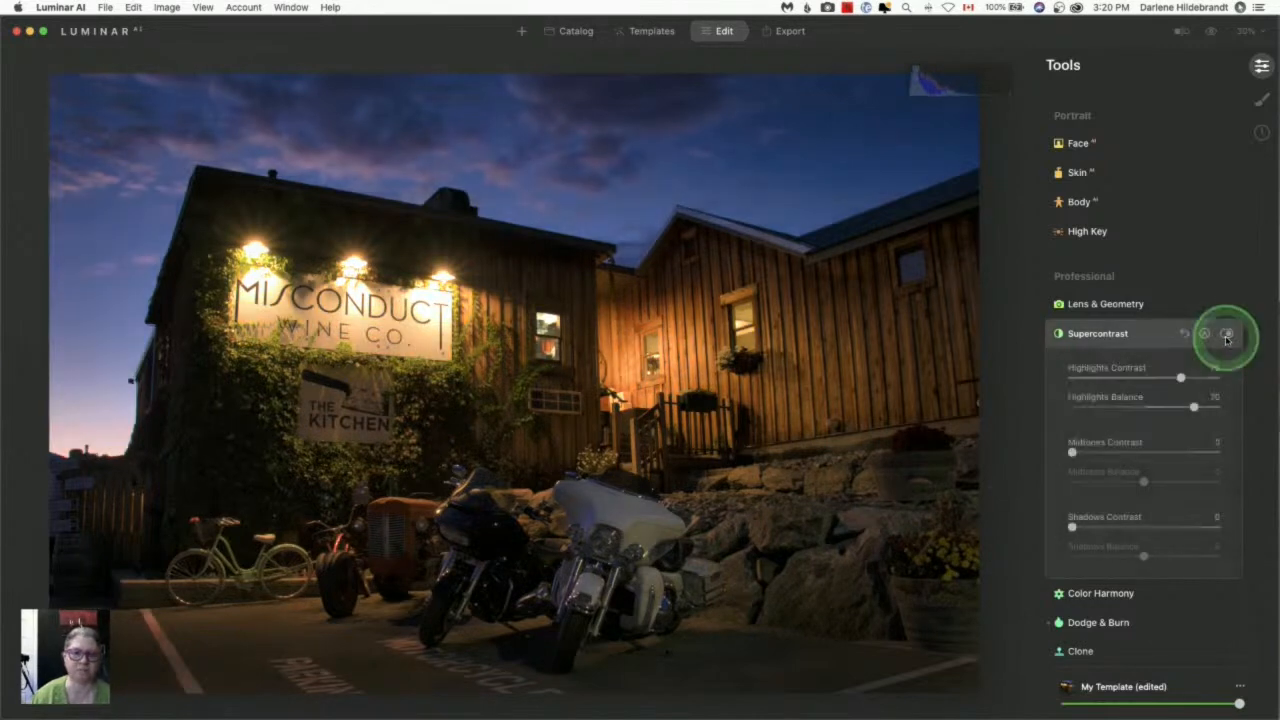
left_click(1227, 333)
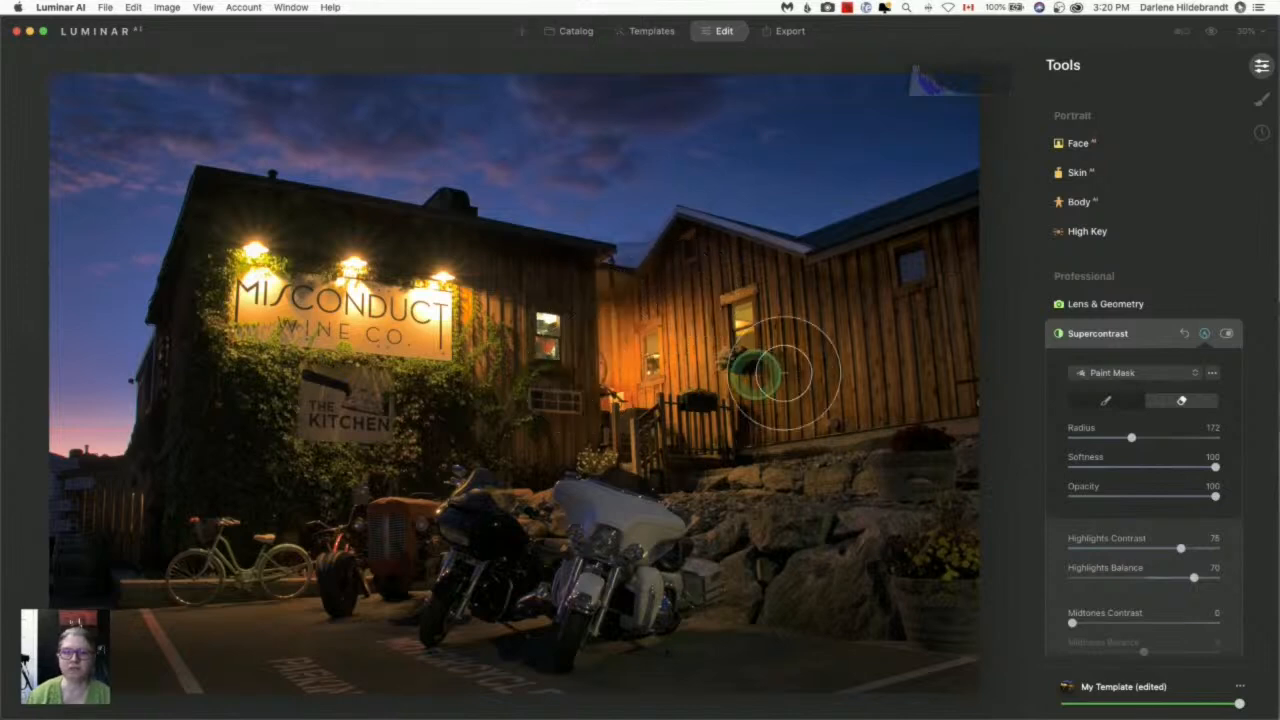
- Erase the Supercontrast mask over the wooden building's front
left_click_drag(775, 375, 778, 465)
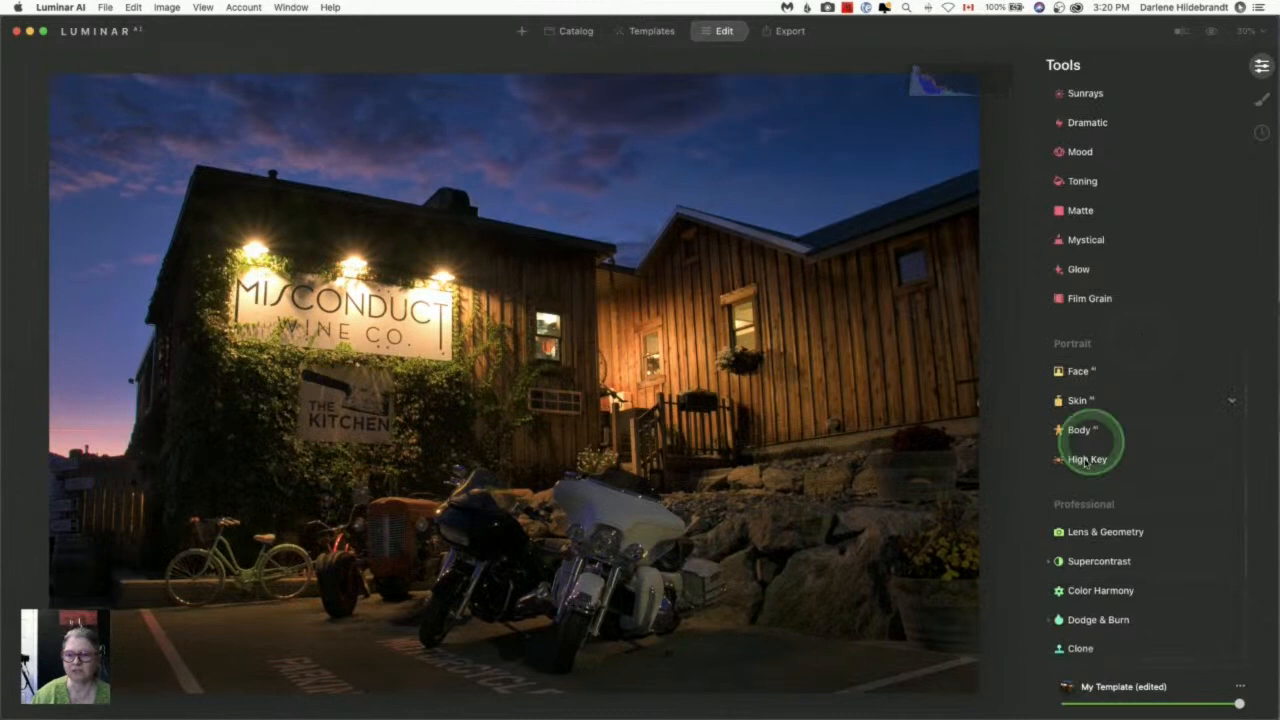
- Expand Dodge & Burn and enable it in Lighten mode
left_click(1225, 467)
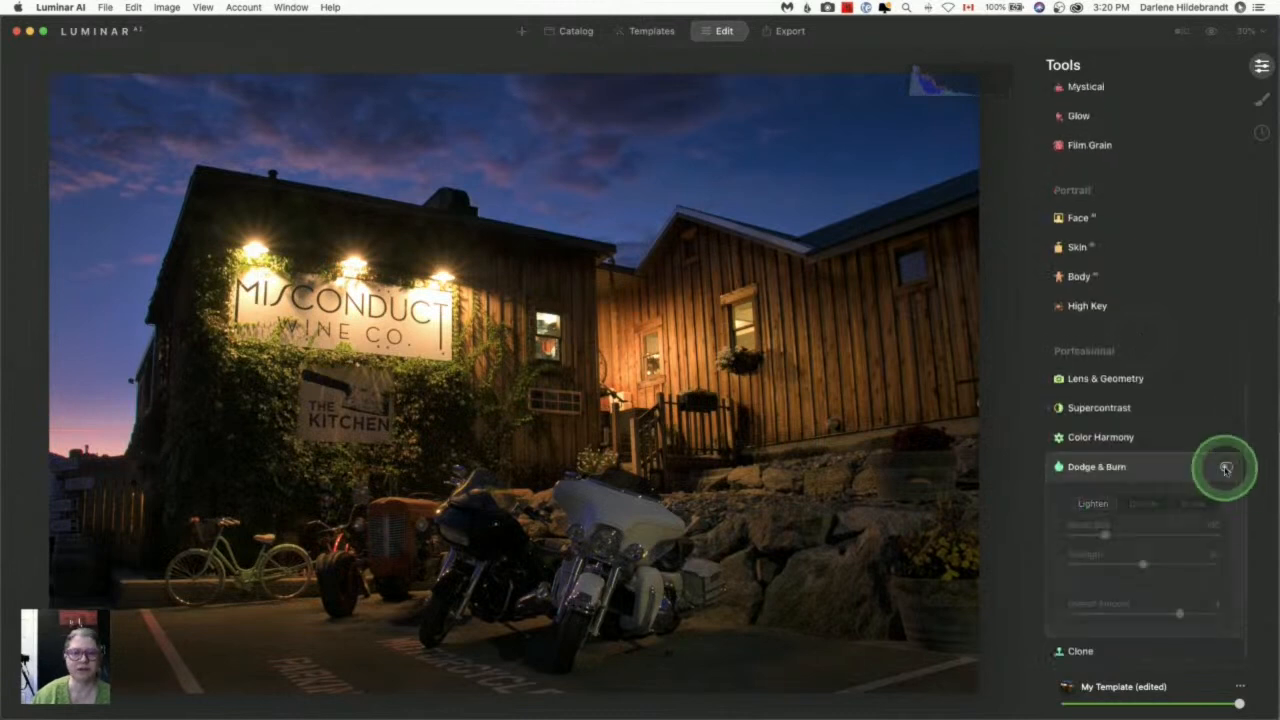
left_click(1225, 470)
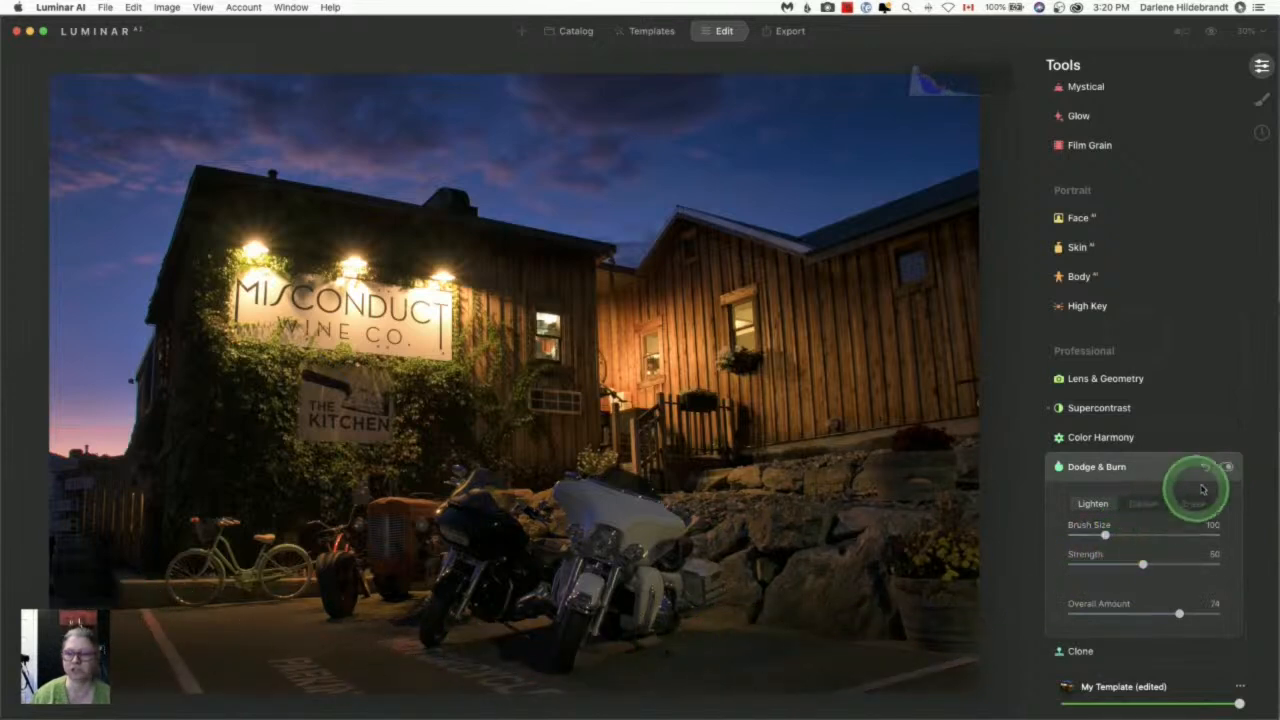
left_click(1226, 468)
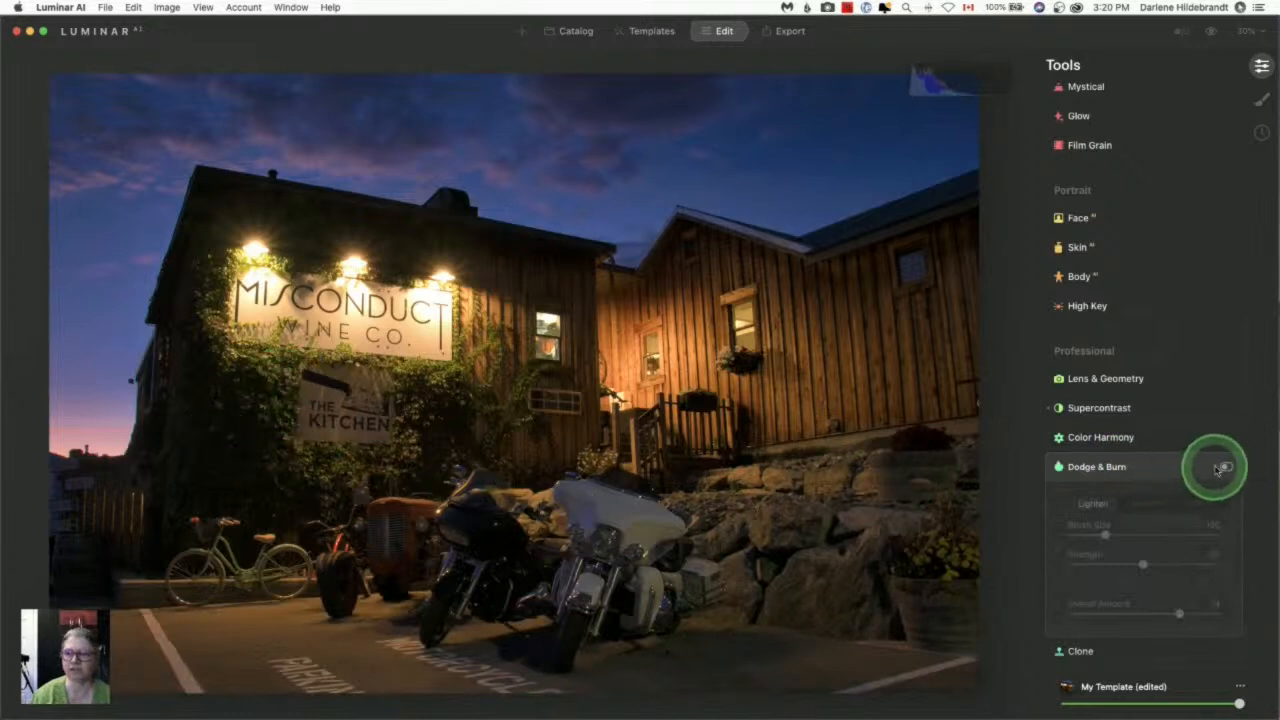
left_click(1217, 468)
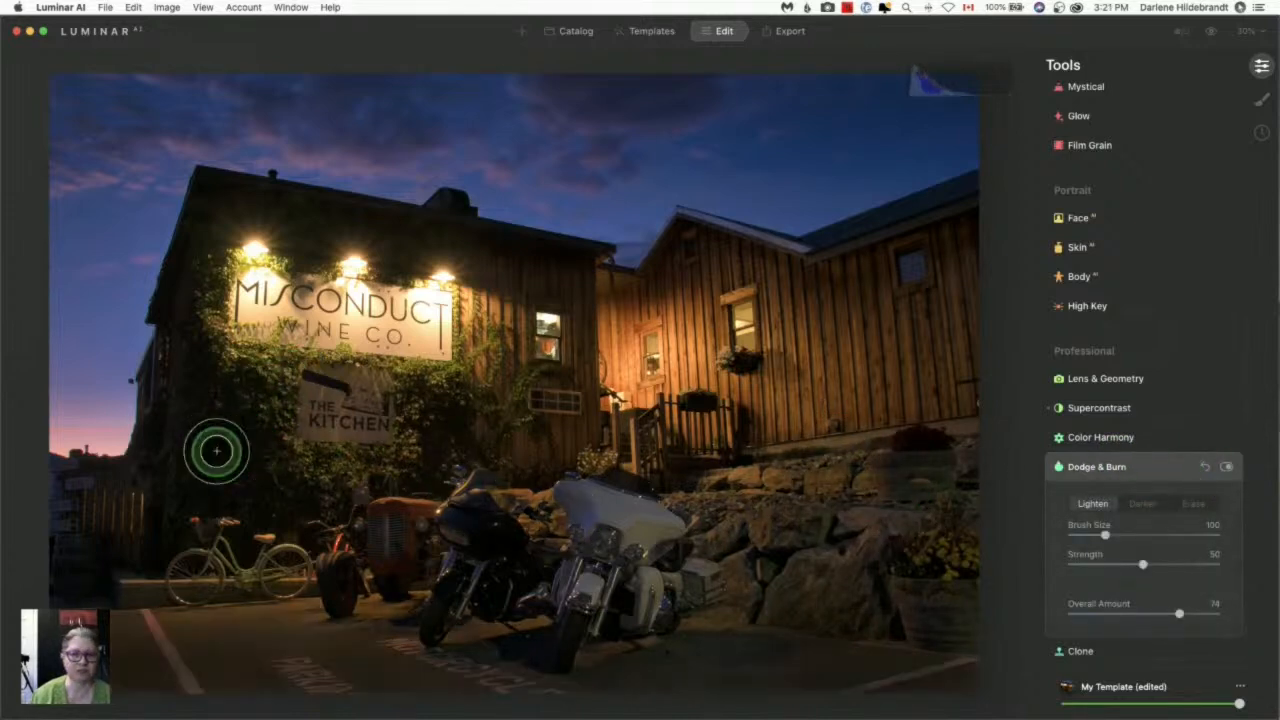
mouse_move(1010, 525)
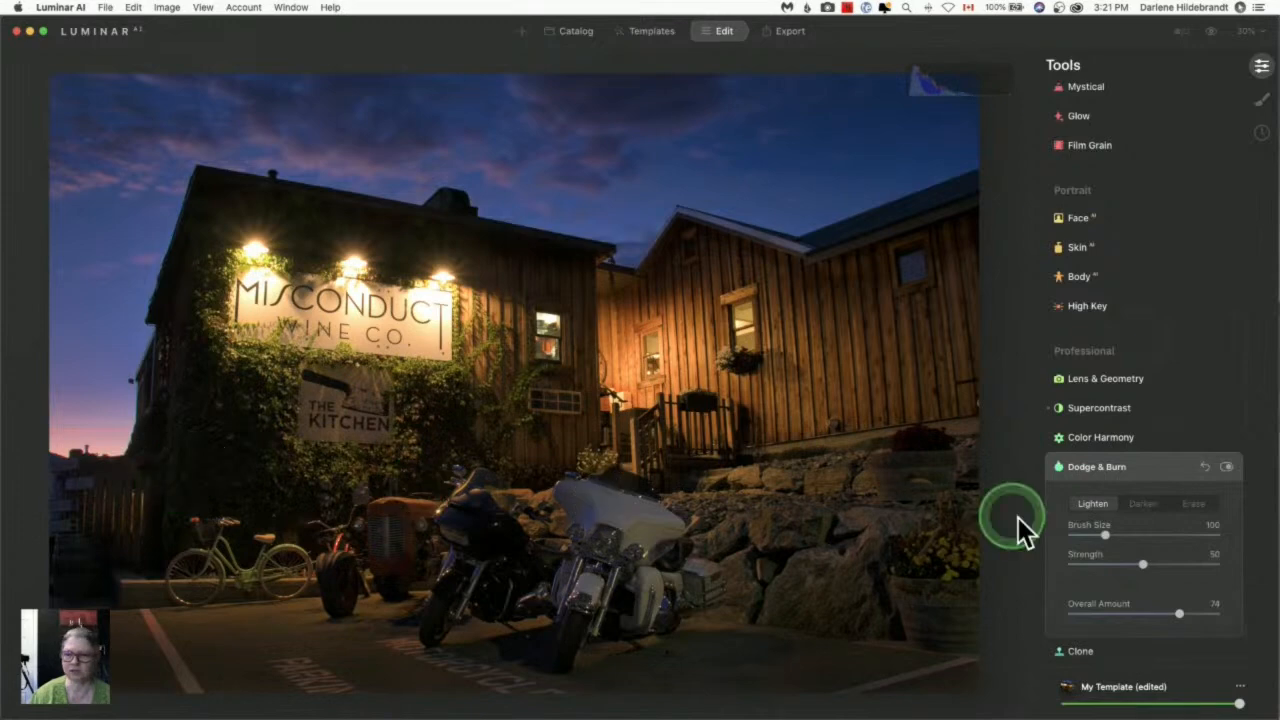
left_click(1247, 31)
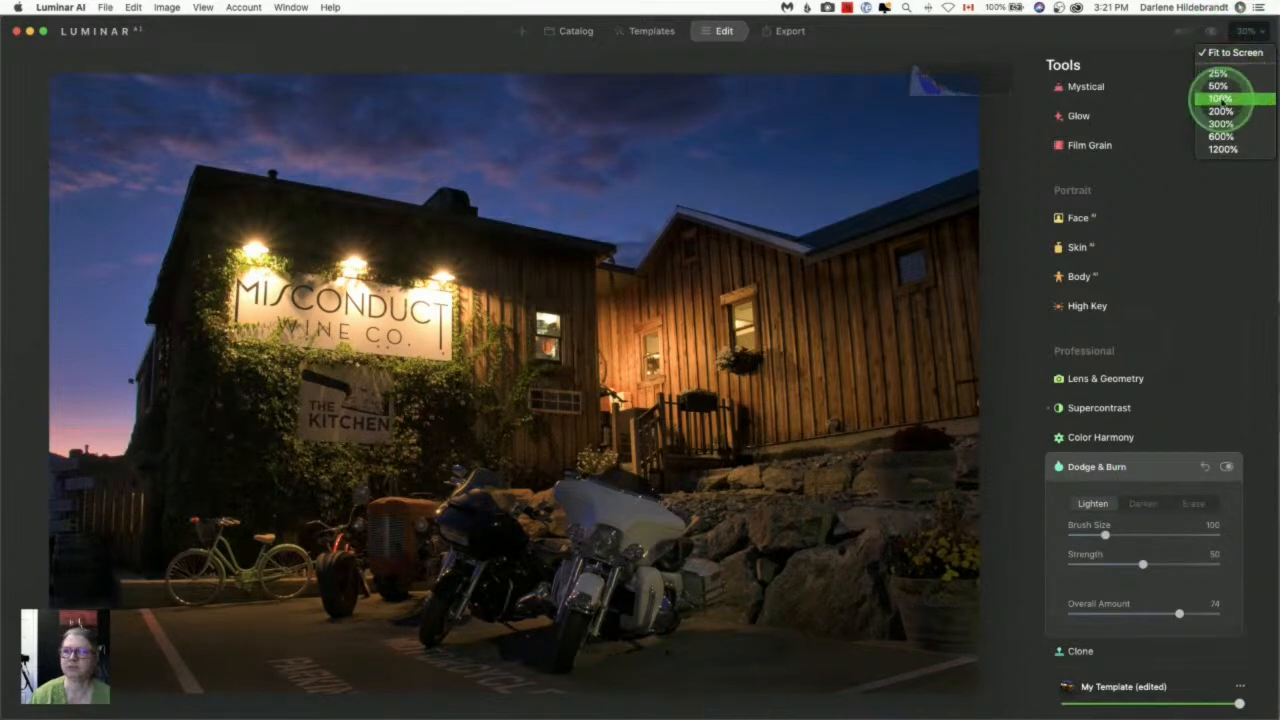
- Zoom to 50%, adjust Lighten strength, and dodge the lit window and nearby areas
left_click(1217, 85)
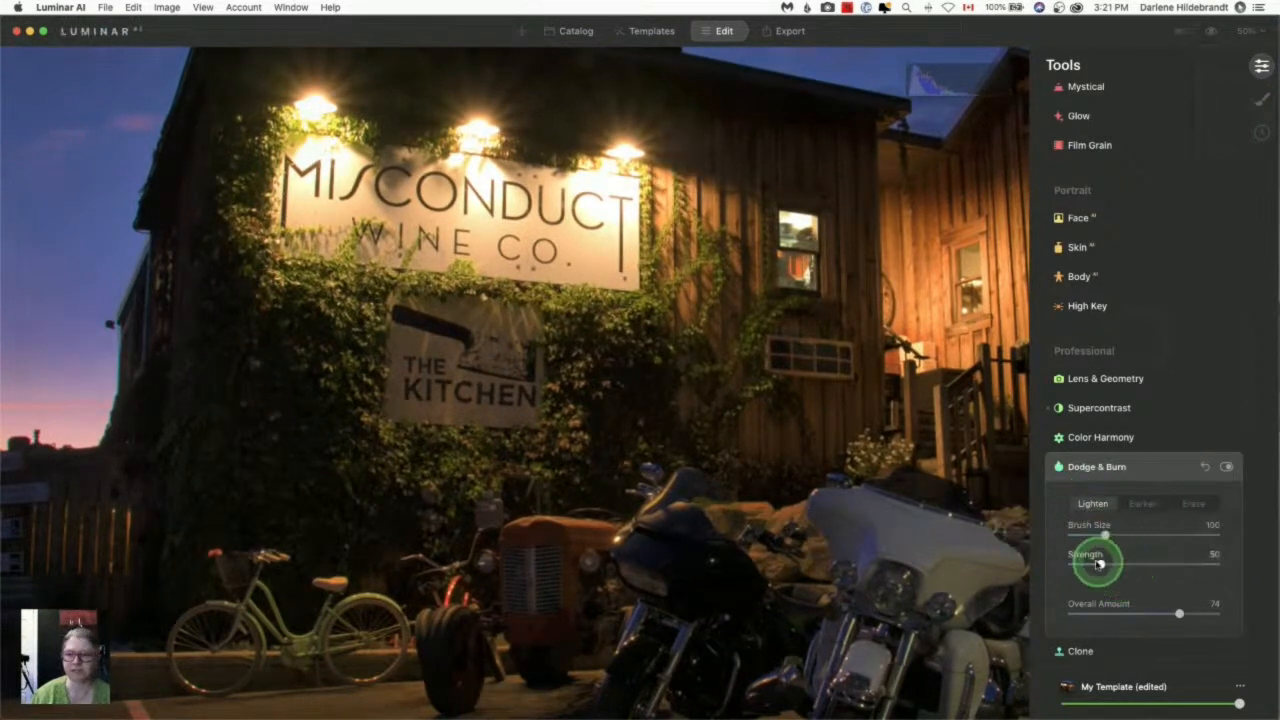
left_click_drag(1095, 565, 1215, 568)
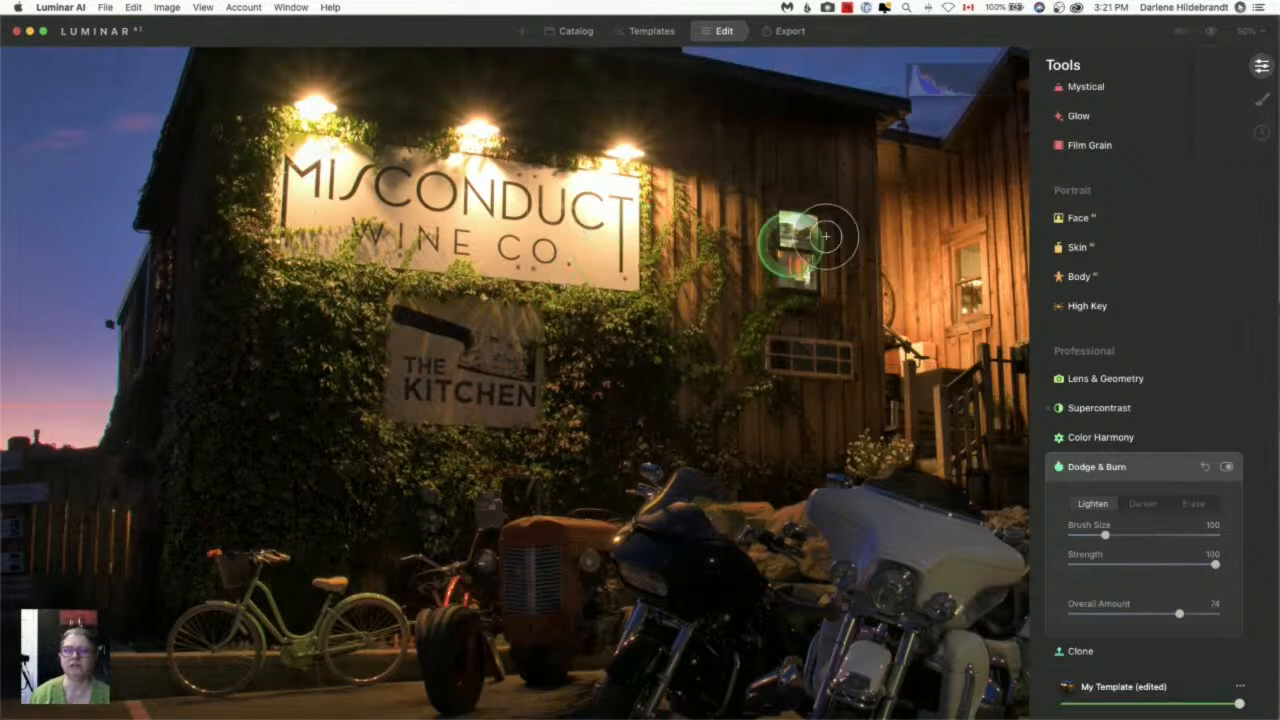
left_click_drag(820, 237, 900, 345)
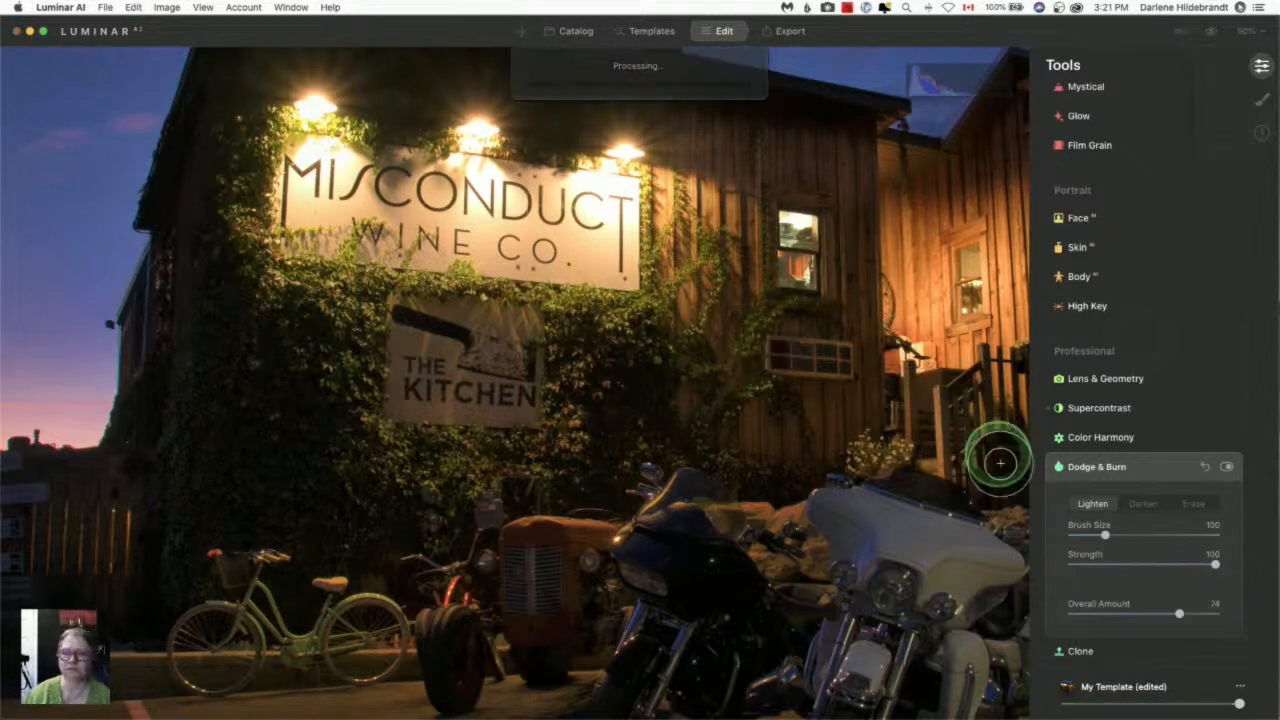
left_click_drag(1215, 564, 1090, 564)
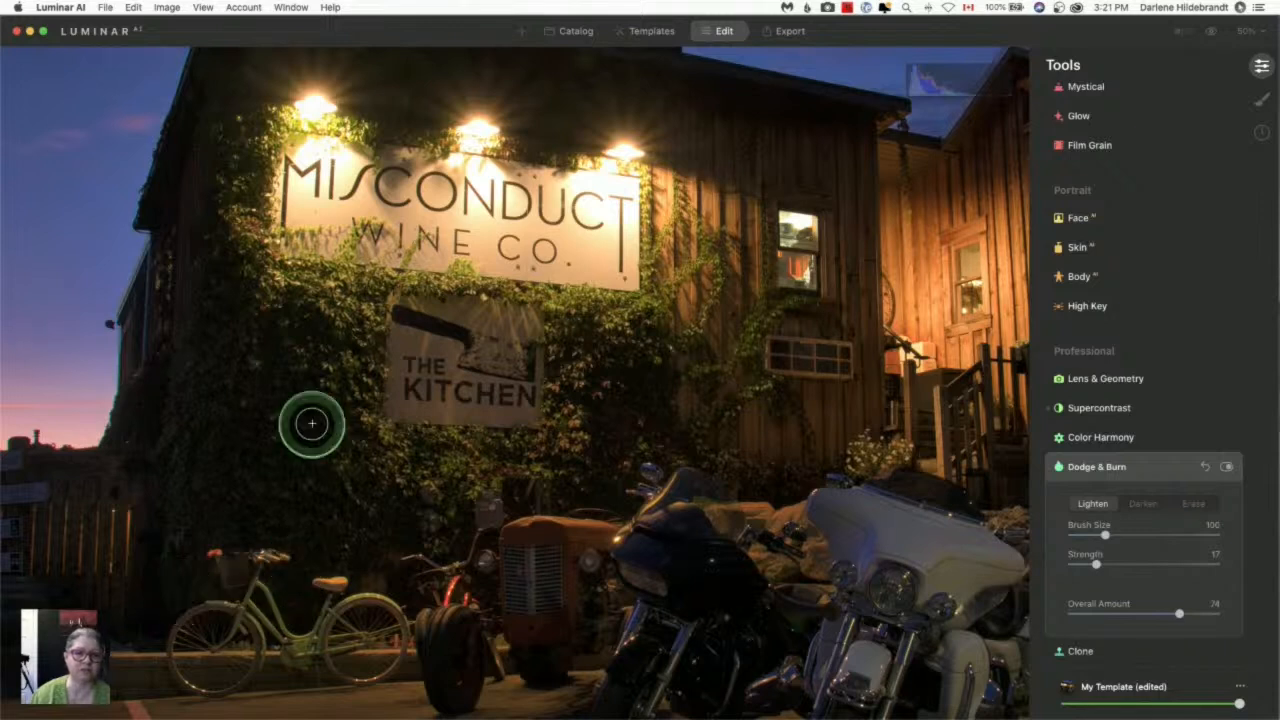
mouse_move(629, 395)
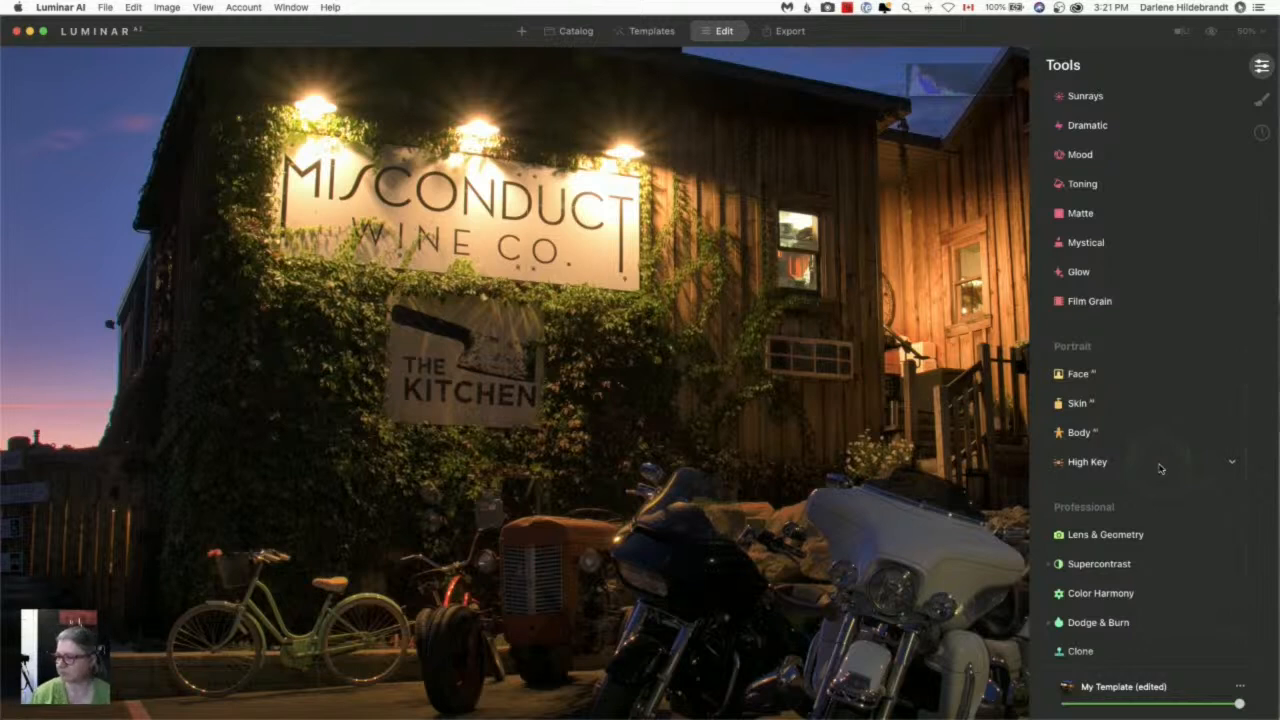
left_click(790, 360)
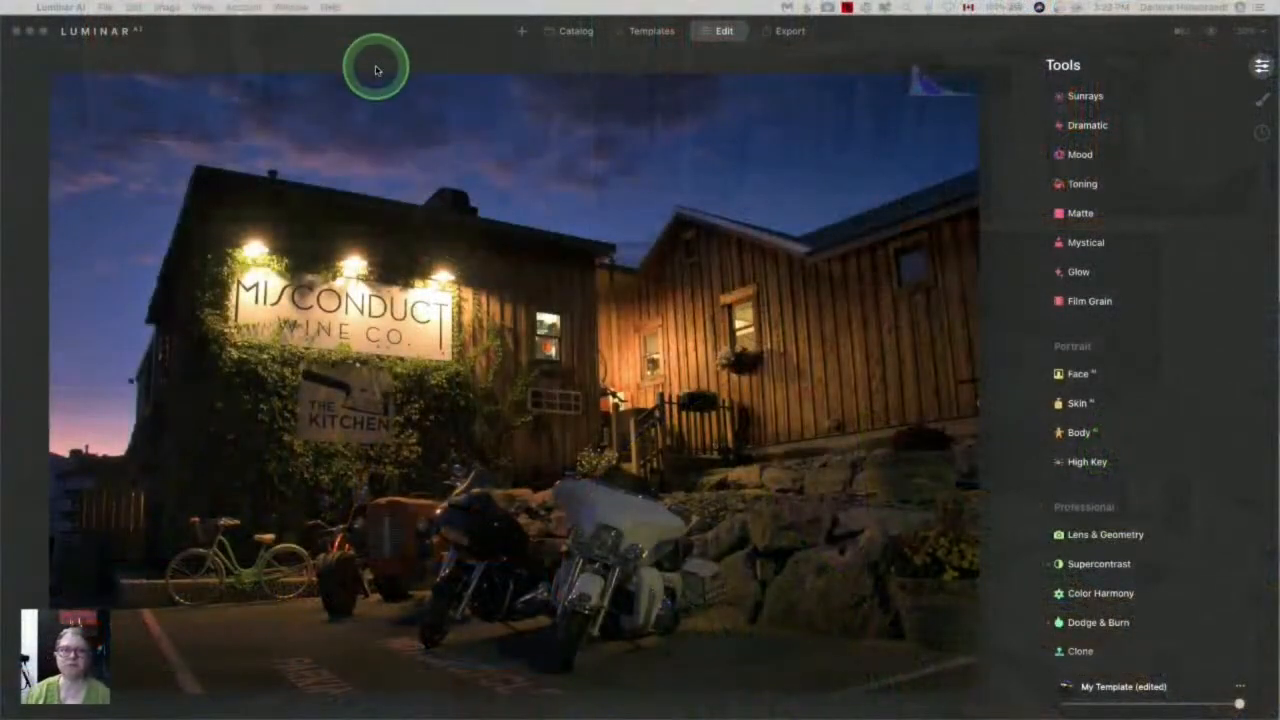
- Open the foggy palm-tree tiled-wall photo from the Day #2 album in the Catalog
left_click(575, 31)
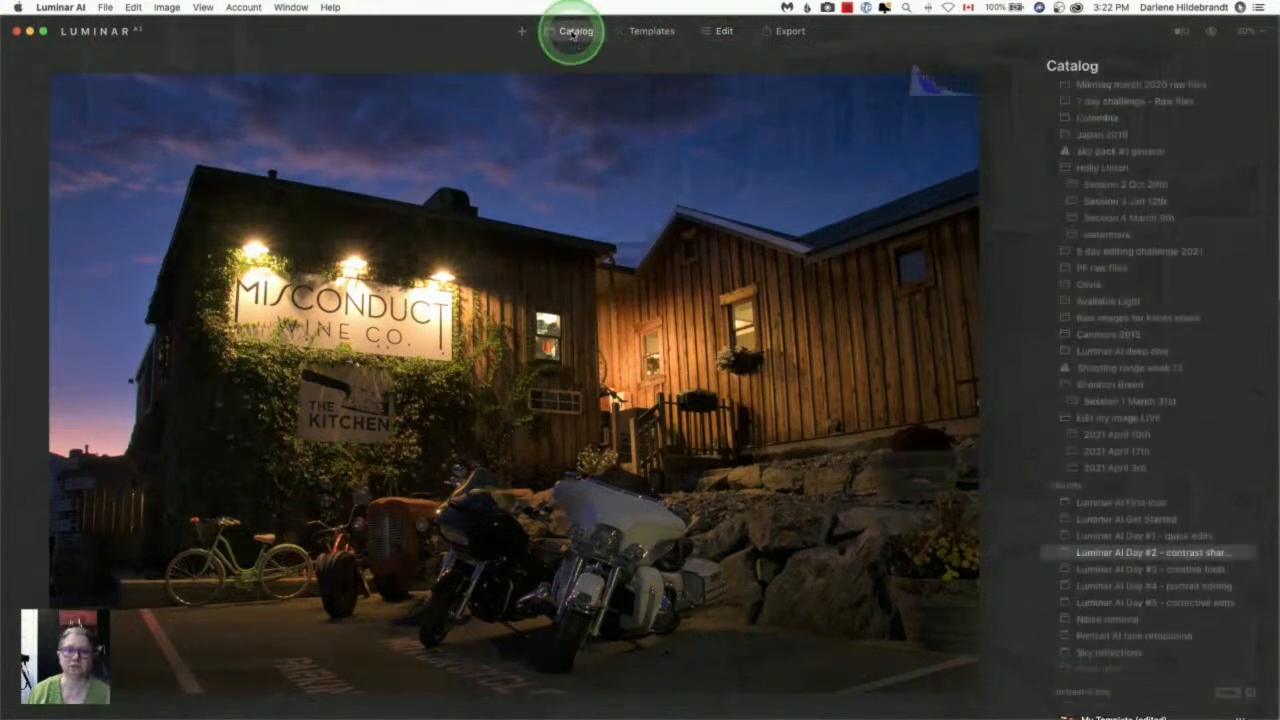
left_click(574, 31)
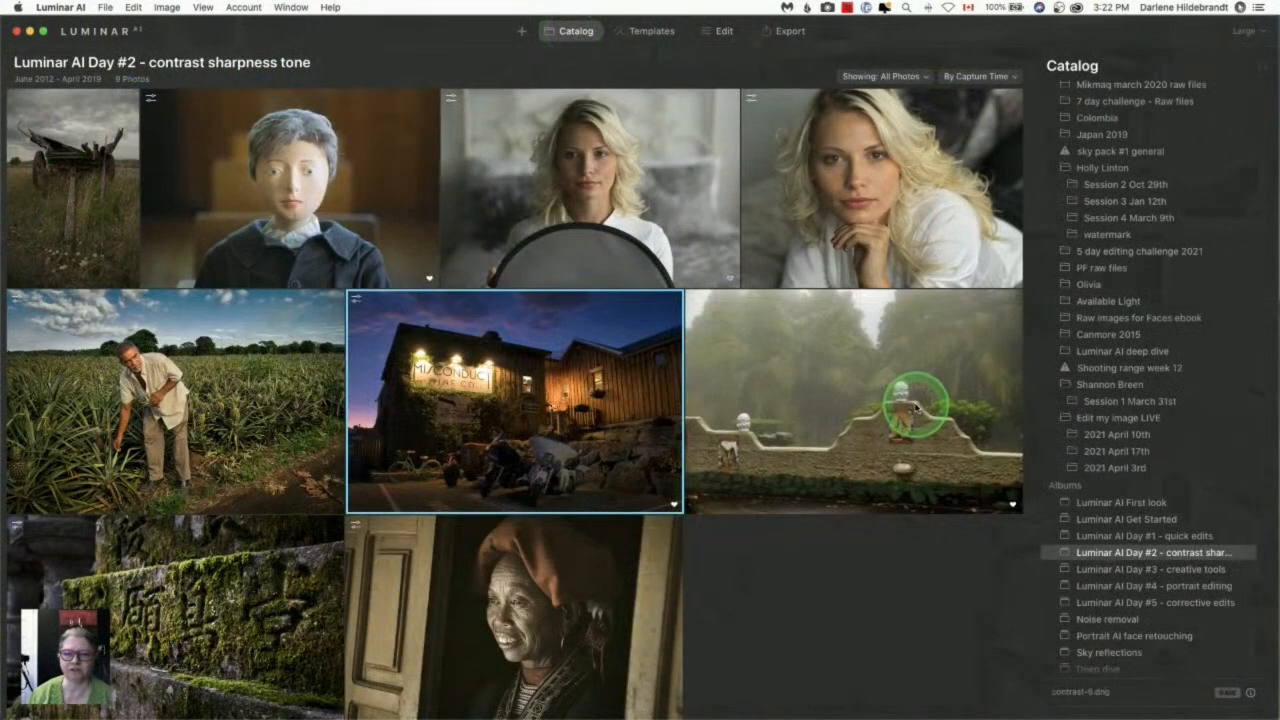
double_click(853, 403)
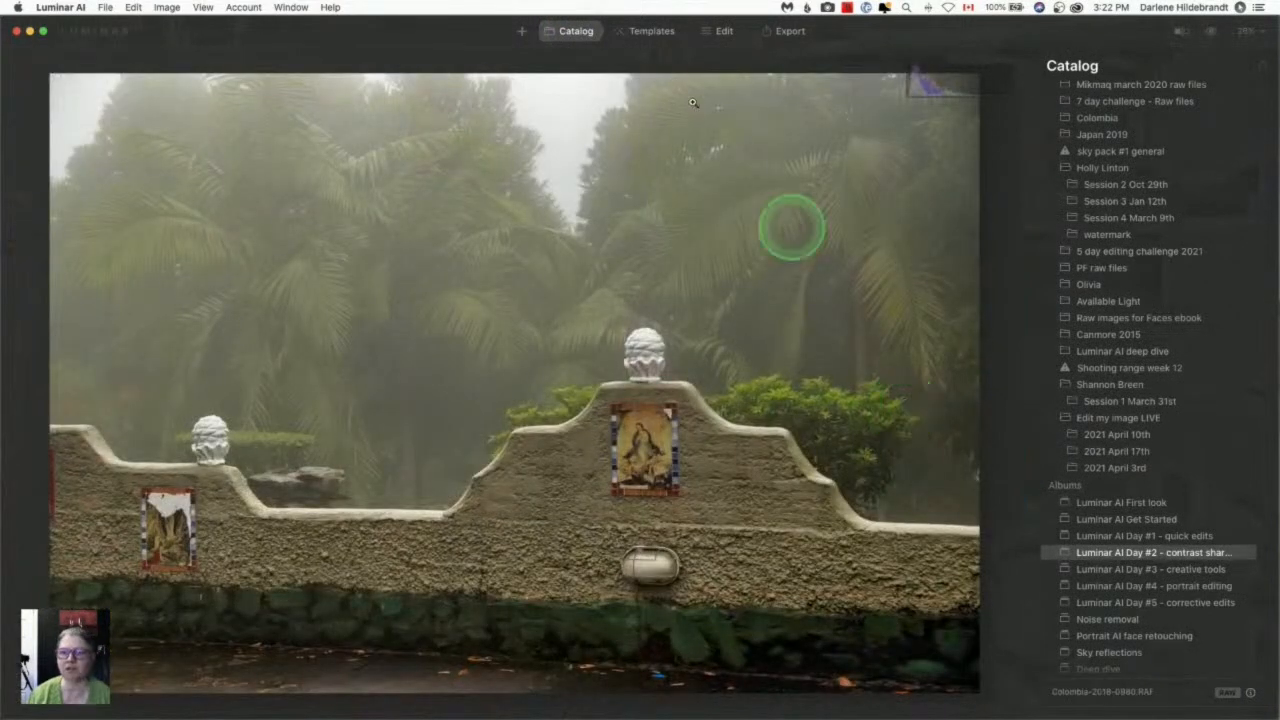
- Switch to Edit and revert the foggy wall photo to Original in History
left_click(723, 31)
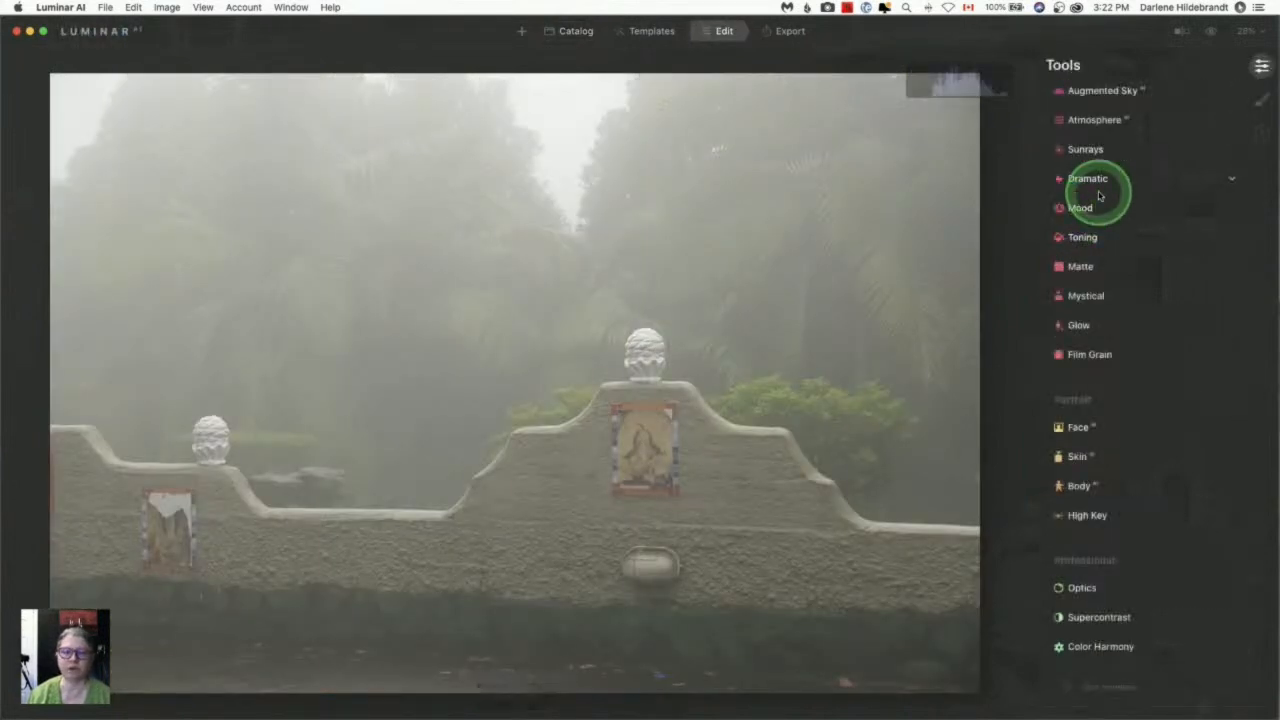
mouse_move(1100, 207)
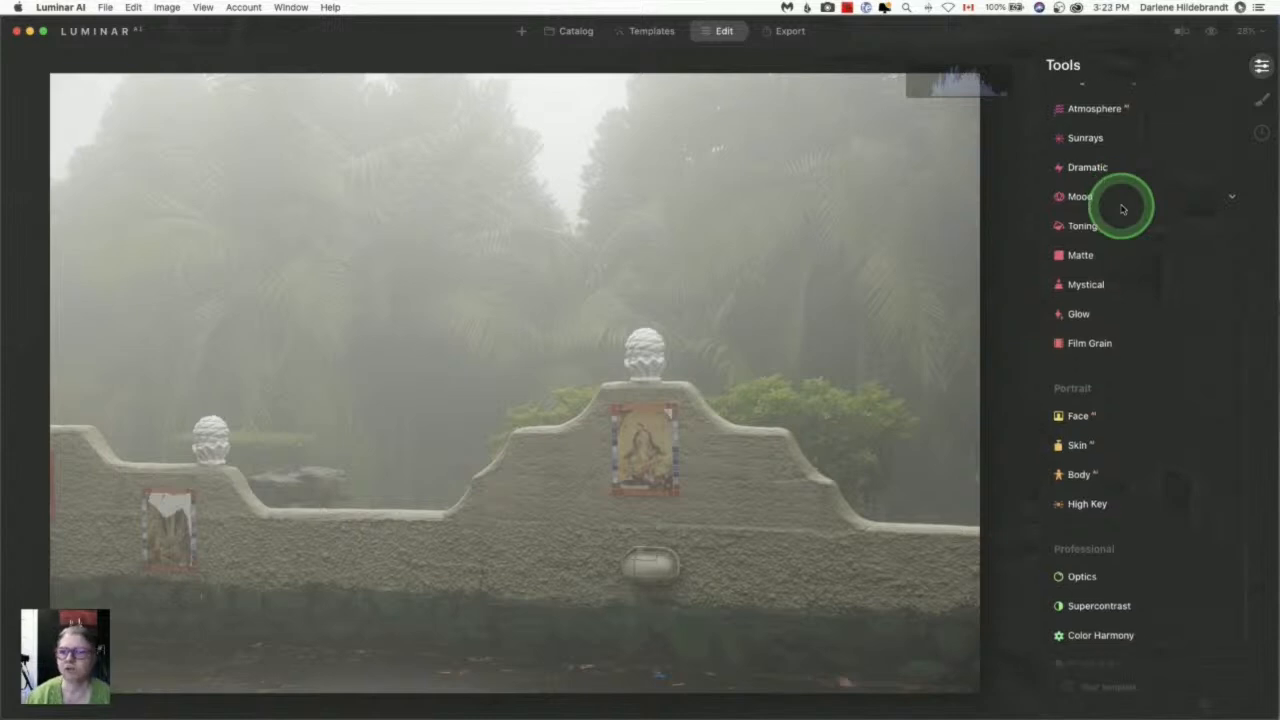
left_click(1261, 132)
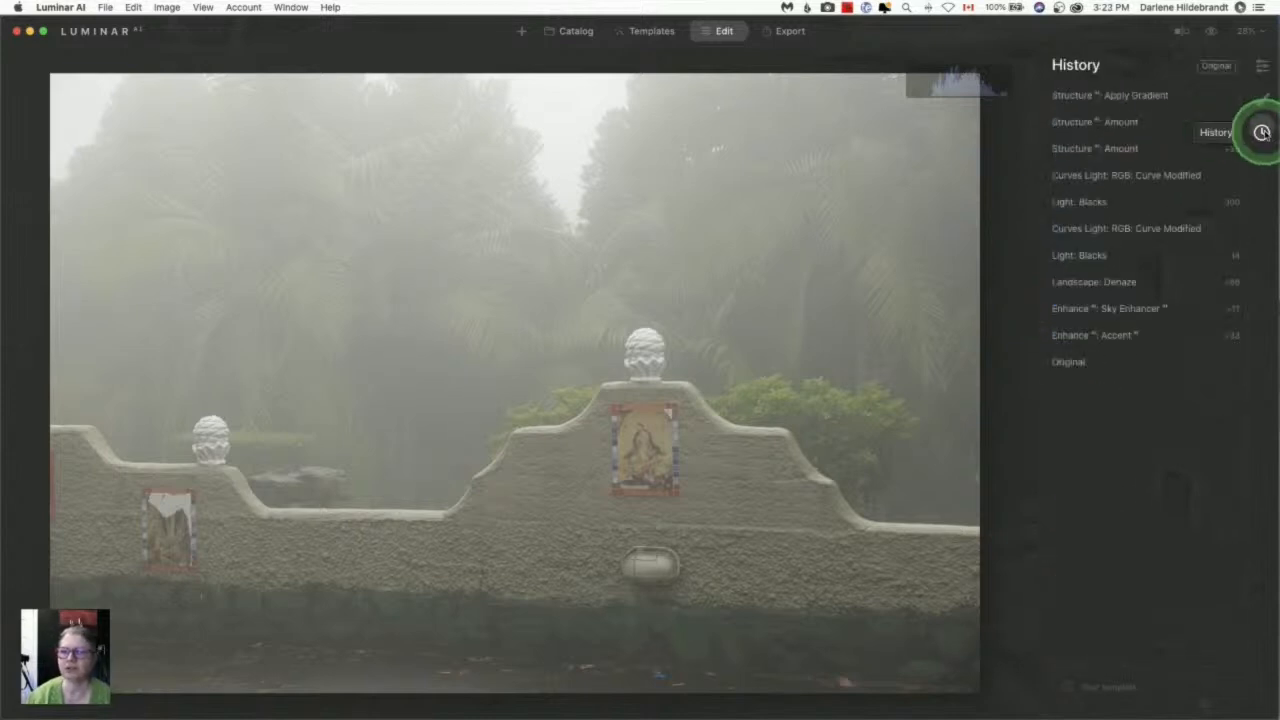
left_click(1125, 175)
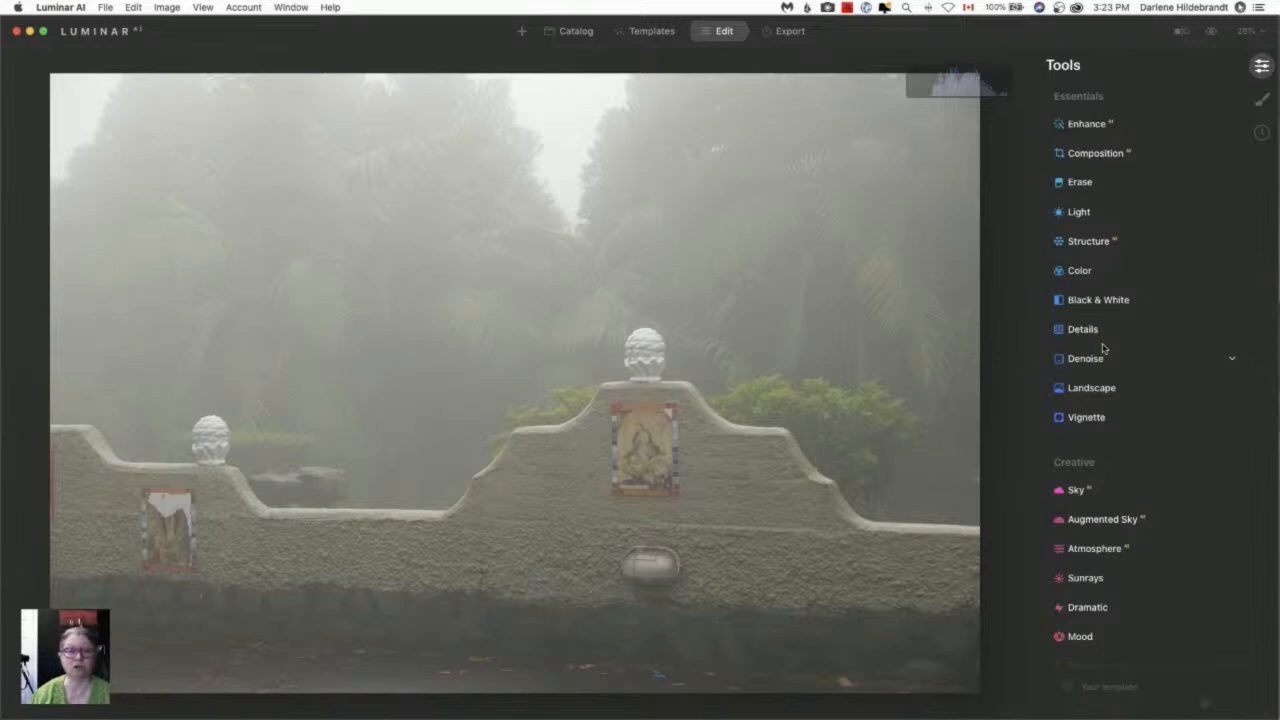
- Open the Light tool and try darkening the Blacks slider
left_click(1090, 362)
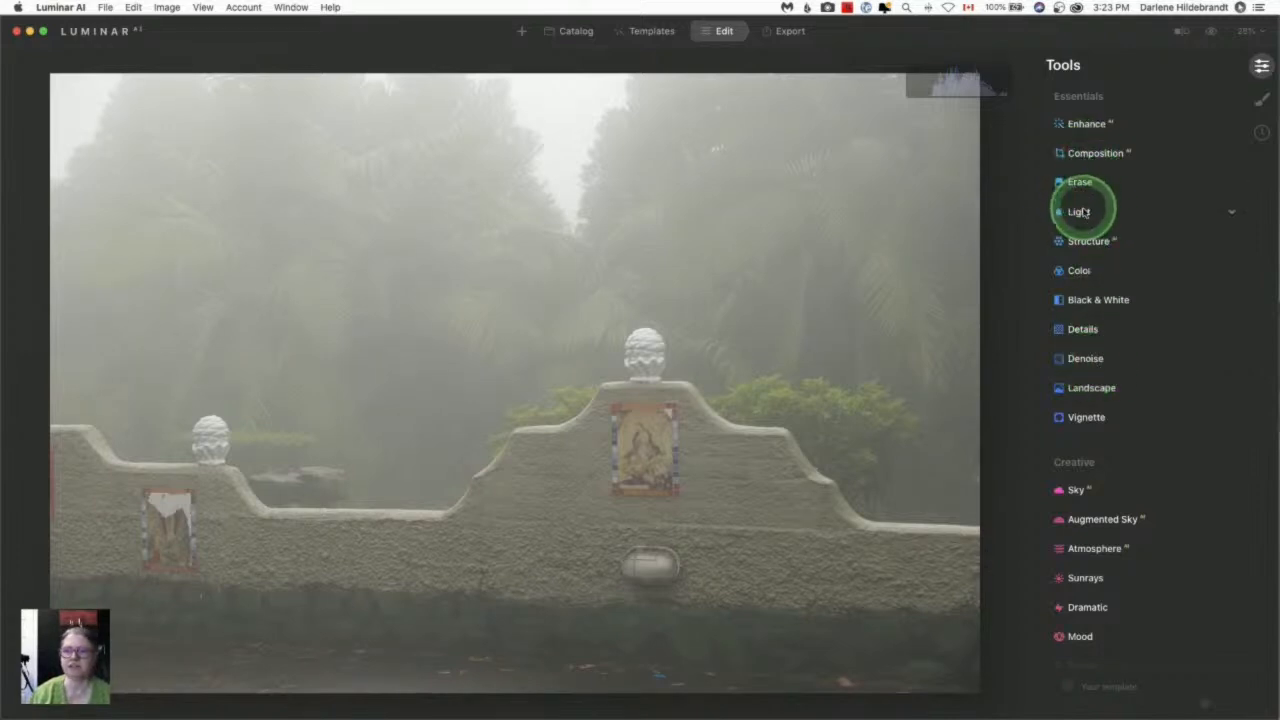
left_click(1079, 211)
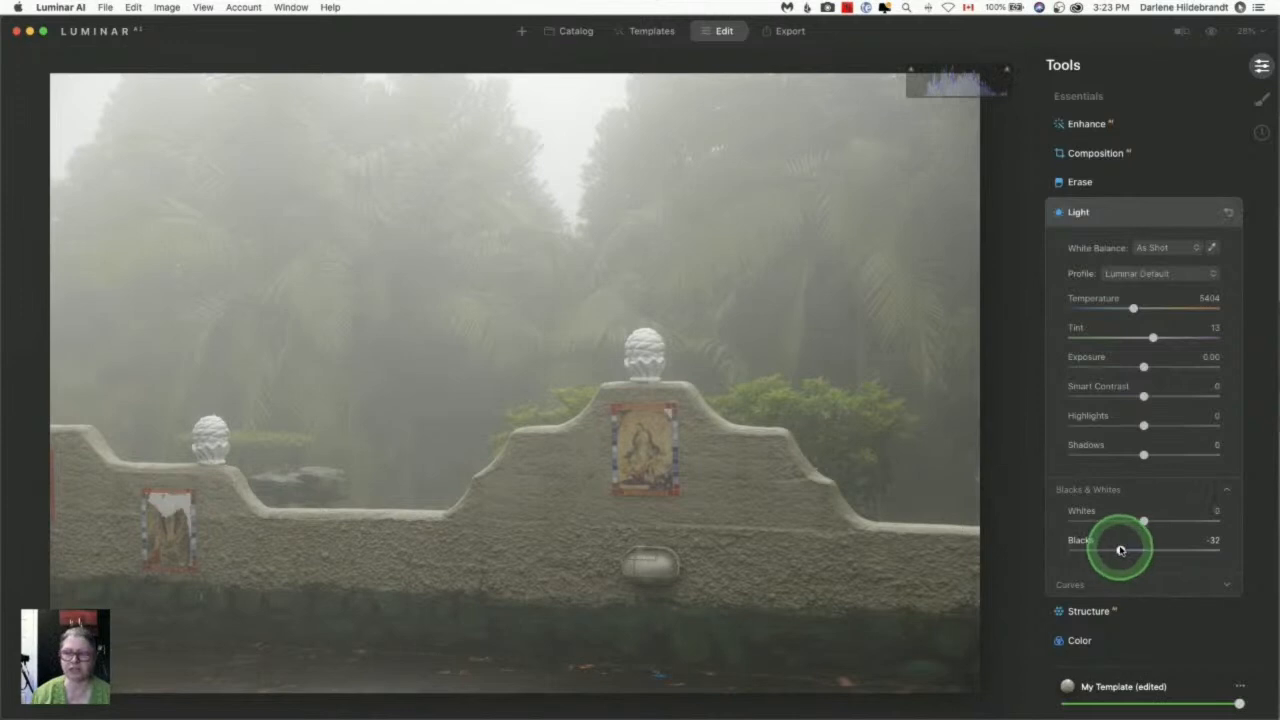
left_click_drag(1120, 551, 1085, 551)
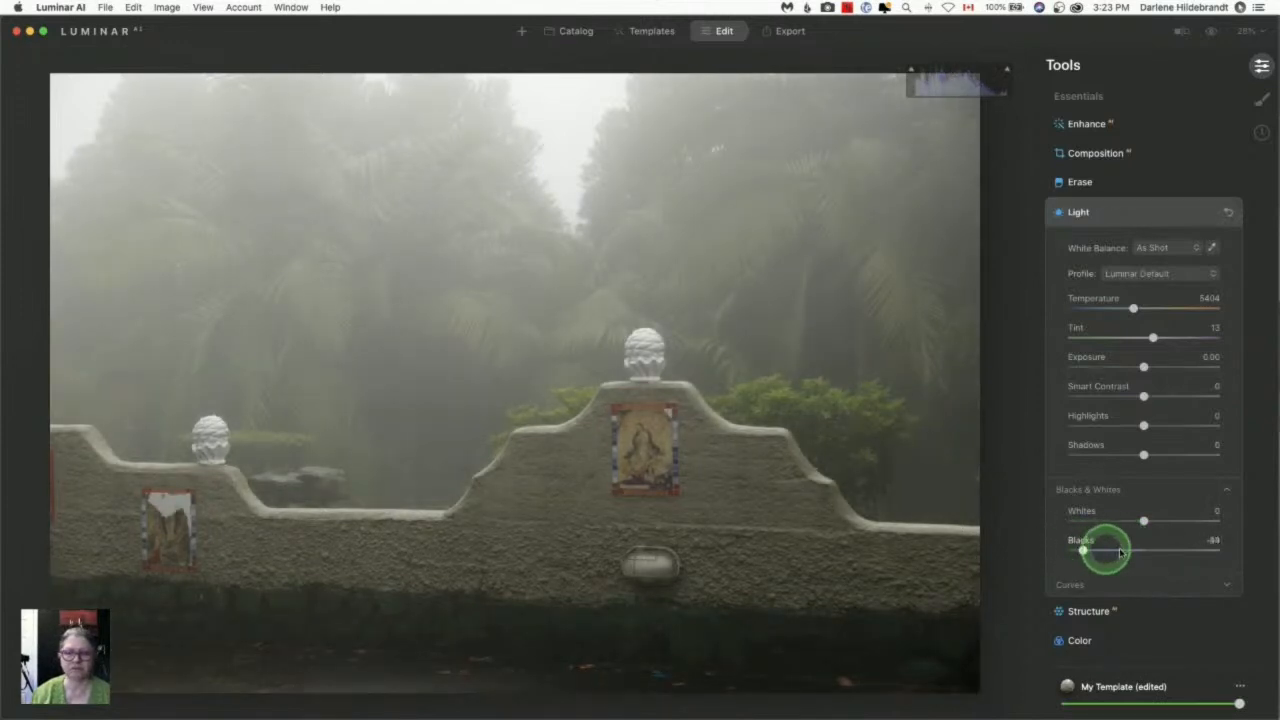
left_click_drag(1100, 551, 1072, 551)
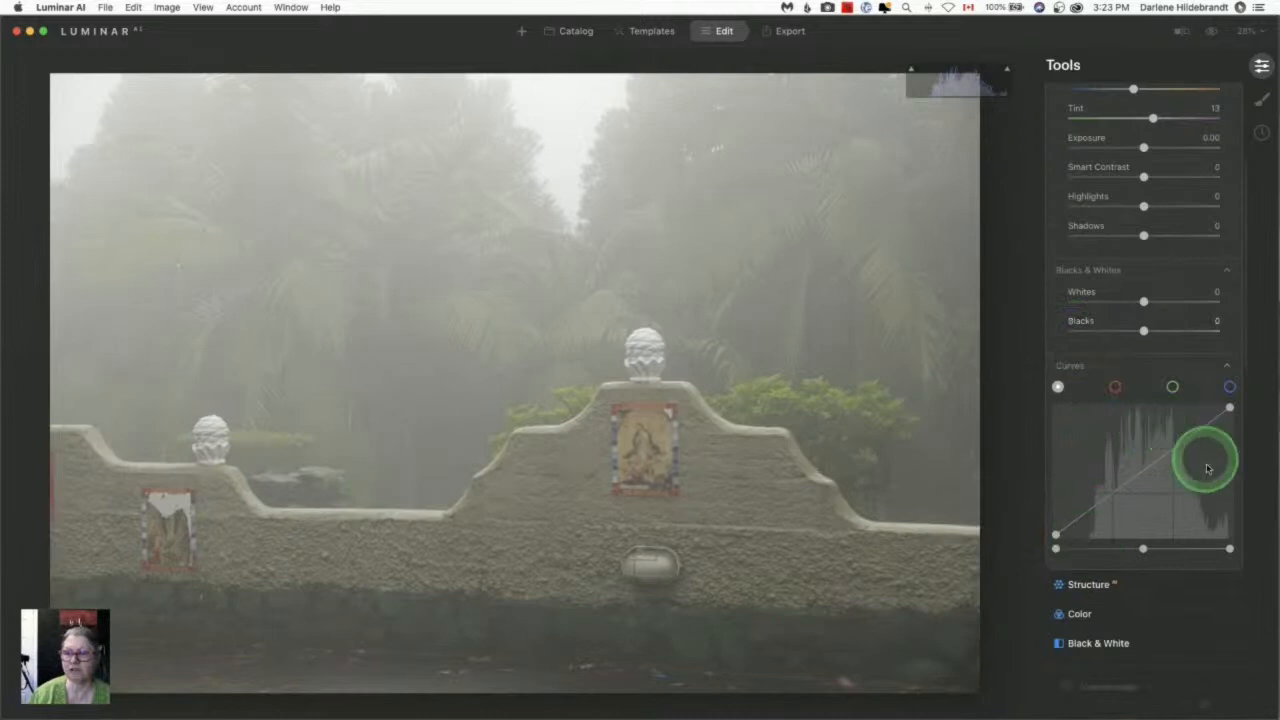
- Move the curve's black point inward, set Blacks to -26, and pull the white point in
left_click_drag(1205, 458, 1095, 518)
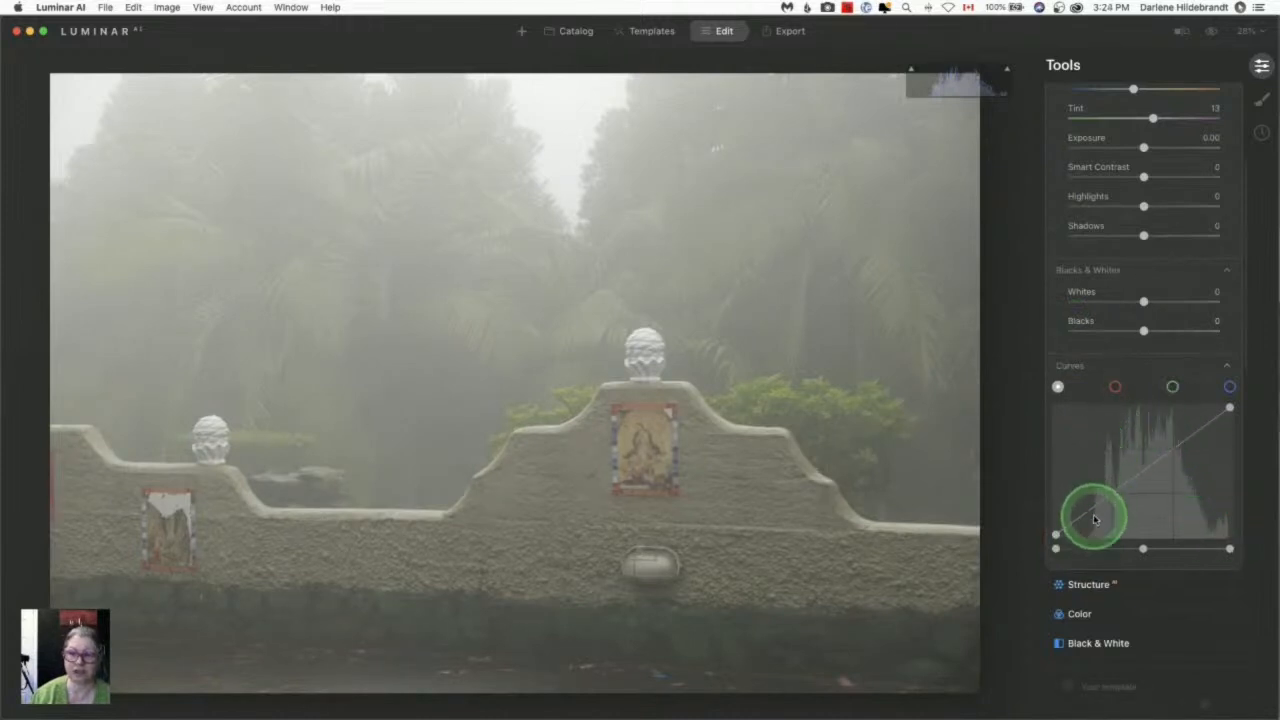
left_click_drag(1093, 518, 1053, 537)
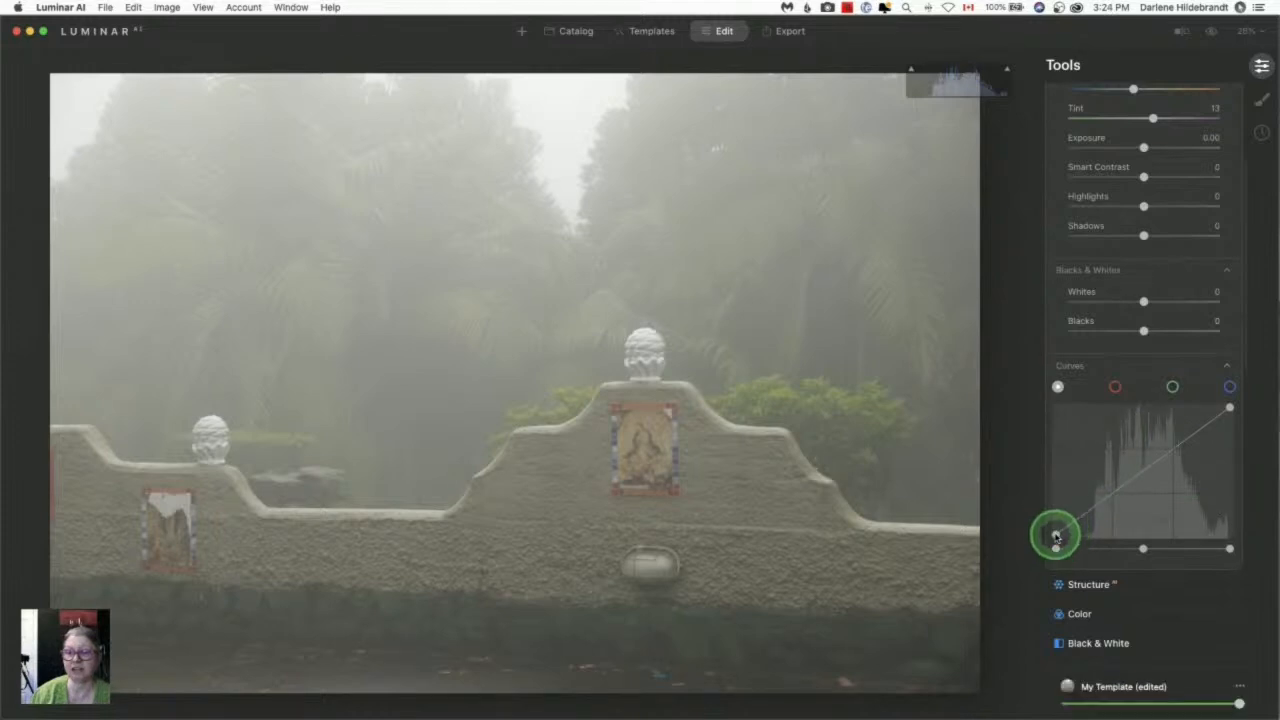
left_click_drag(1056, 535, 1071, 535)
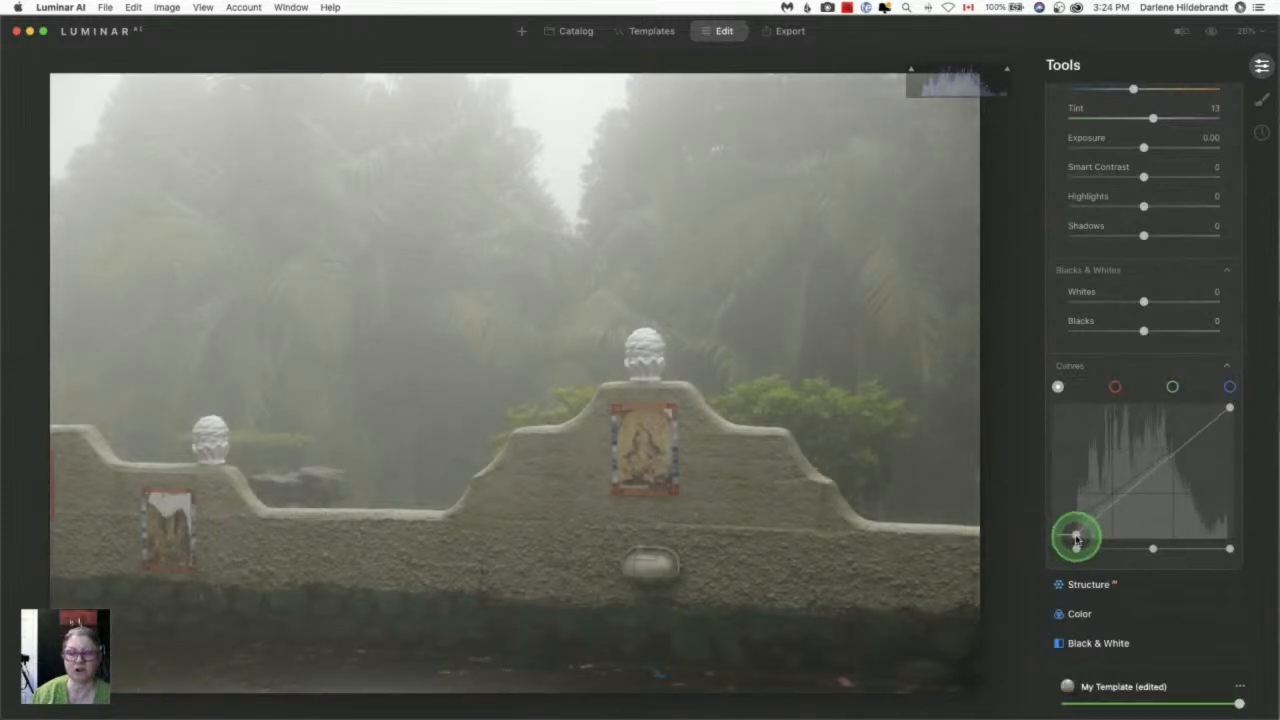
left_click_drag(1075, 535, 1100, 535)
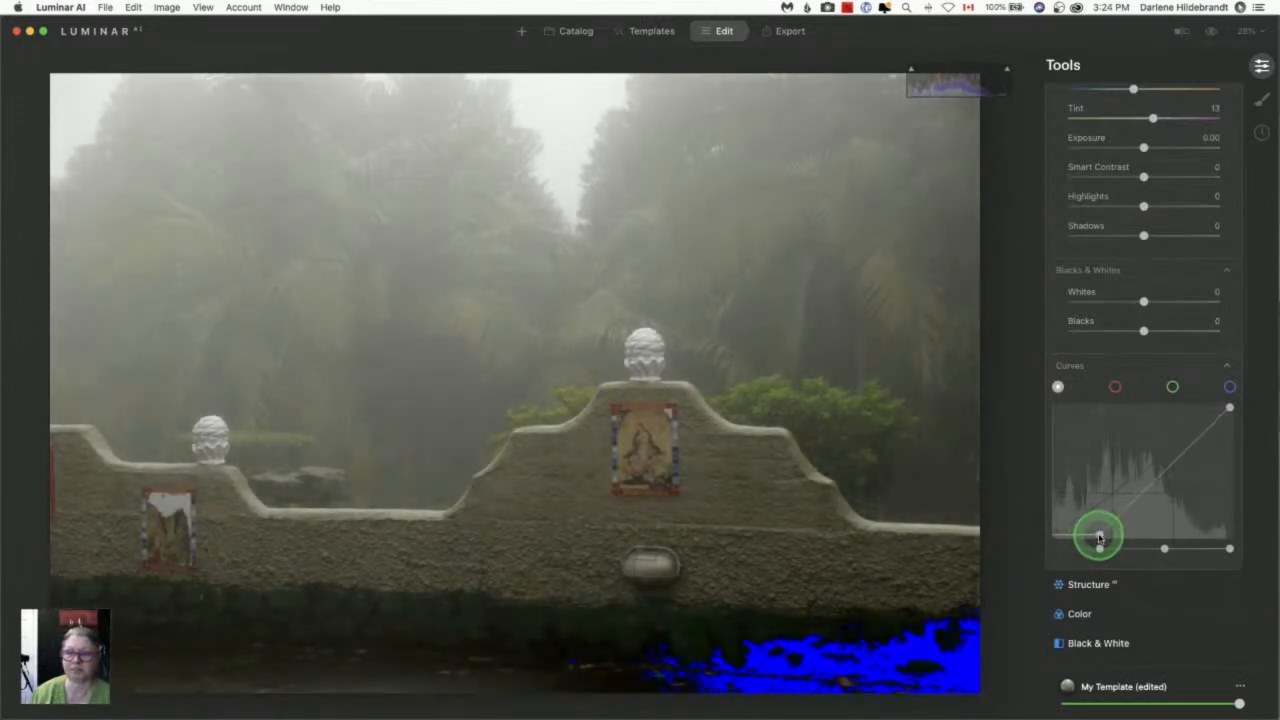
left_click_drag(1098, 535, 1078, 535)
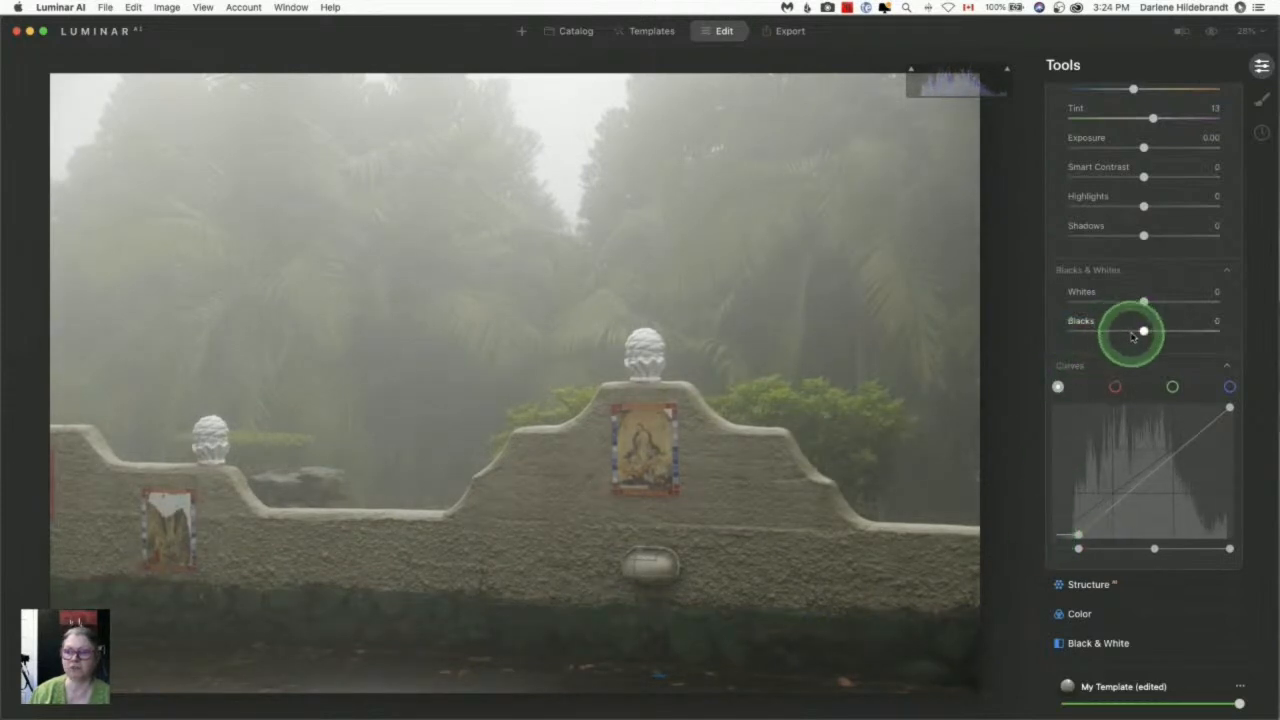
left_click_drag(1143, 331, 1131, 331)
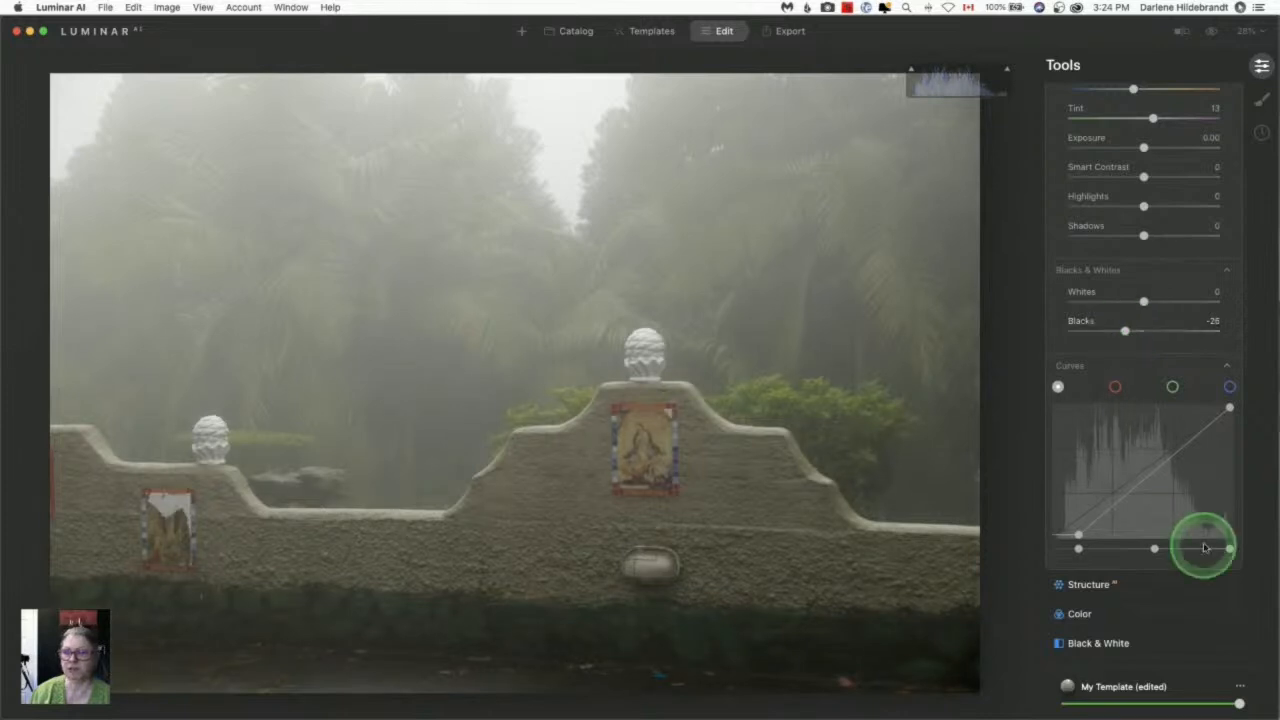
left_click_drag(1205, 547, 1230, 408)
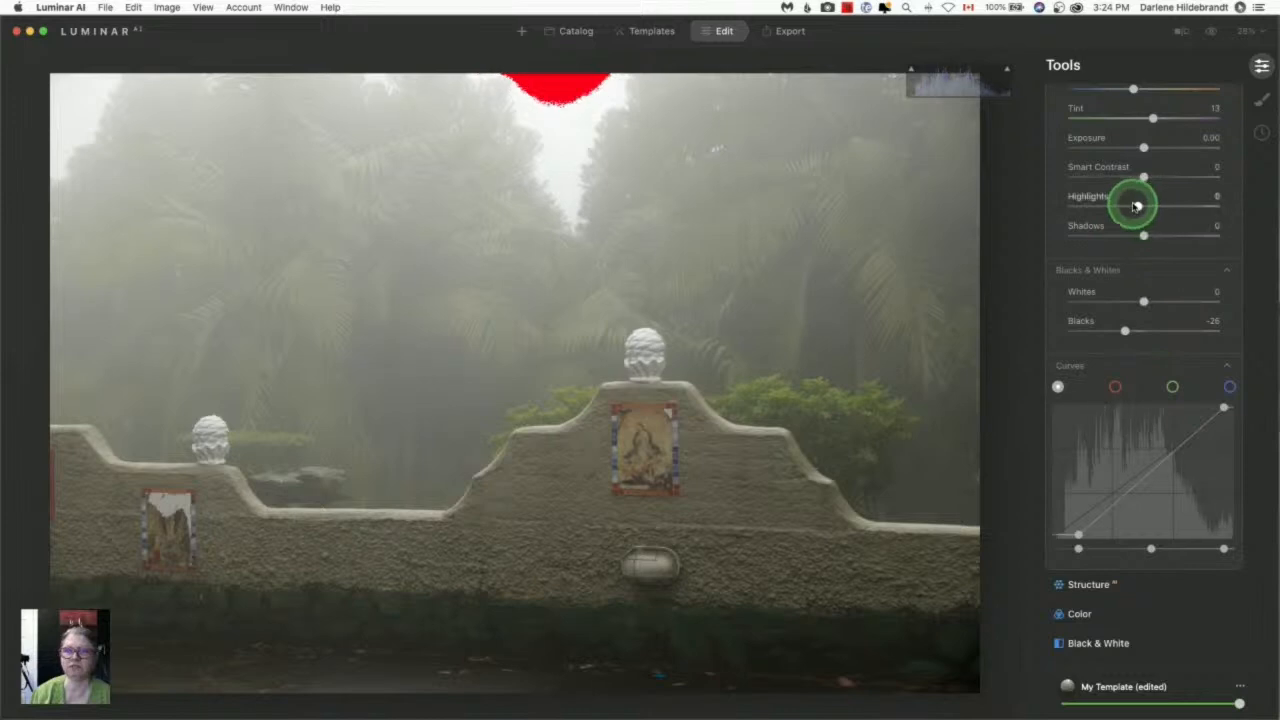
- Lower Highlights to -23 and raise Smart Contrast to 35
left_click_drag(1143, 205, 1123, 205)
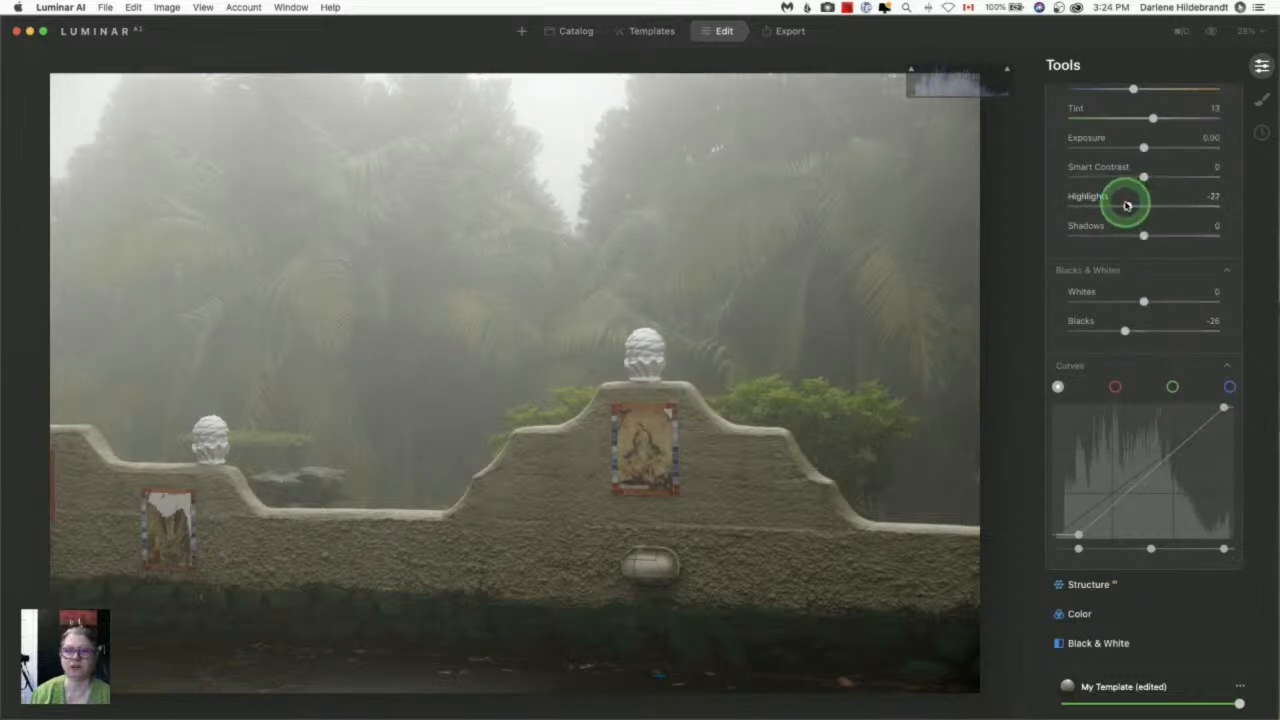
left_click_drag(1130, 206, 1140, 206)
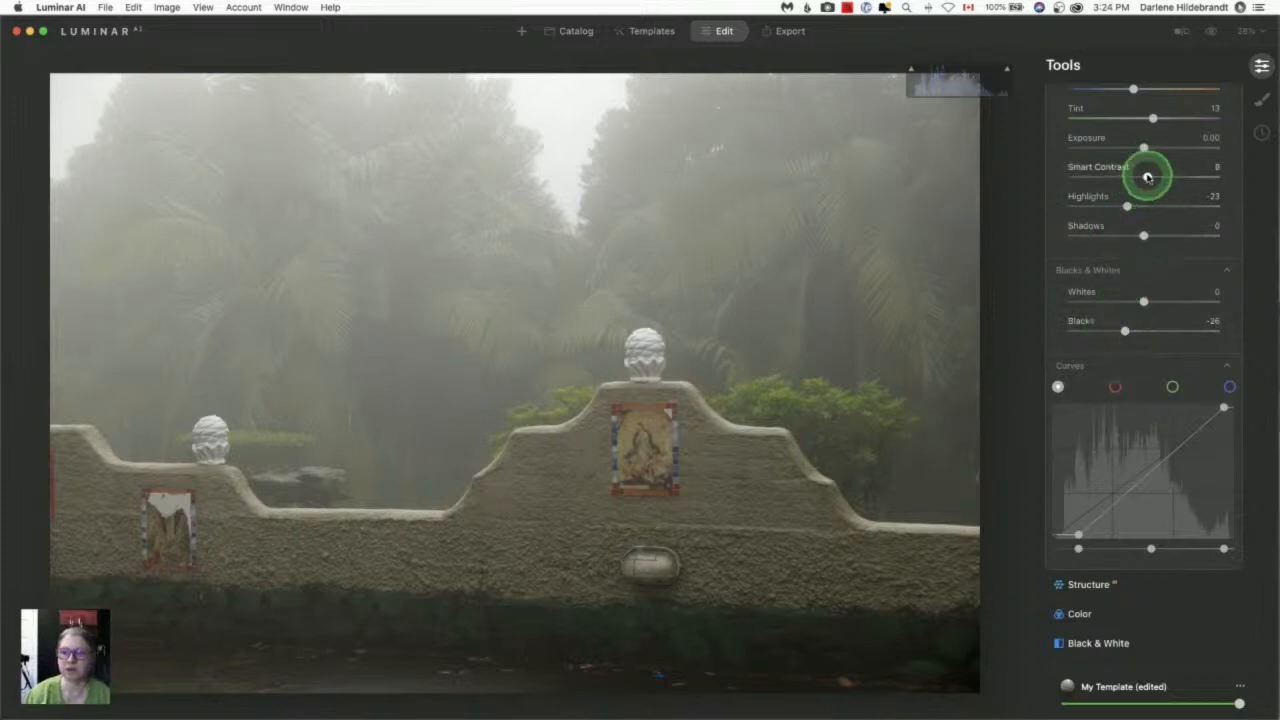
left_click_drag(1148, 177, 1165, 177)
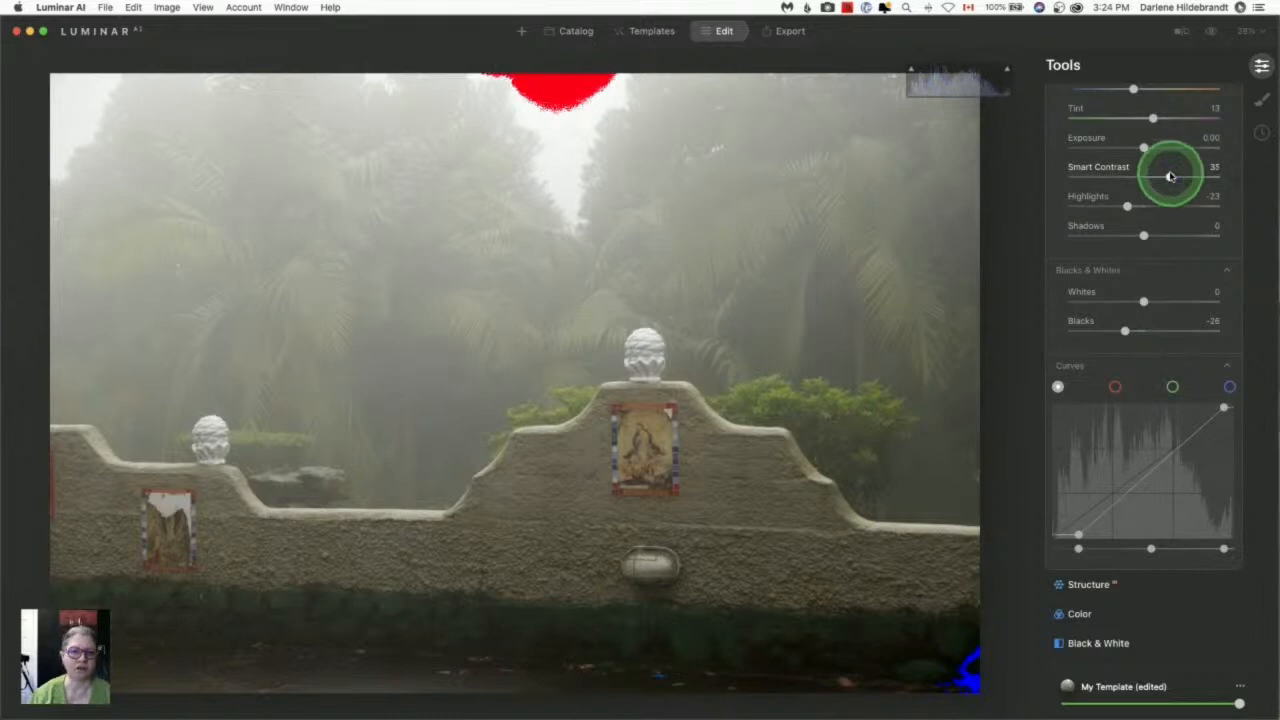
left_click_drag(1168, 176, 1172, 176)
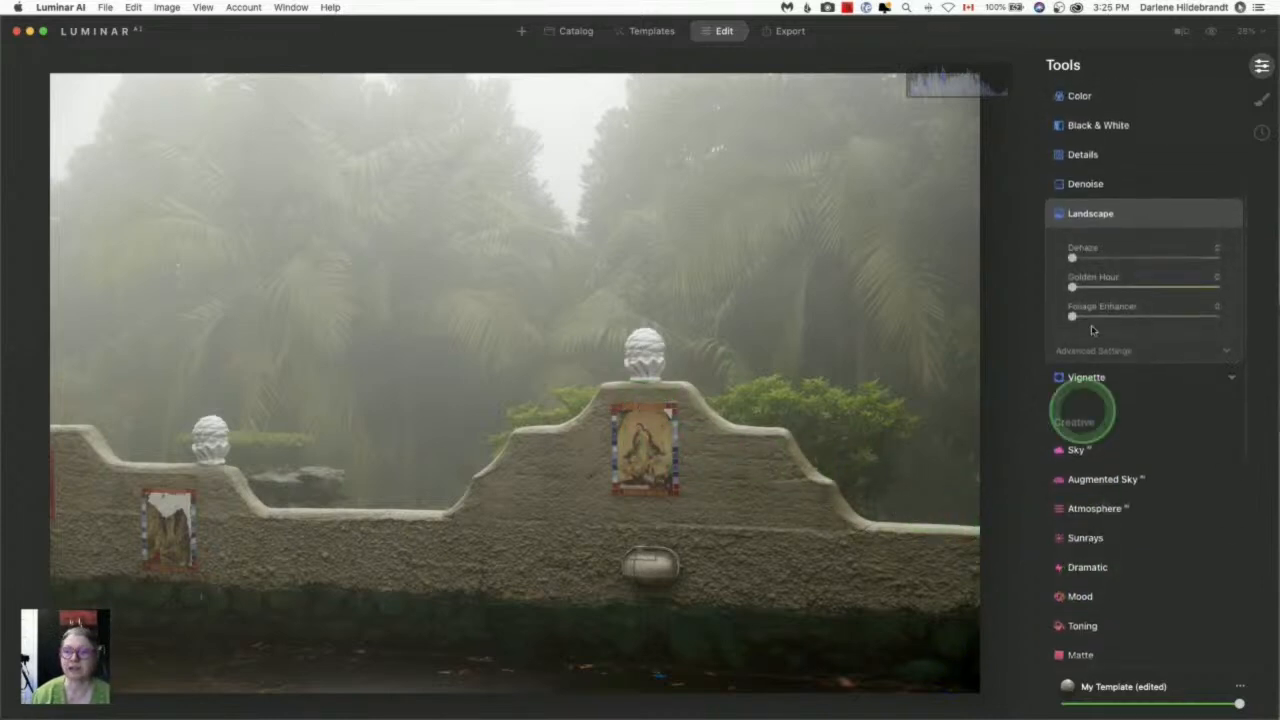
- Expand Landscape Advanced Settings and push Dehaze near maximum, then settle around 79
left_click(1093, 350)
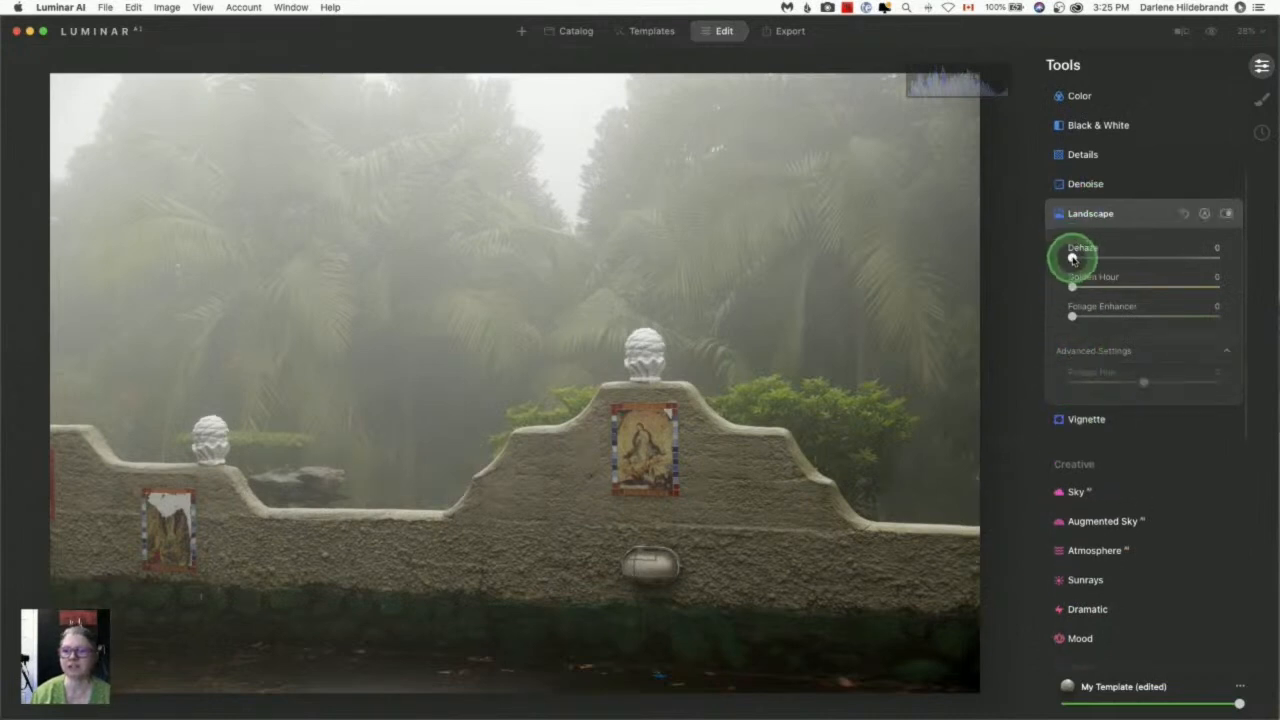
left_click_drag(1073, 258, 1167, 258)
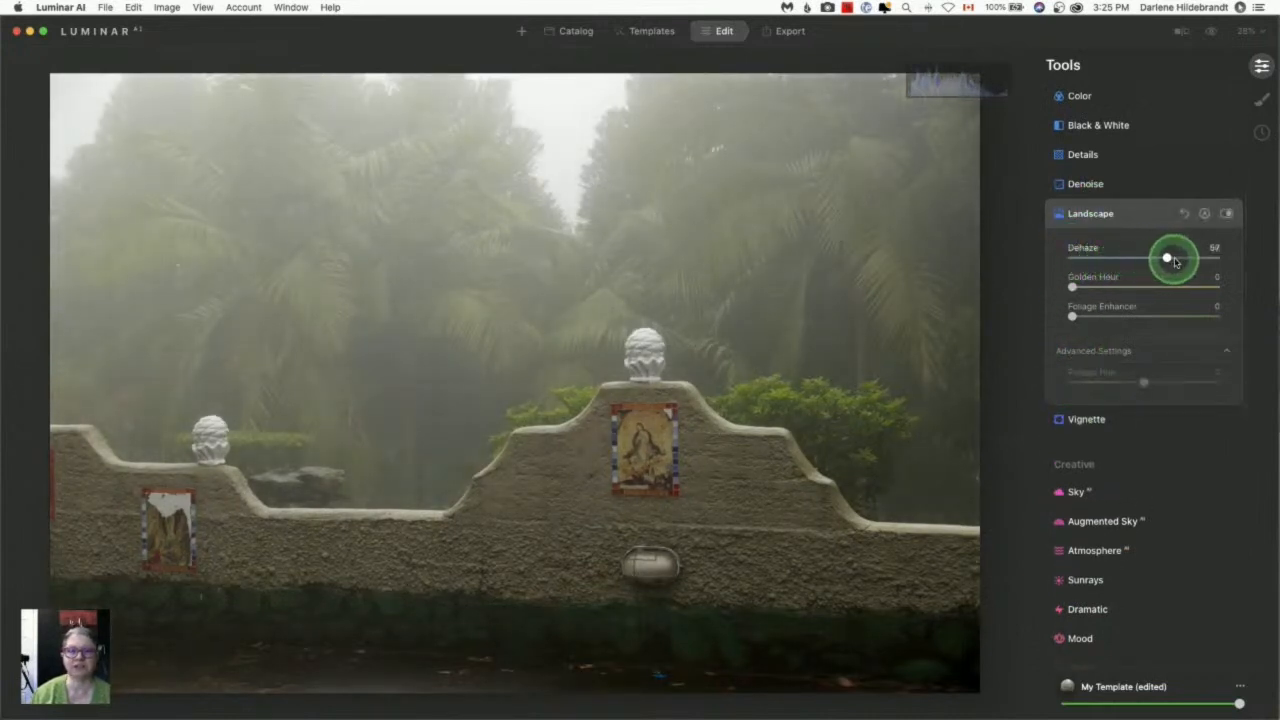
left_click_drag(1167, 258, 1210, 258)
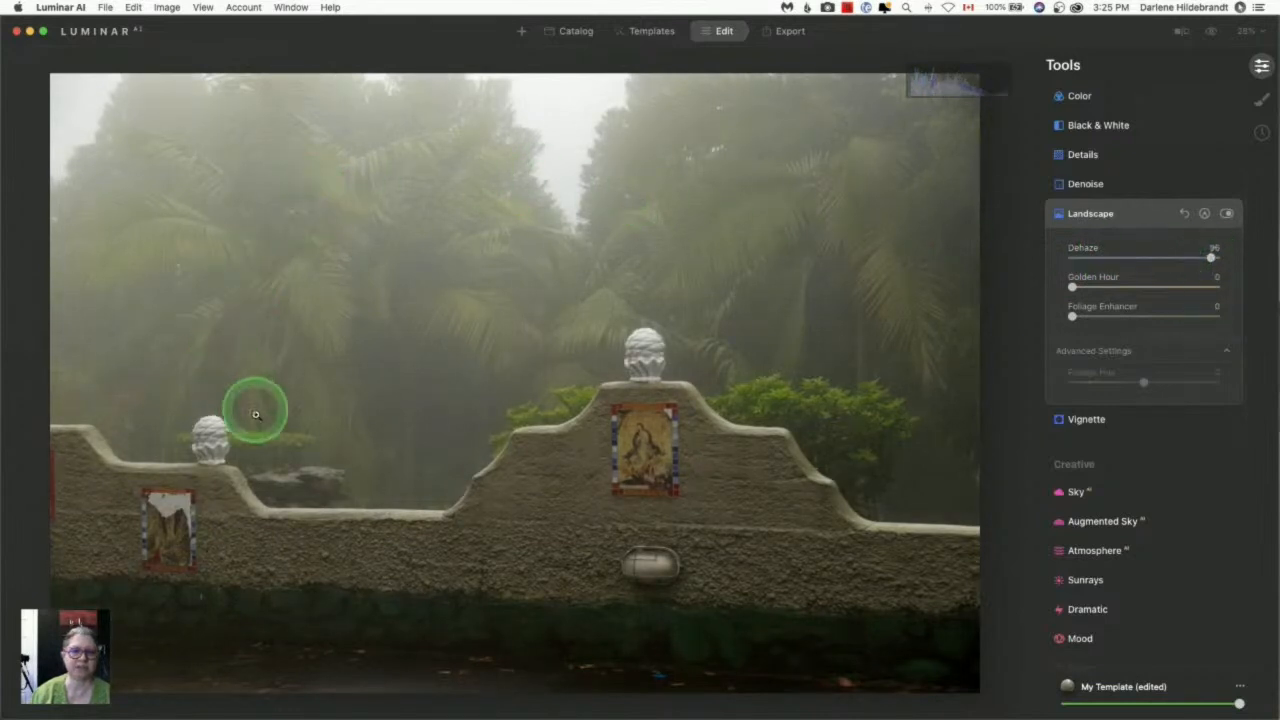
mouse_move(849, 242)
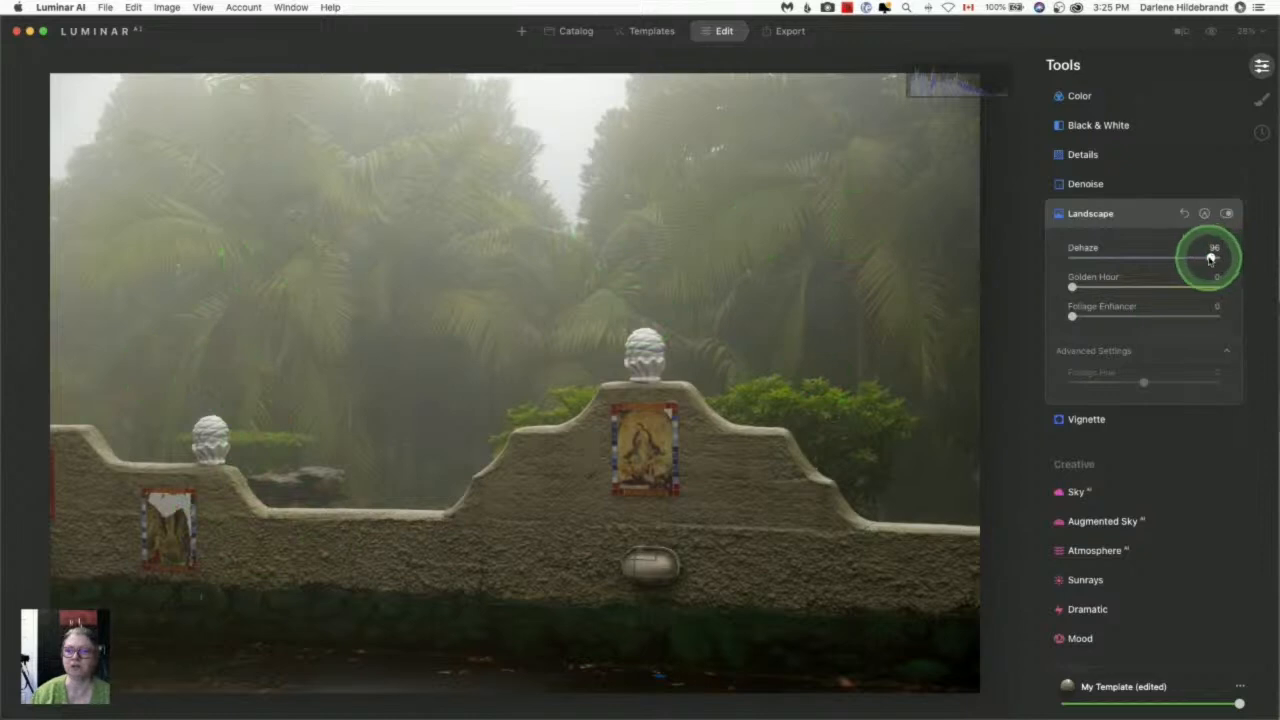
left_click_drag(1207, 259, 1180, 259)
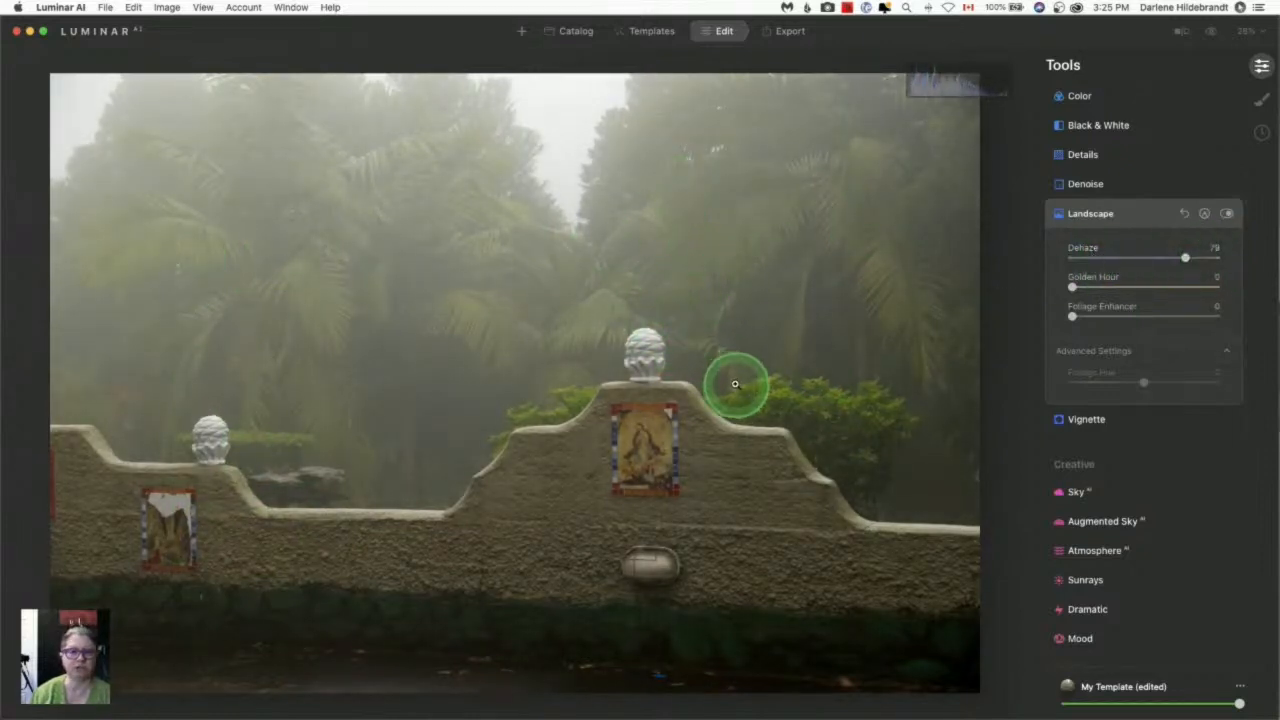
mouse_move(459, 552)
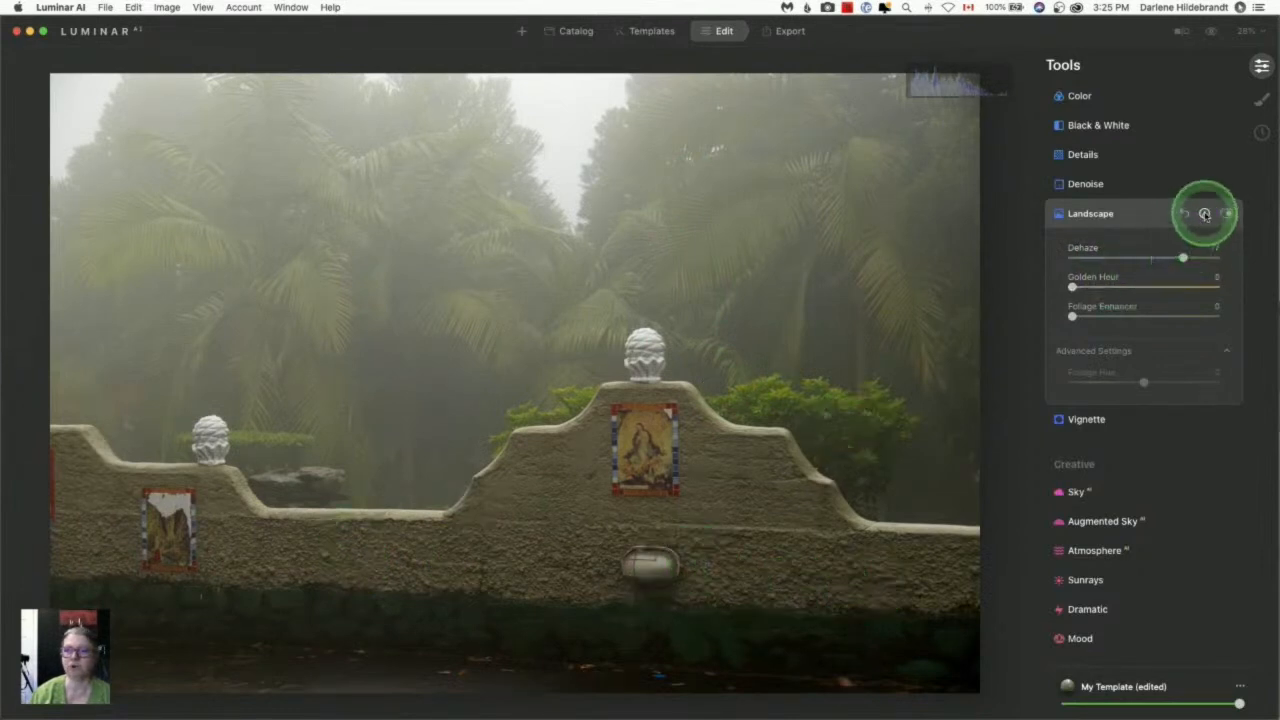
- Add a Gradient Mask to the Landscape tool with its transition placed over the wall
left_click(1205, 213)
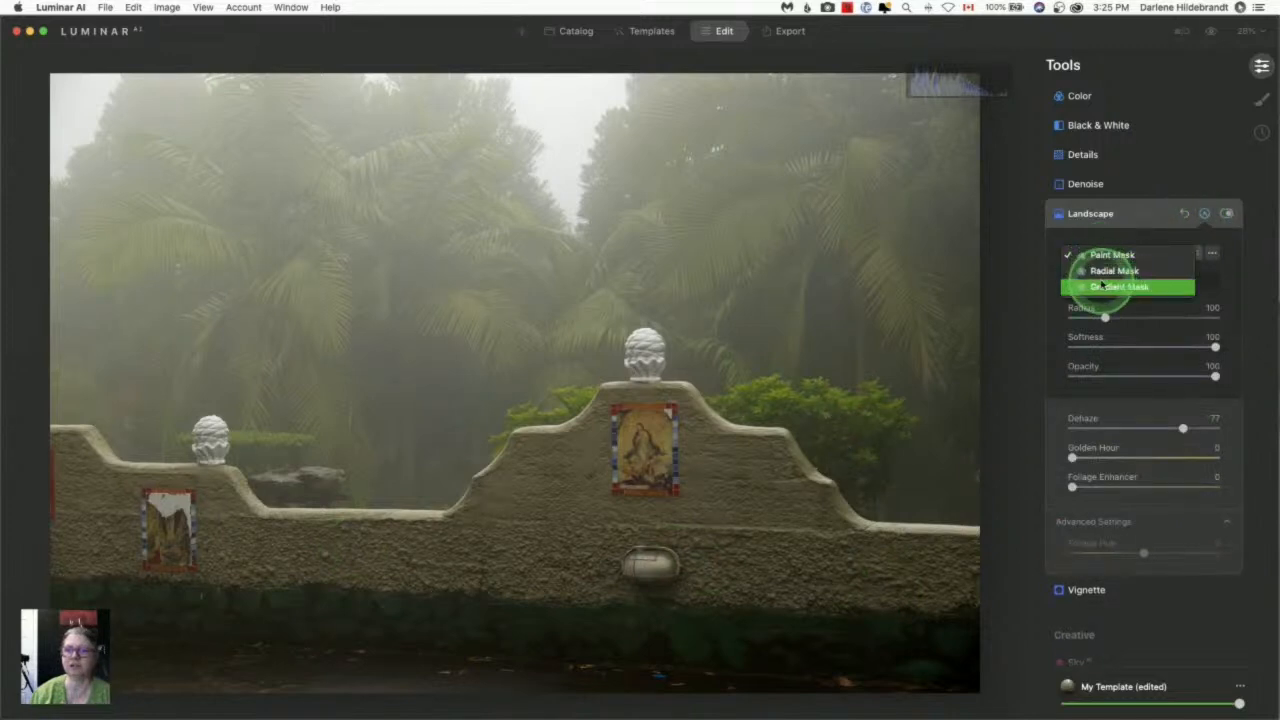
left_click(1122, 287)
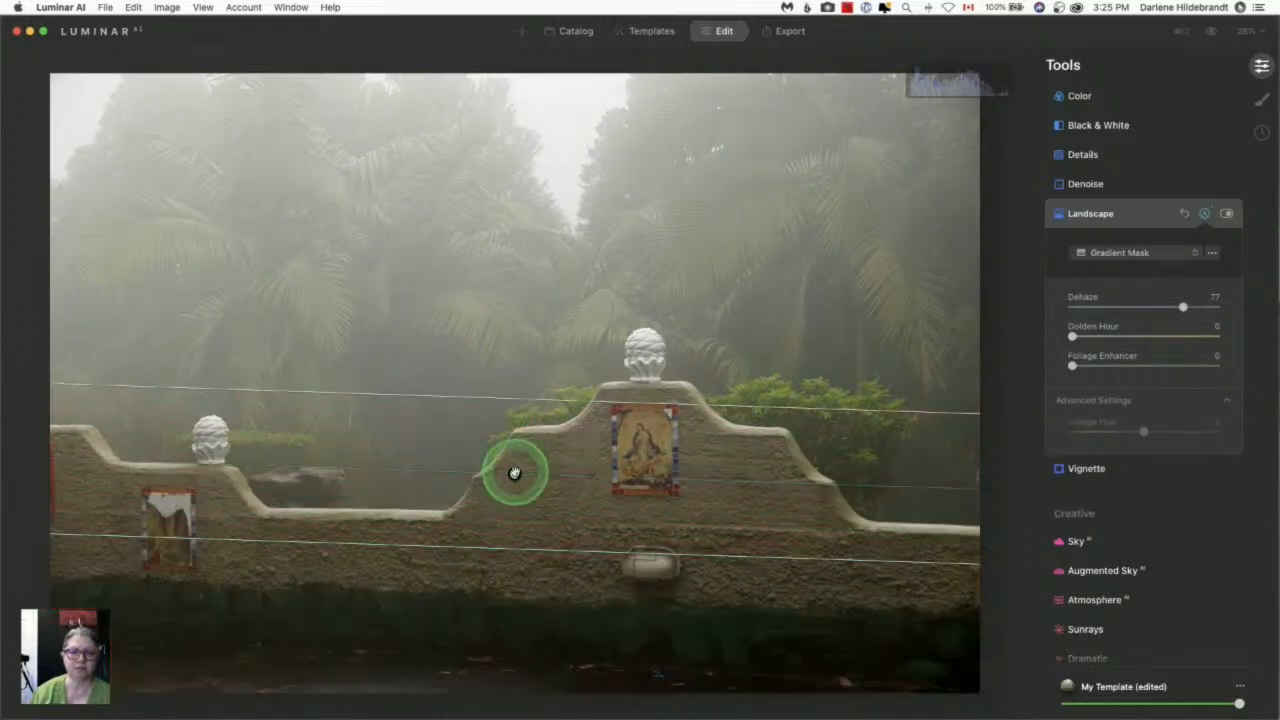
left_click_drag(515, 472, 857, 430)
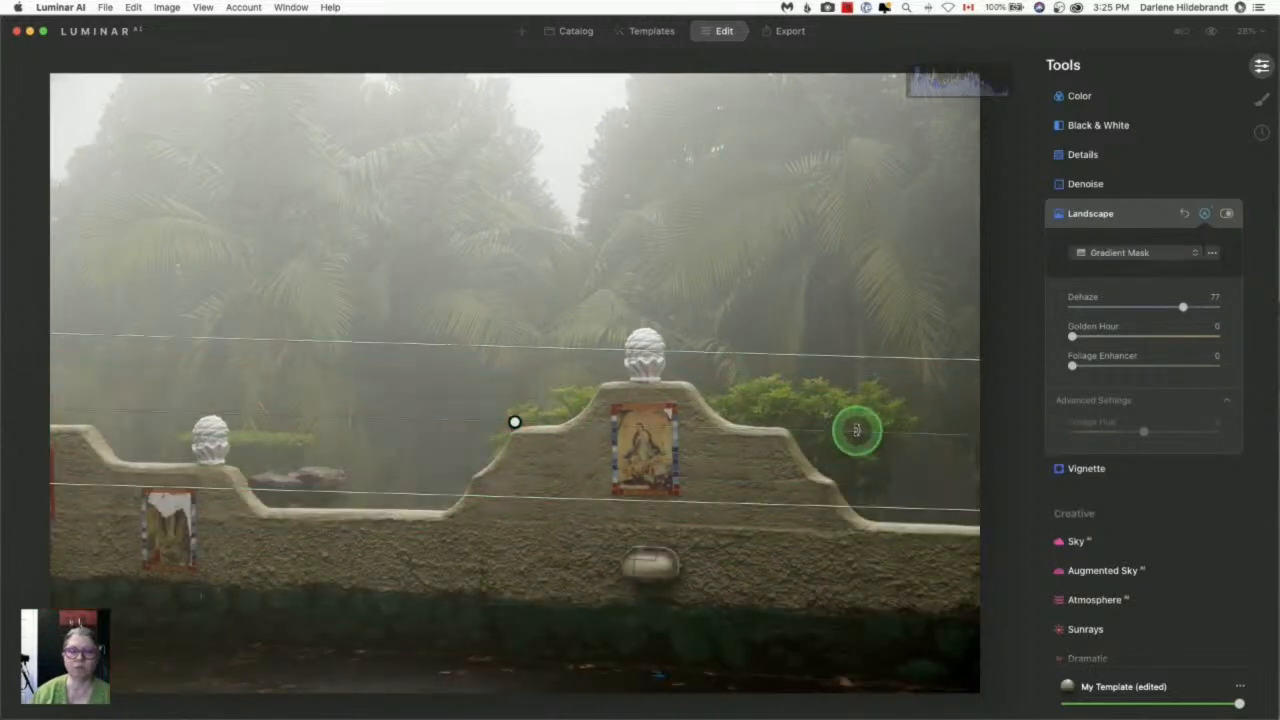
left_click_drag(857, 430, 515, 422)
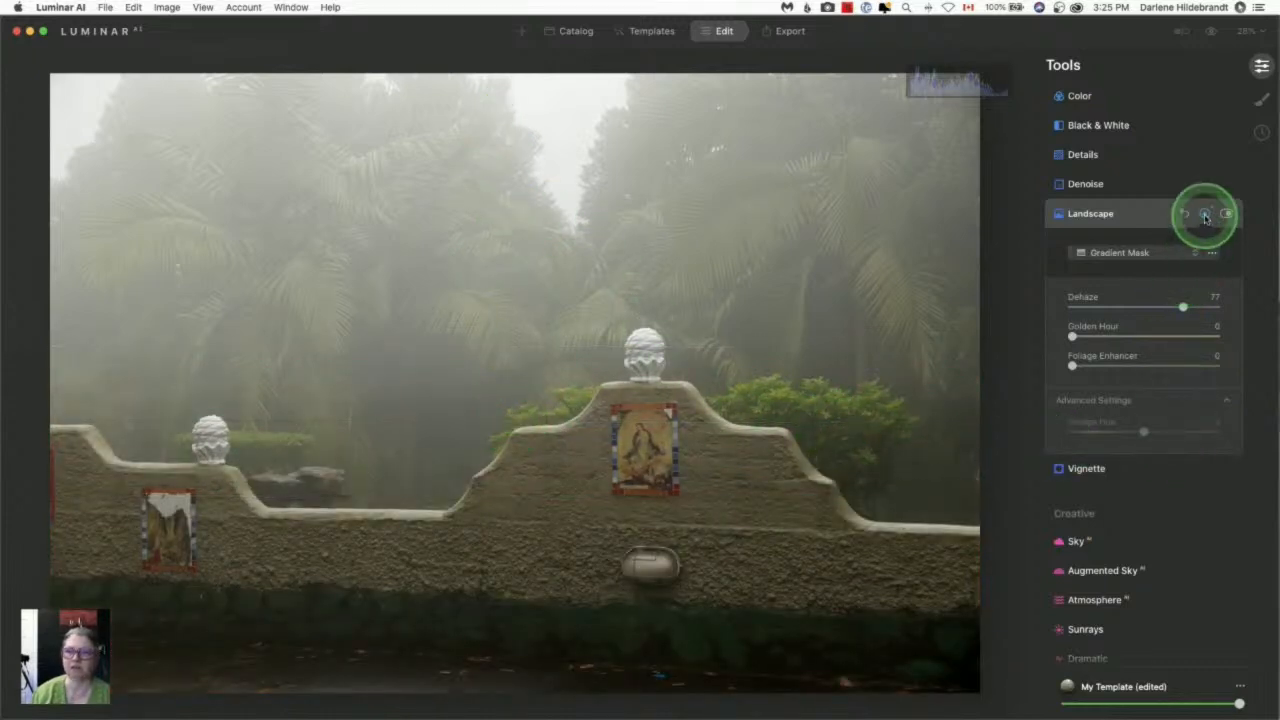
- Close masking and toggle the Landscape effect off and on to compare
left_click(1226, 214)
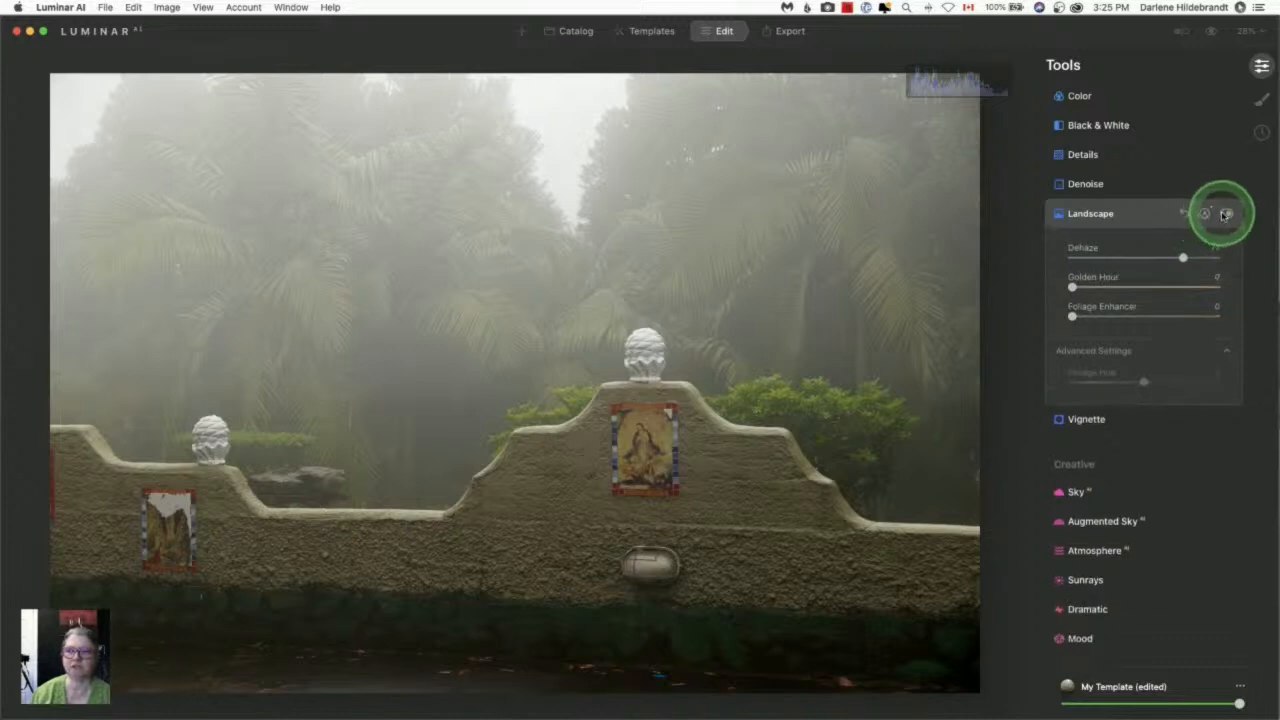
left_click(1227, 213)
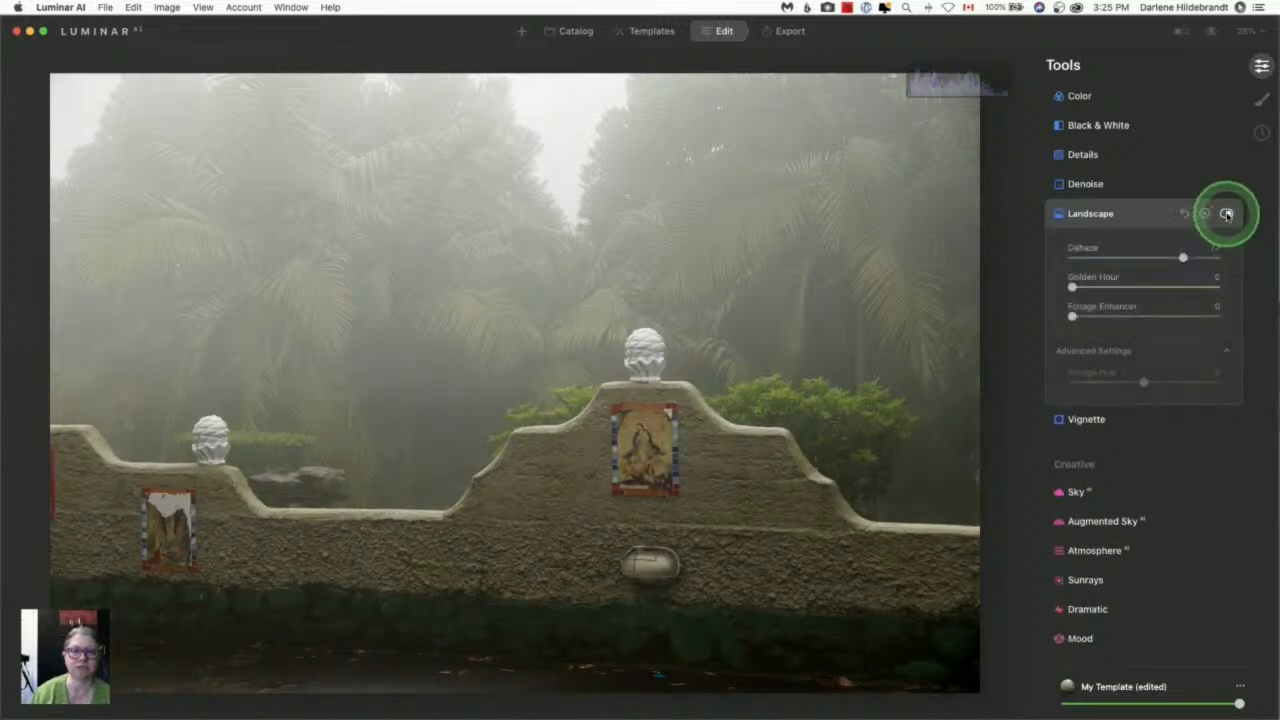
left_click(1227, 213)
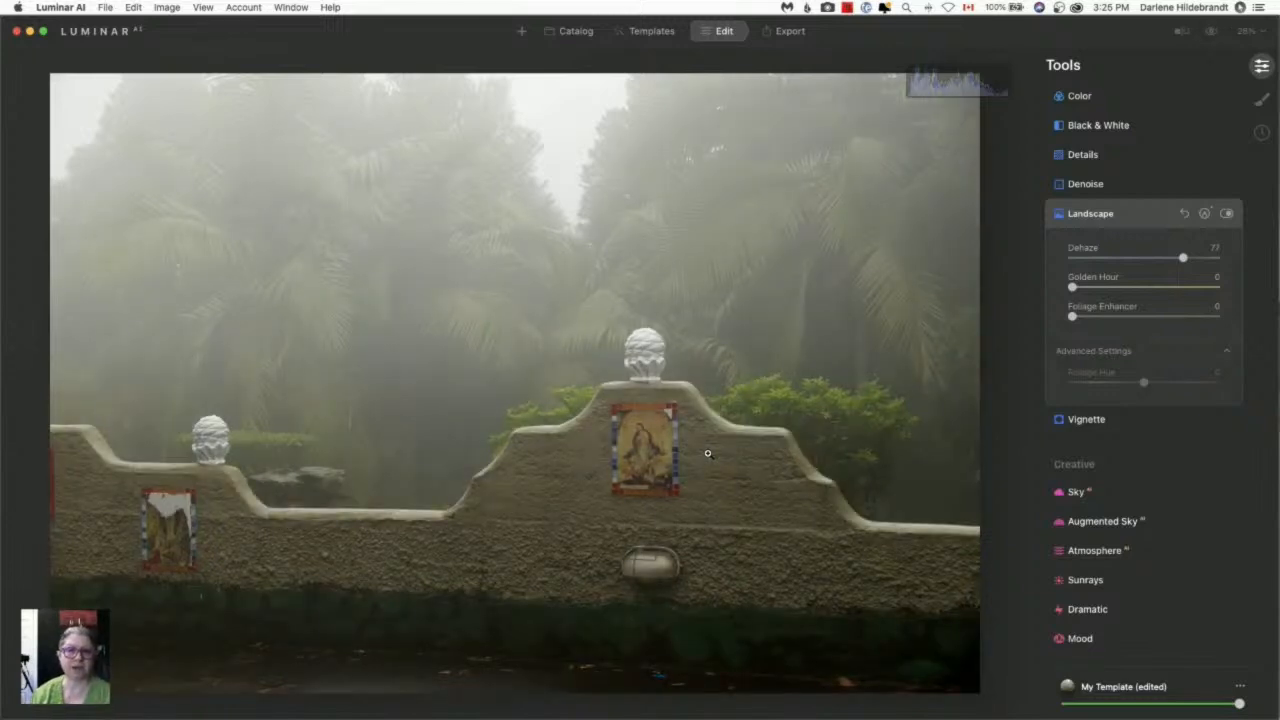
- Return to the Catalog view showing the dehazed foggy wall photo's album
left_click(546, 513)
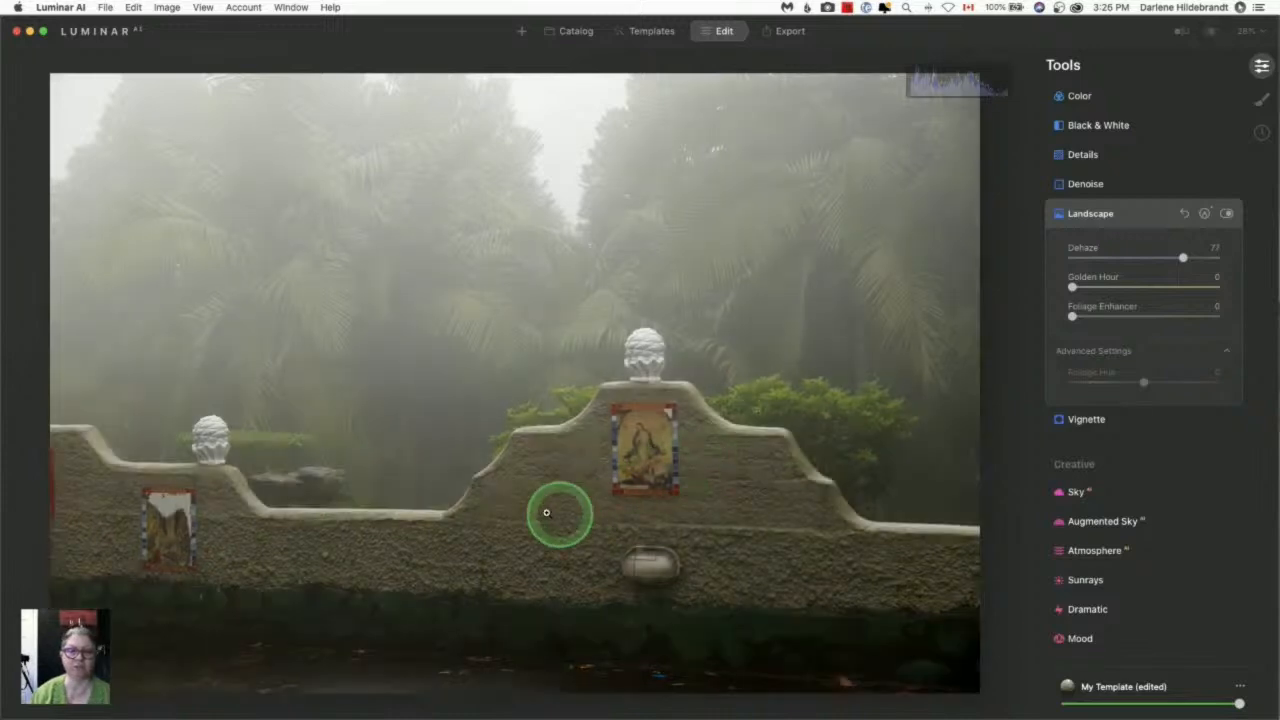
mouse_move(760, 566)
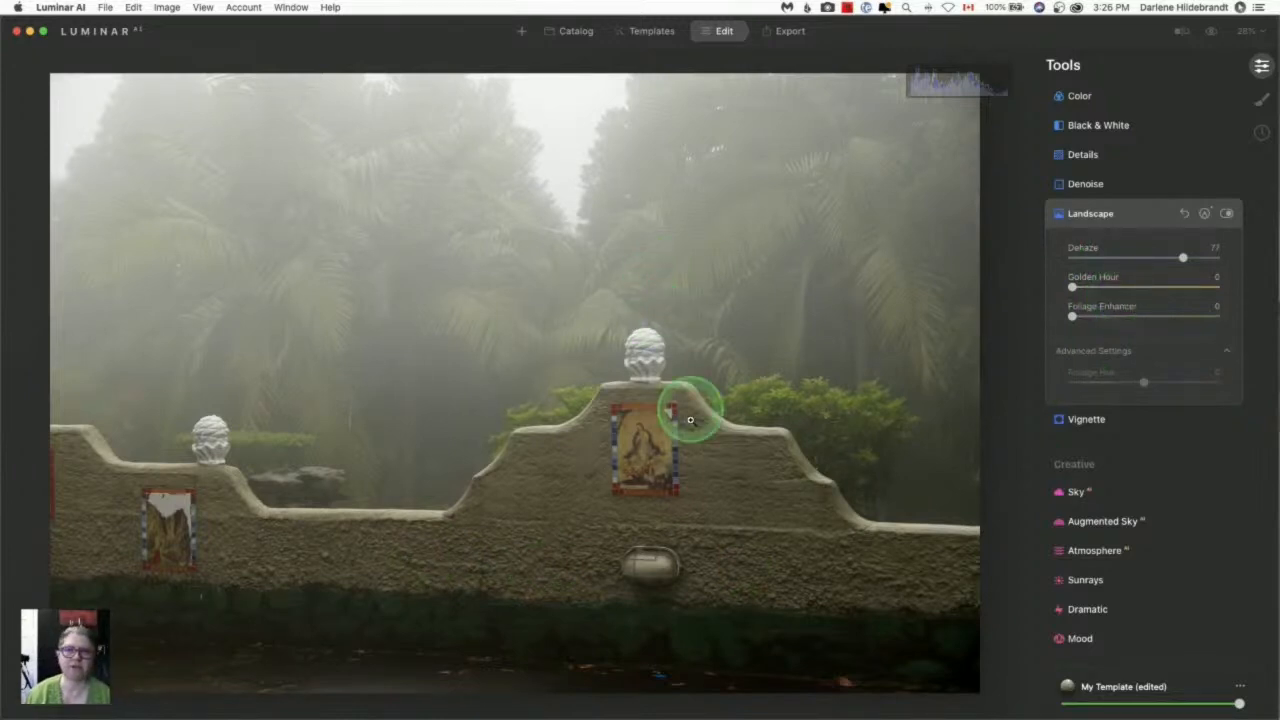
left_click(575, 31)
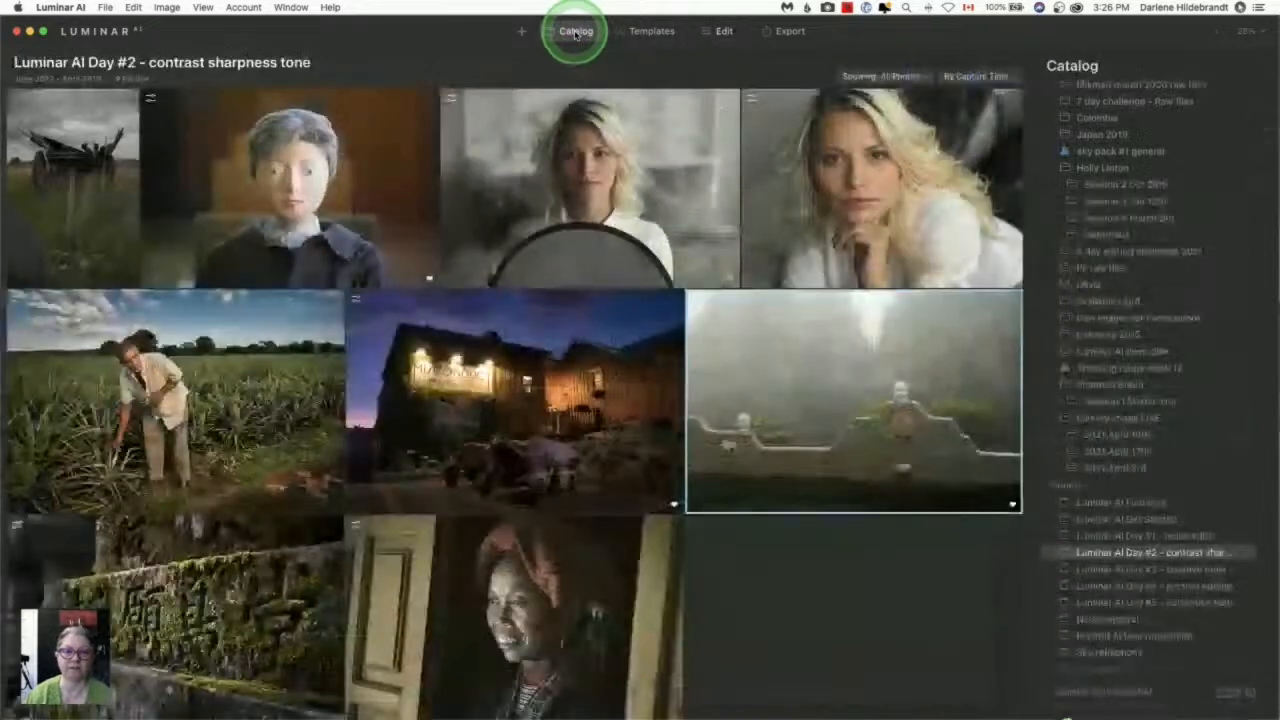